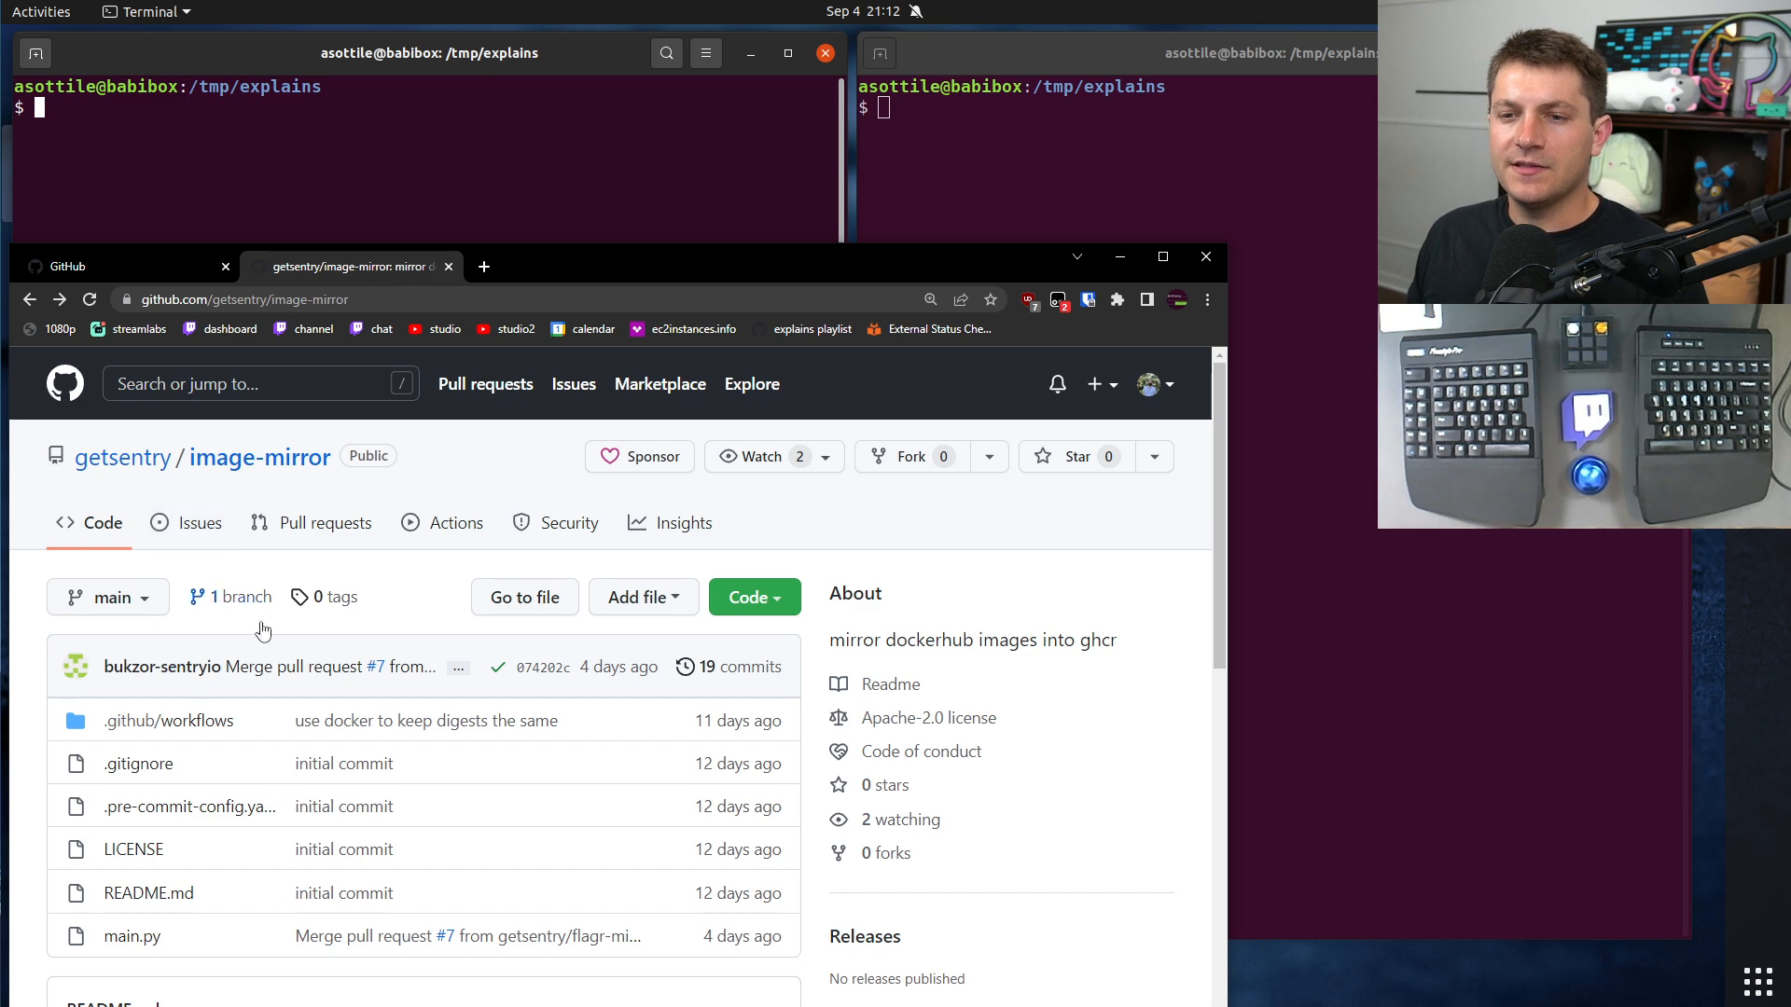
mouse_move(214, 670)
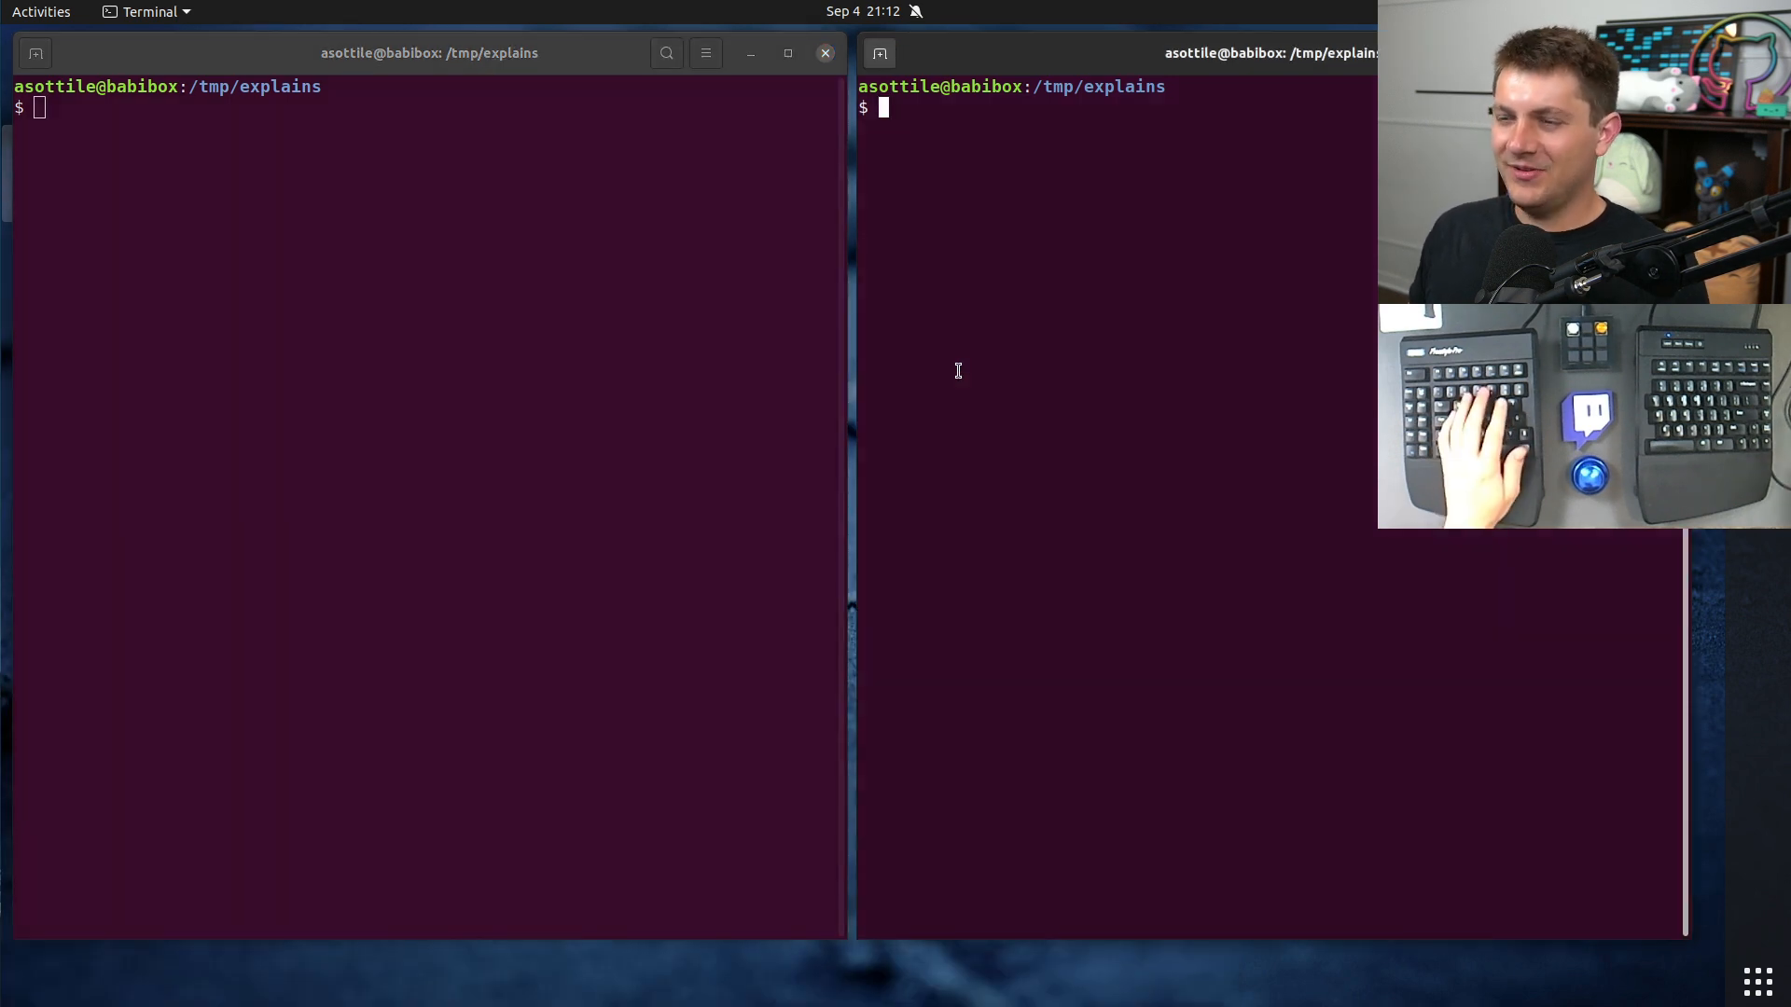
Step: Start editing a new t.sh with `babi t.sh` in the left terminal
text(b)
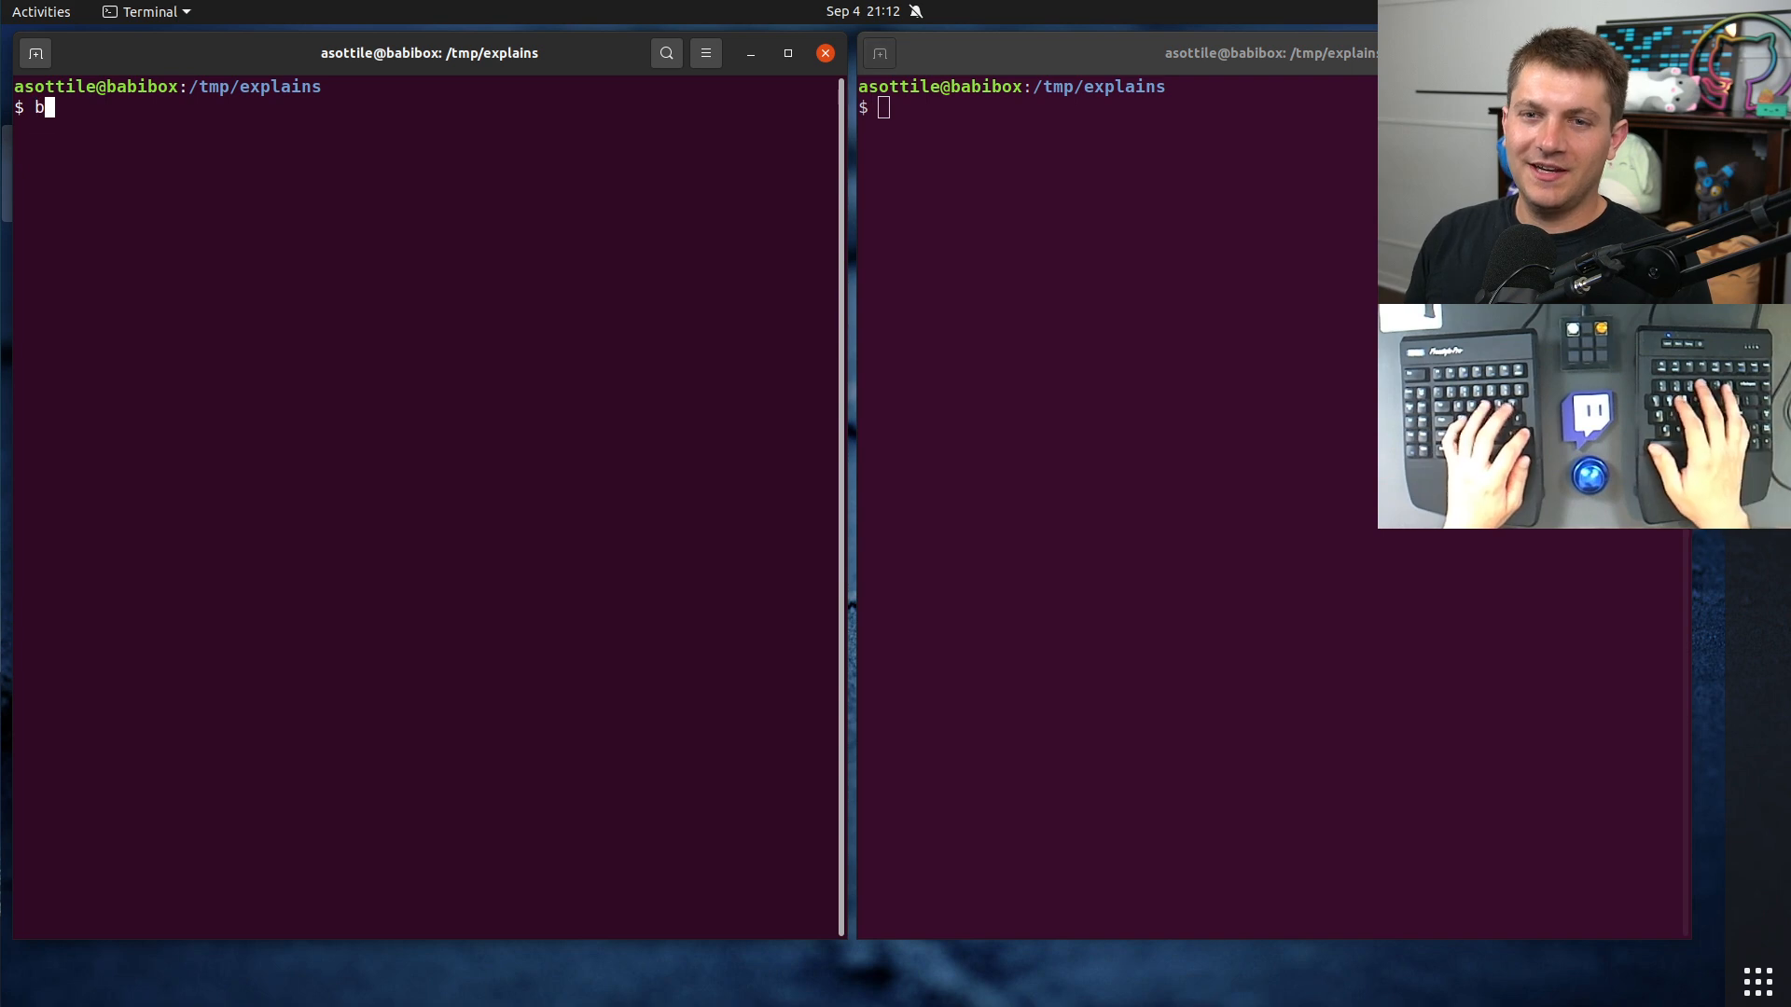
key(Return)
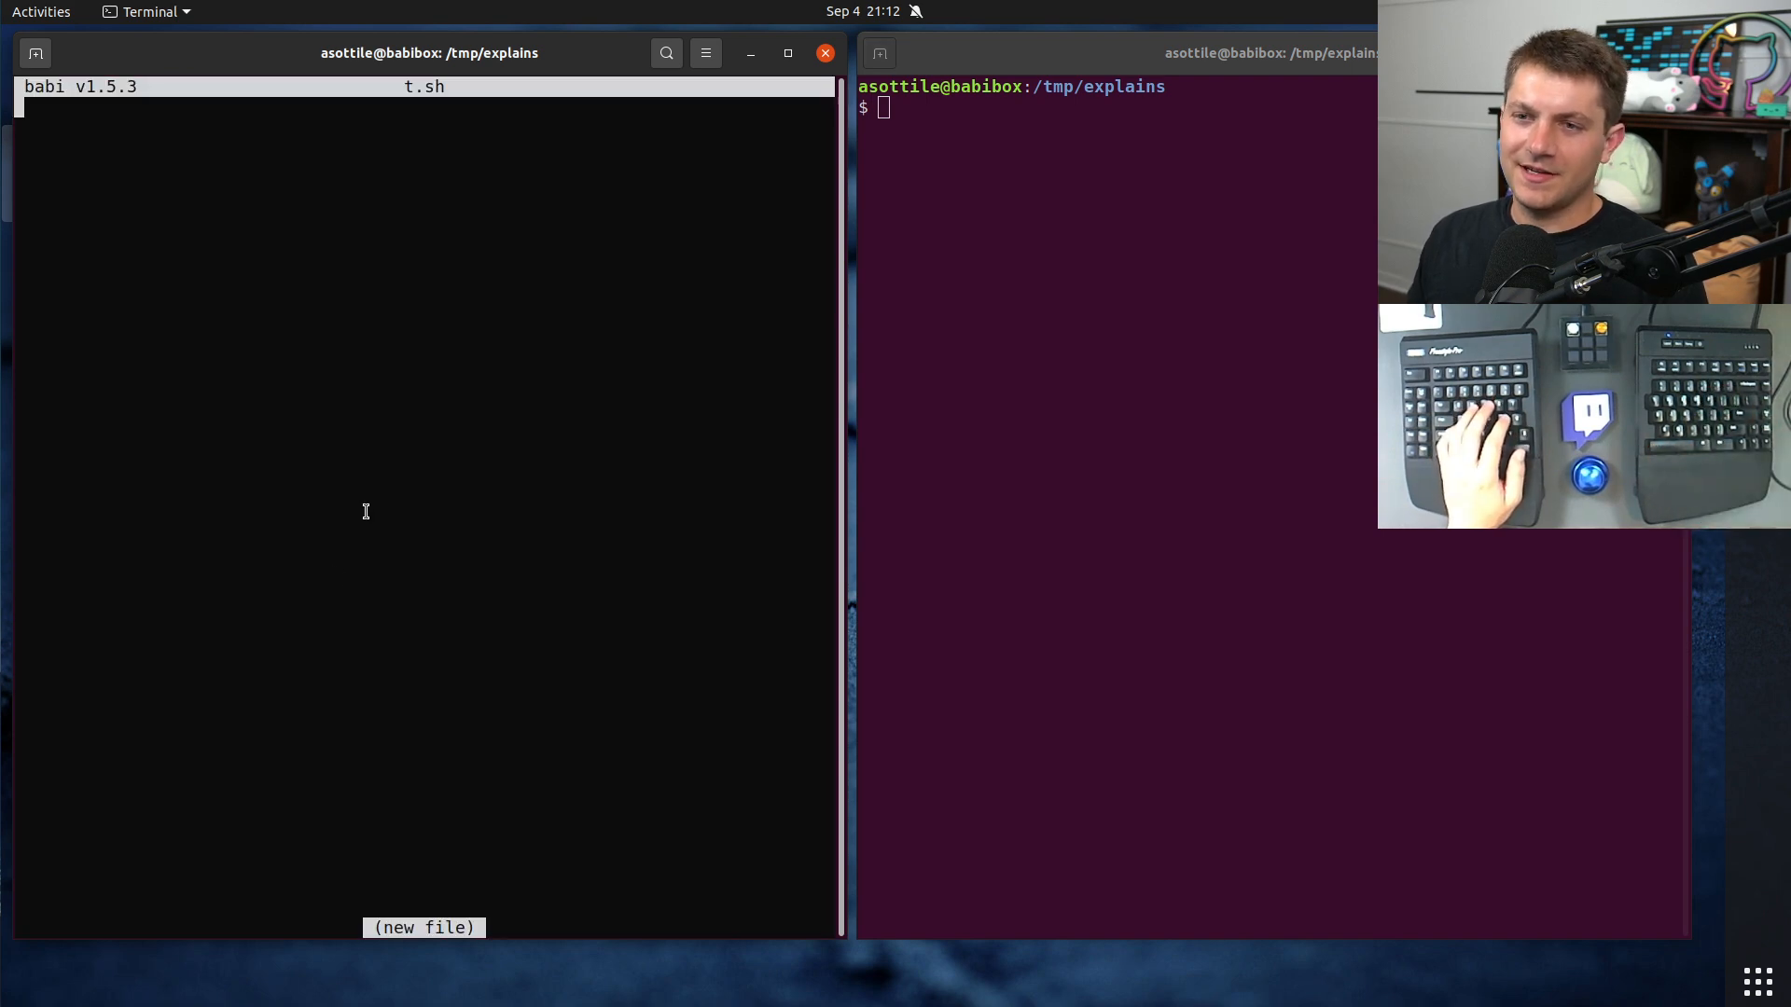
mouse_move(996, 493)
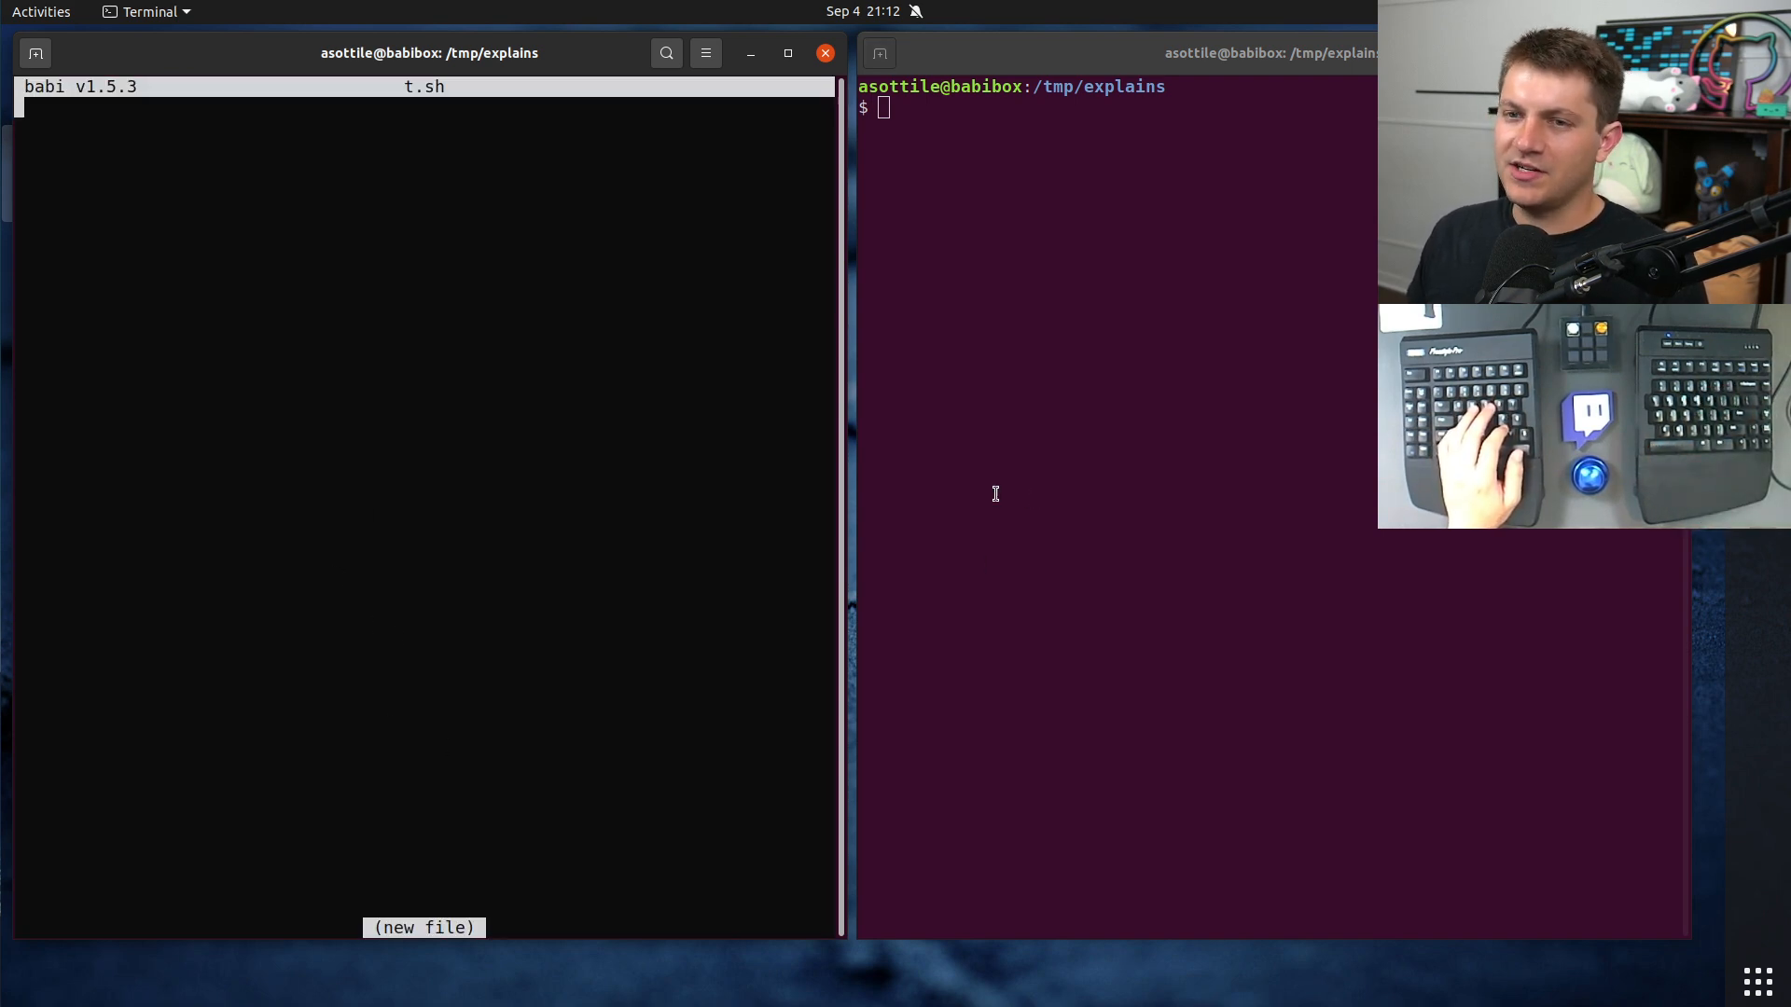
mouse_move(1082, 368)
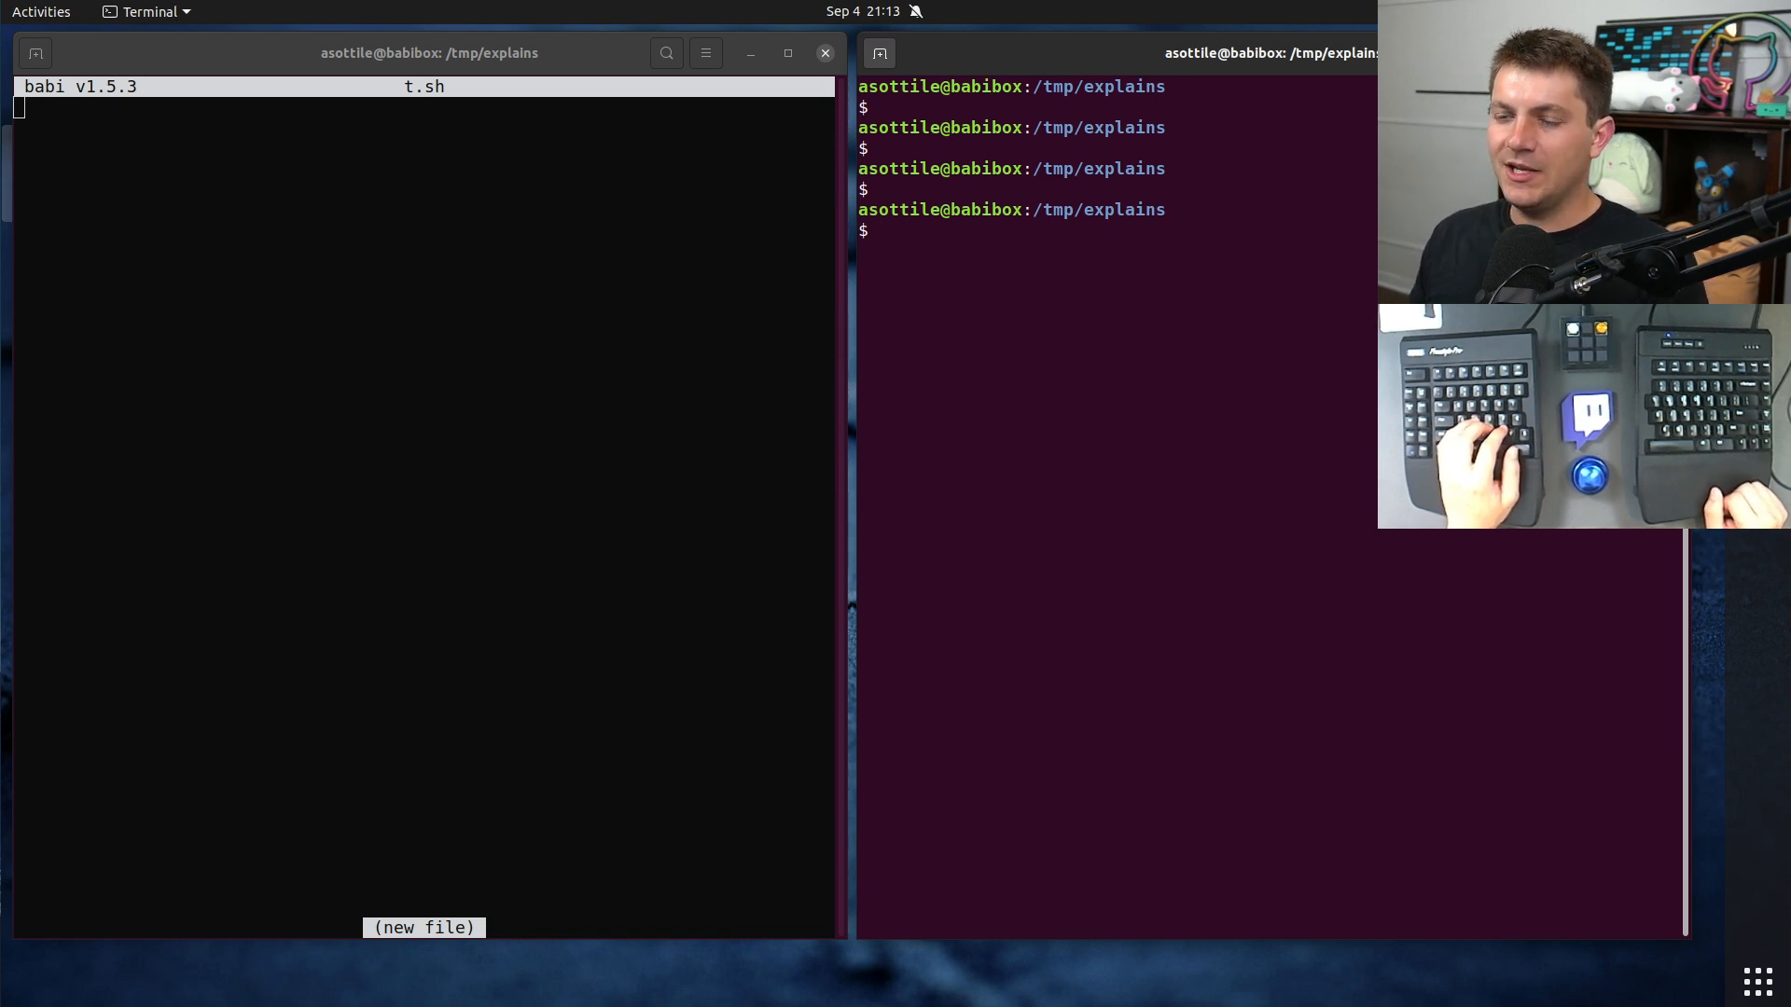
Step: Draft `docker pull registry-1.docker.io/library/ubuntu:focal` in the right terminal without running it
text(docker pu)
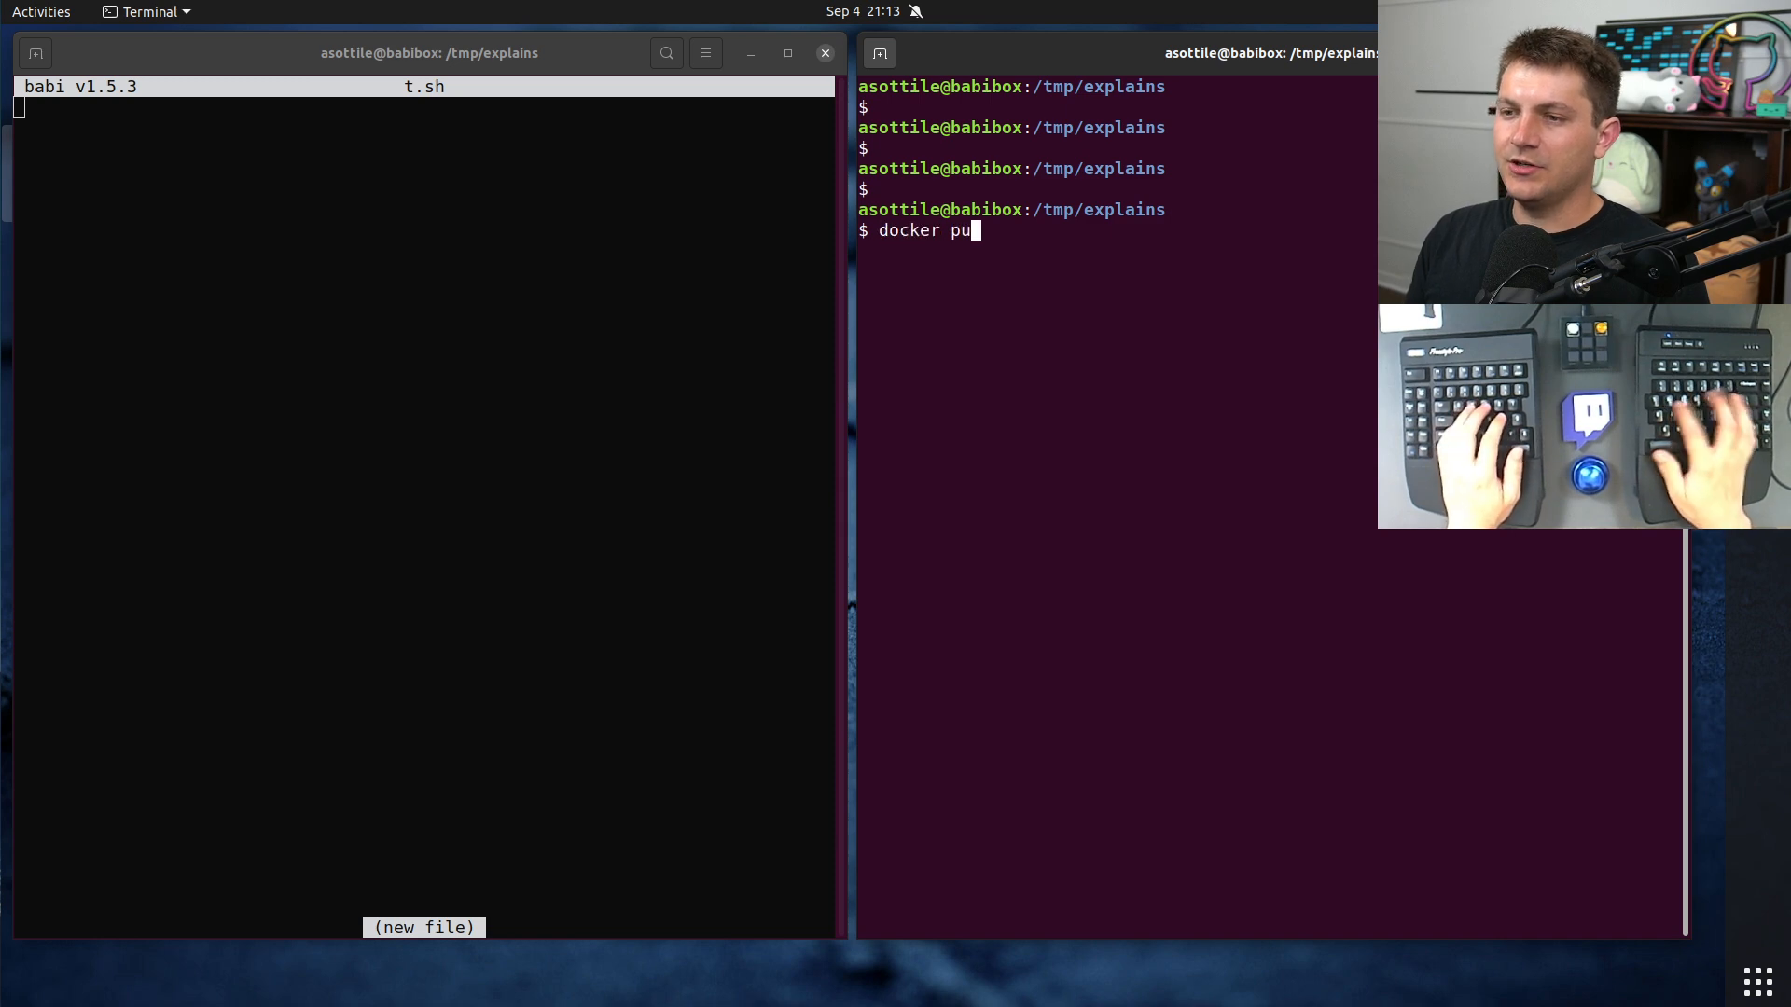
text(ll ubuntu)
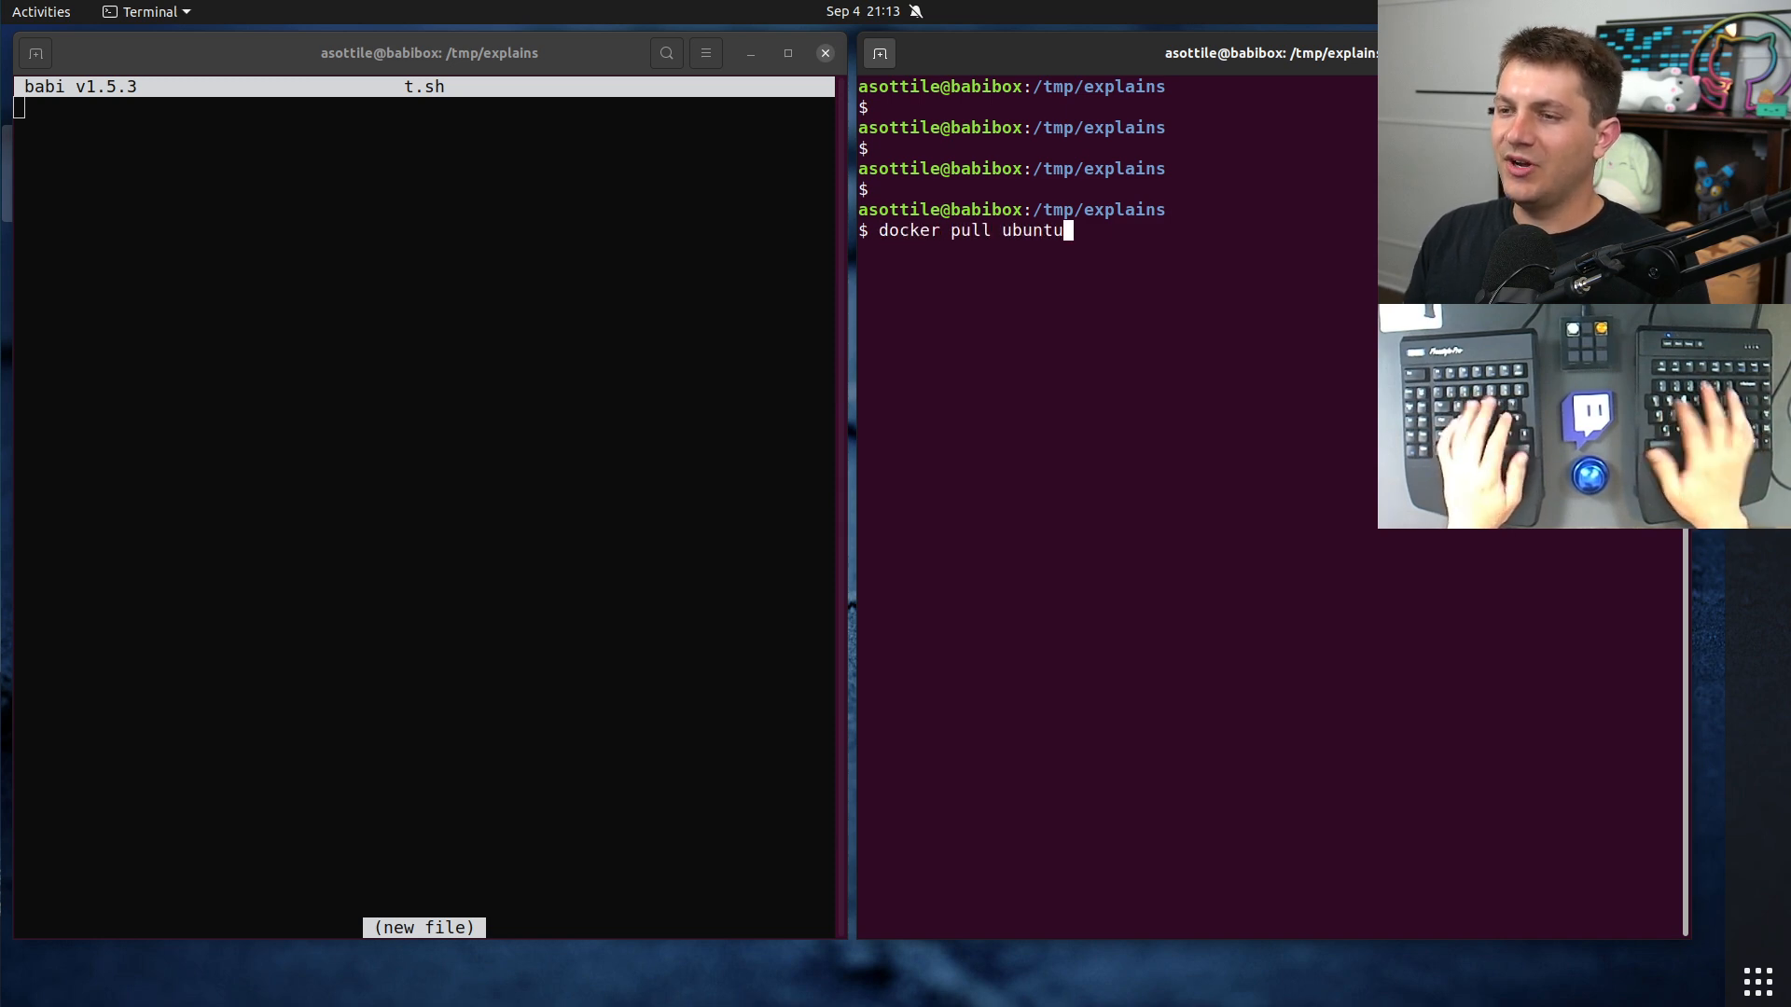
text(:foc)
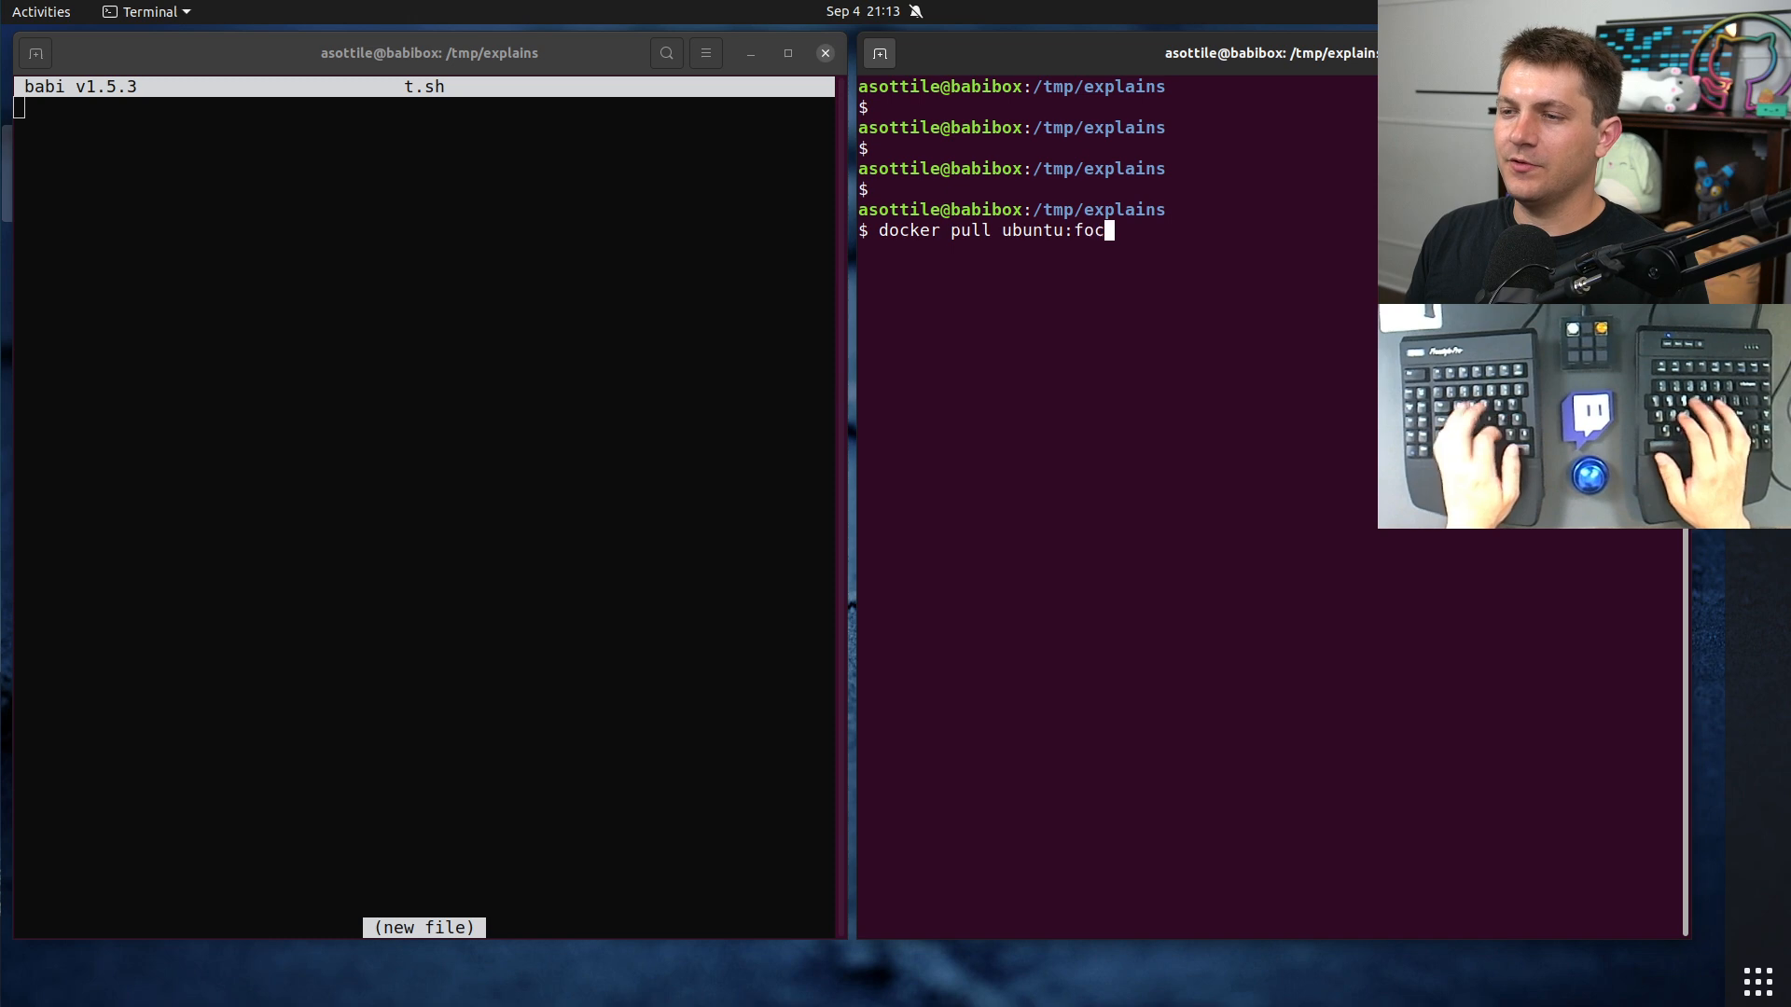
text(al)
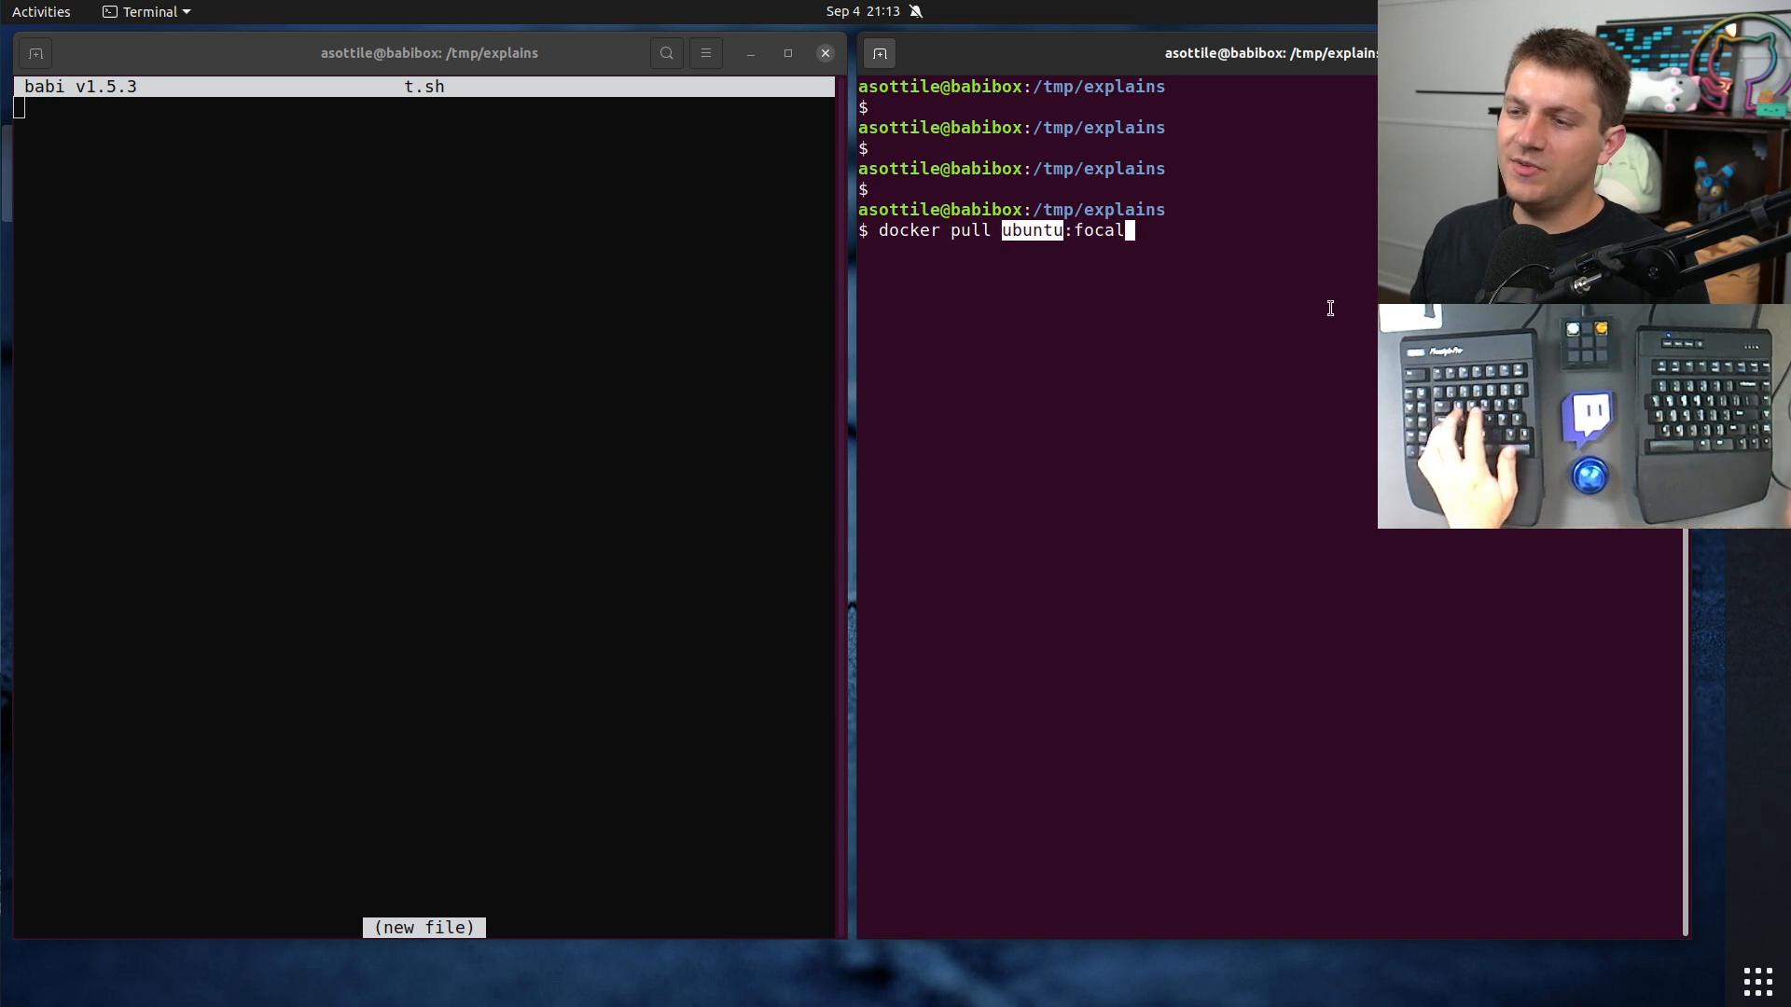
text(library/)
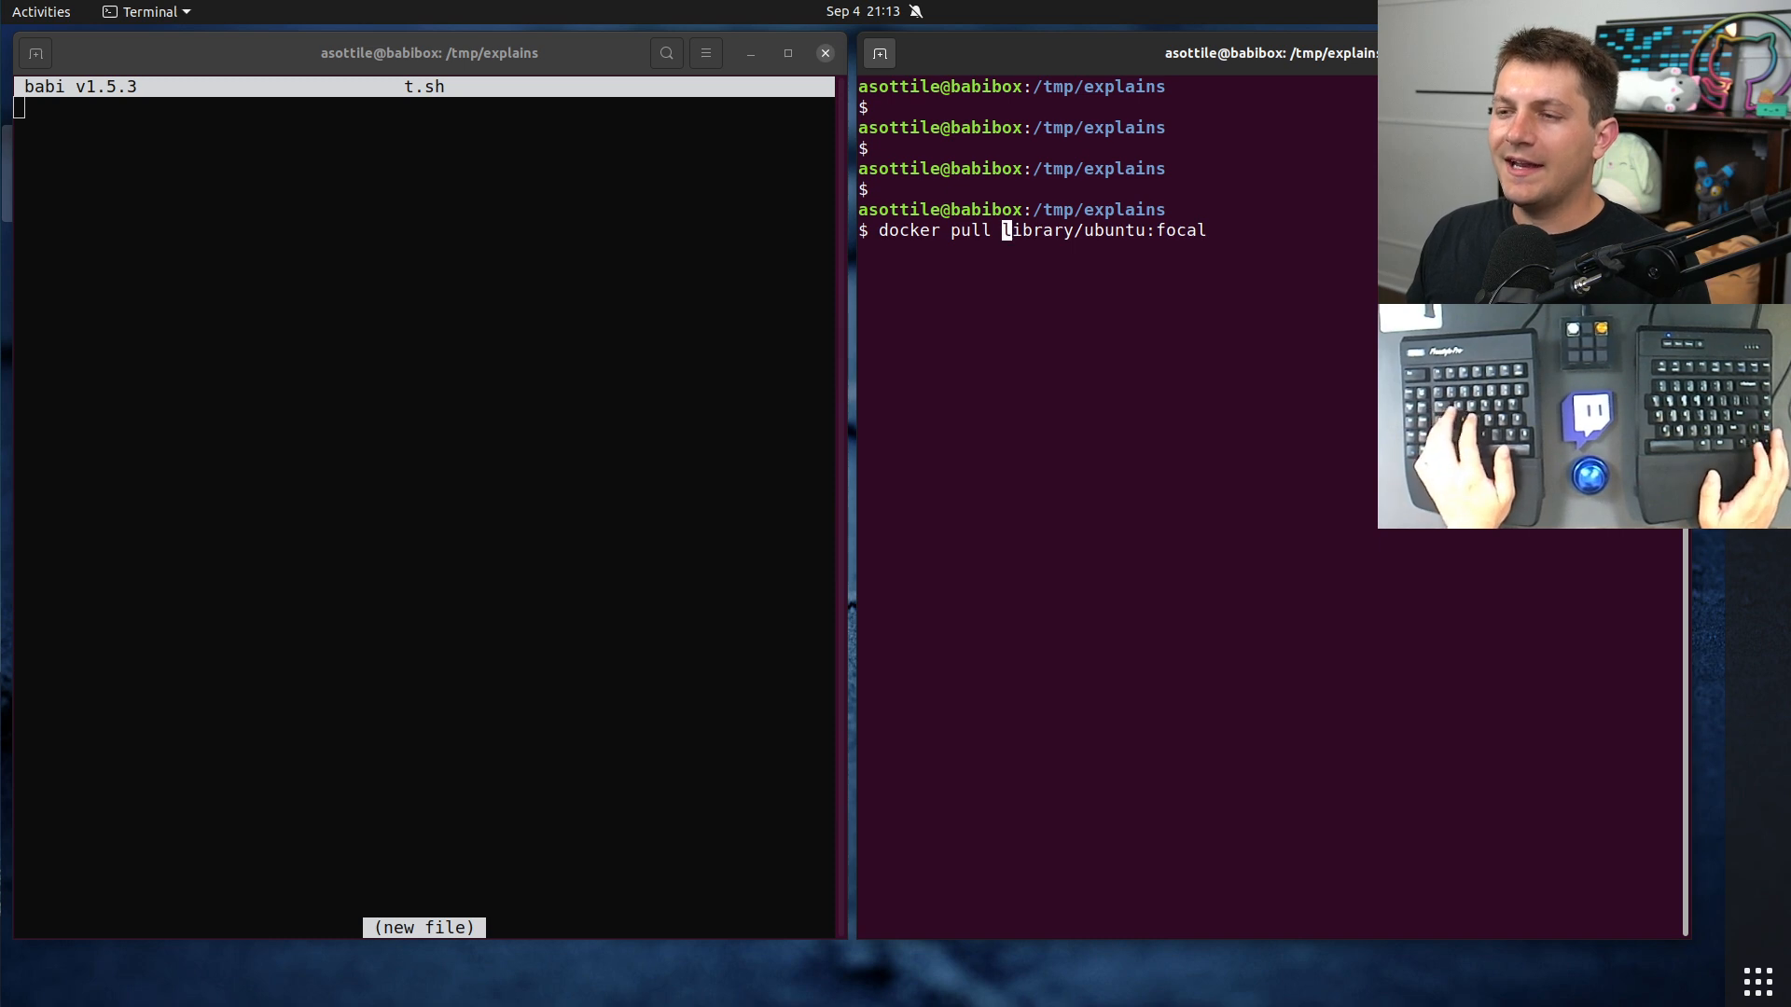
text(docker.io/)
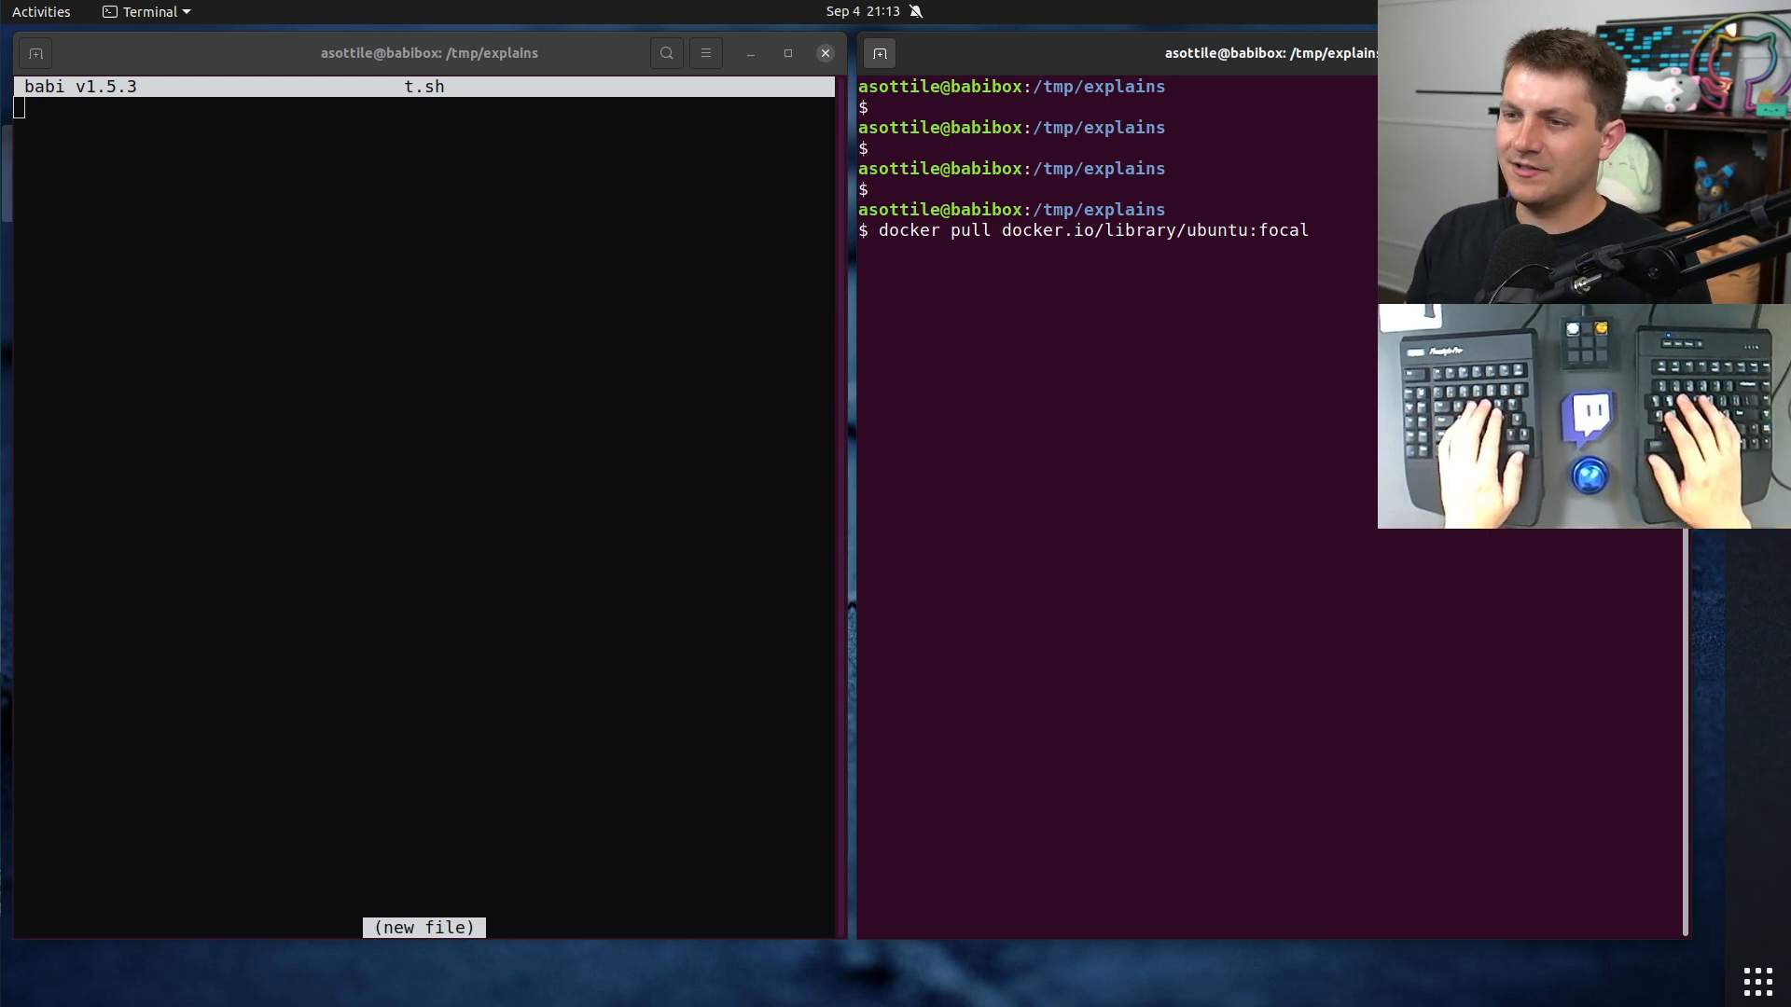
text(registry-1.)
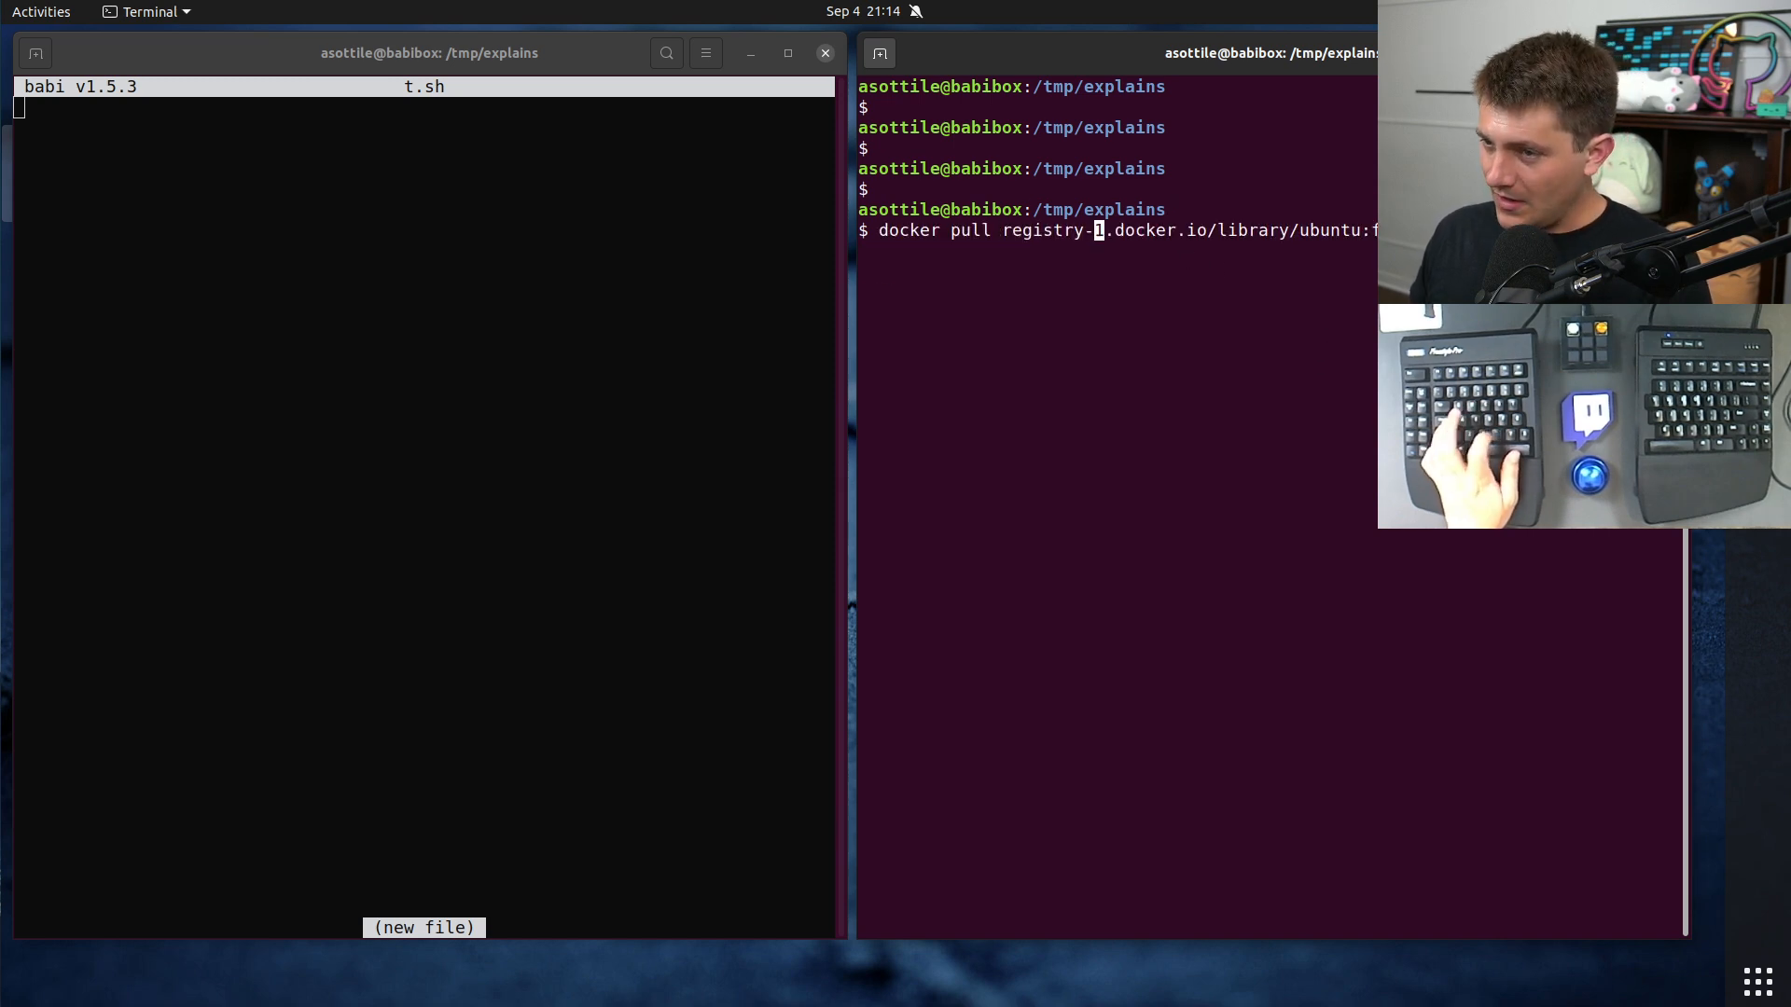
key(ctrl+c)
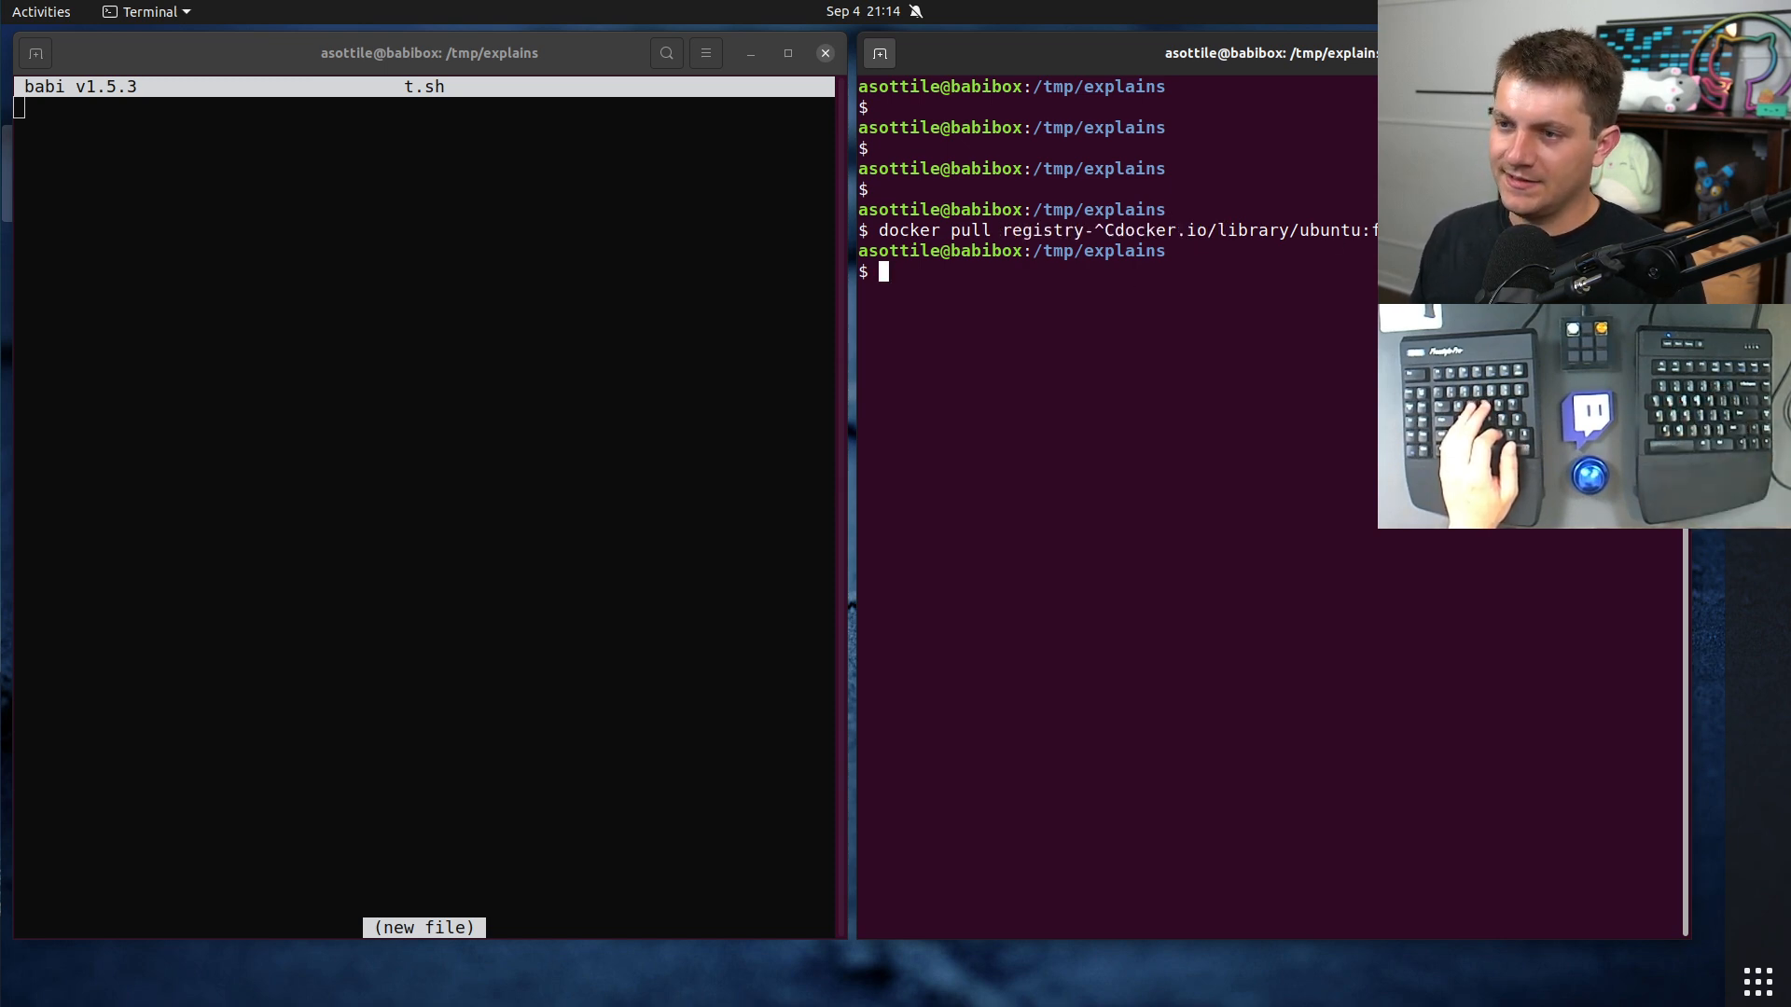
text(curl)
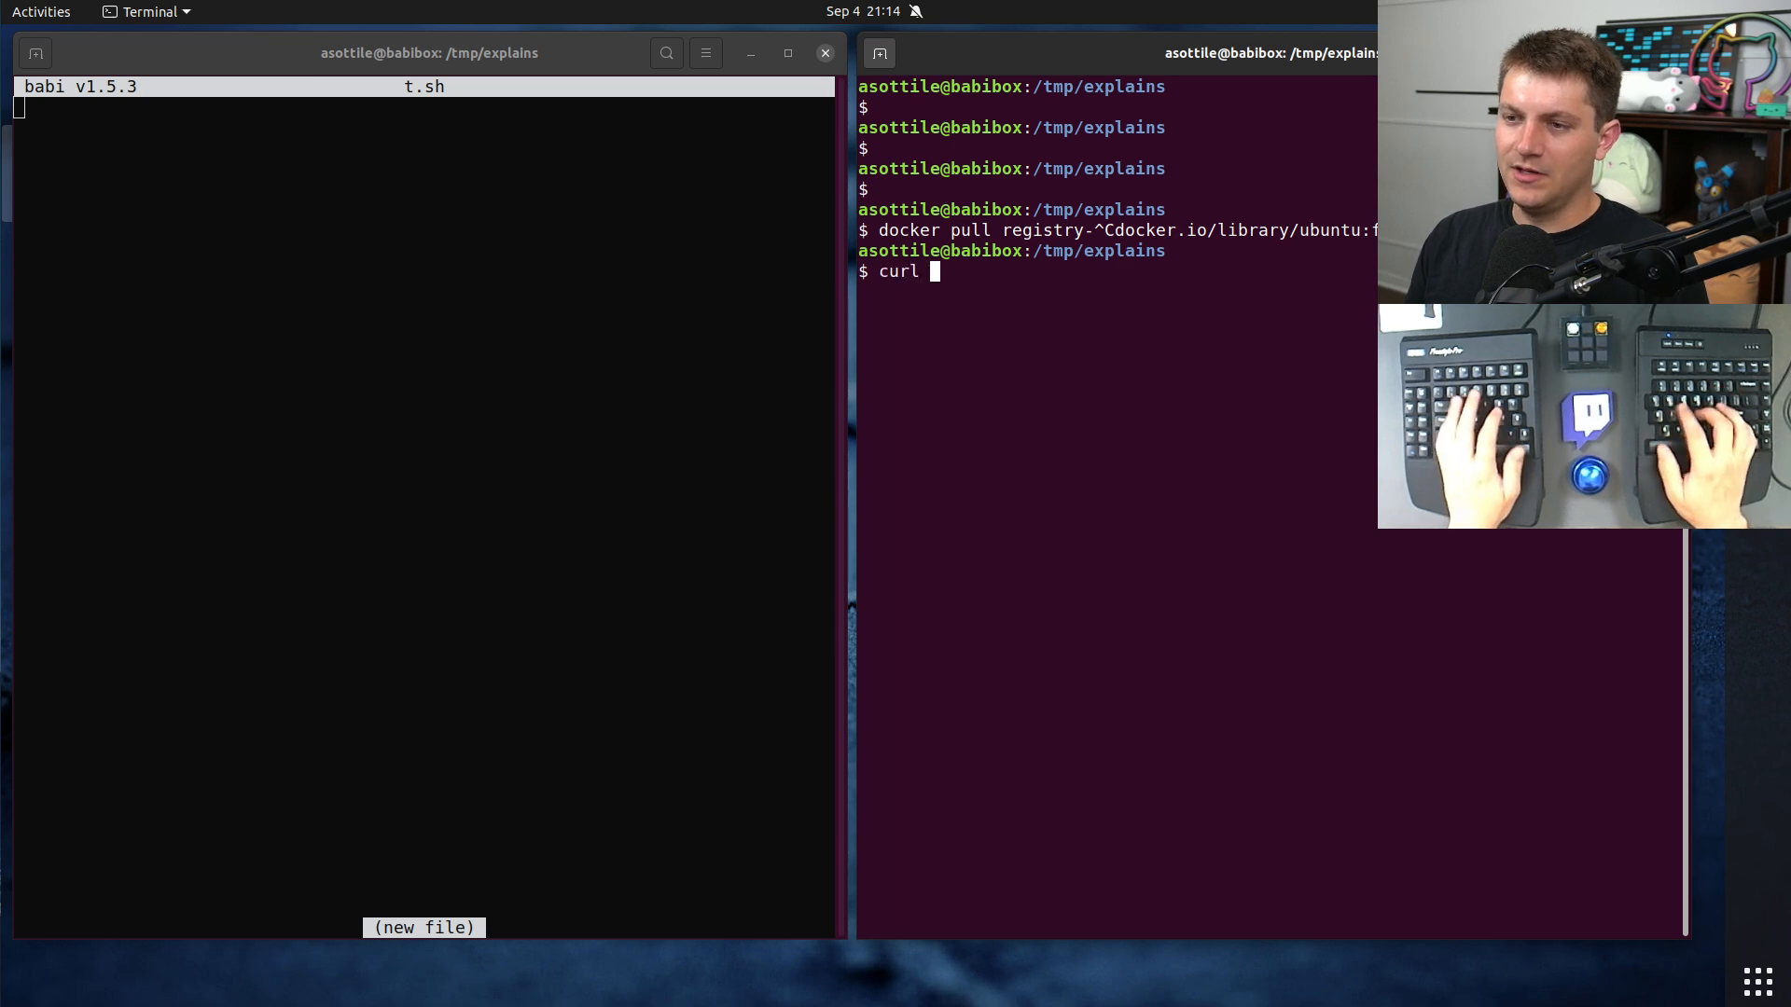
text(https://)
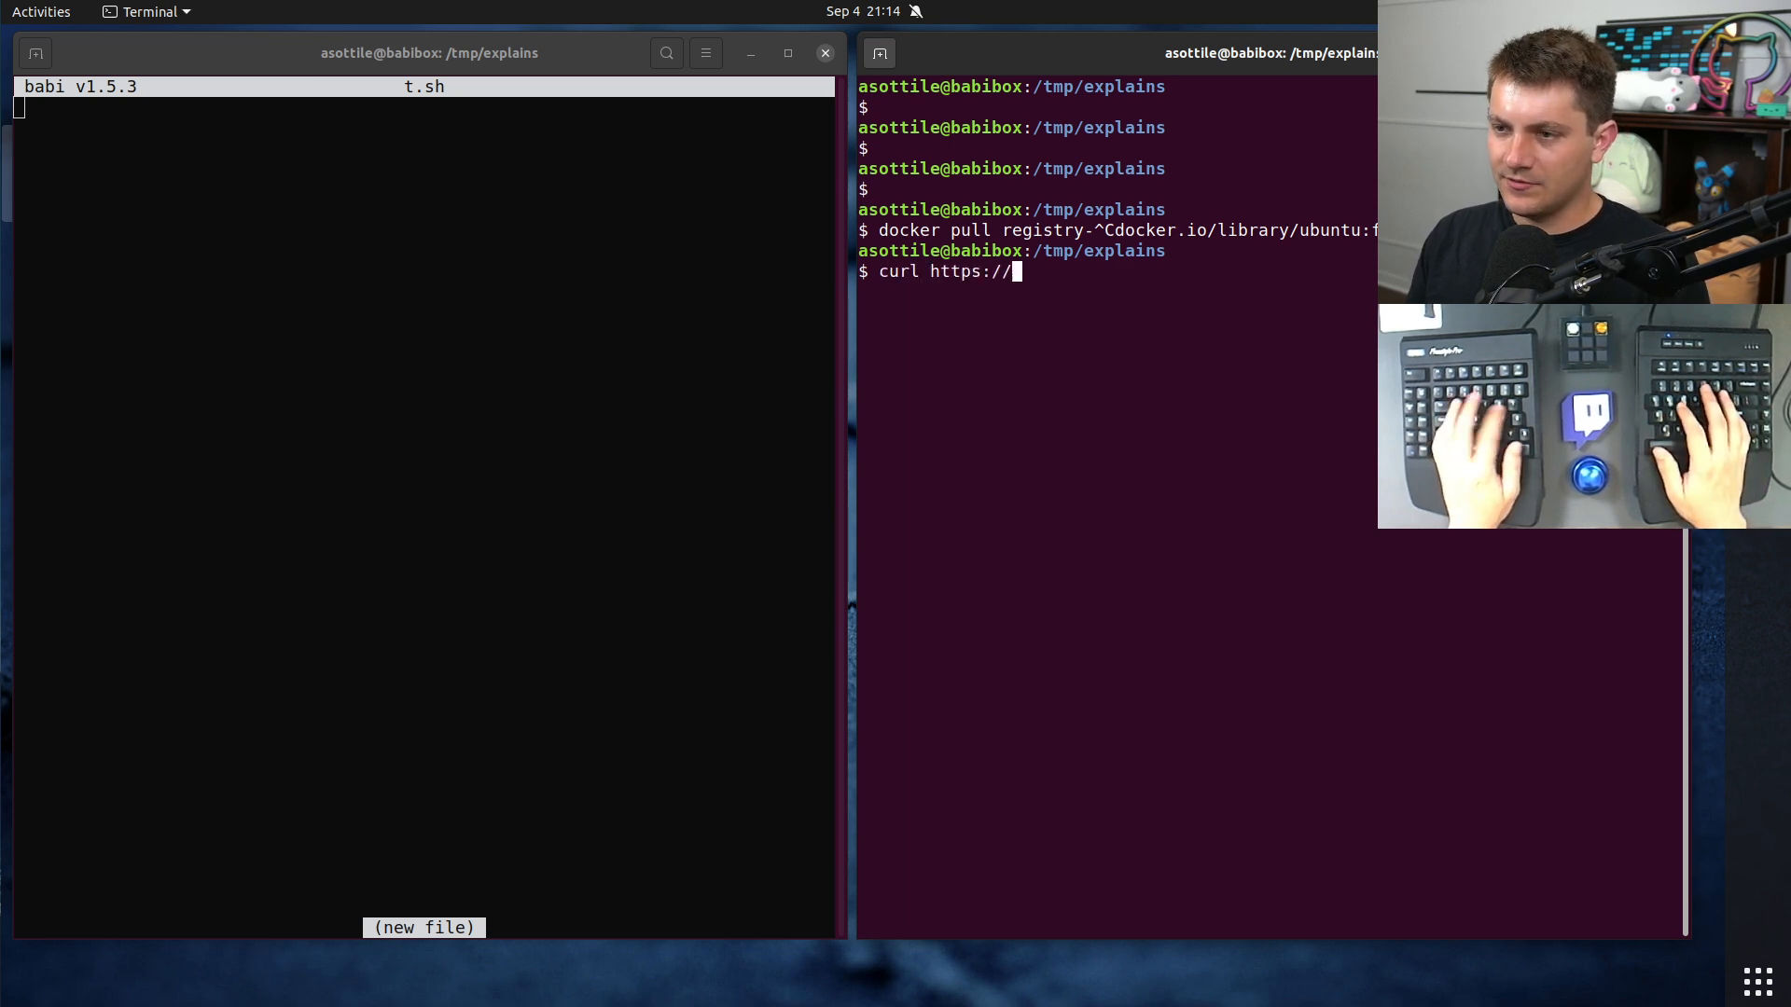
text(registry-1.docker.io/v2/)
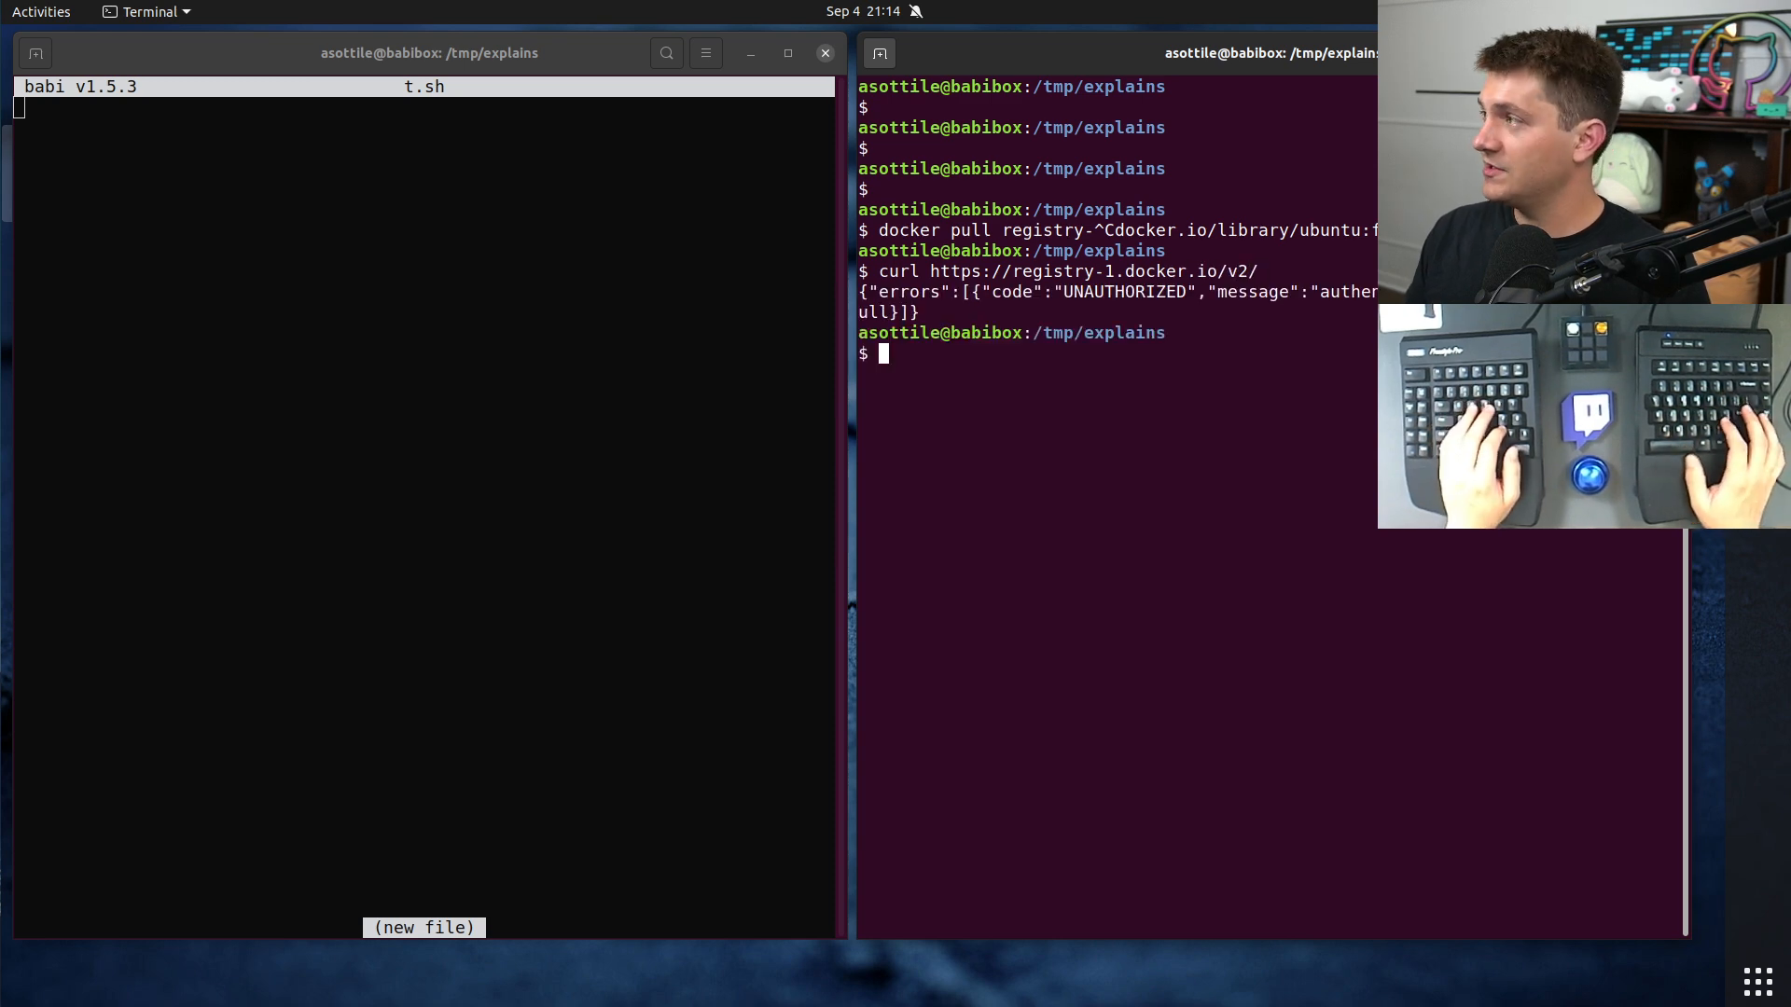
text(curl -v https://registry-1.docker.io/v2/)
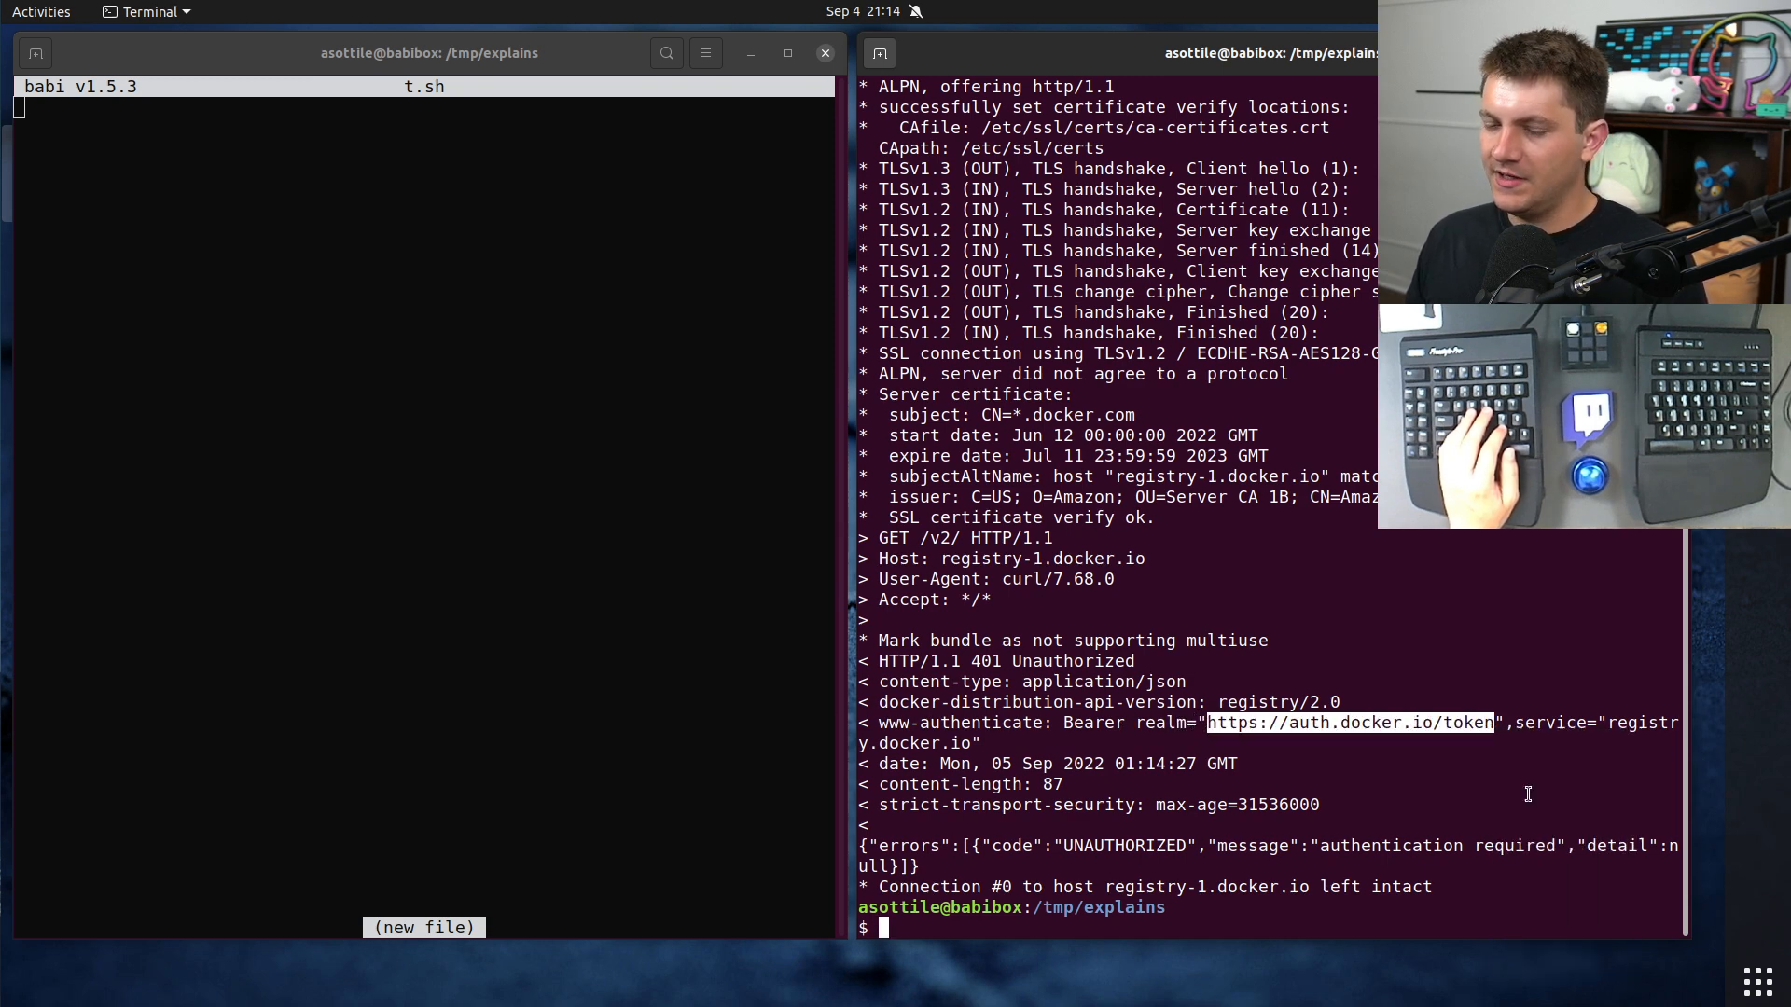
Step: Write `set -euxo pipefail` and a curl to auth.docker.io/token with service and scope parameters in t.sh
text(curl)
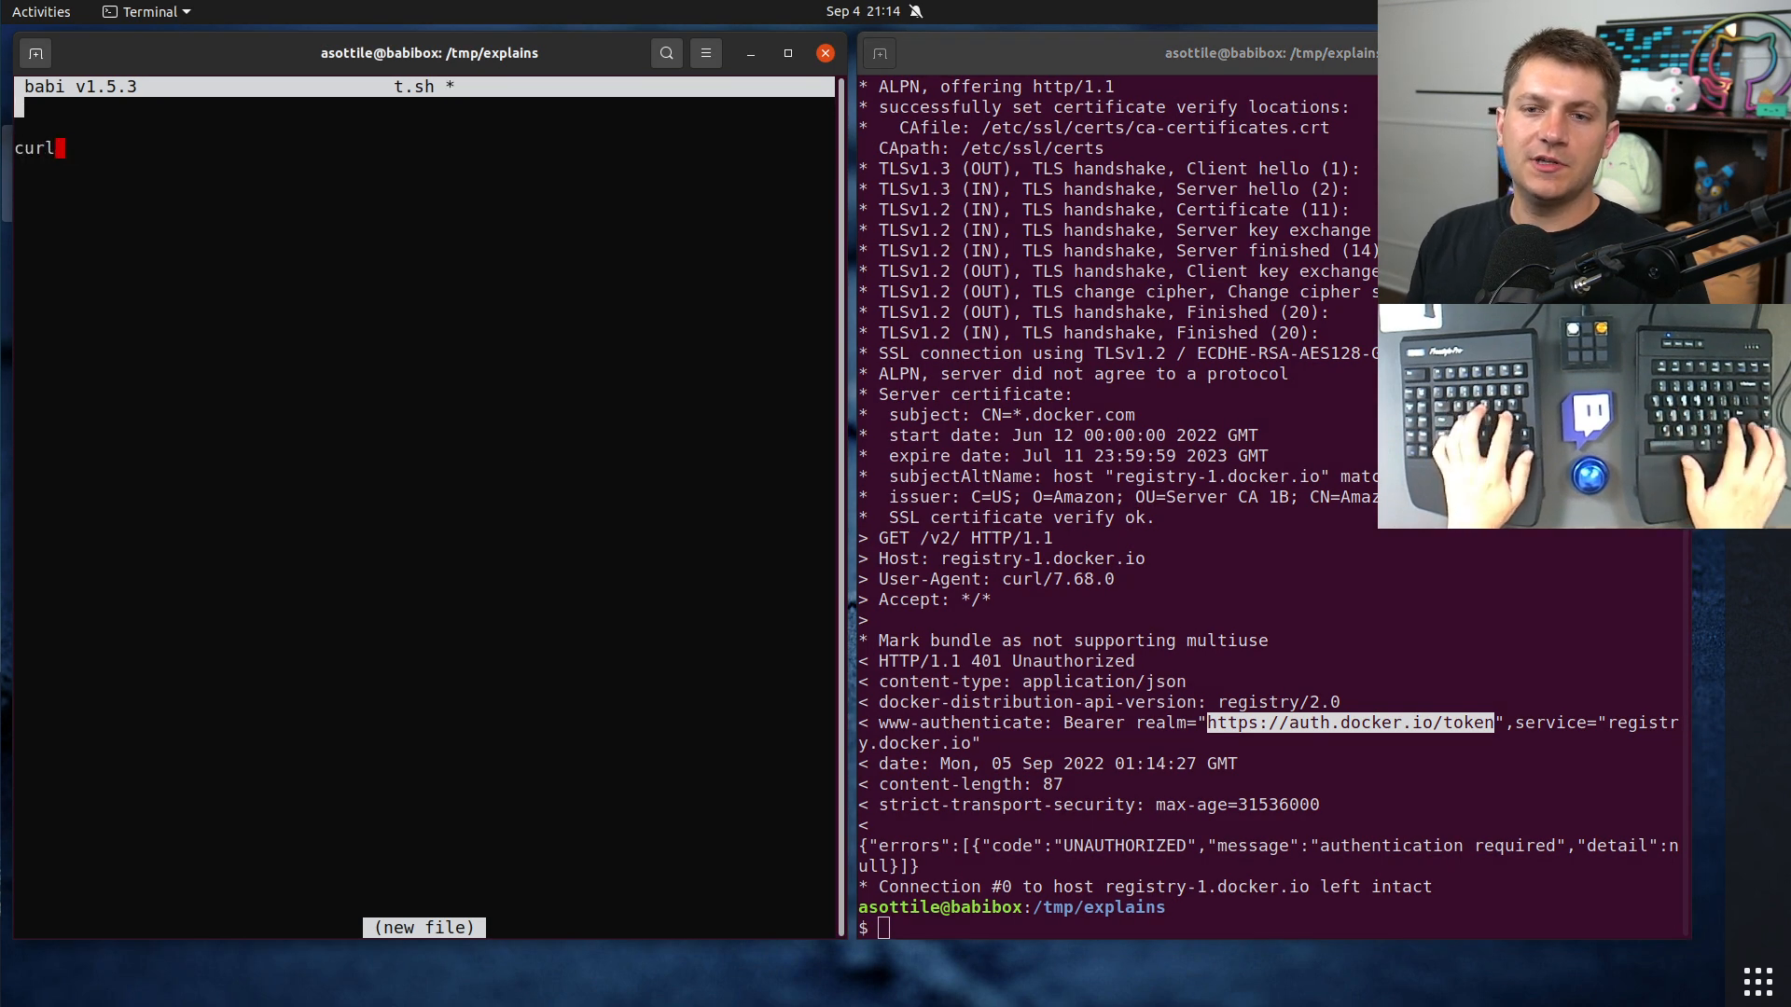
text(set -euxo pipefail)
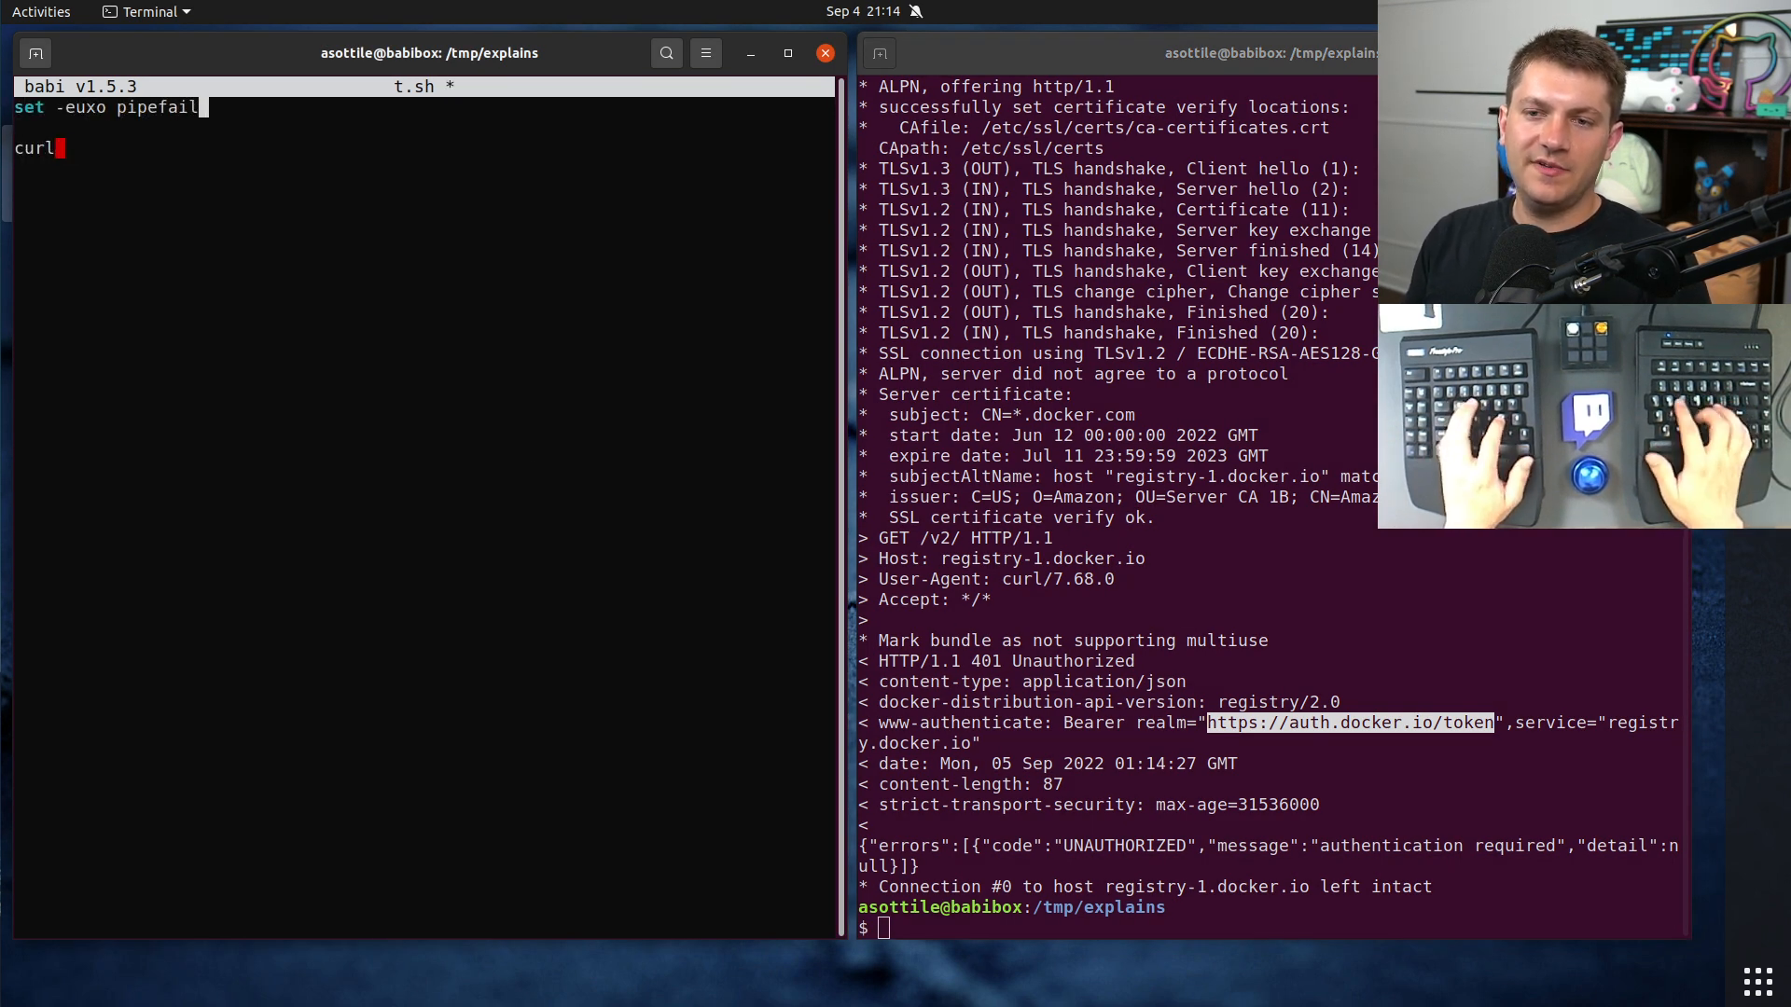
text(https://auth.docker.io/token)
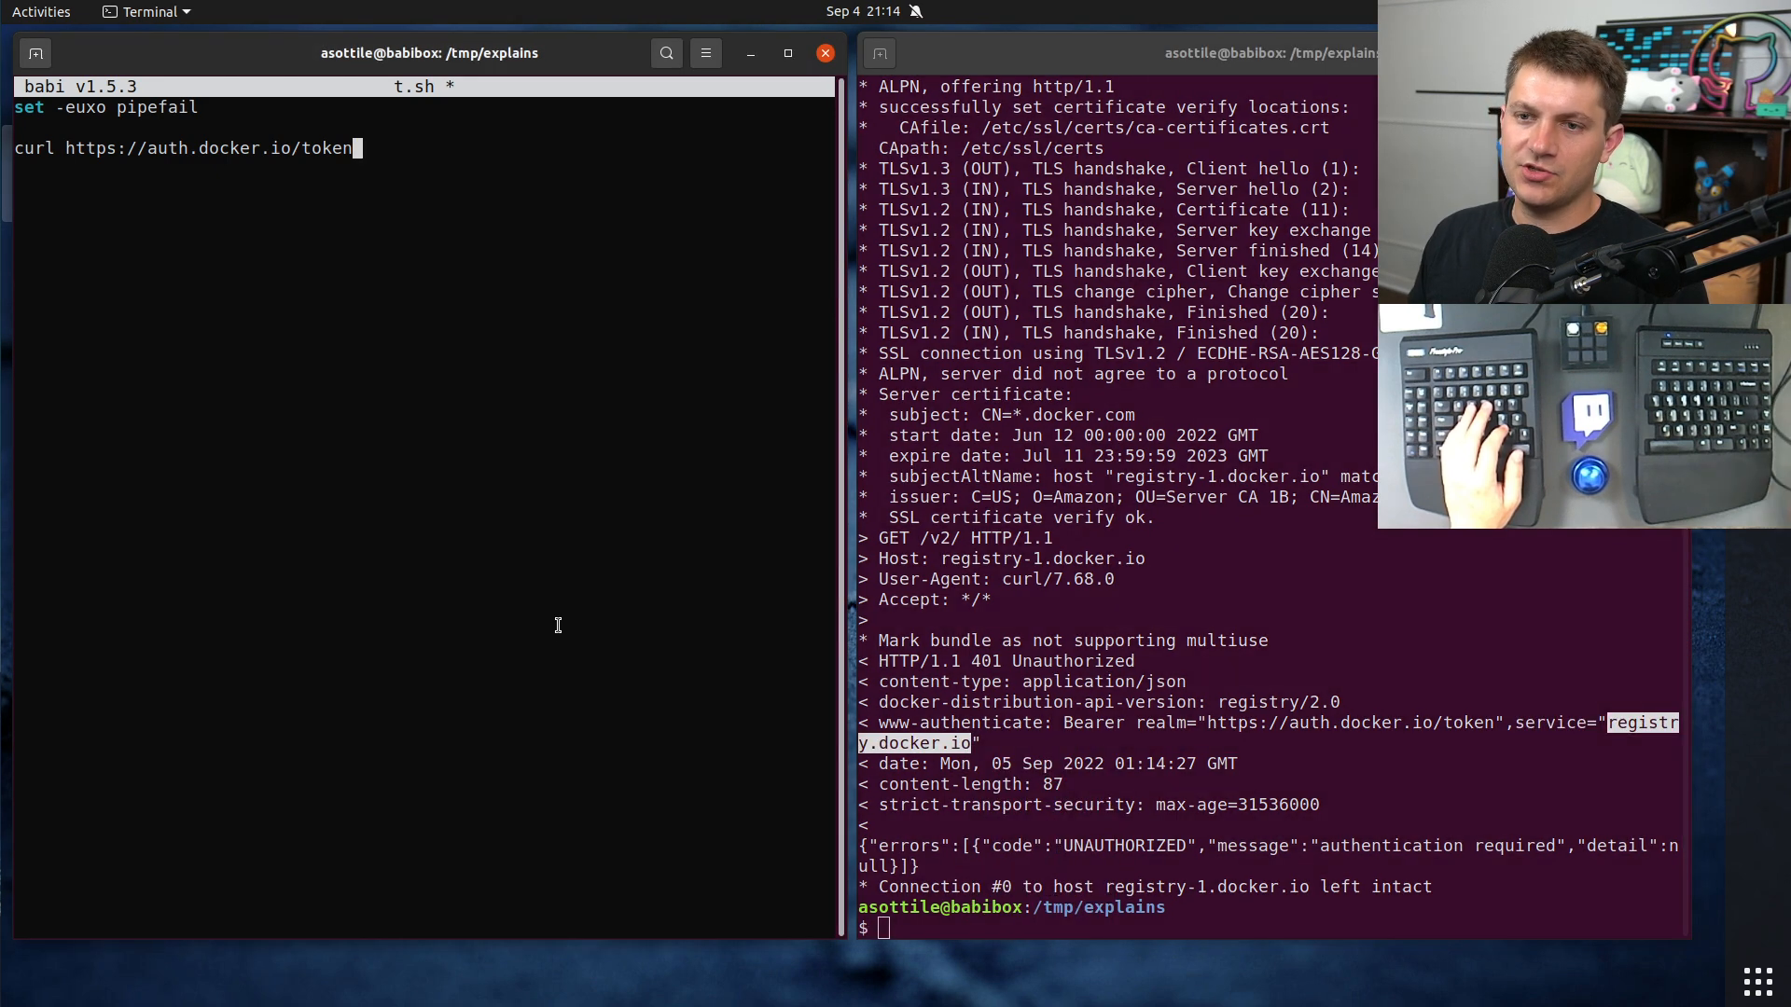
text(?registry.docker.io=)
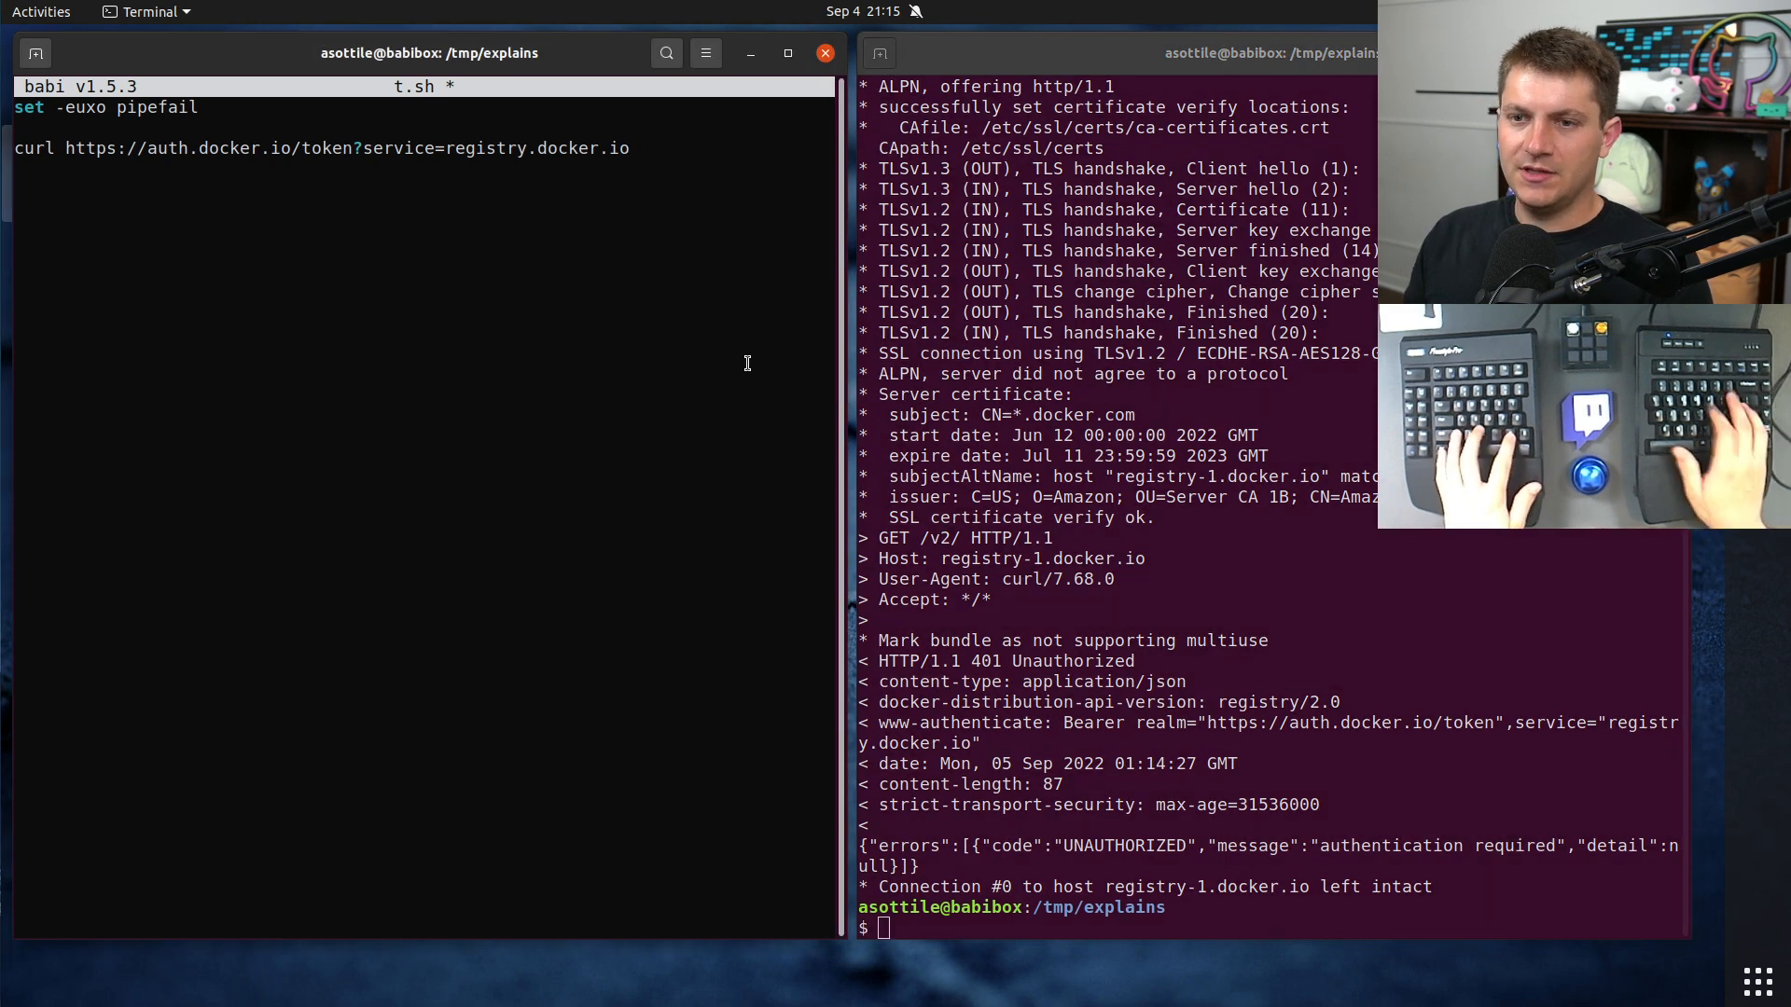
text(&scope=repository:u)
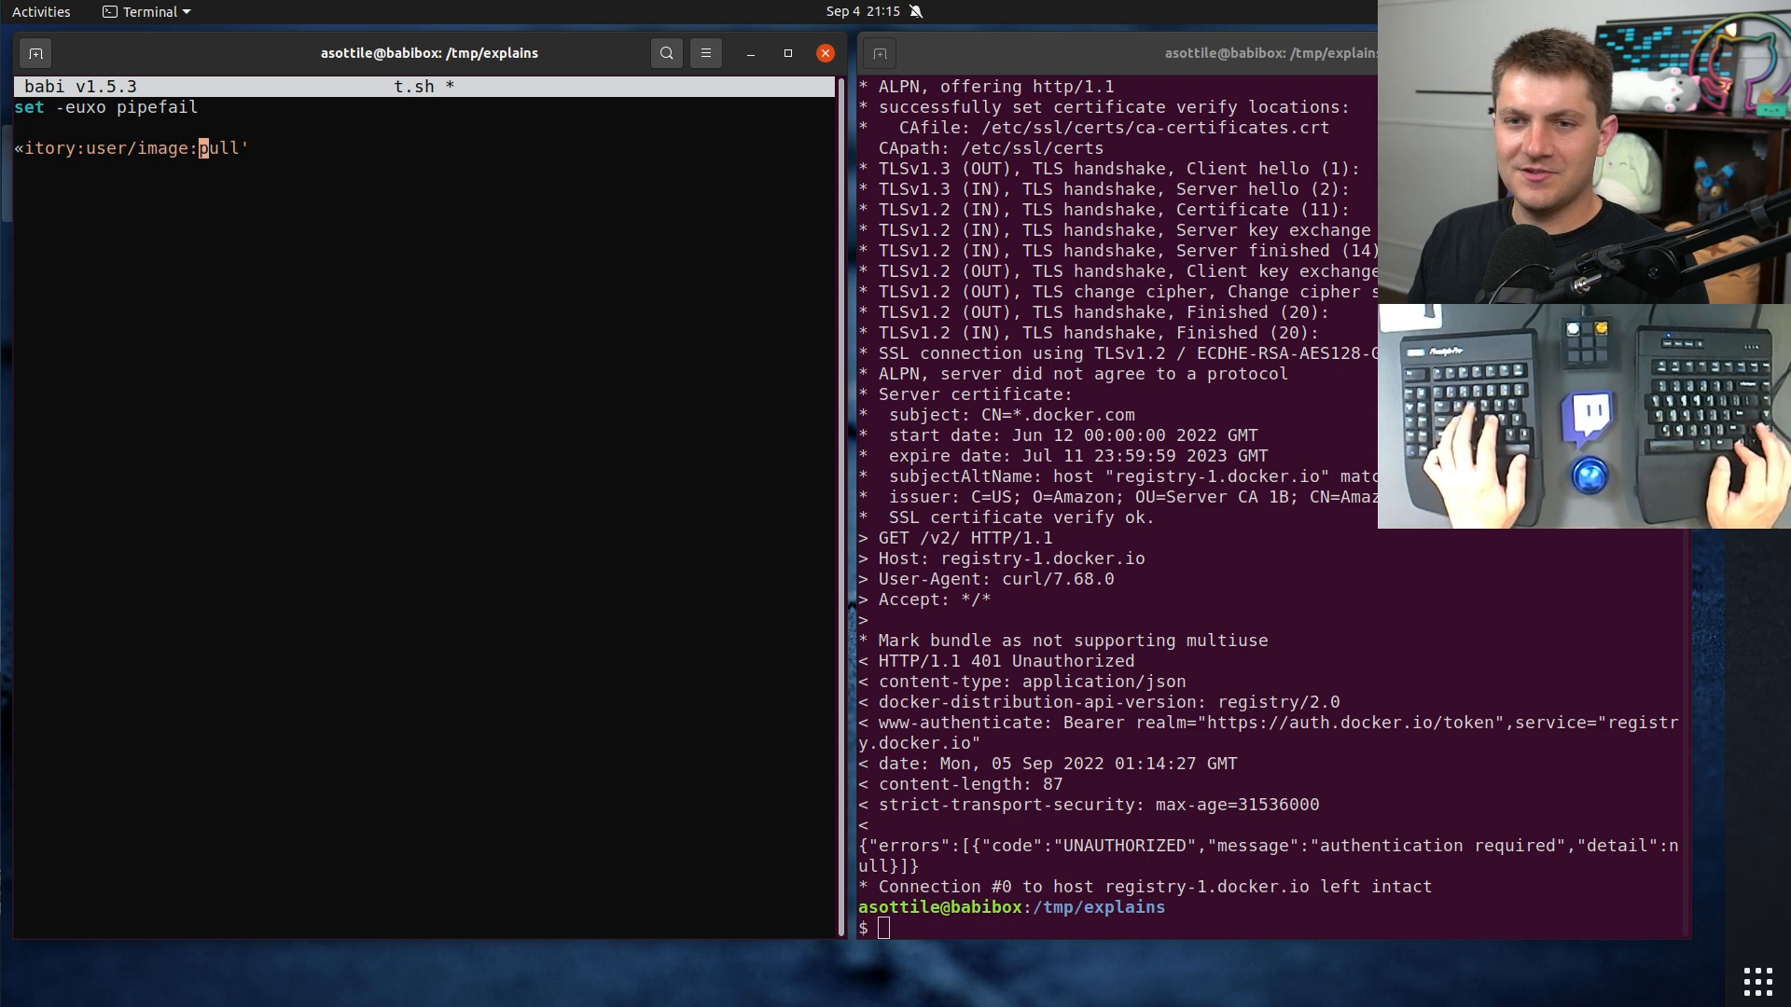
Step: Run the token curl for repository:precommitci/runner-image:pull in the right terminal, getting a JSON token
text(curl 'https://auth.docker.io/token?service=registry.docker.io&scope=repository:)
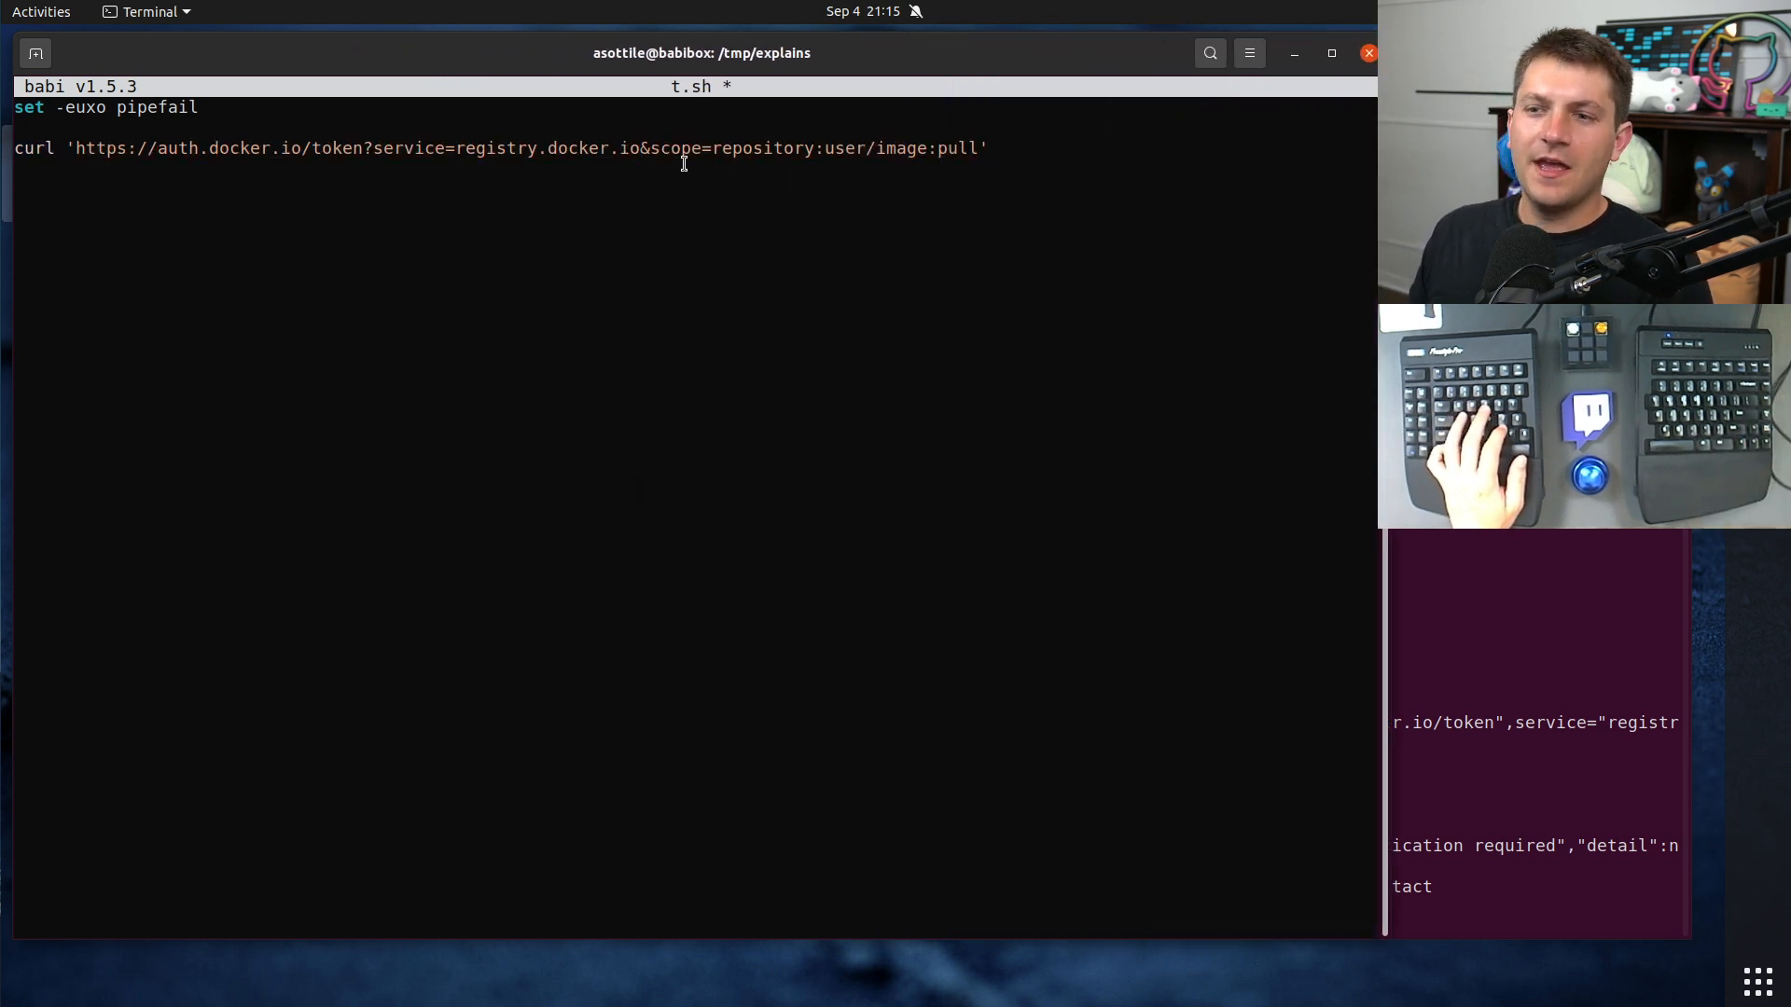
mouse_move(1011, 225)
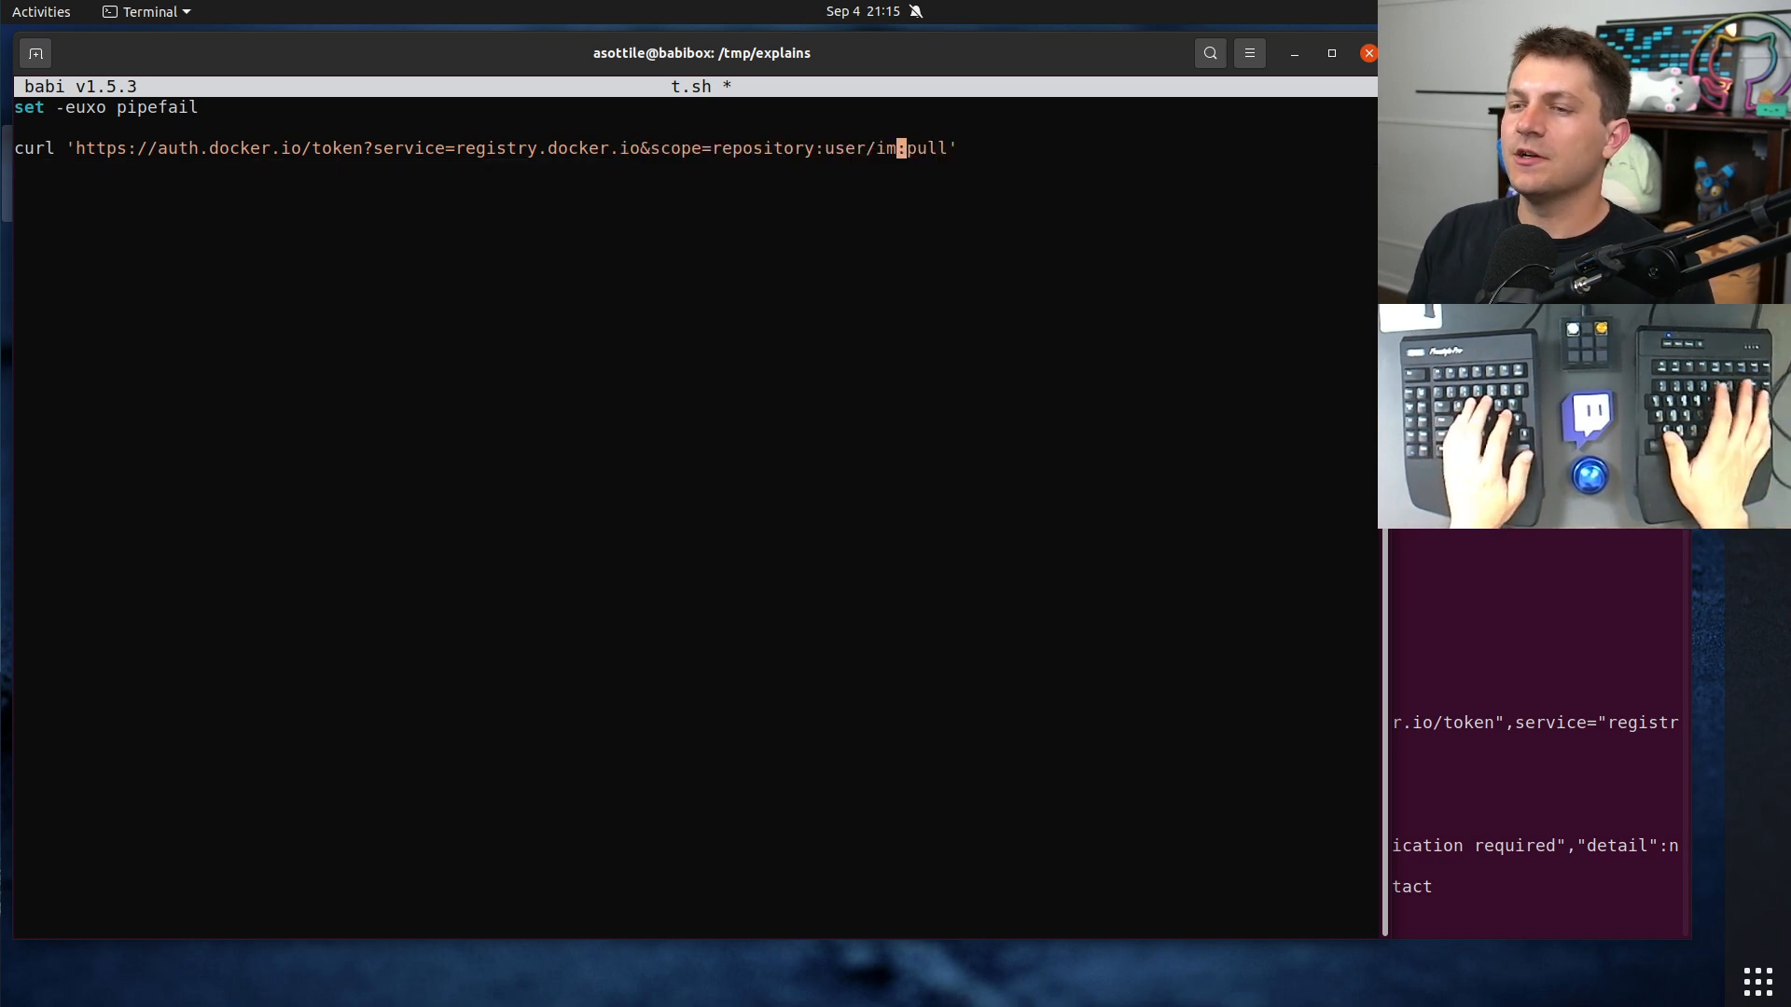
text(precom)
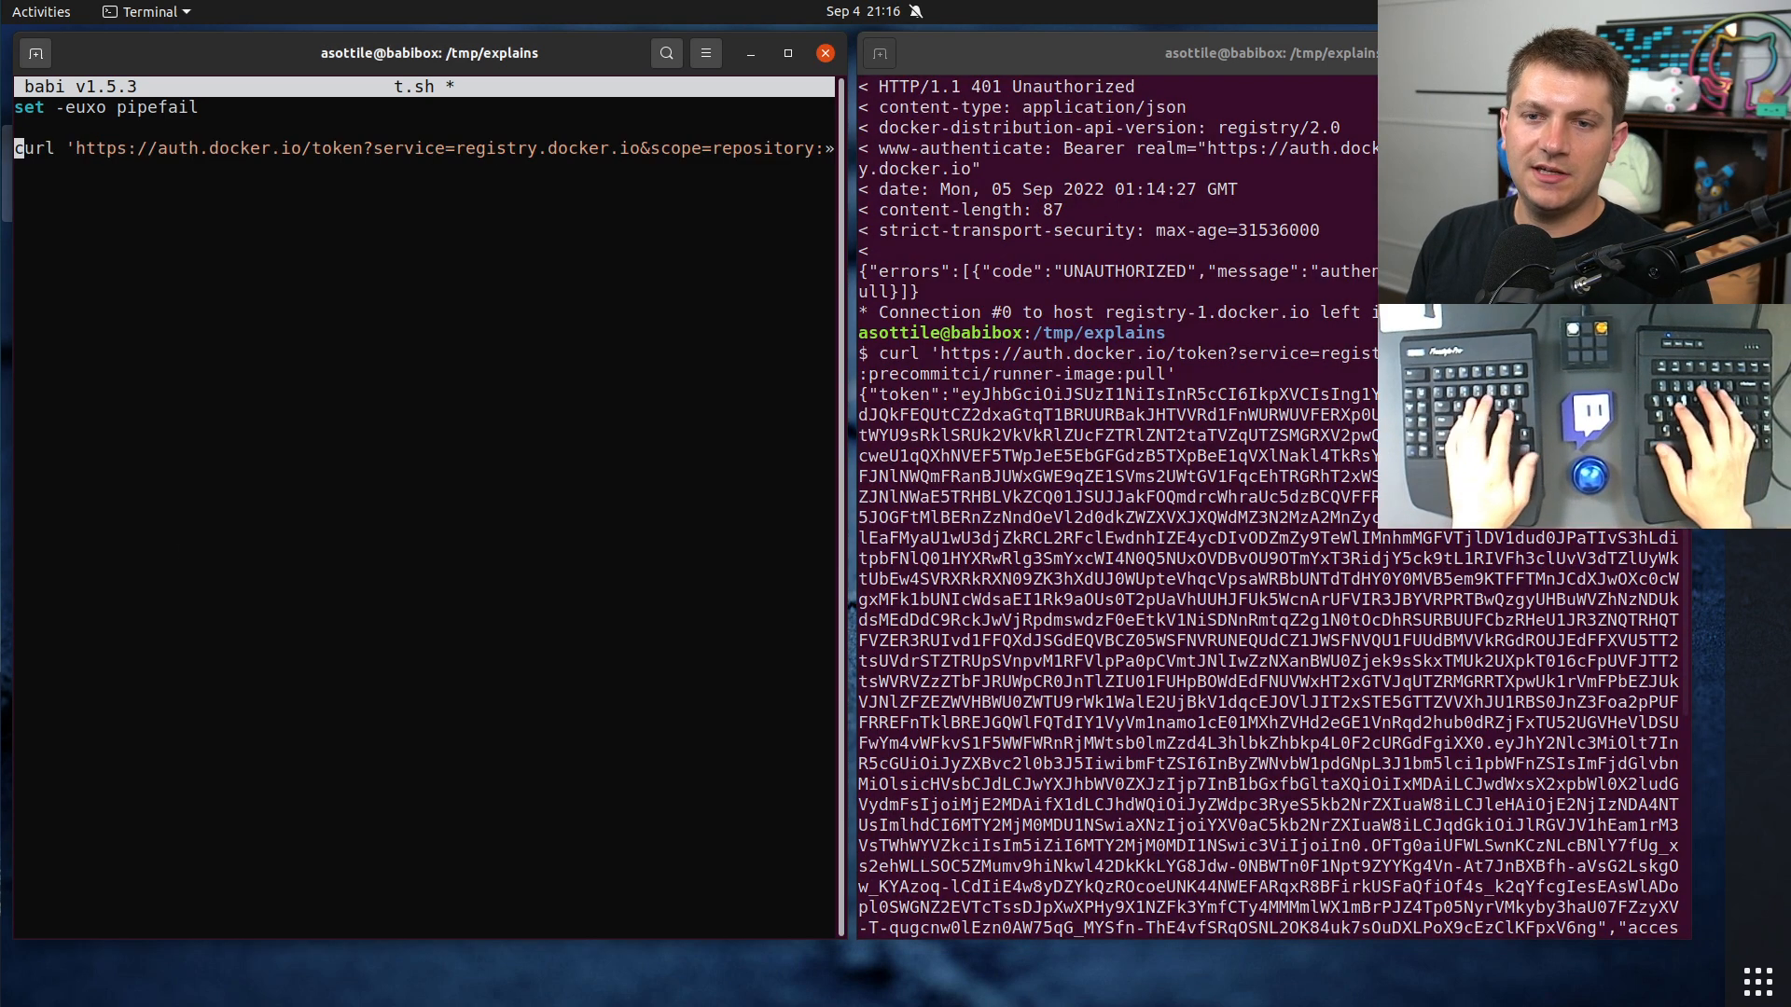
Step: Assign auth_token="$(curl ... | jq --raw-output .token)" in t.sh and save it
text(auth_token=)
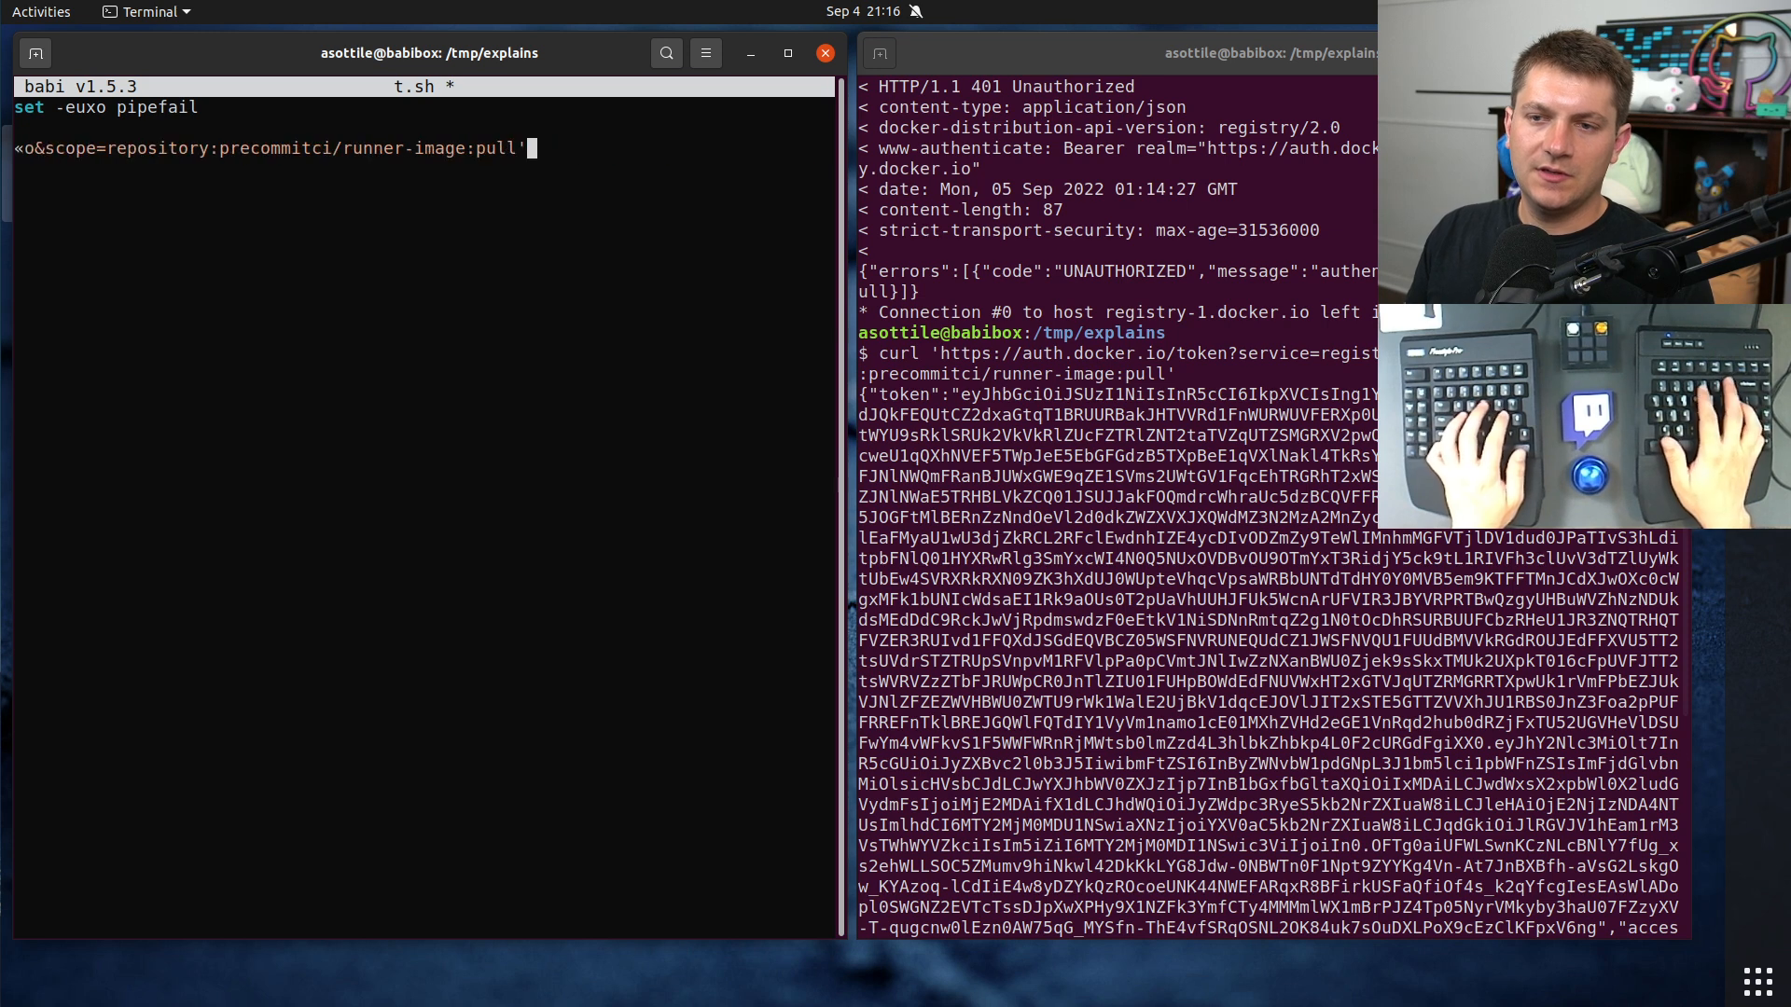
text(| jq --)
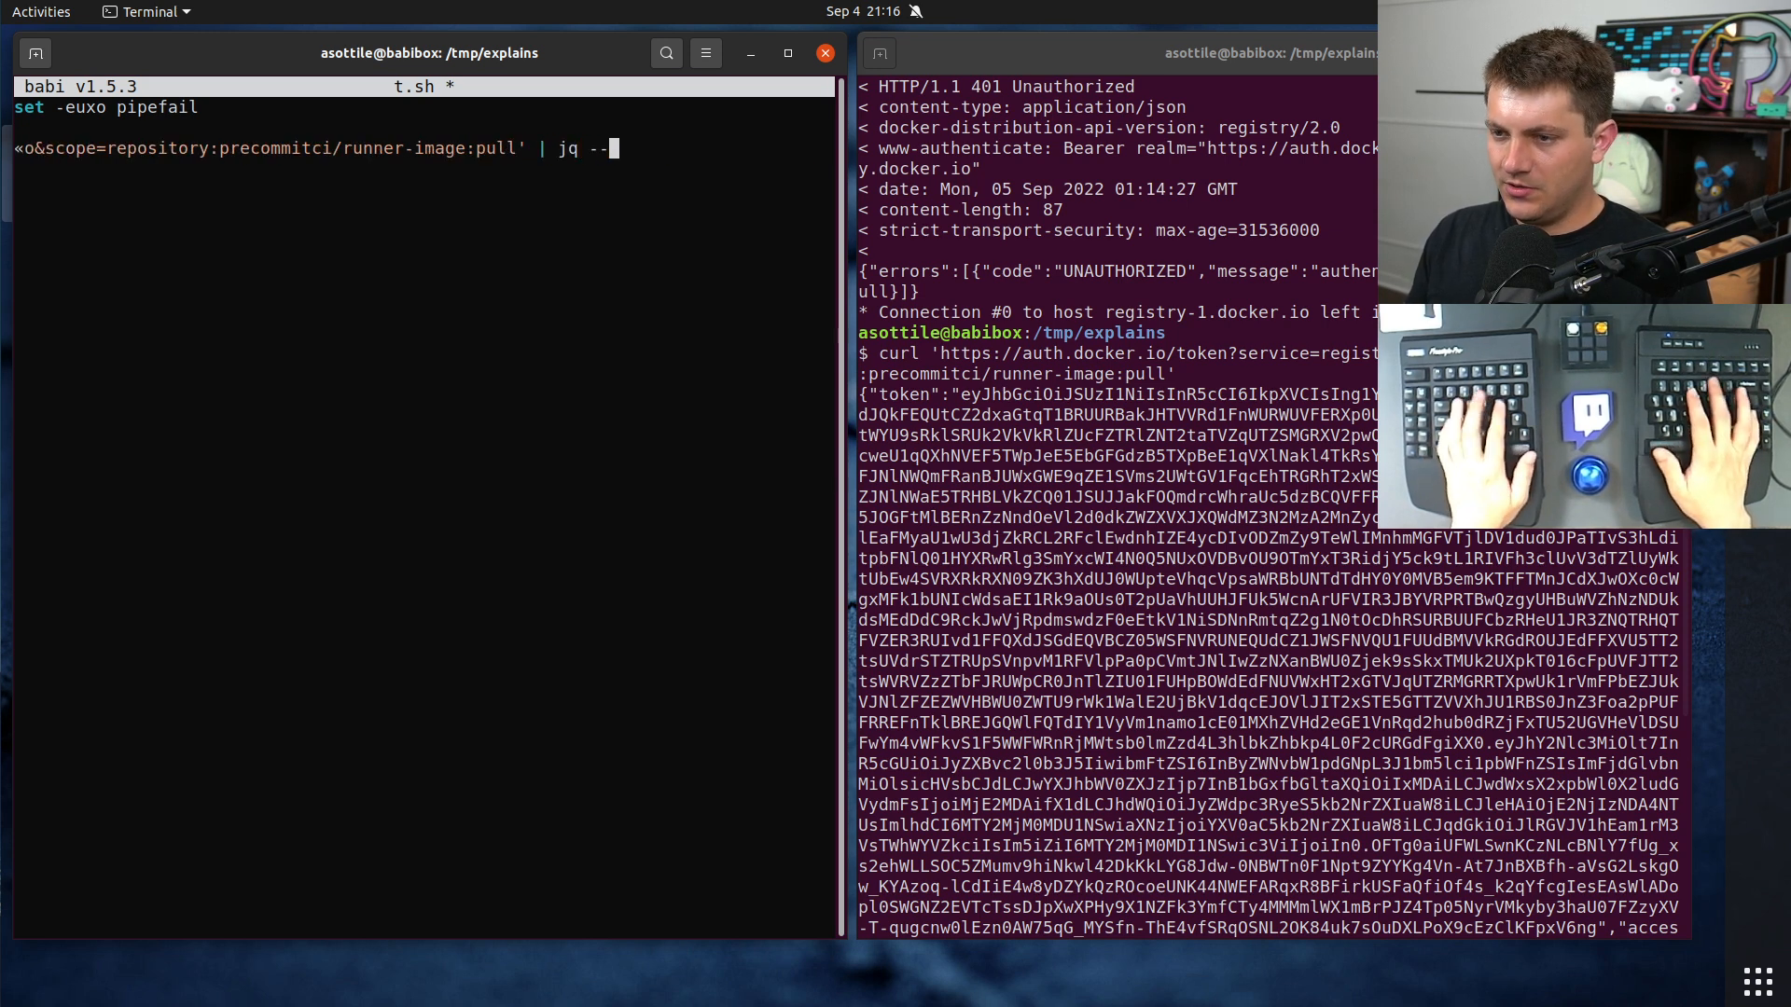
text(-raw-output .token)
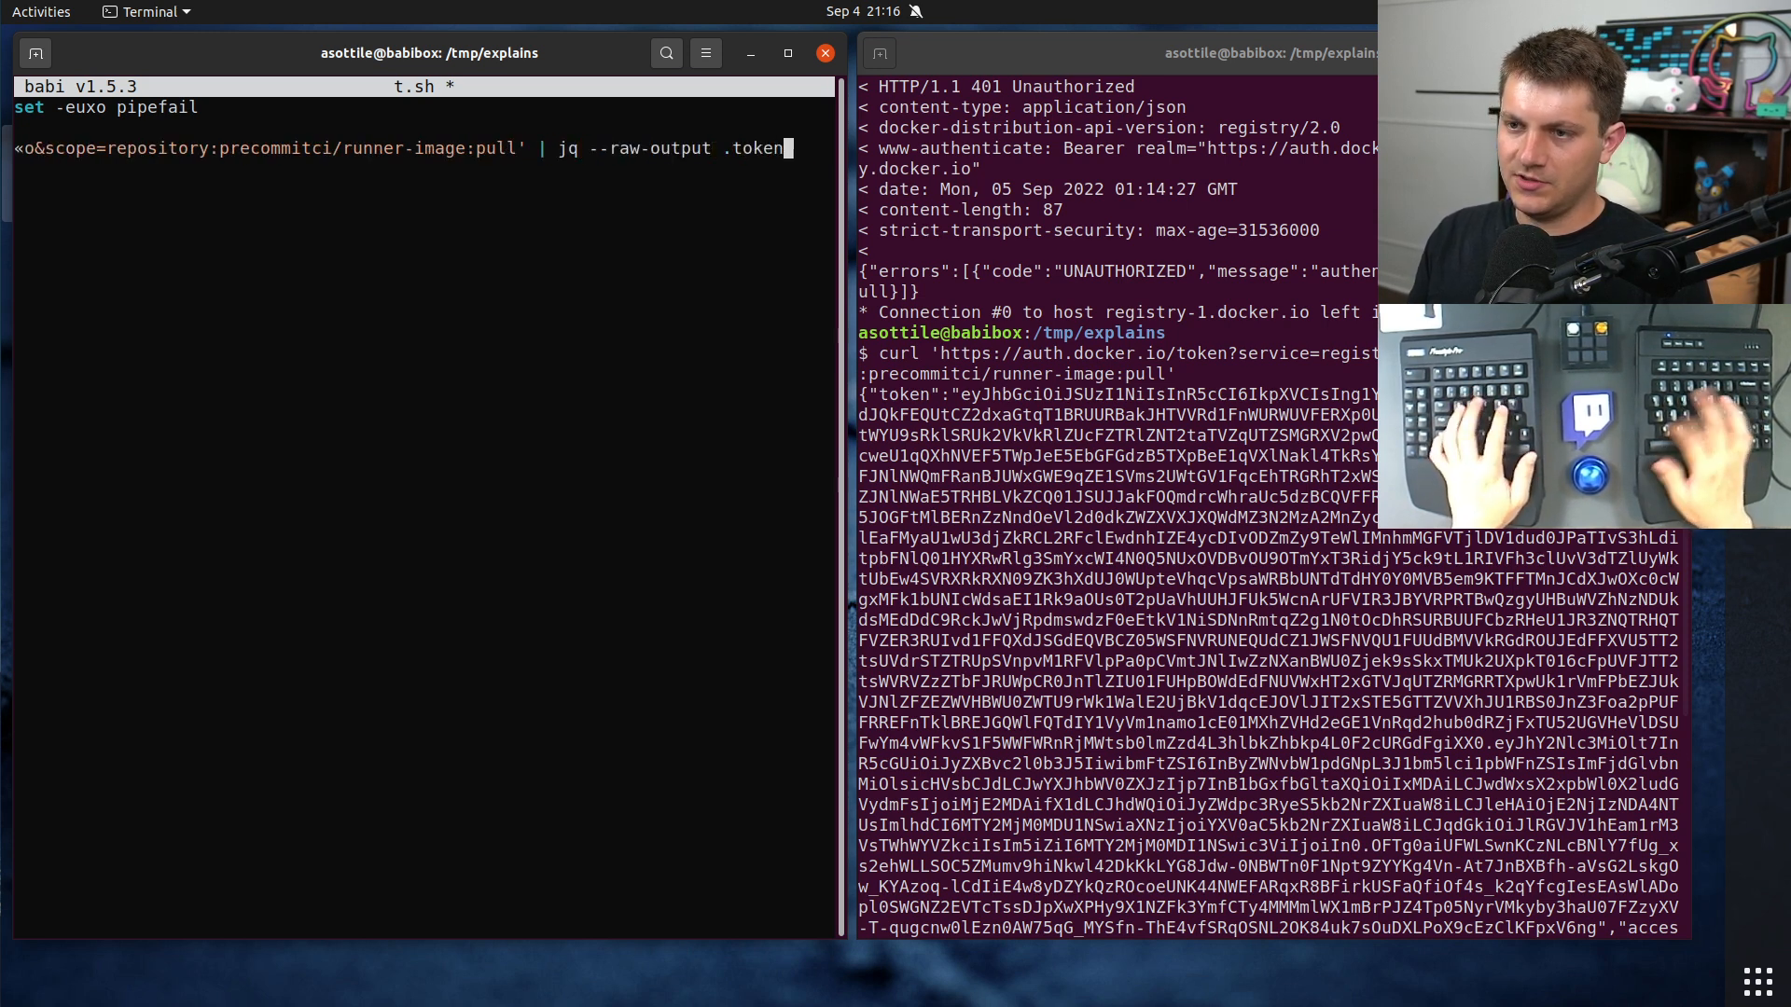
text()")
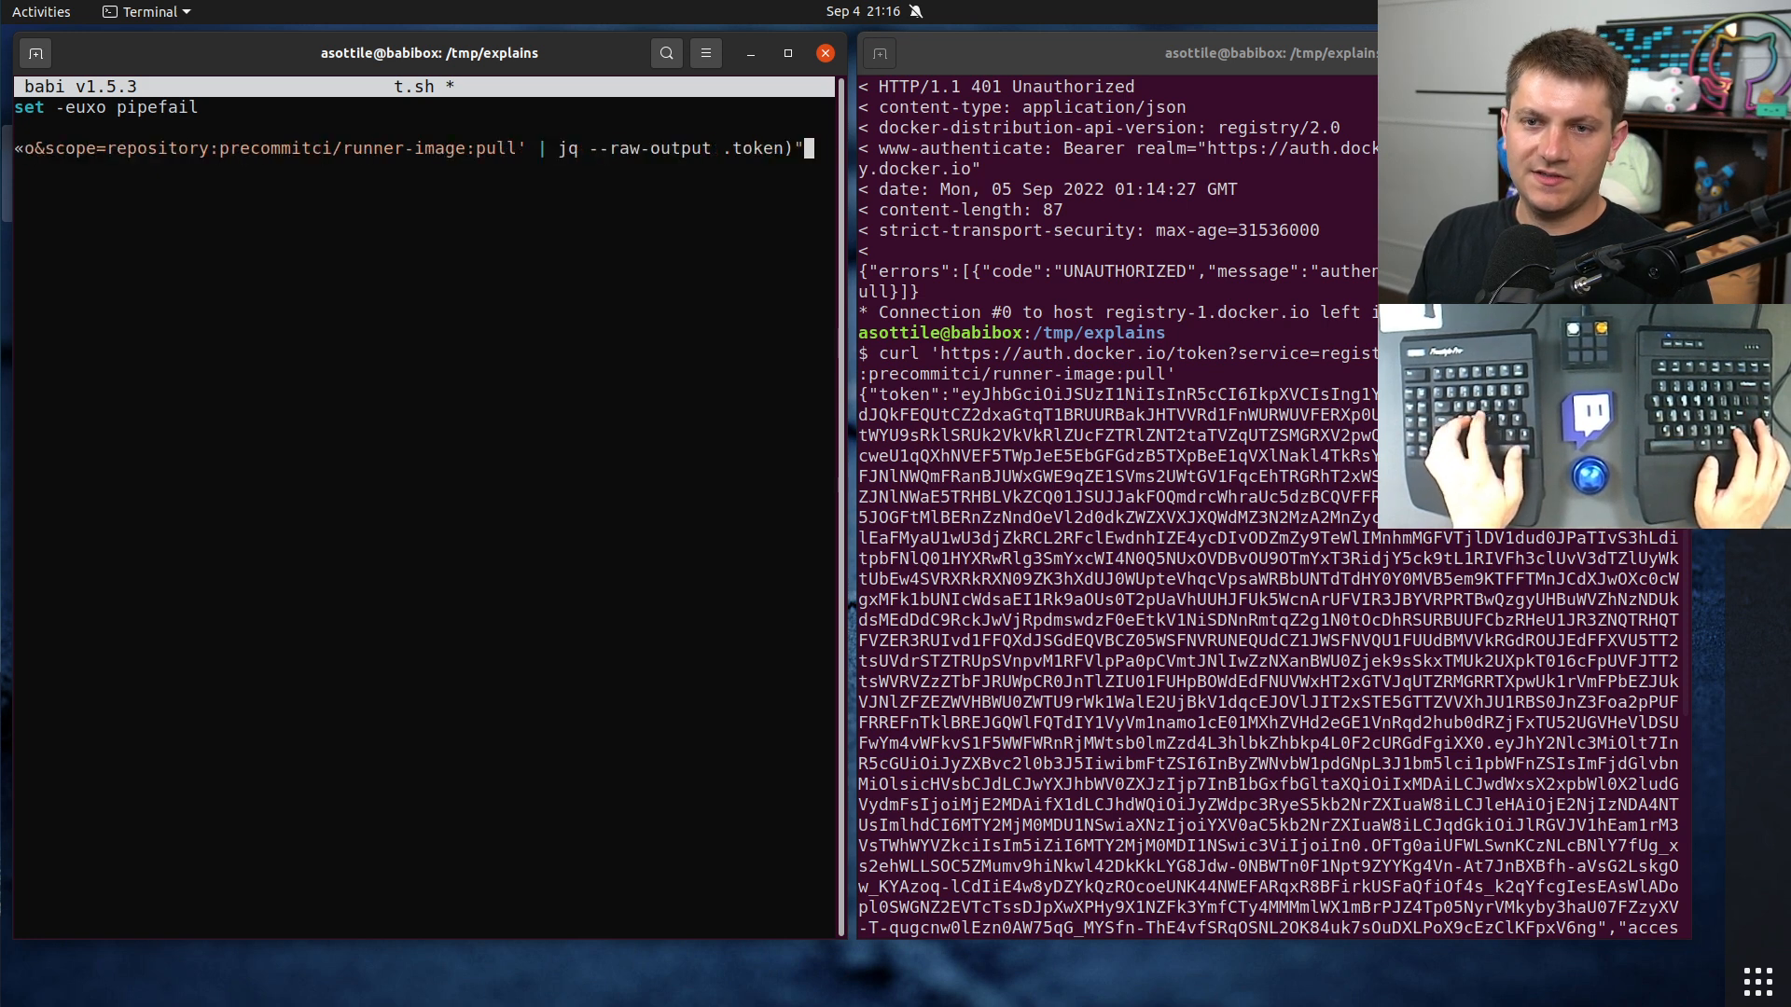
key(ctrl+s)
text(bash -x t.sh)
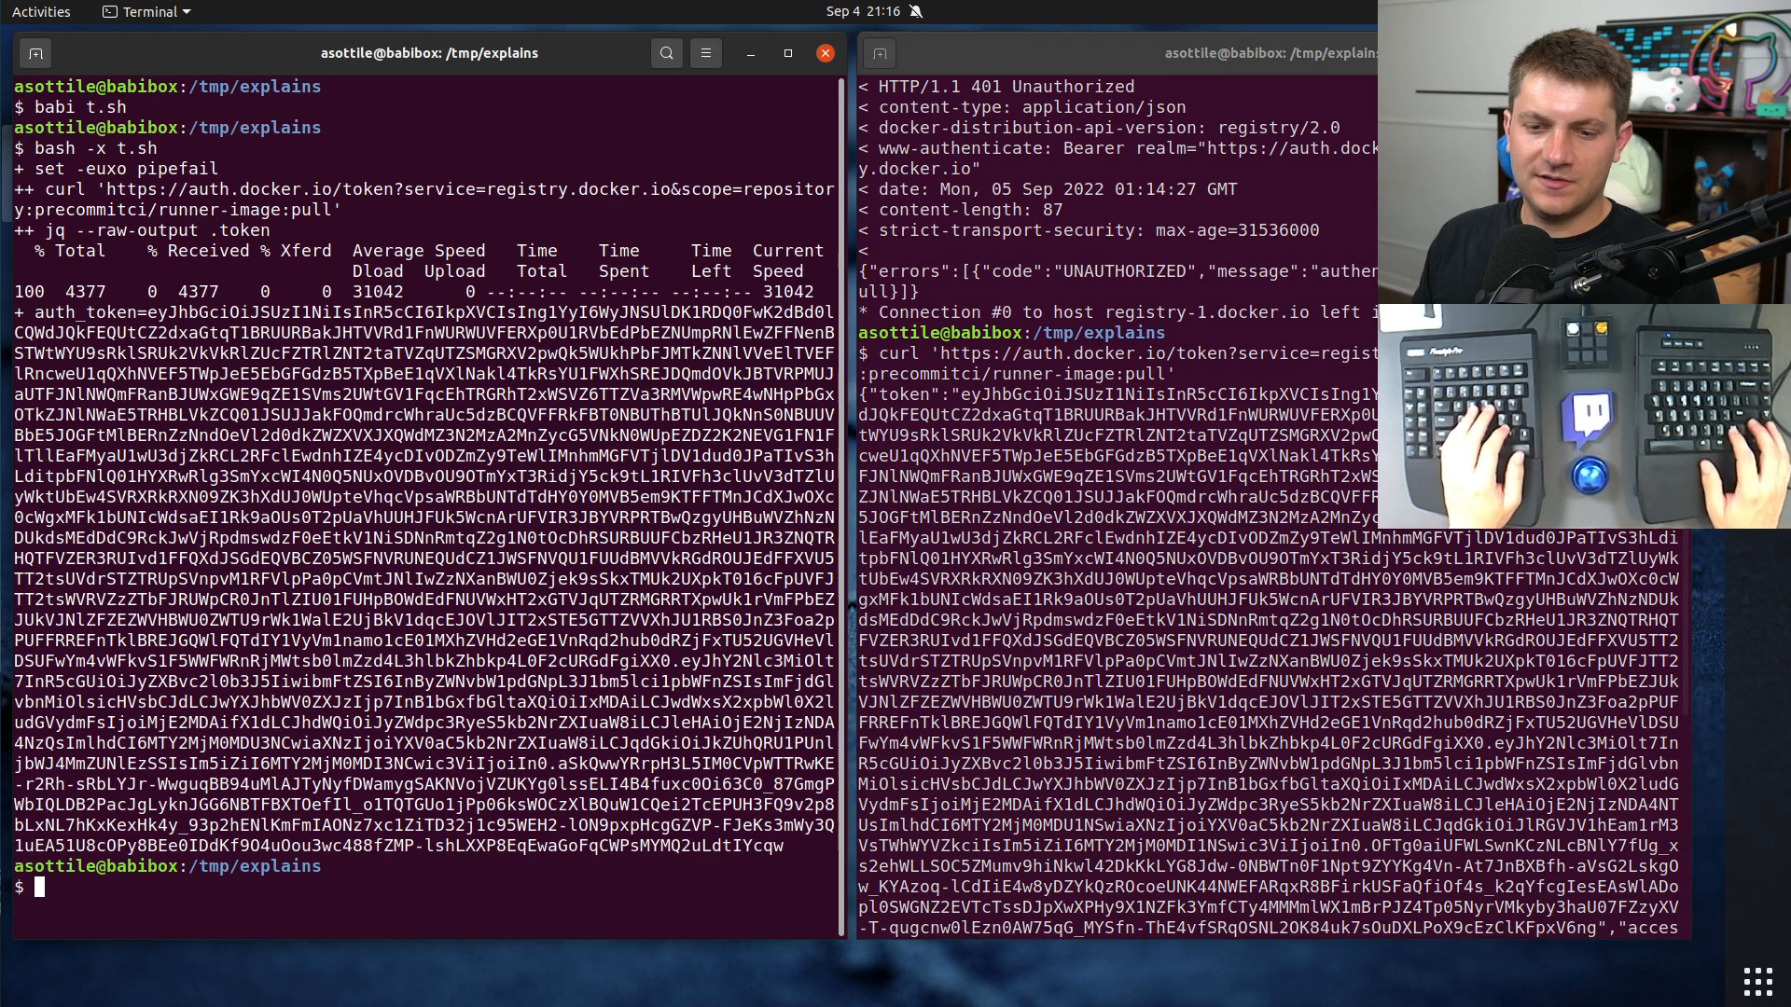
Step: Cat t.sh, paste its auth_token line into the right terminal and append `&&`
text(cat t.sh)
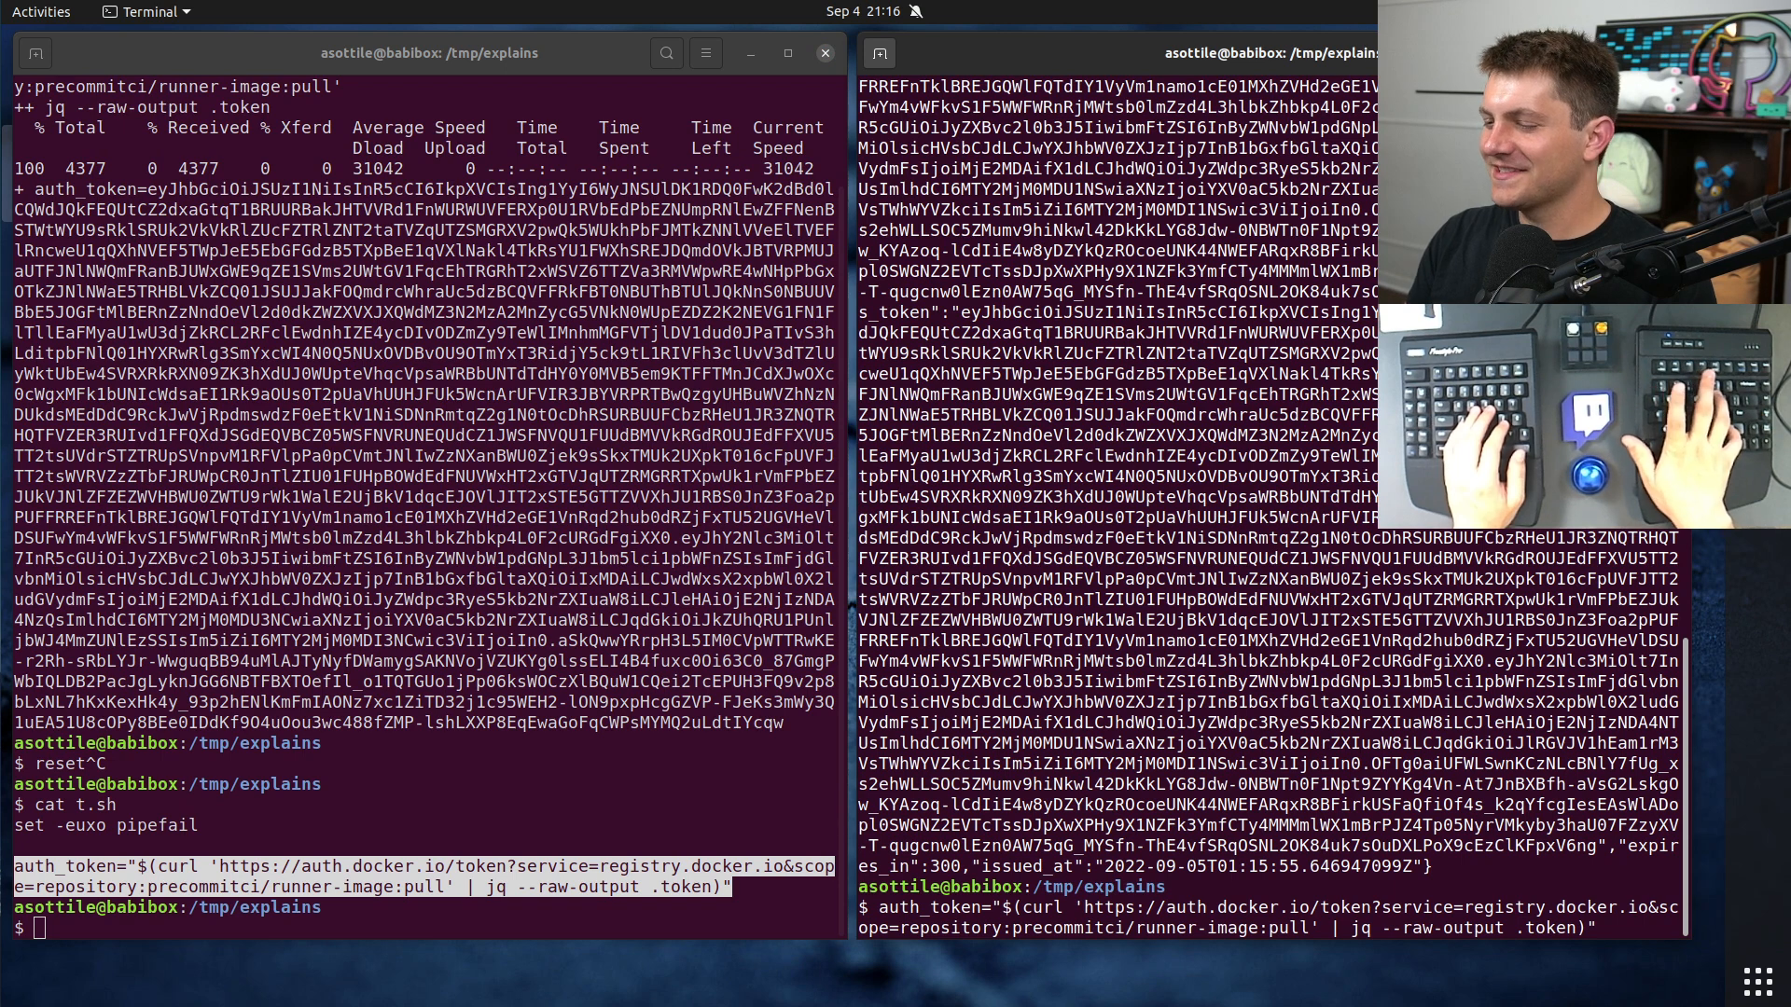
text(&&)
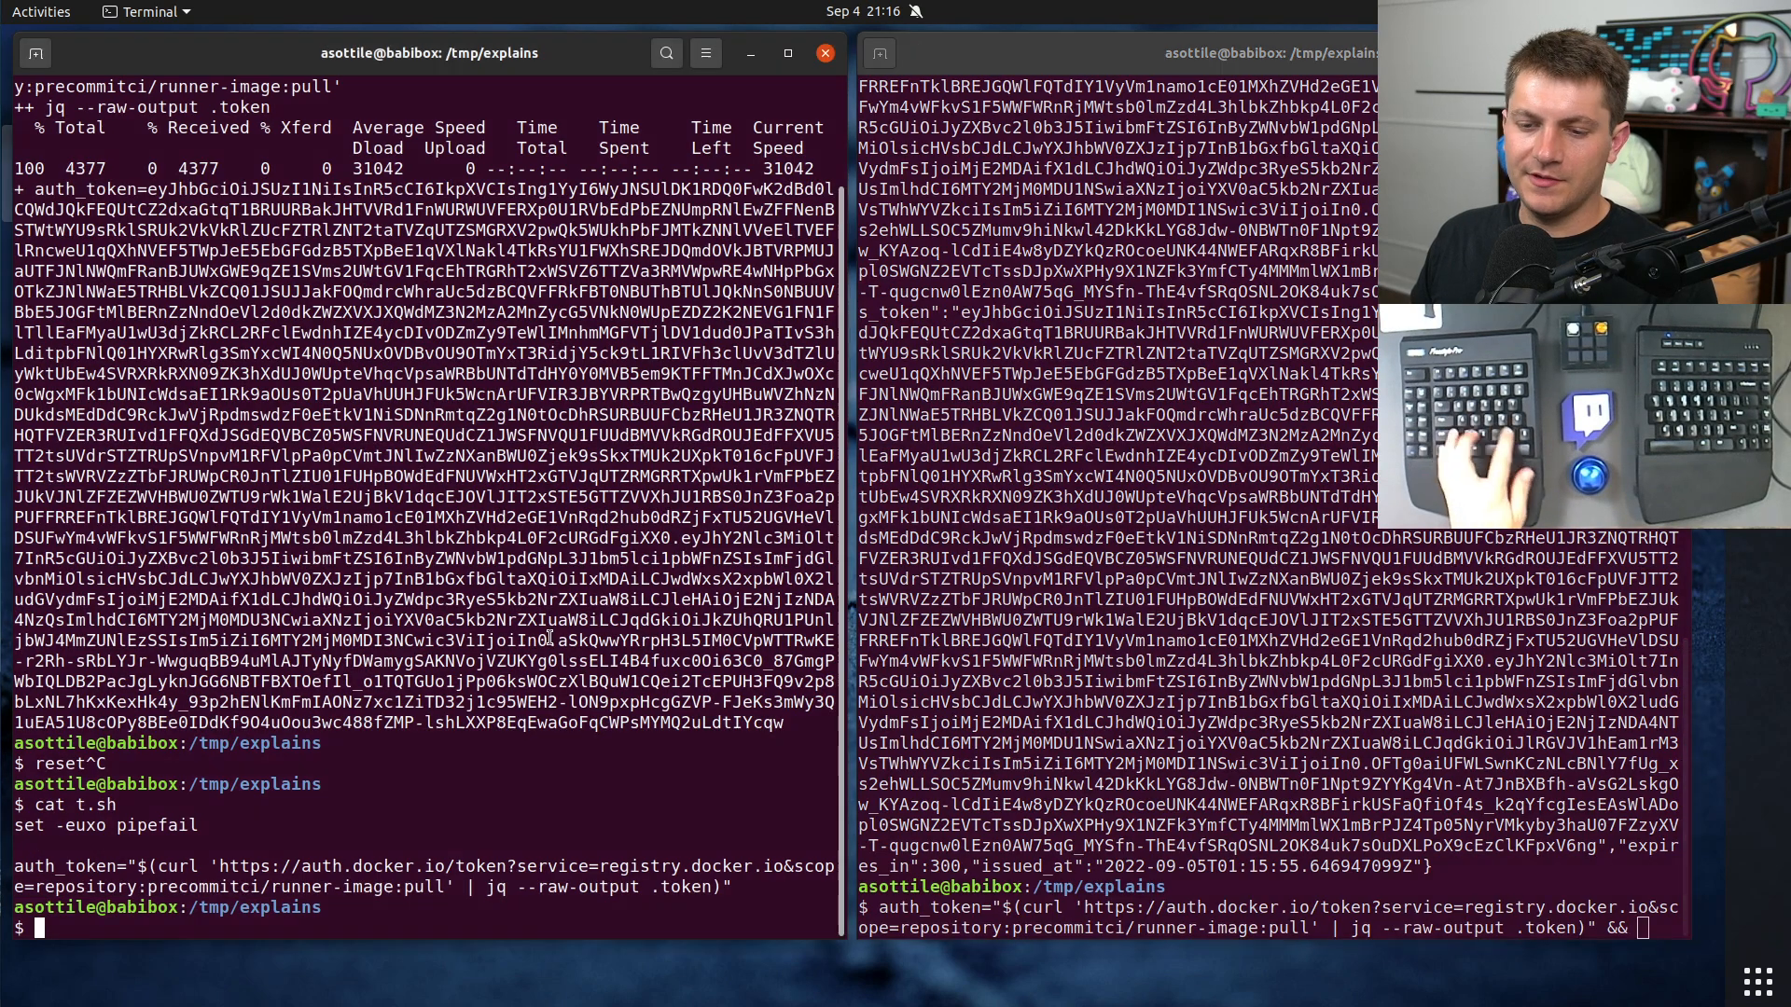
Step: Note the manifests URL pattern in t.sh and curl registry-1.docker.io/v2/precommitci/runner-image/manifests/latest unauthenticated
text(# https://{registry}/v2/{image}/manifests/{tag})
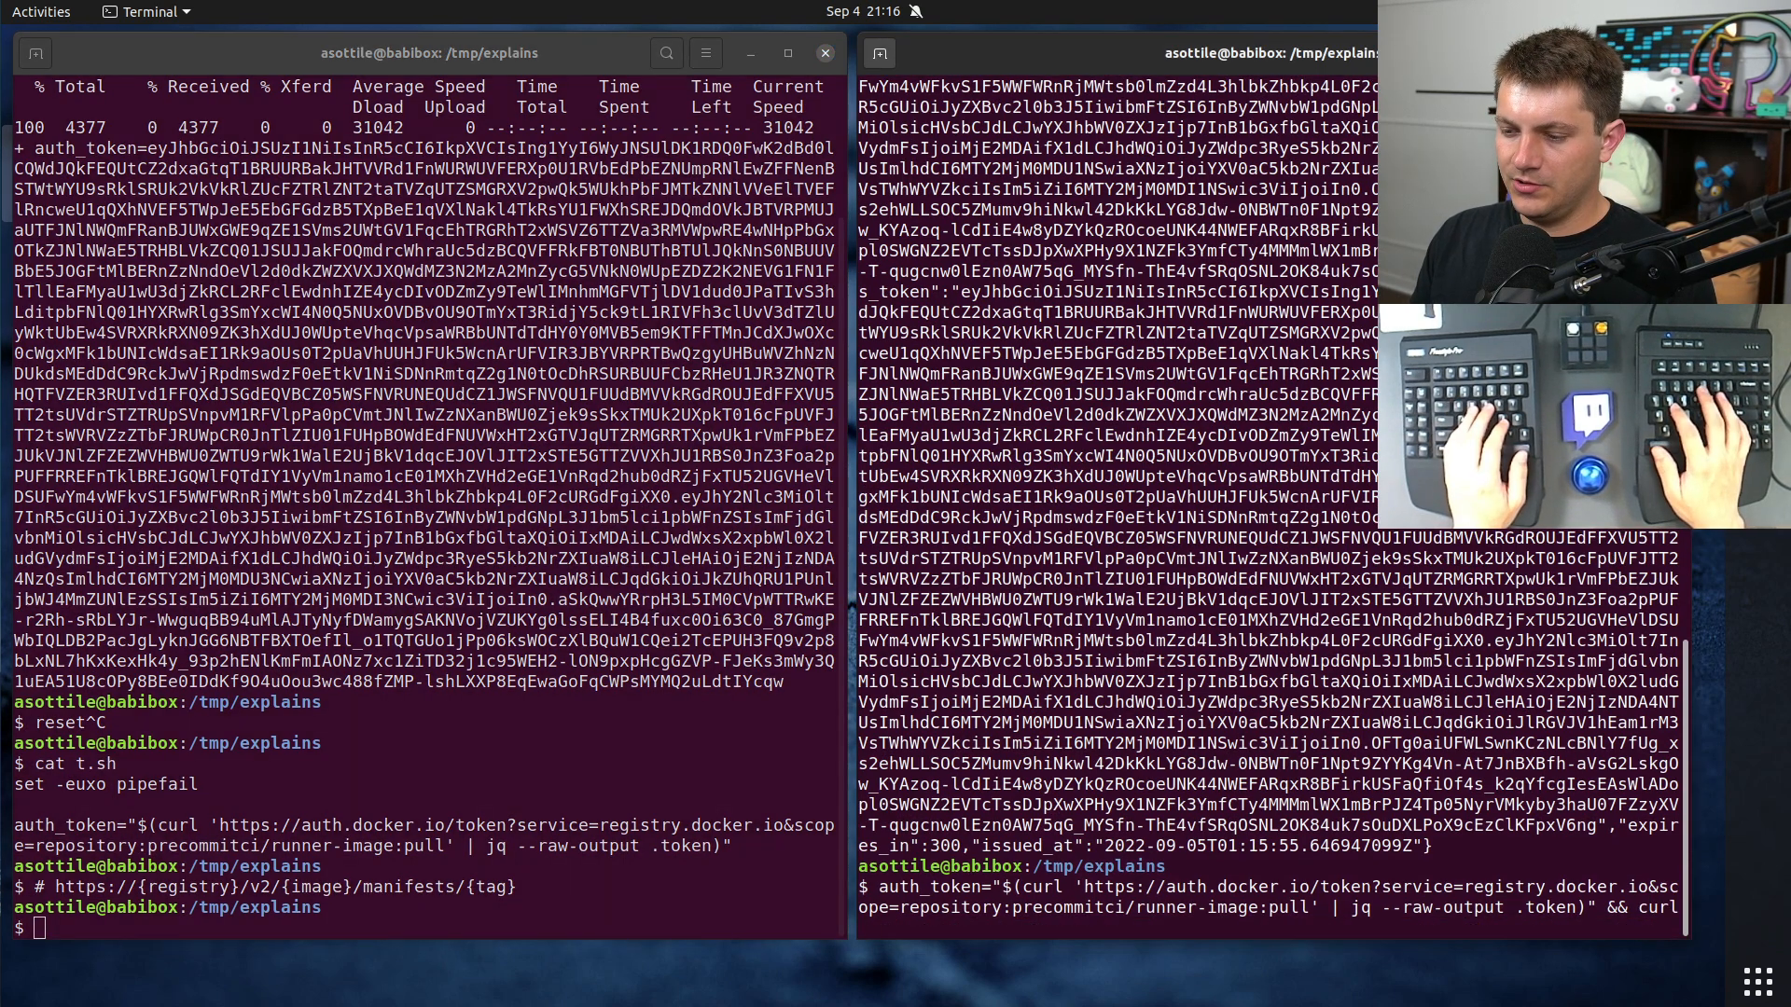
text(https://regist)
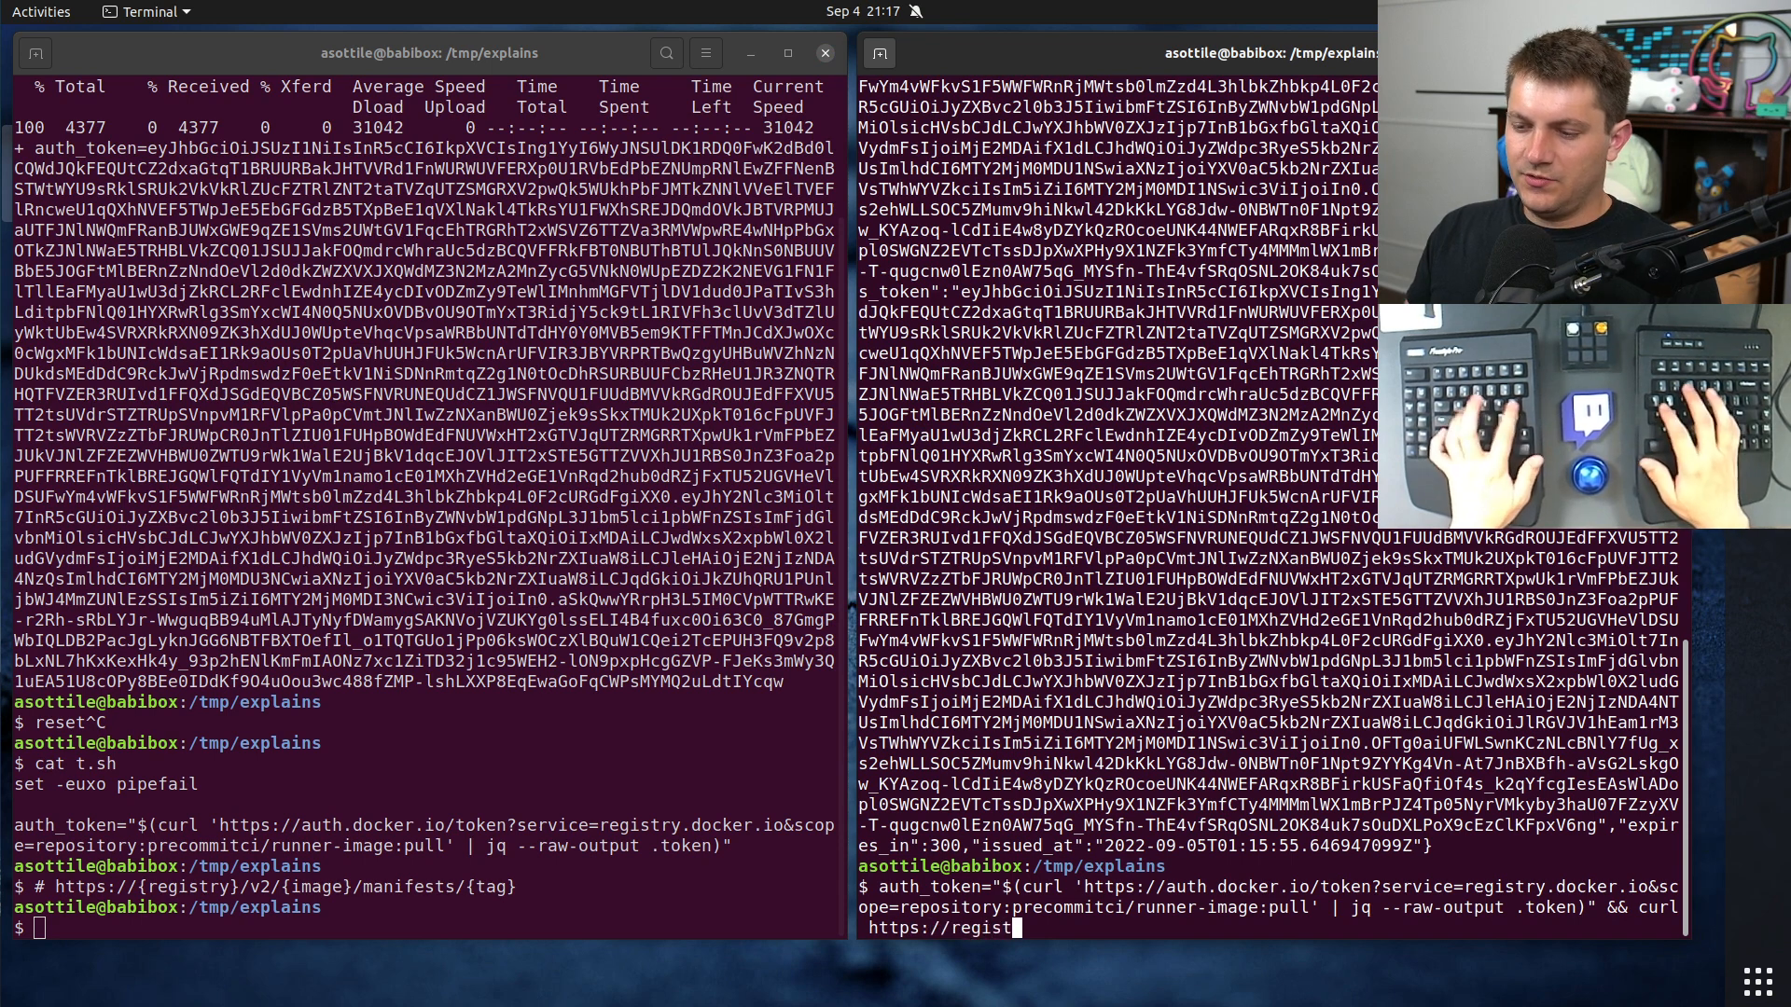
text(ry-1.docker.io)
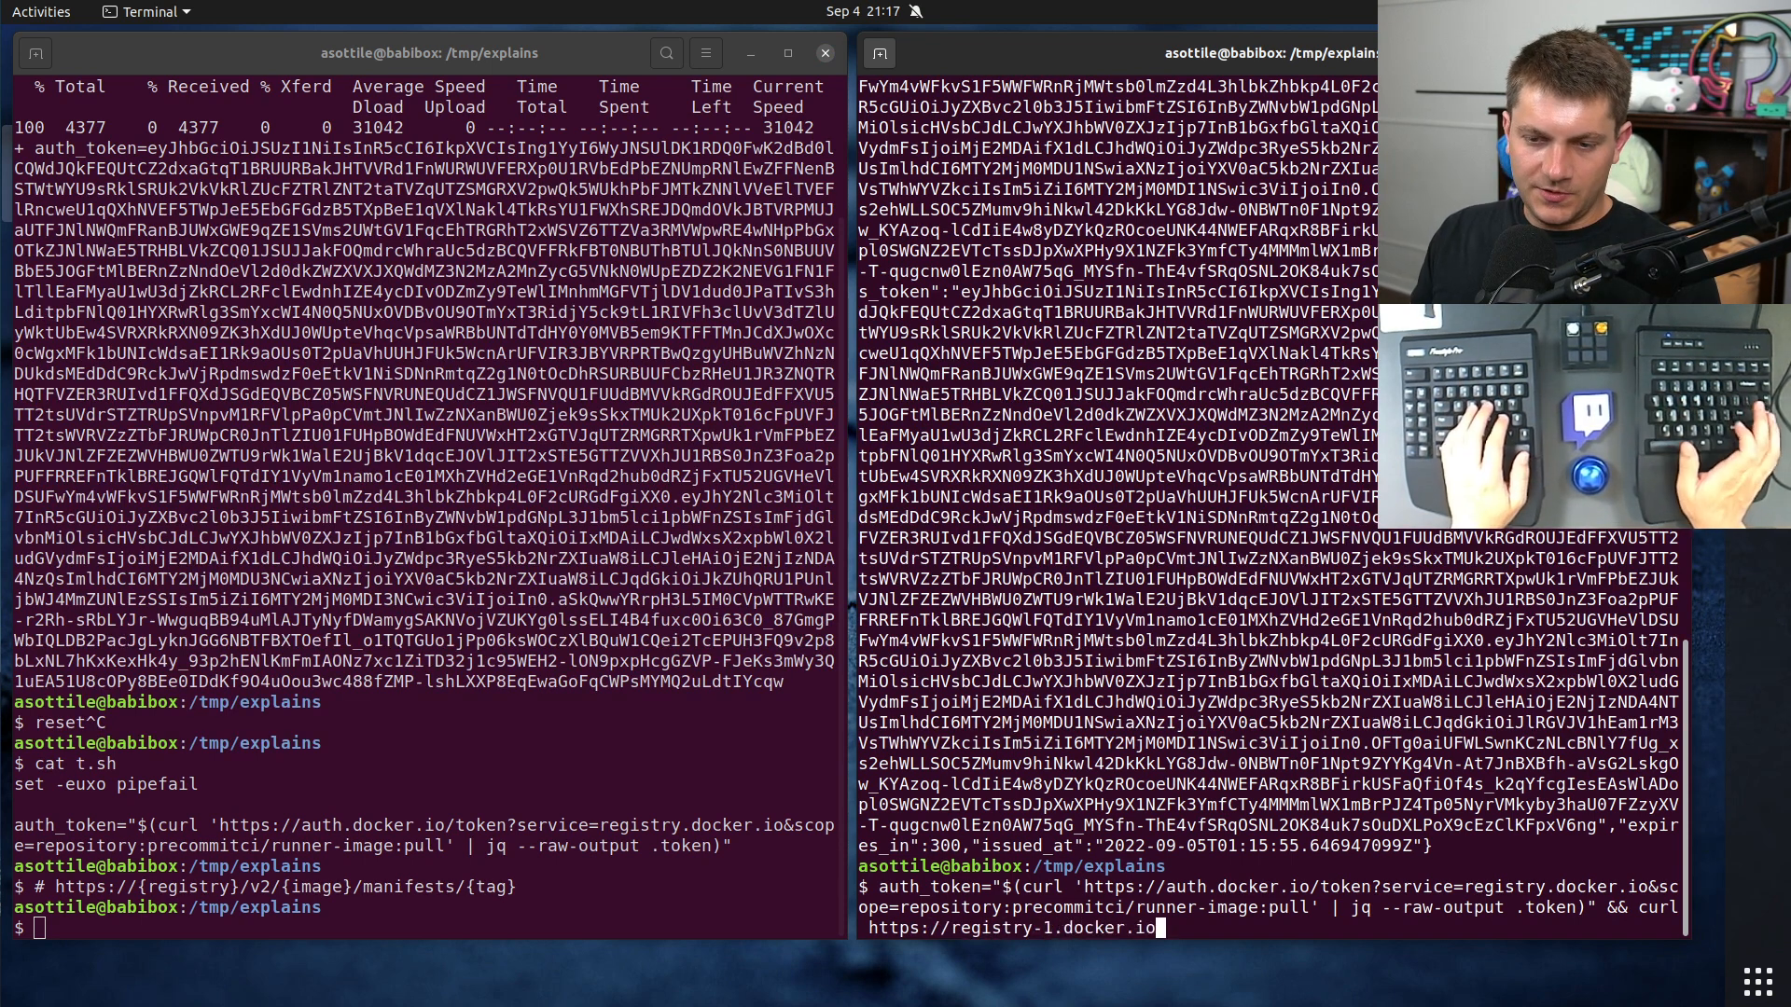
text(v2)
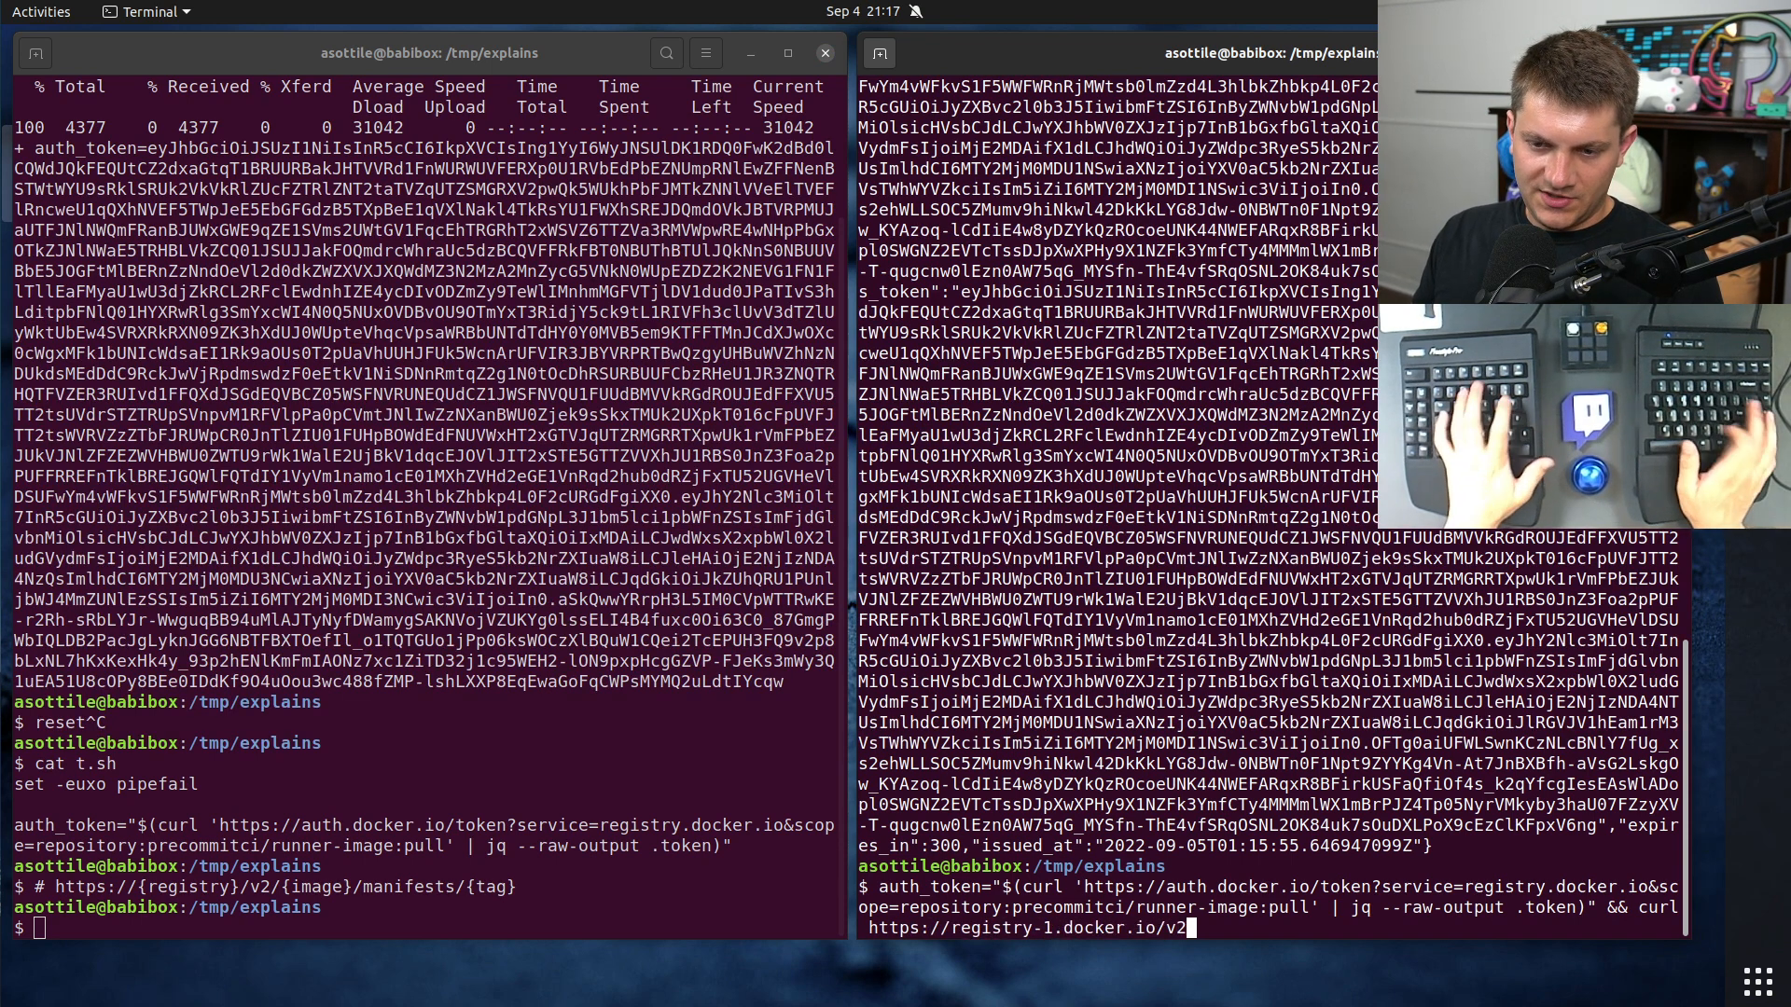
text(precommitci/runner-image/m)
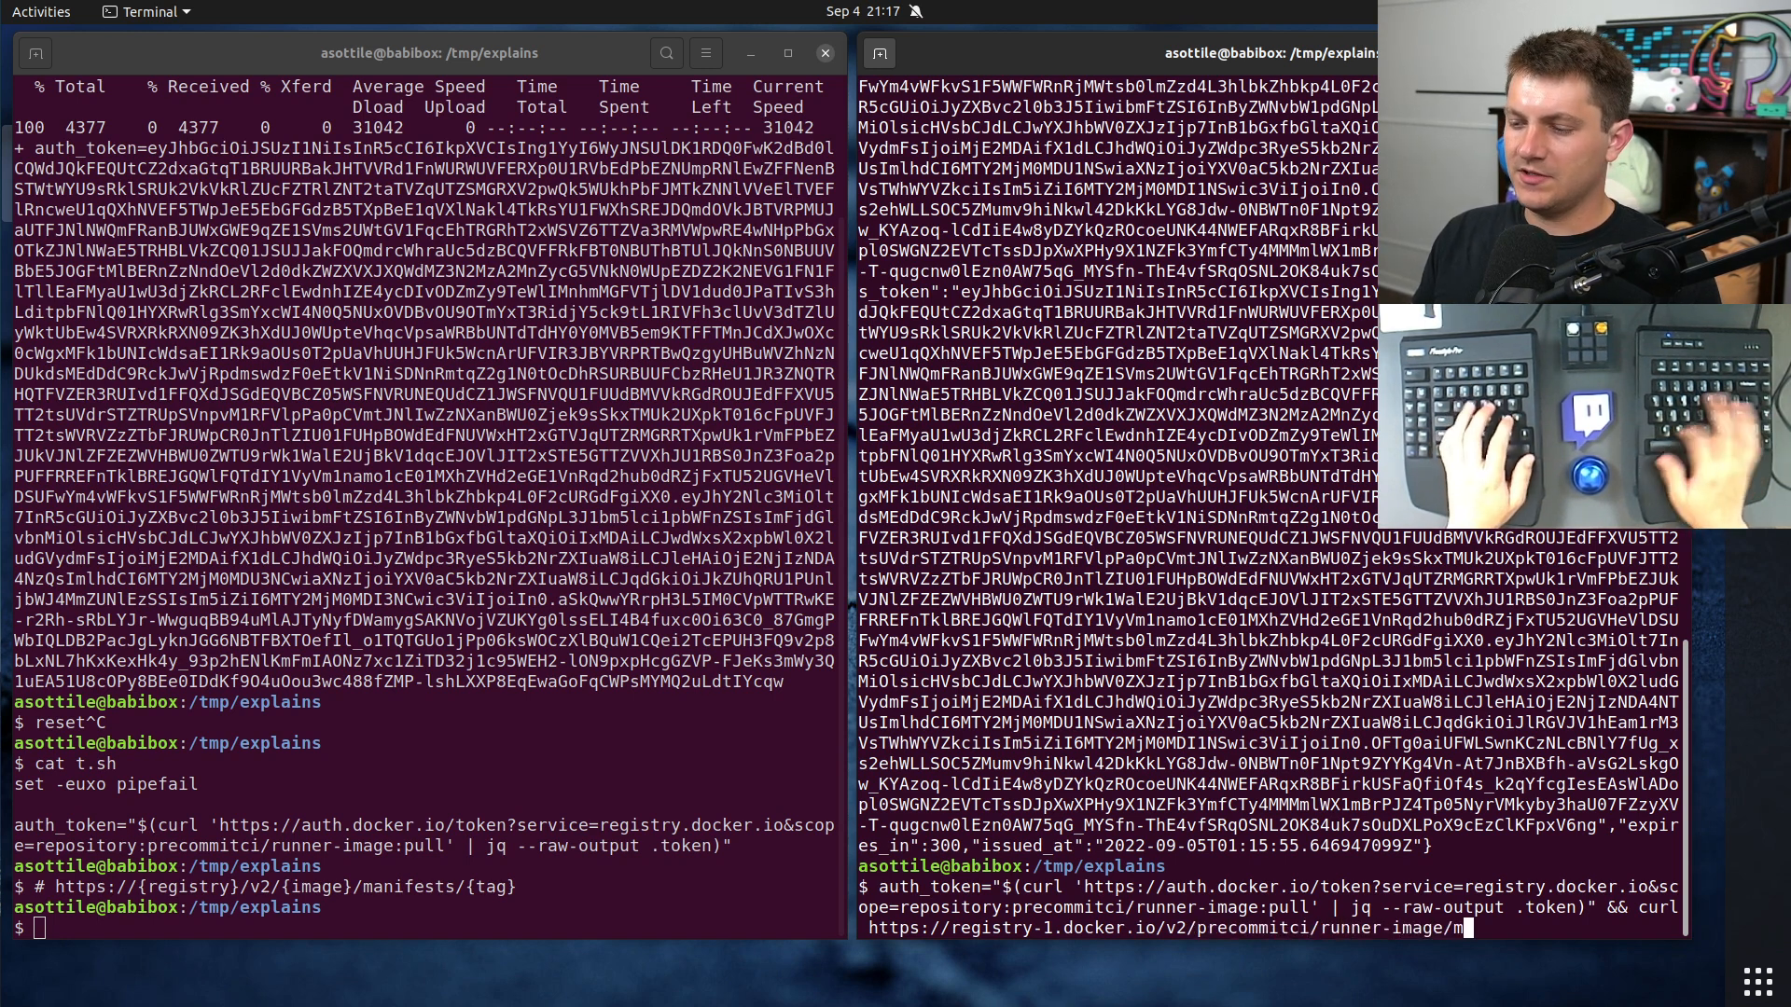
text(anifests/latest)
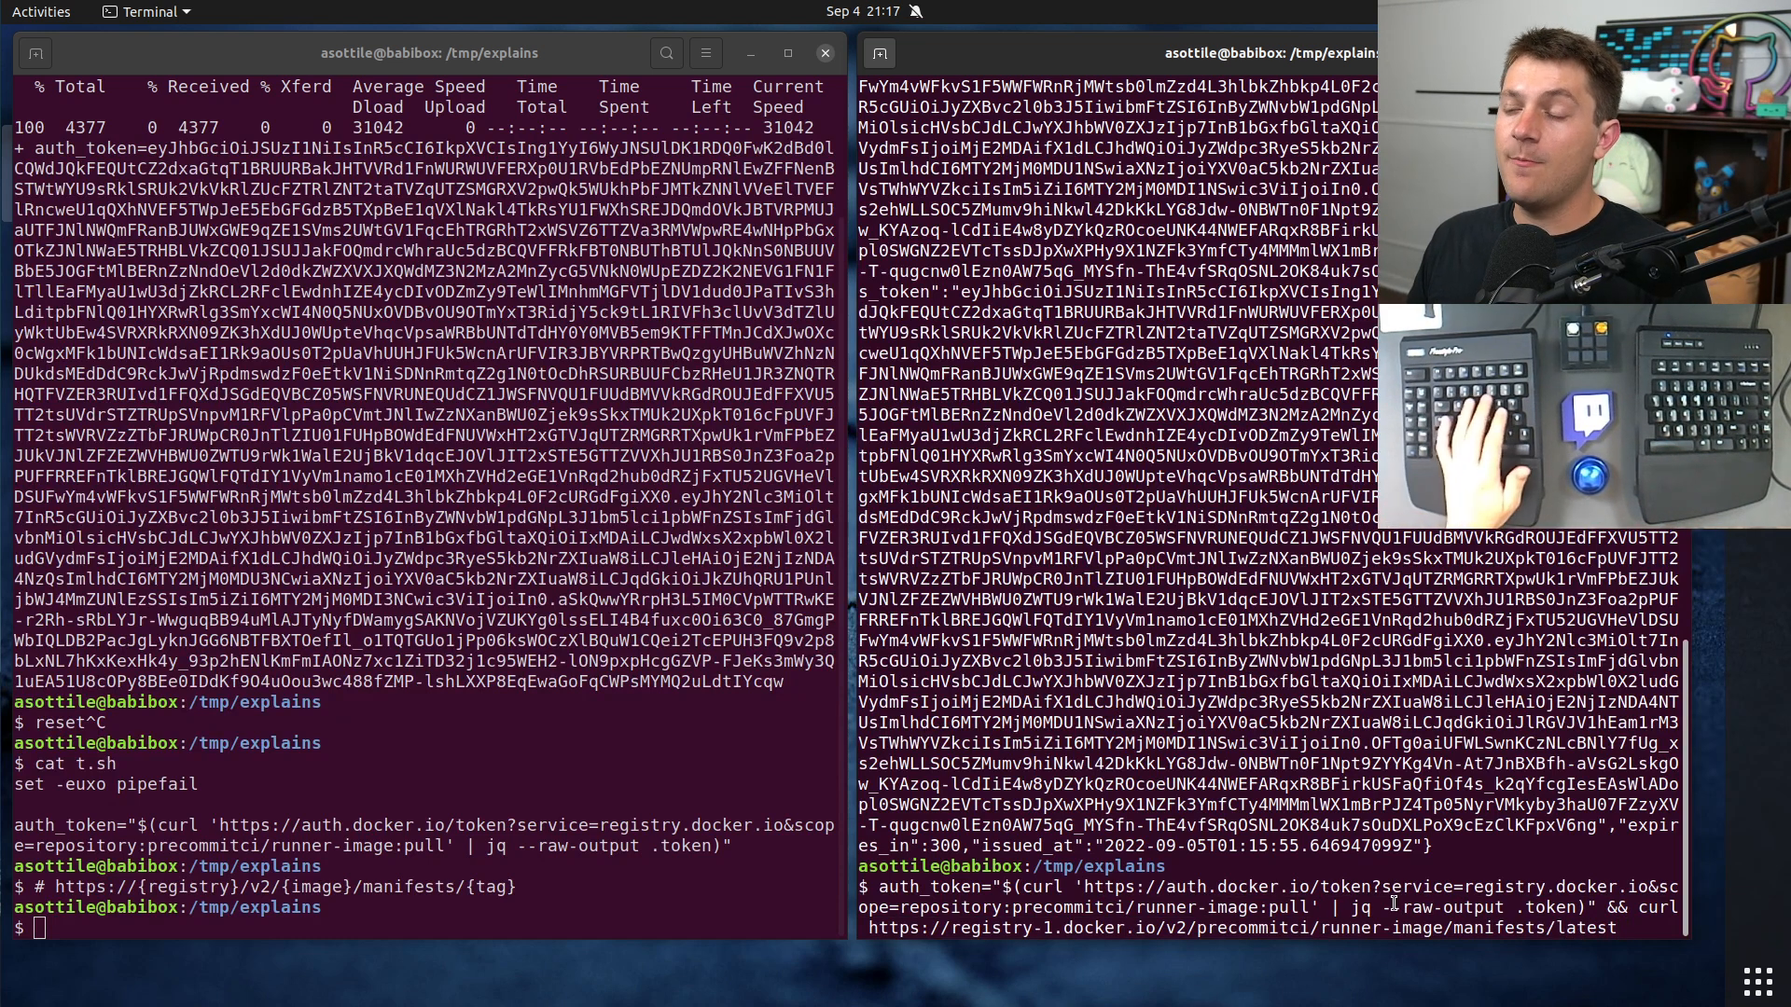
key(Return)
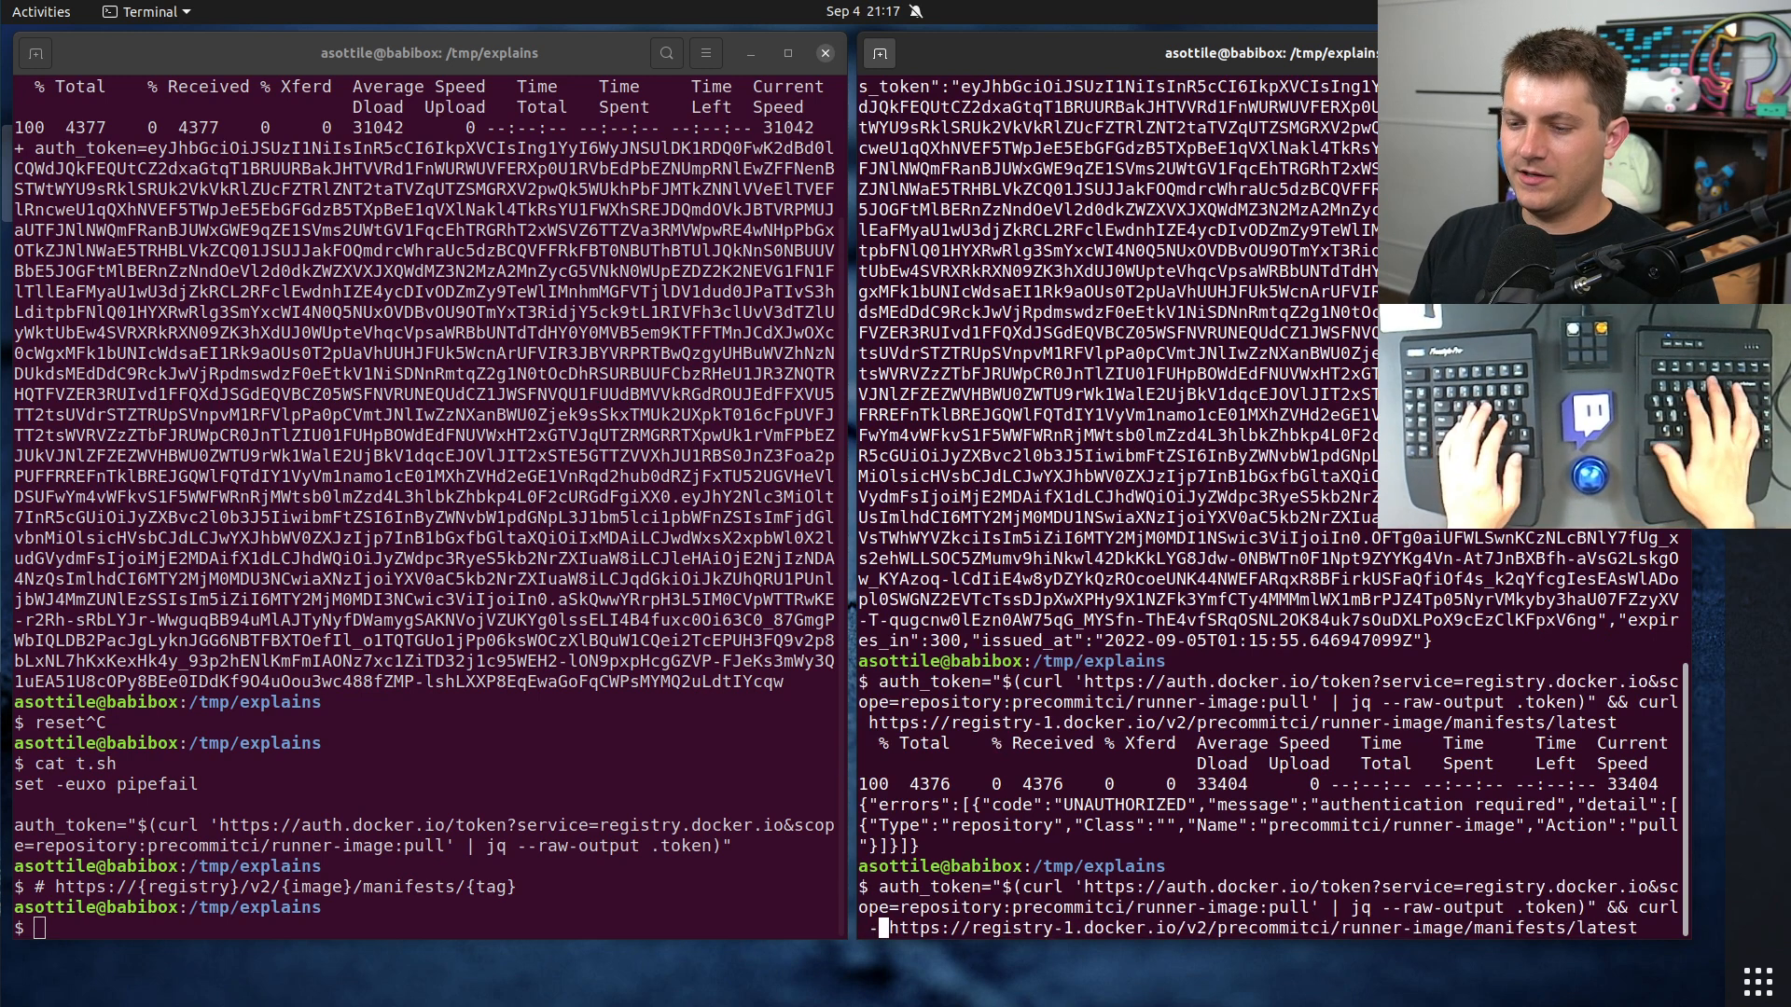
Step: Rerun the manifest request with -H "Authorization: Bearer $auth_token", getting the manifest JSON
text(-H "He)
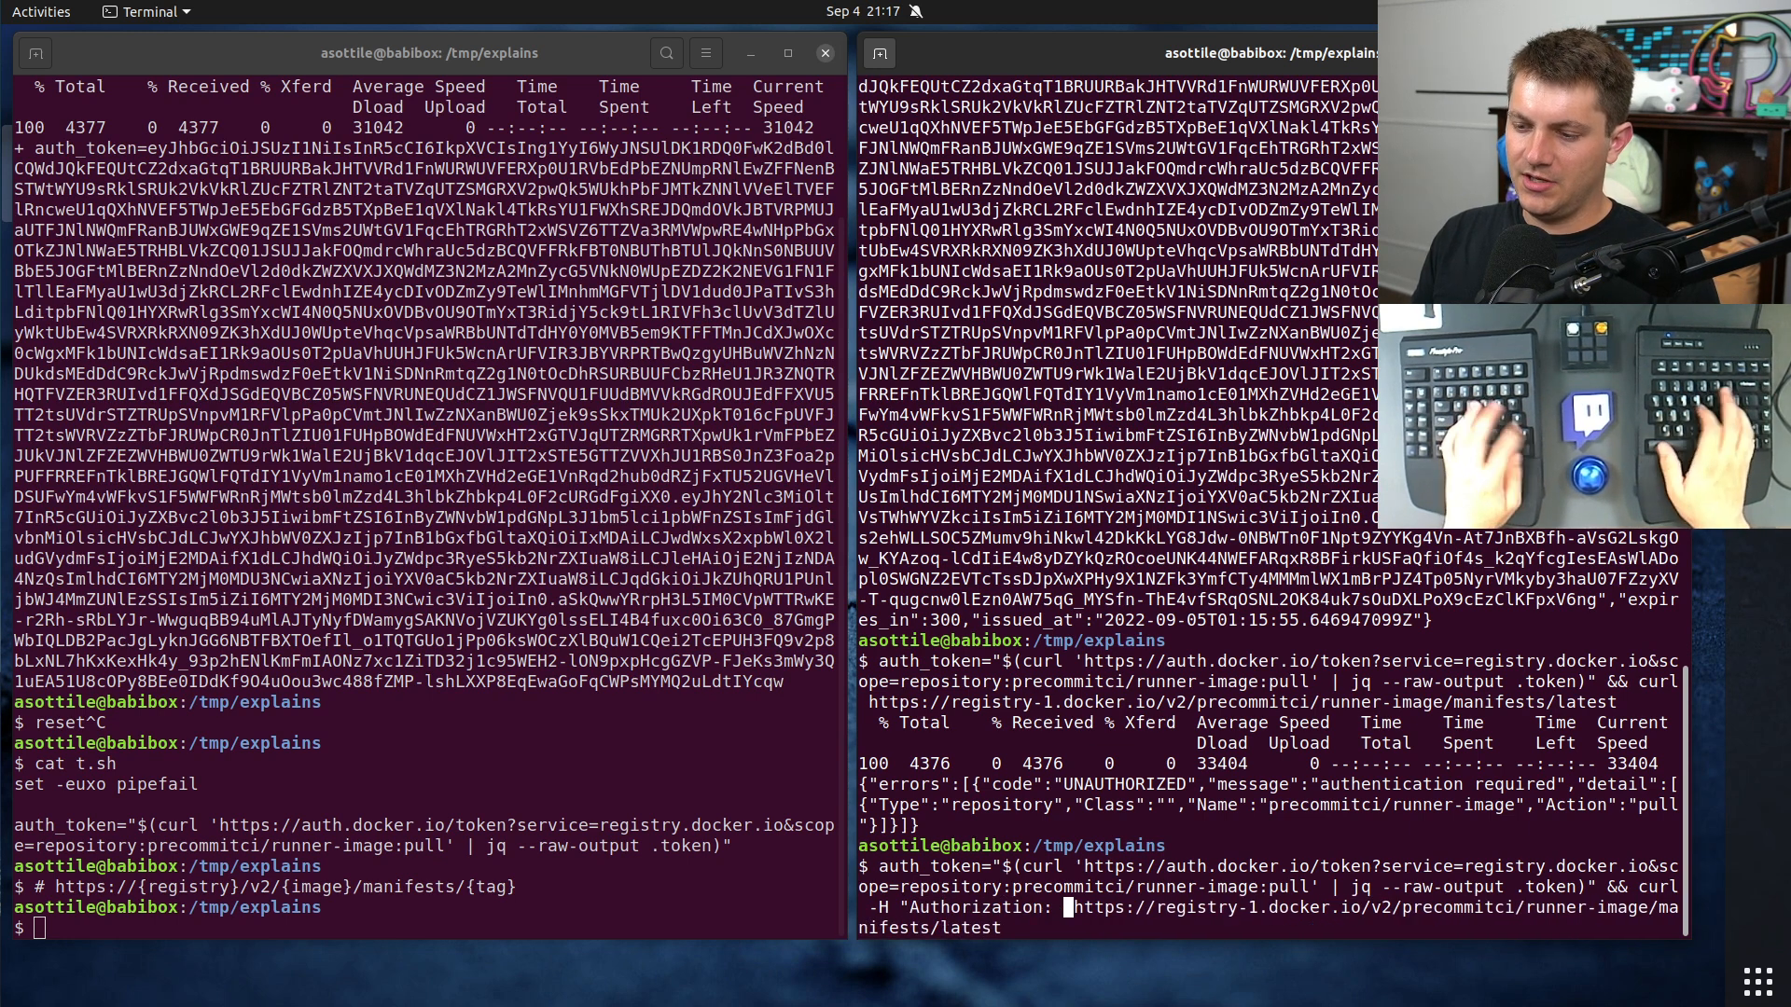
text(Bearer $to)
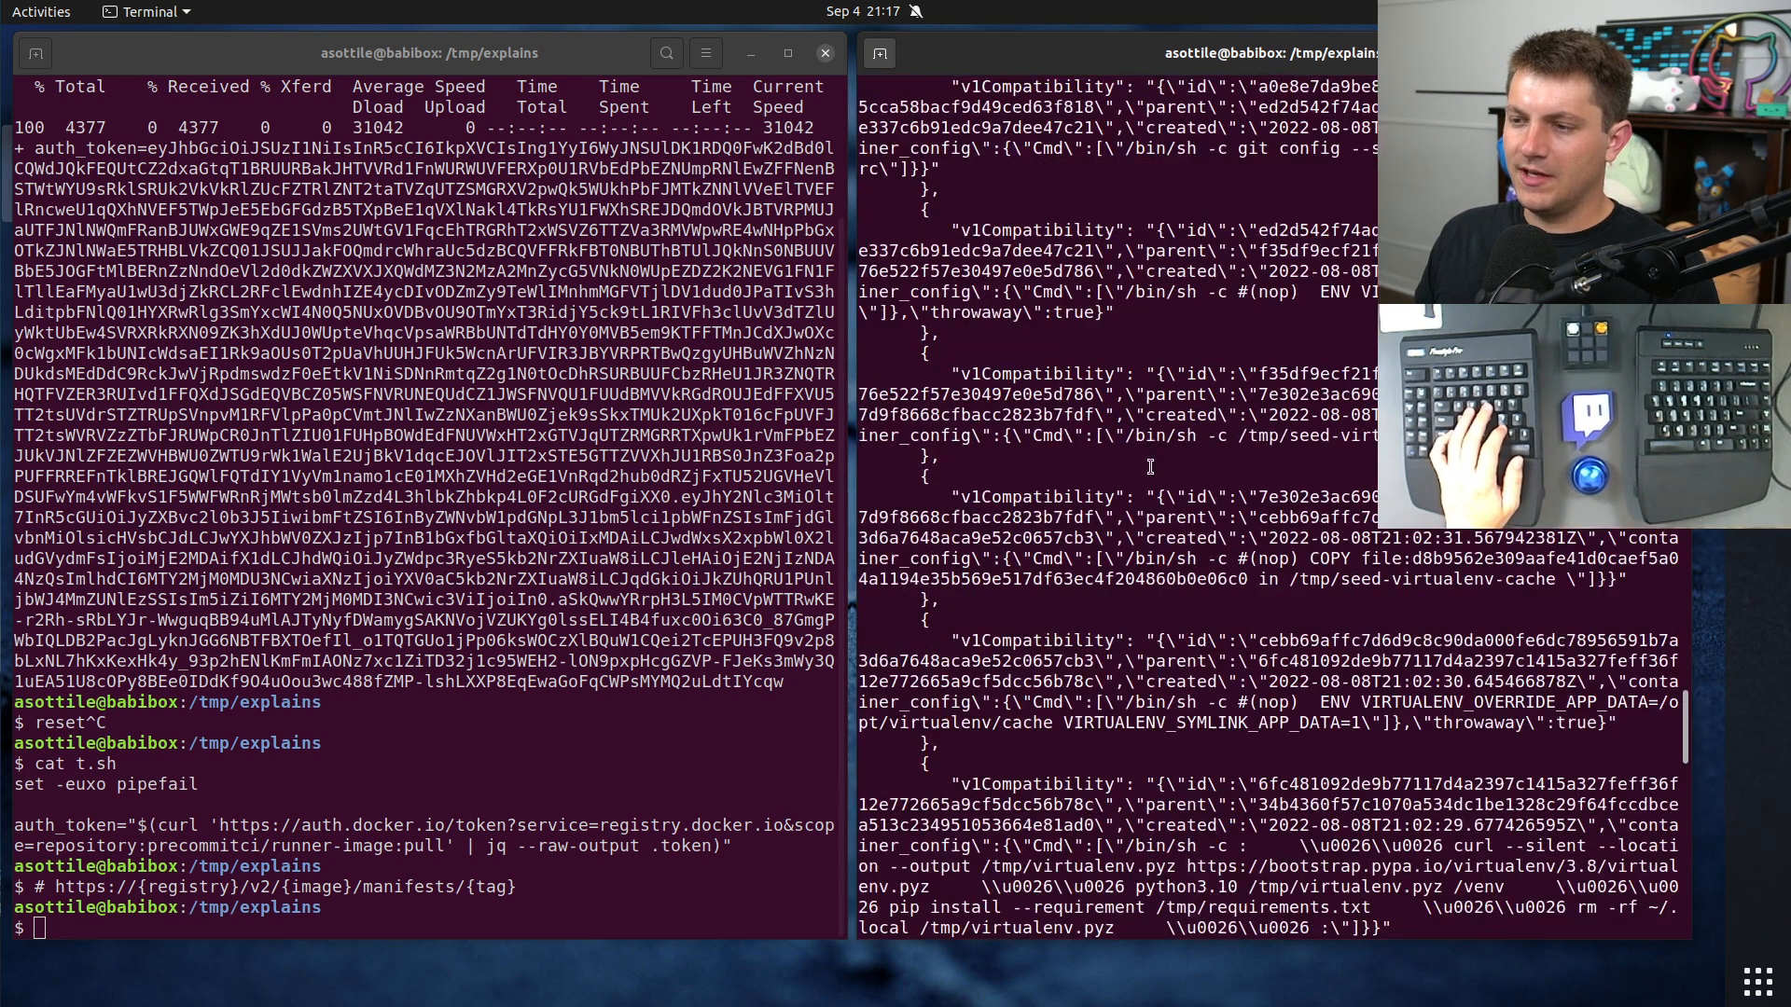
key(Return)
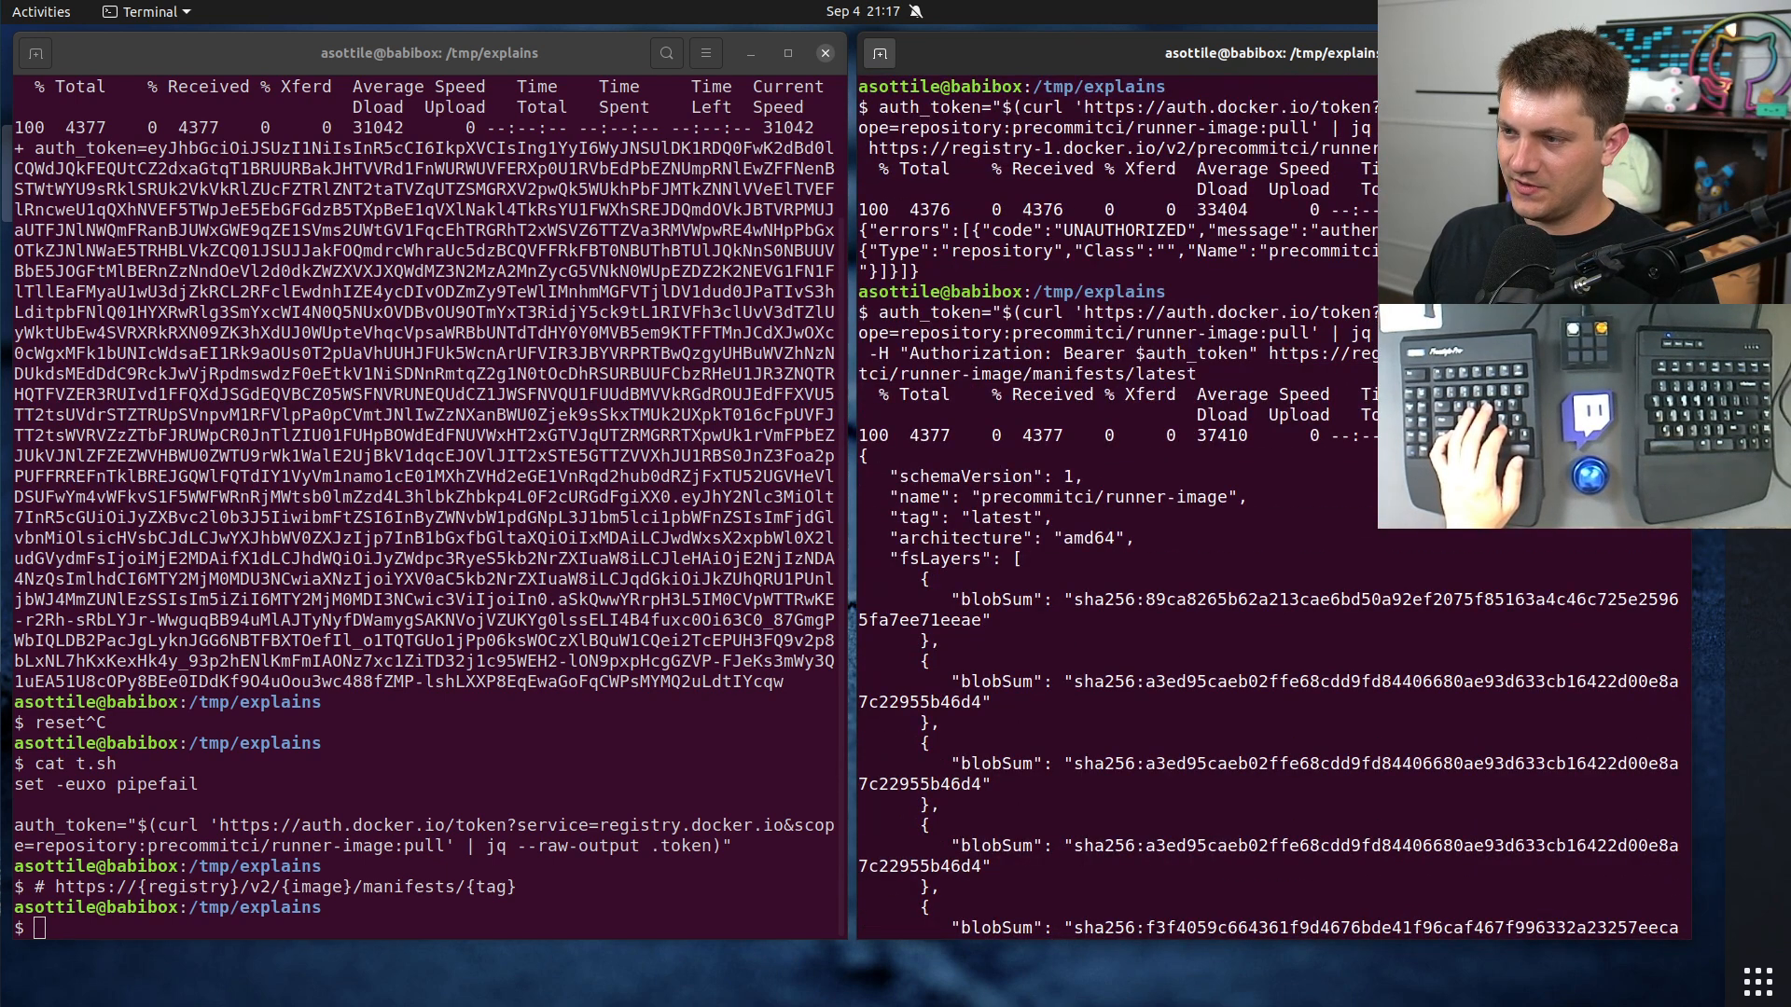
Step: Copy the authorized curl arguments into t.sh as a curl command with line continuations
drag(871, 355, 1193, 373)
text(curl -H "Authorization: Bearer $auth_token" \)
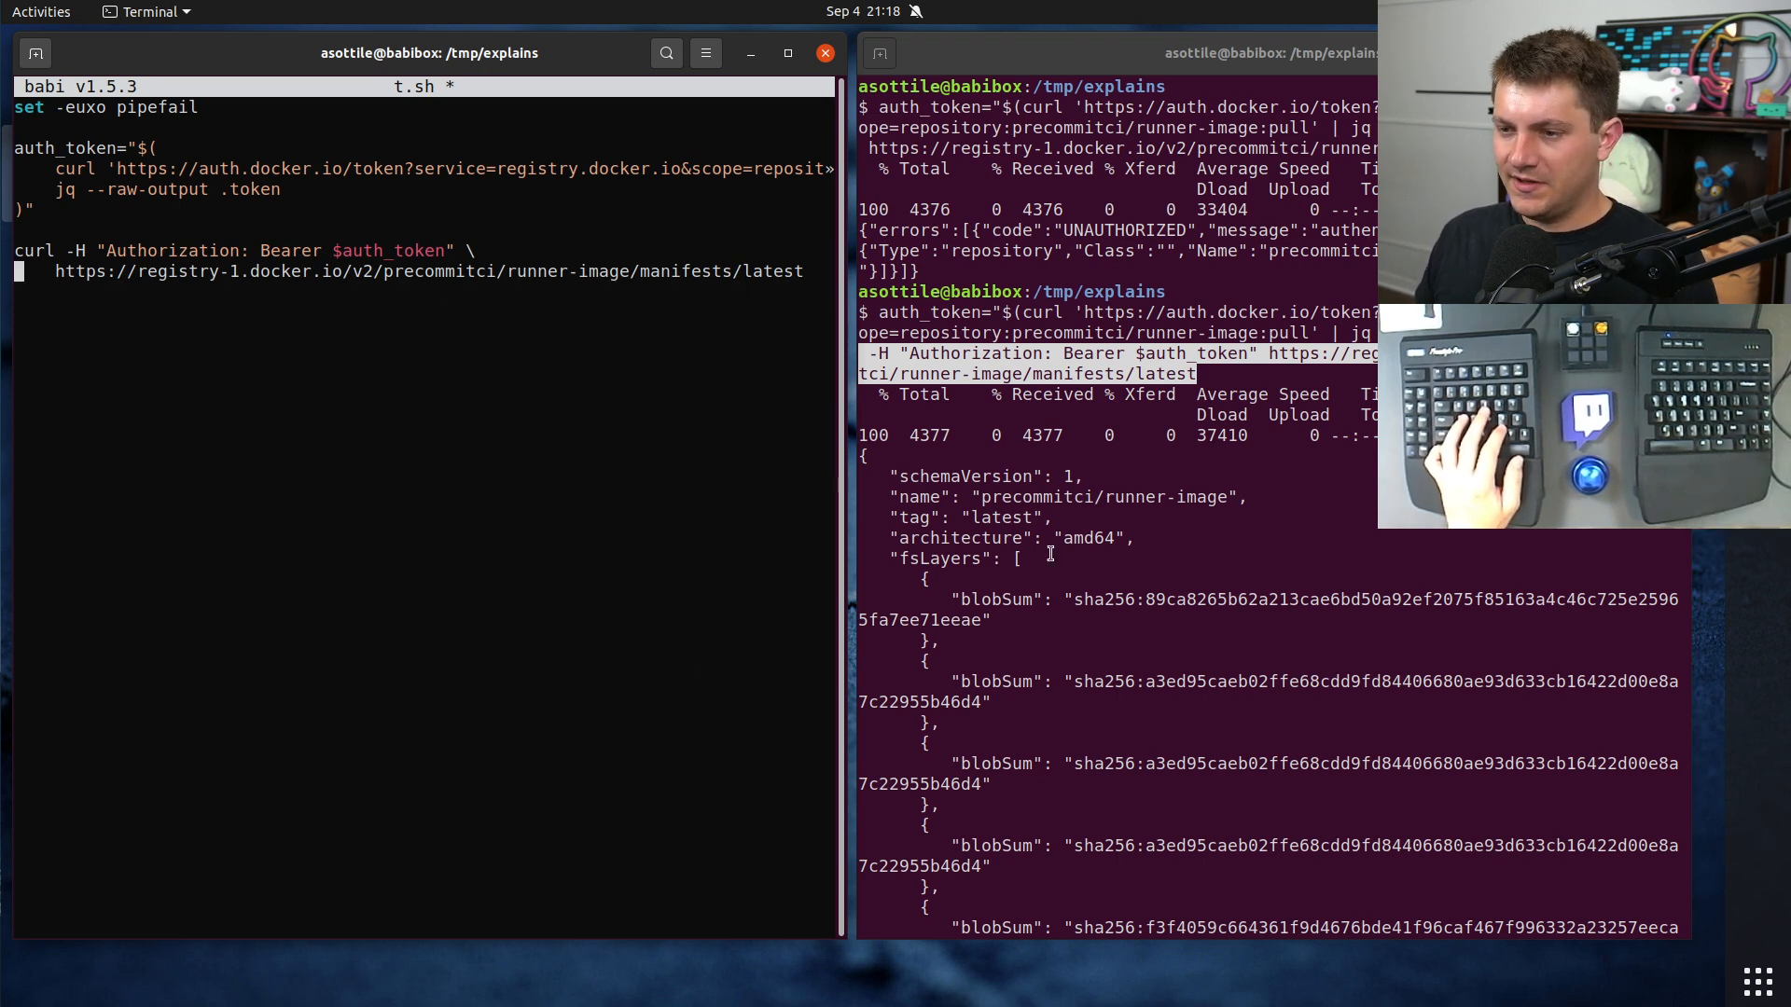
scroll(down, 3)
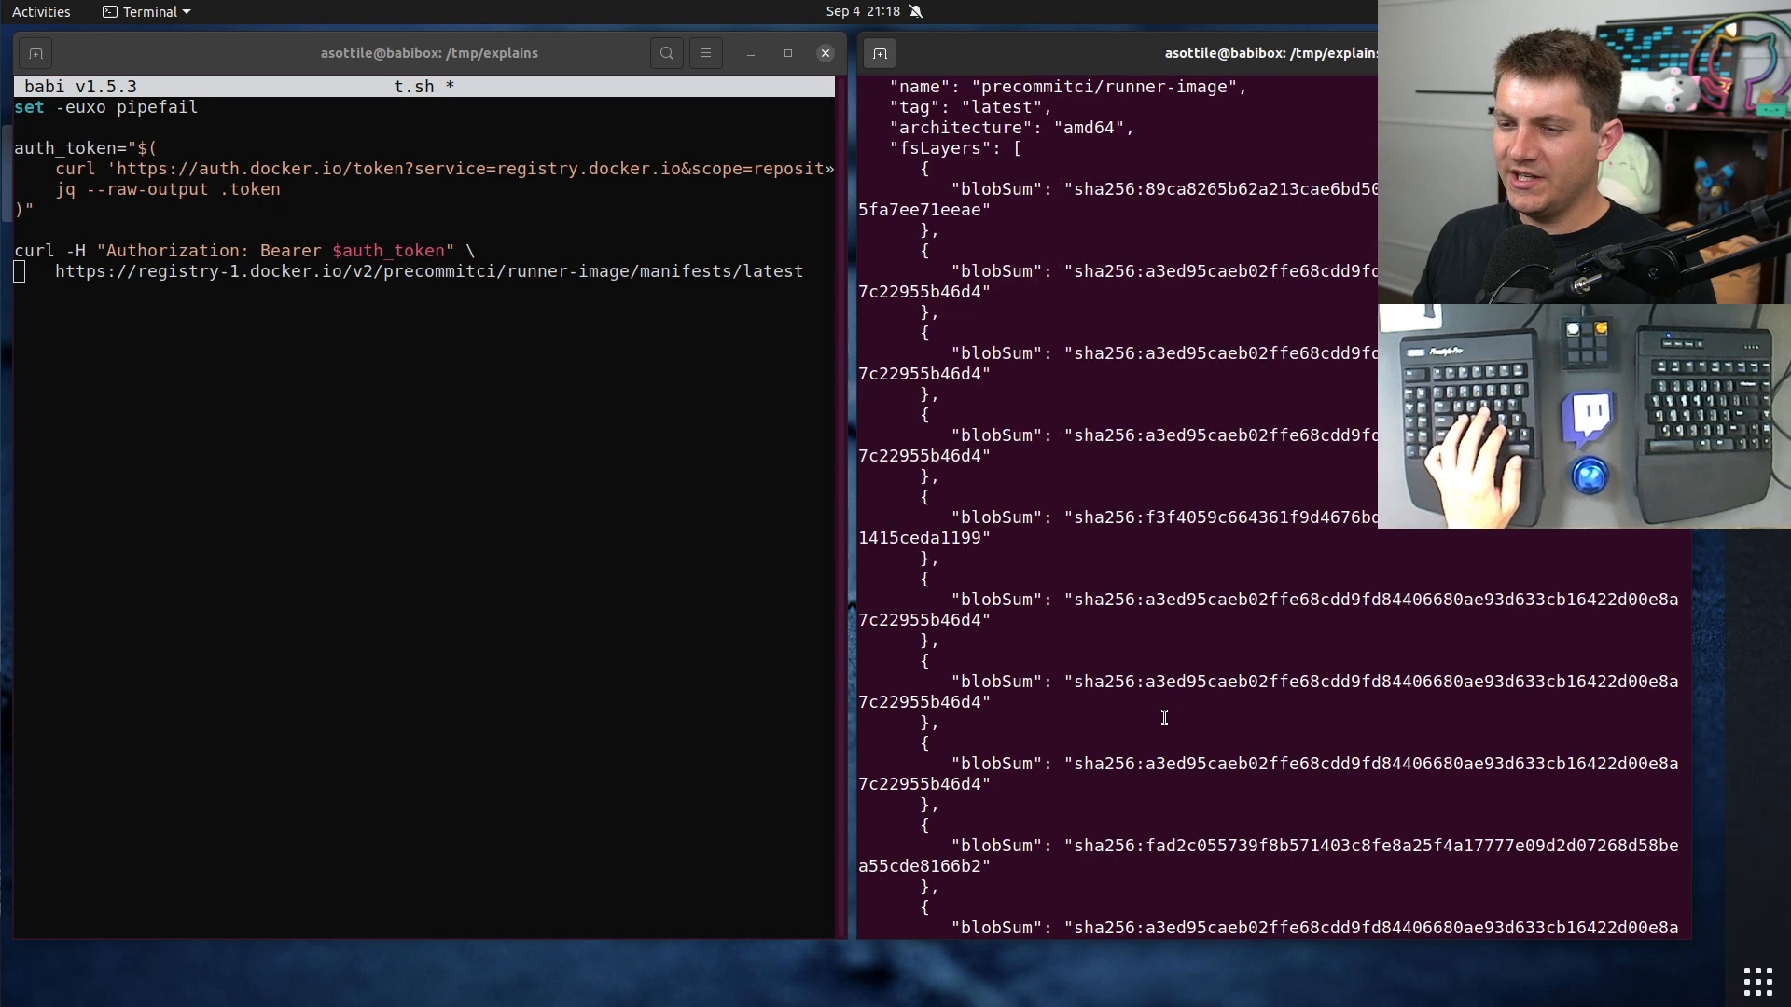
scroll(down, 3)
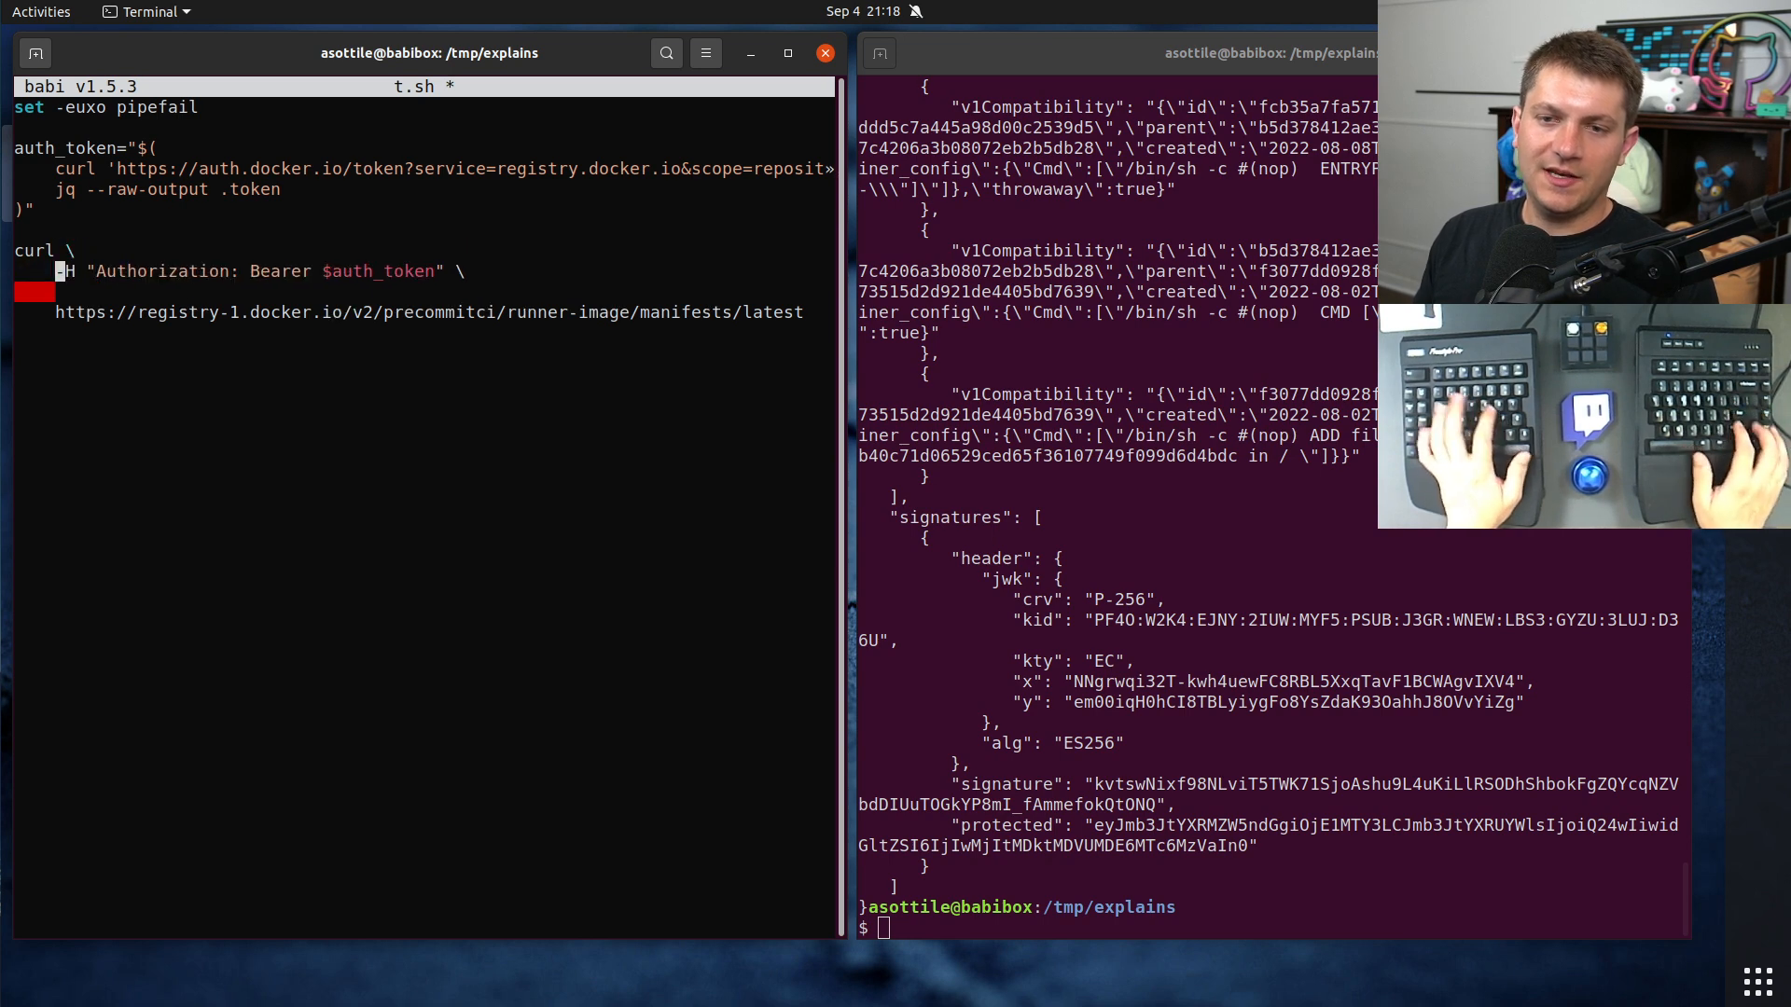
Step: Add -H 'Accept: application/vnd.docker.distribution.manifest.v2+json', save, and run t.sh to get the schemaVersion 2 manifest
text(-H)
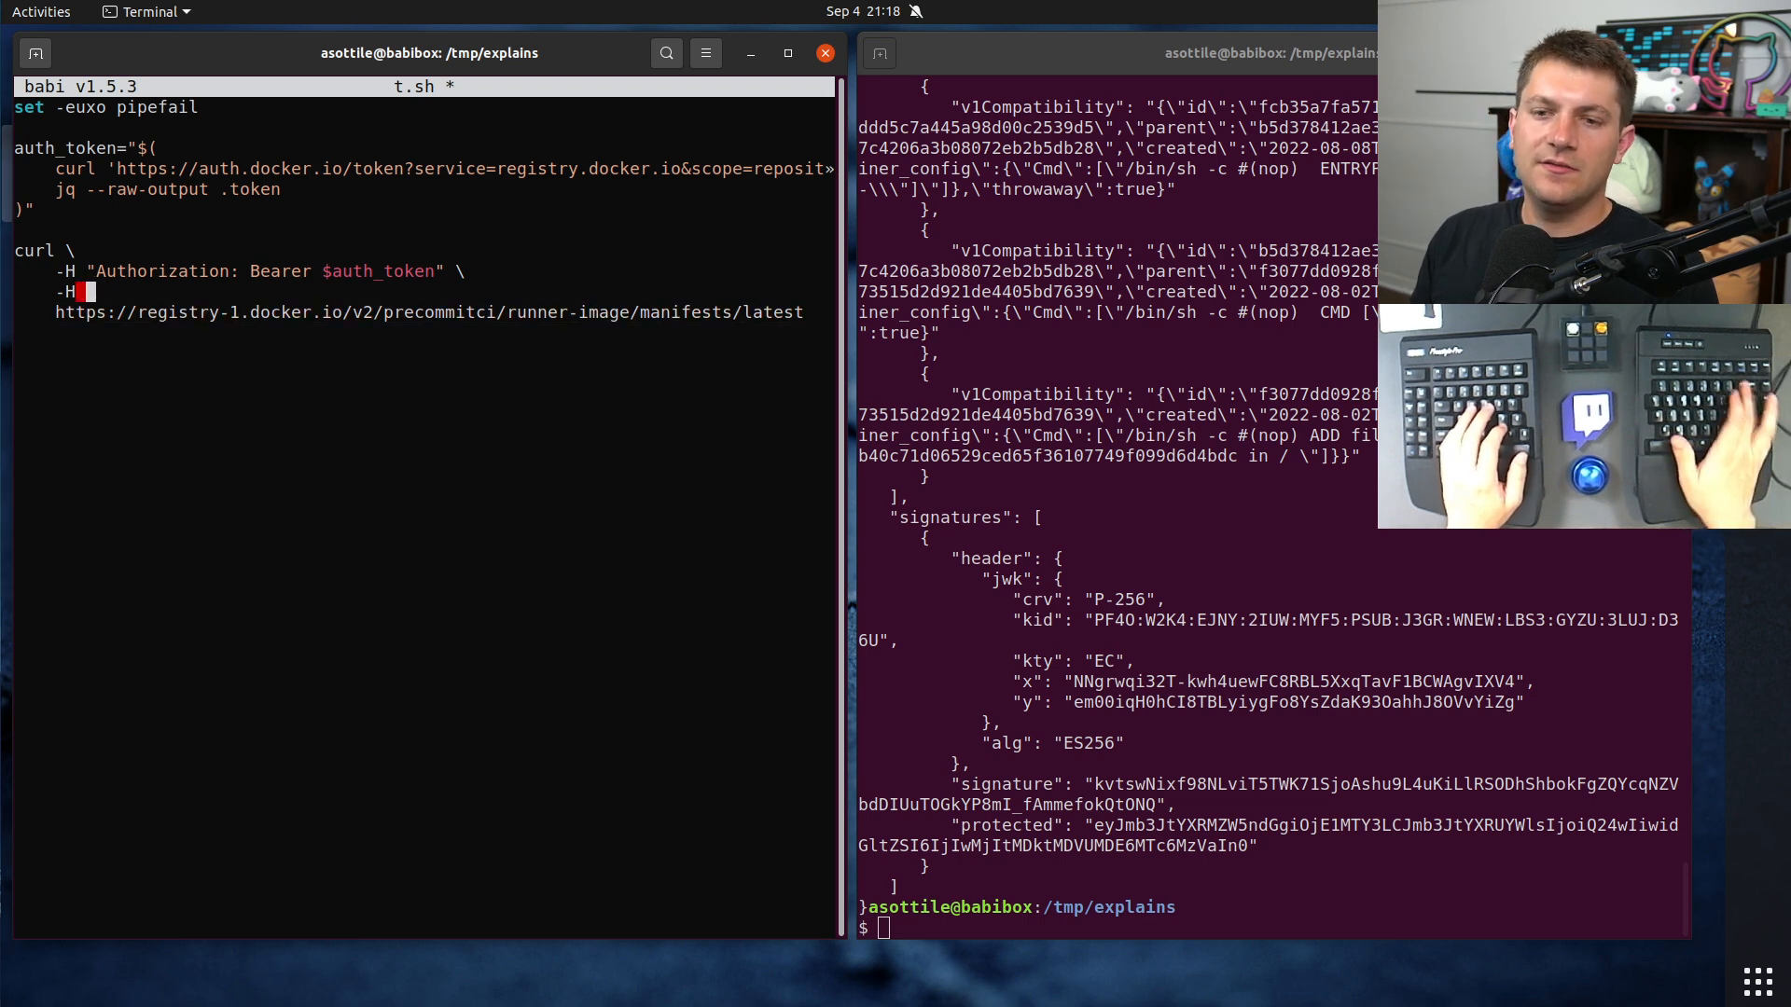
text('Accept: application/vnd.docker.distribution.manifest.v2+json' \)
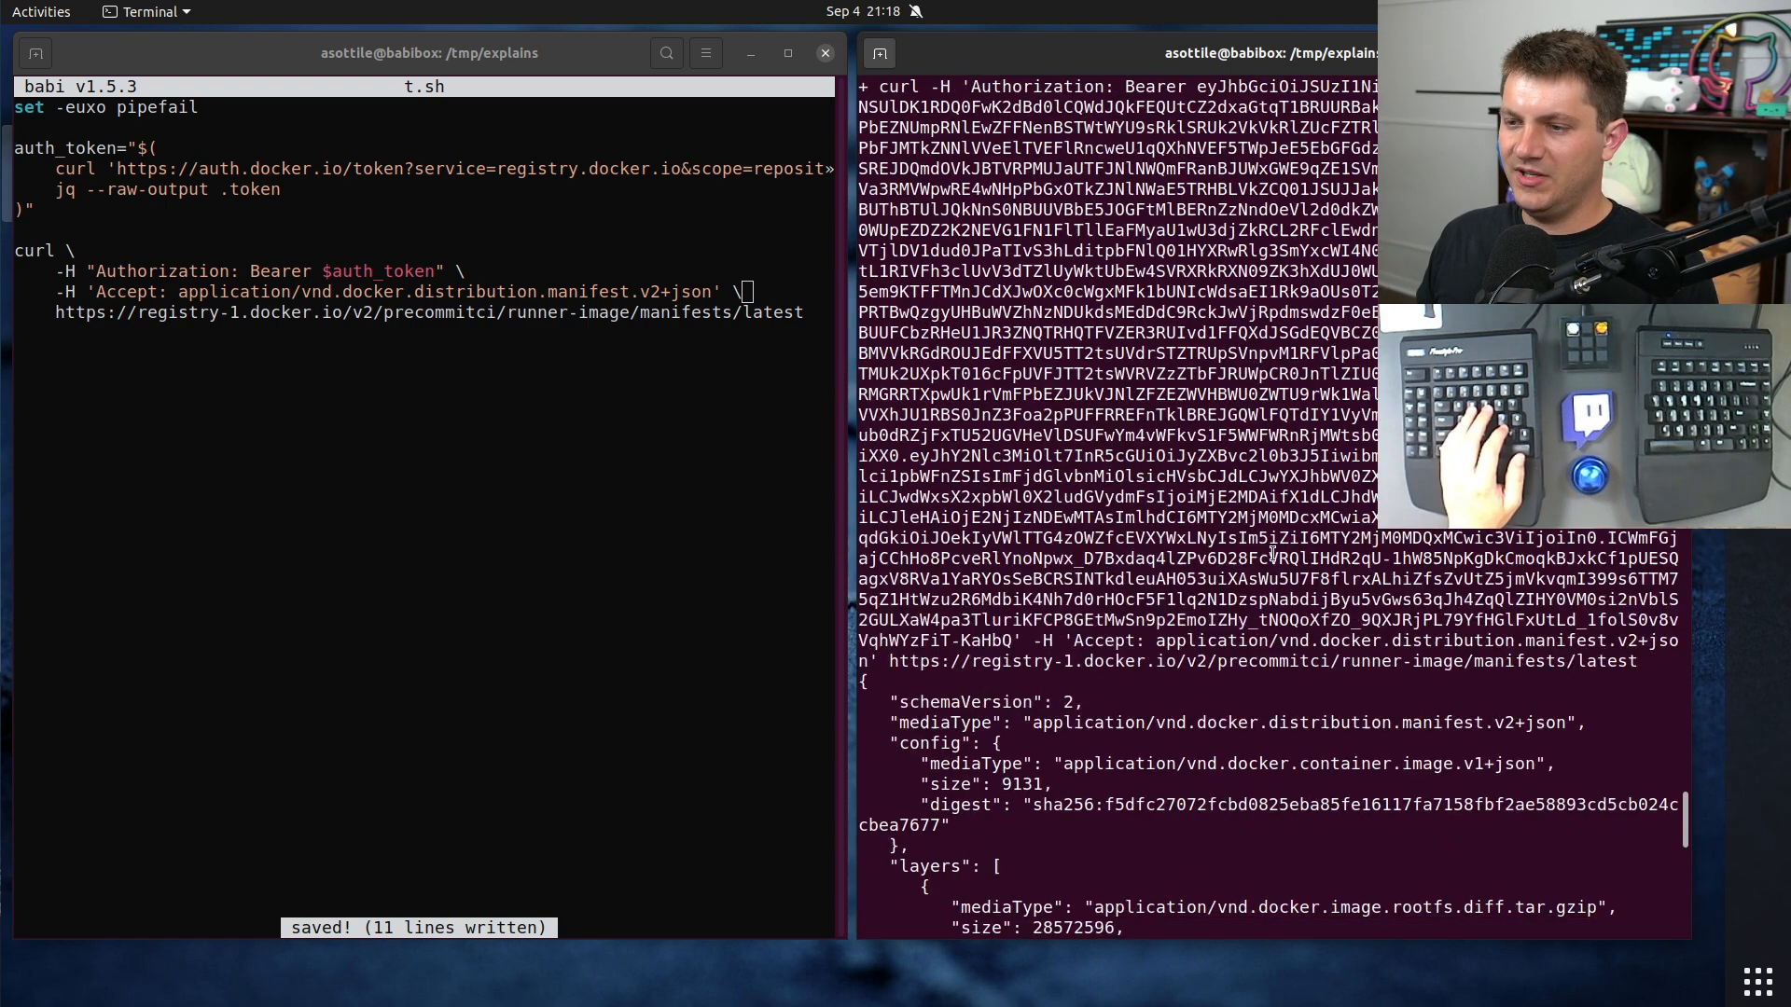
scroll(down, 3)
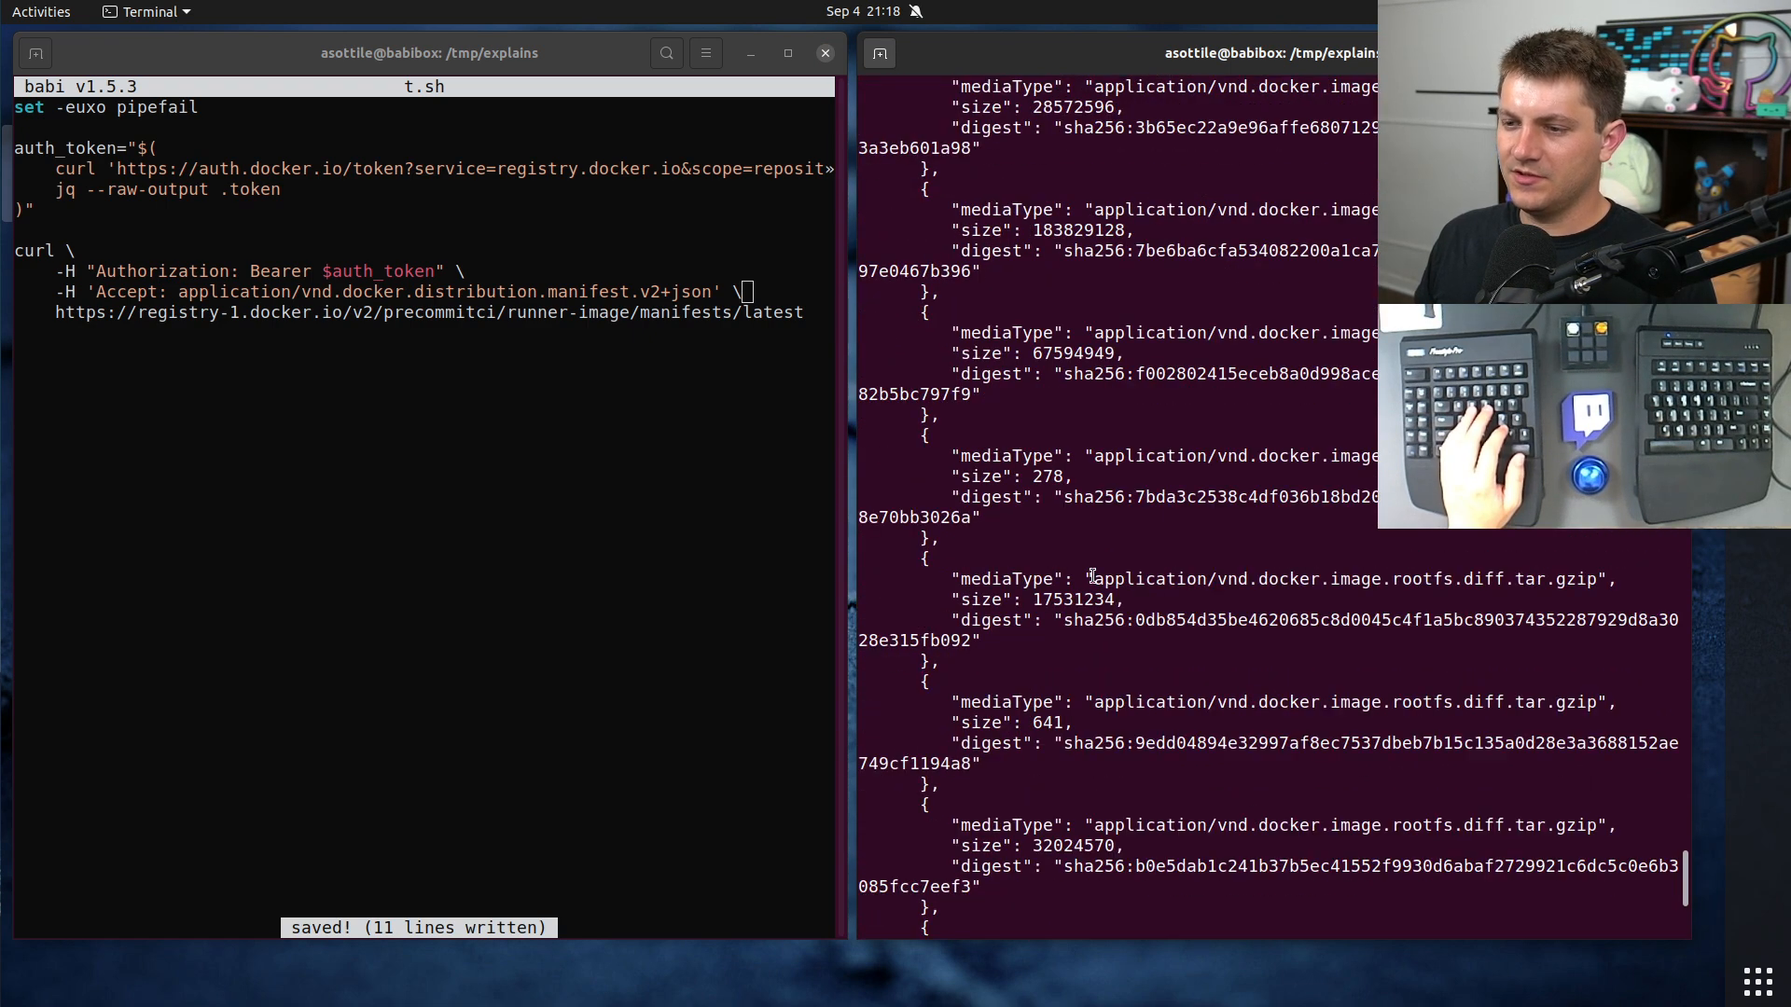
scroll(down, 3)
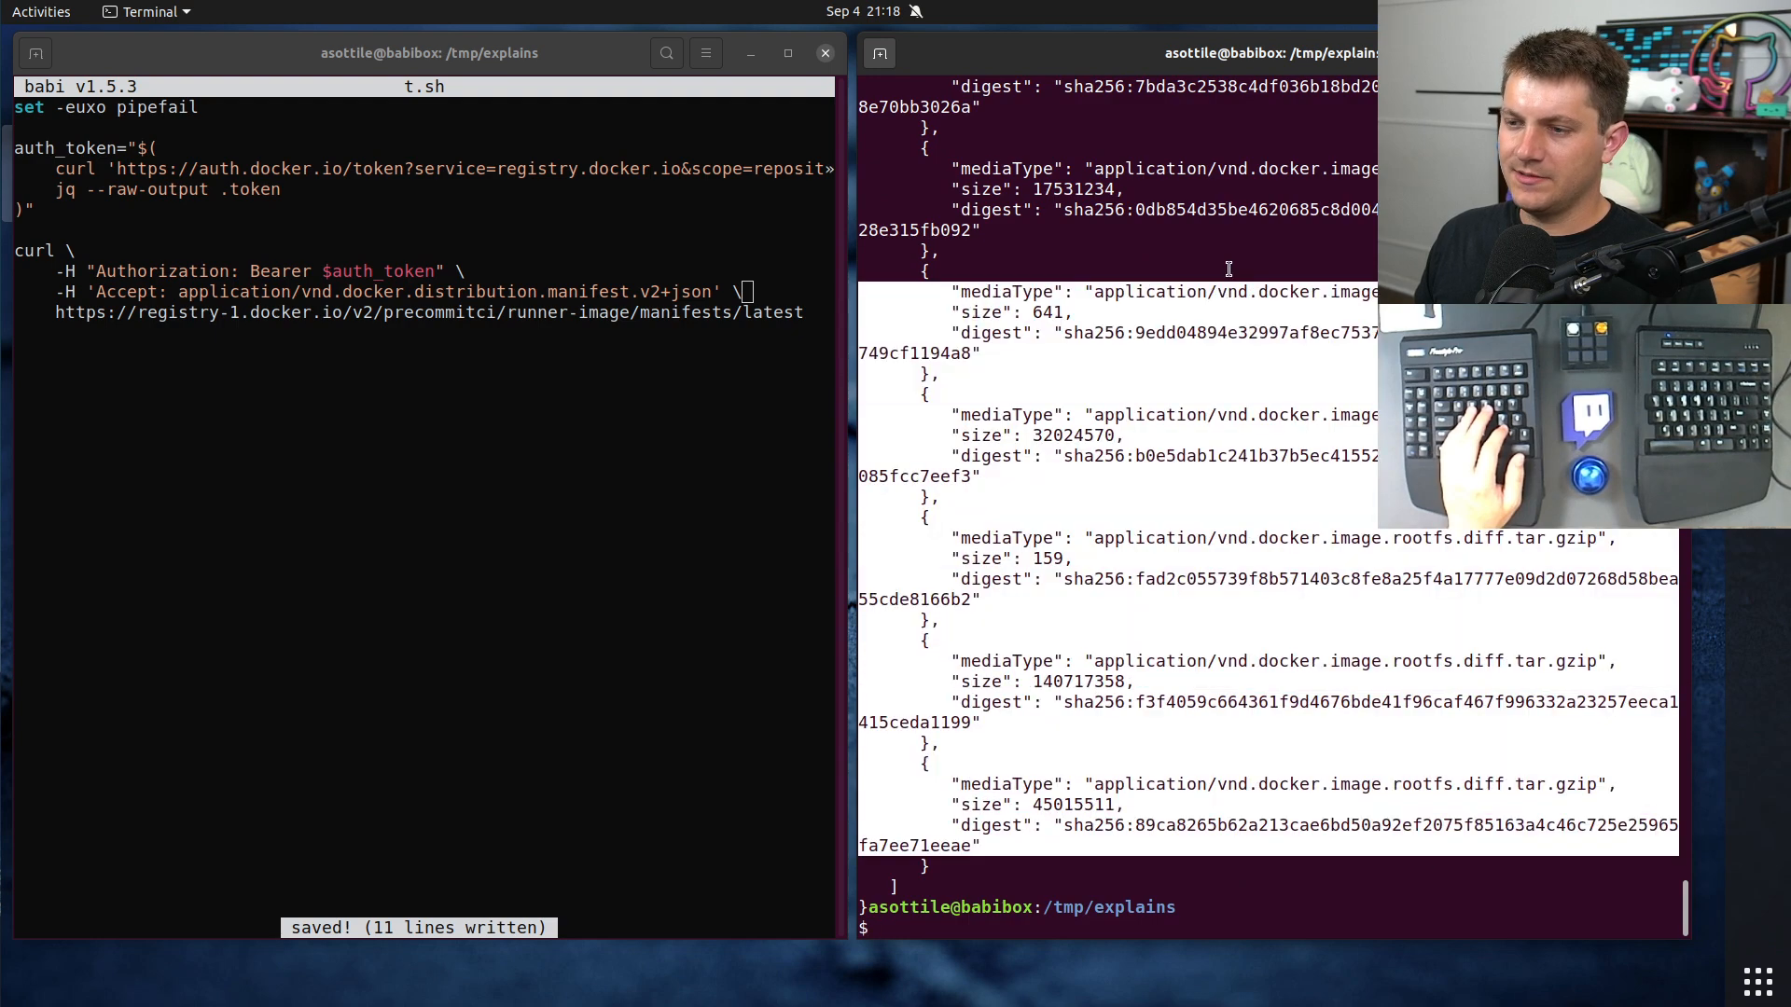
key(Return)
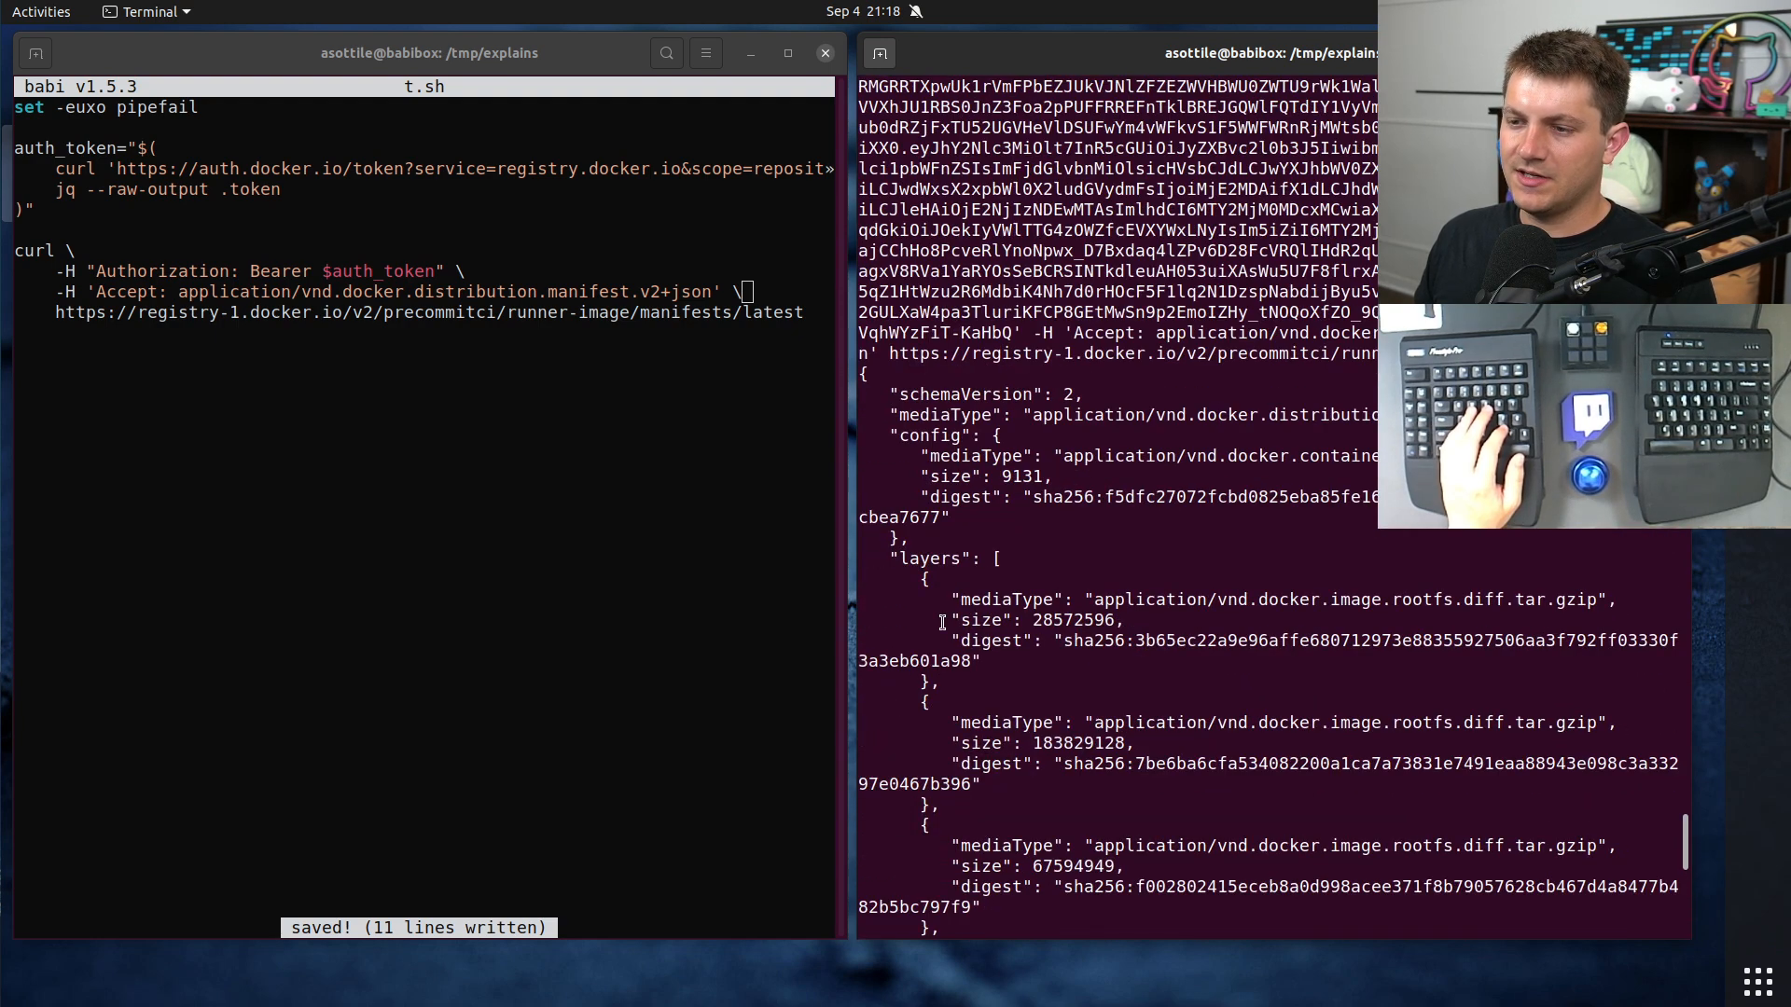
mouse_move(1104, 511)
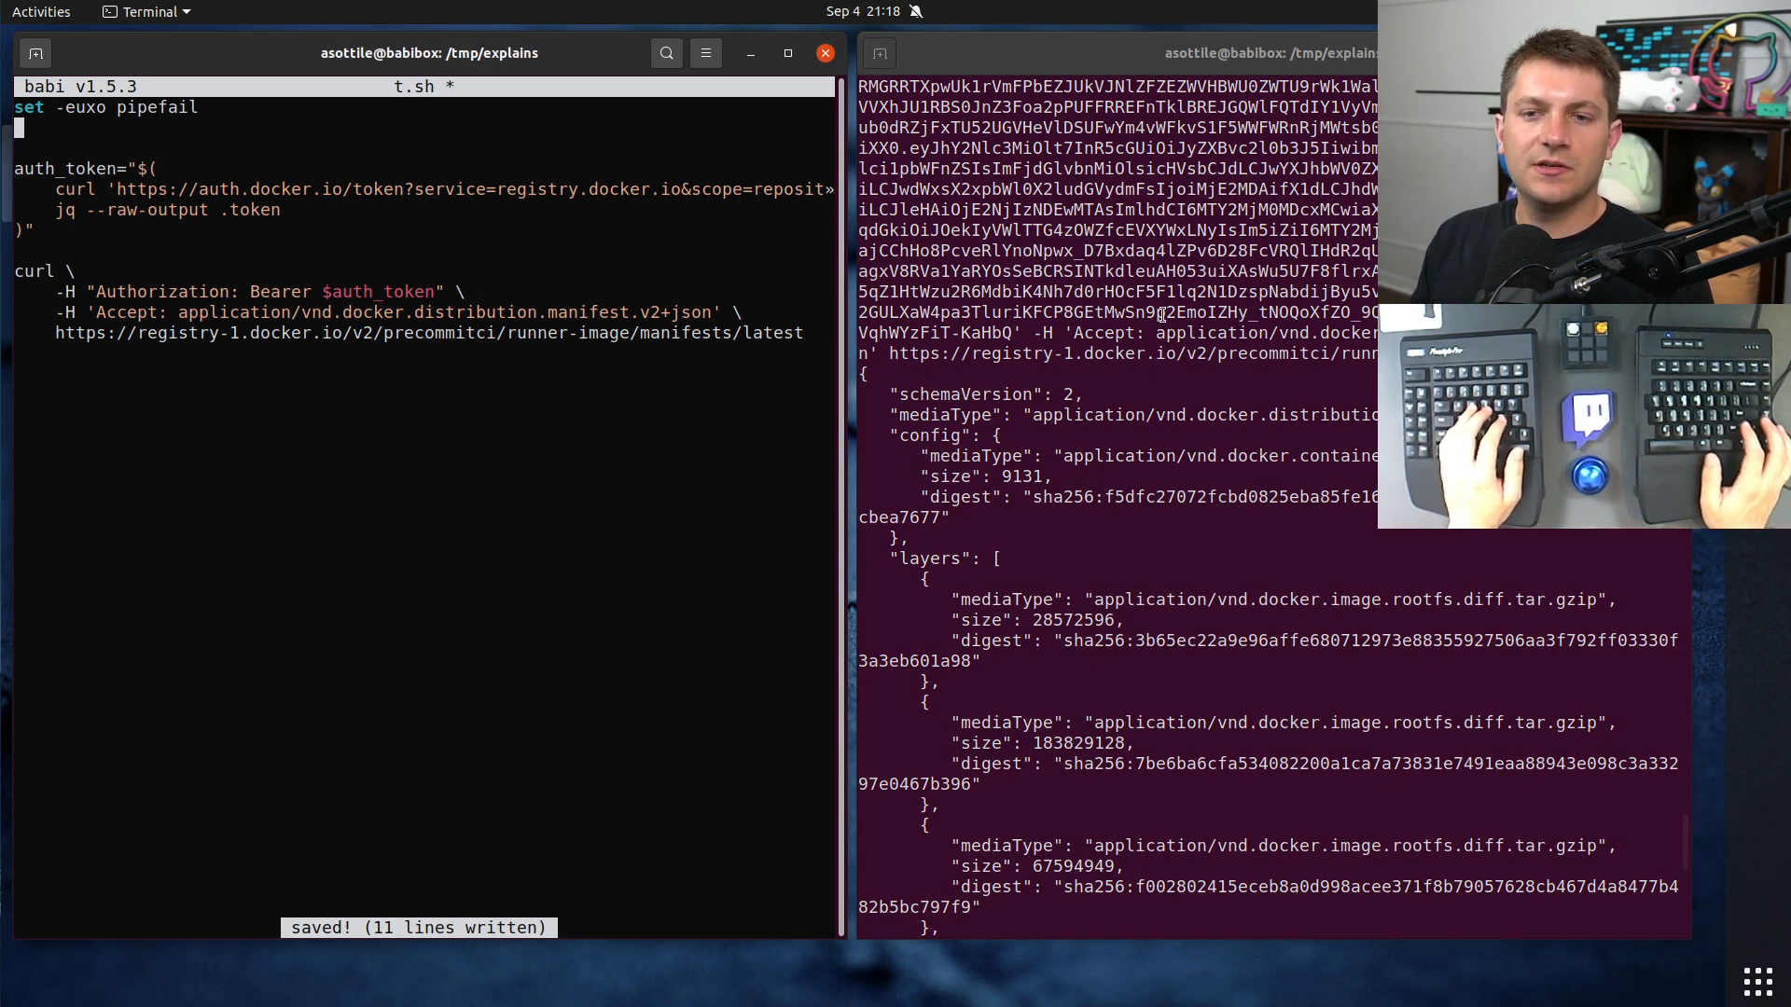
Step: Introduce image=precommitci/runner-image, use $image in the URLs, then set image=library/ubuntu and fetch its manifest
text(image=precommit)
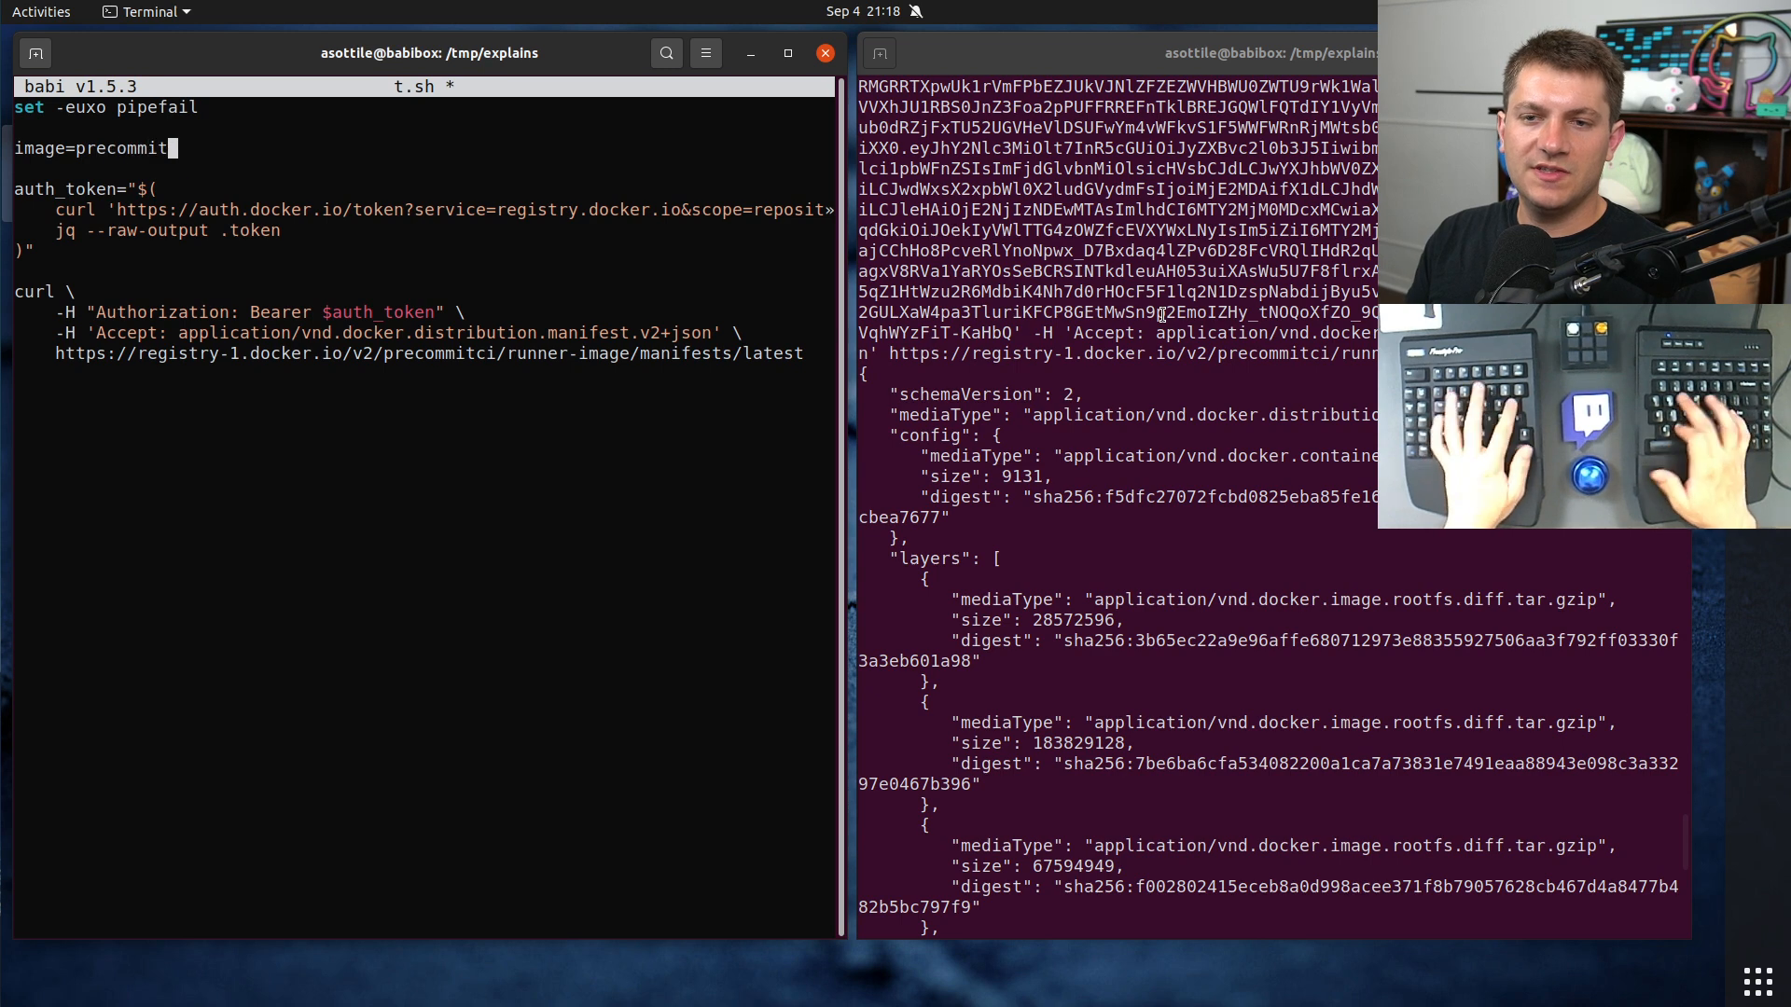
text(ci/runner-image)
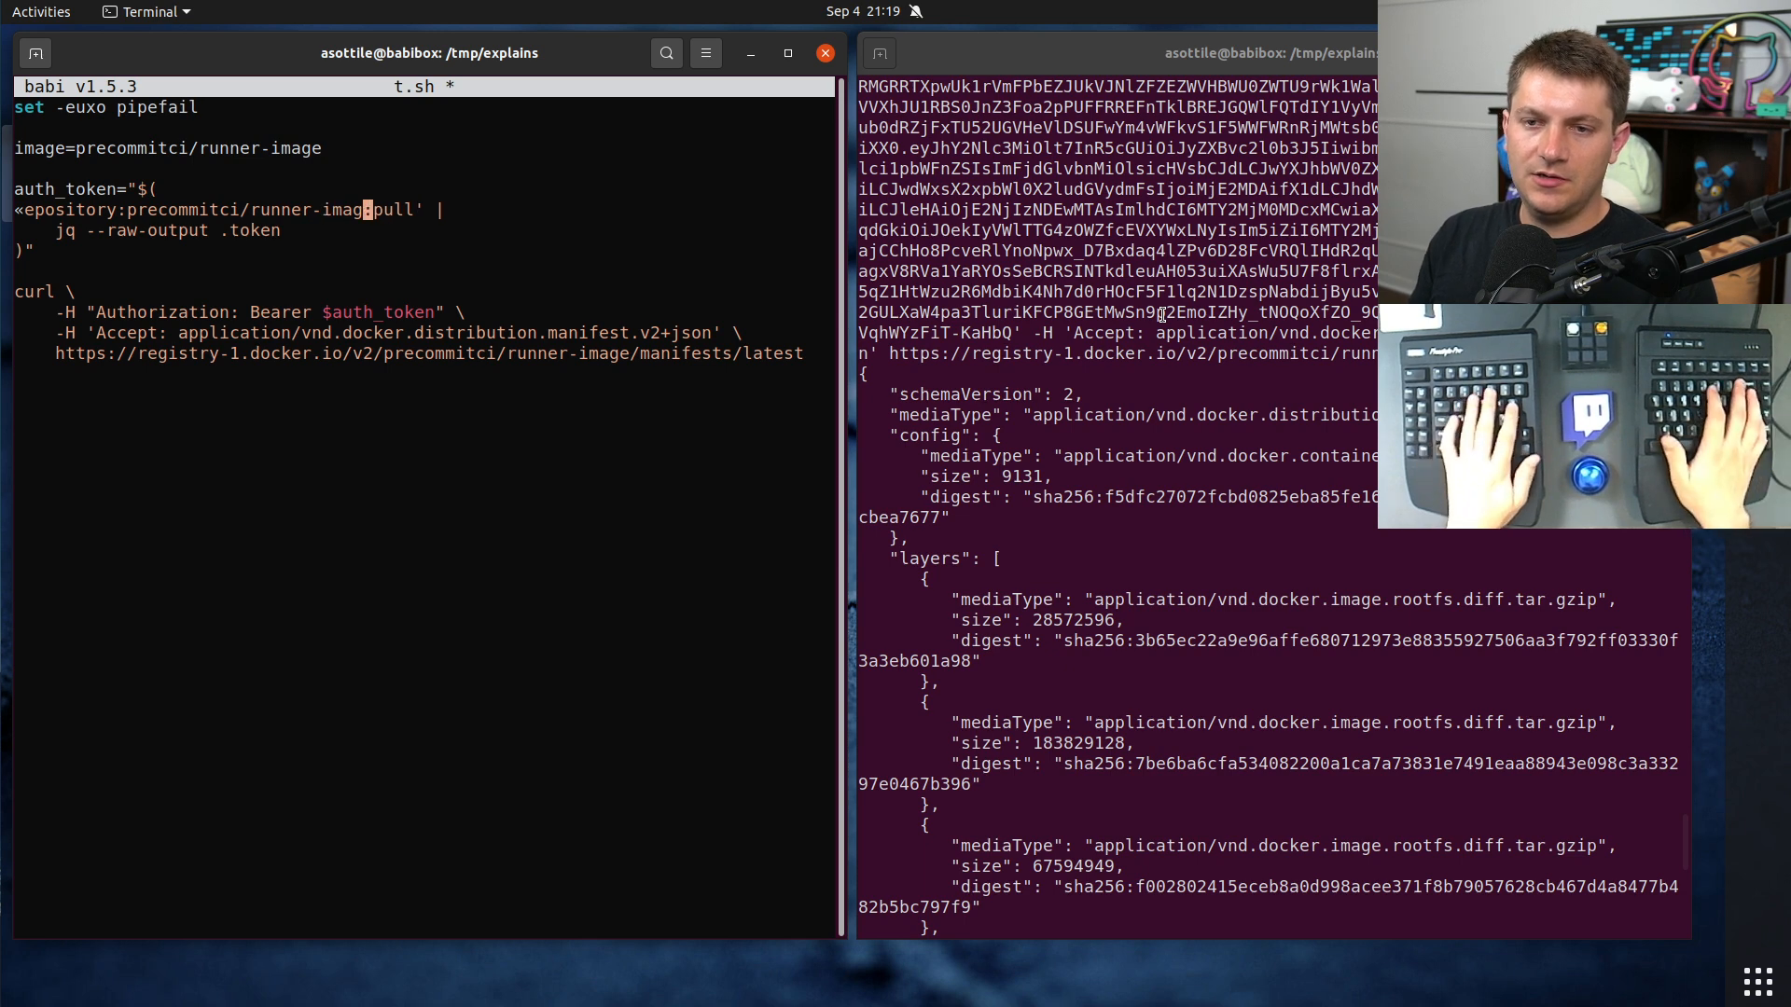
text($imag)
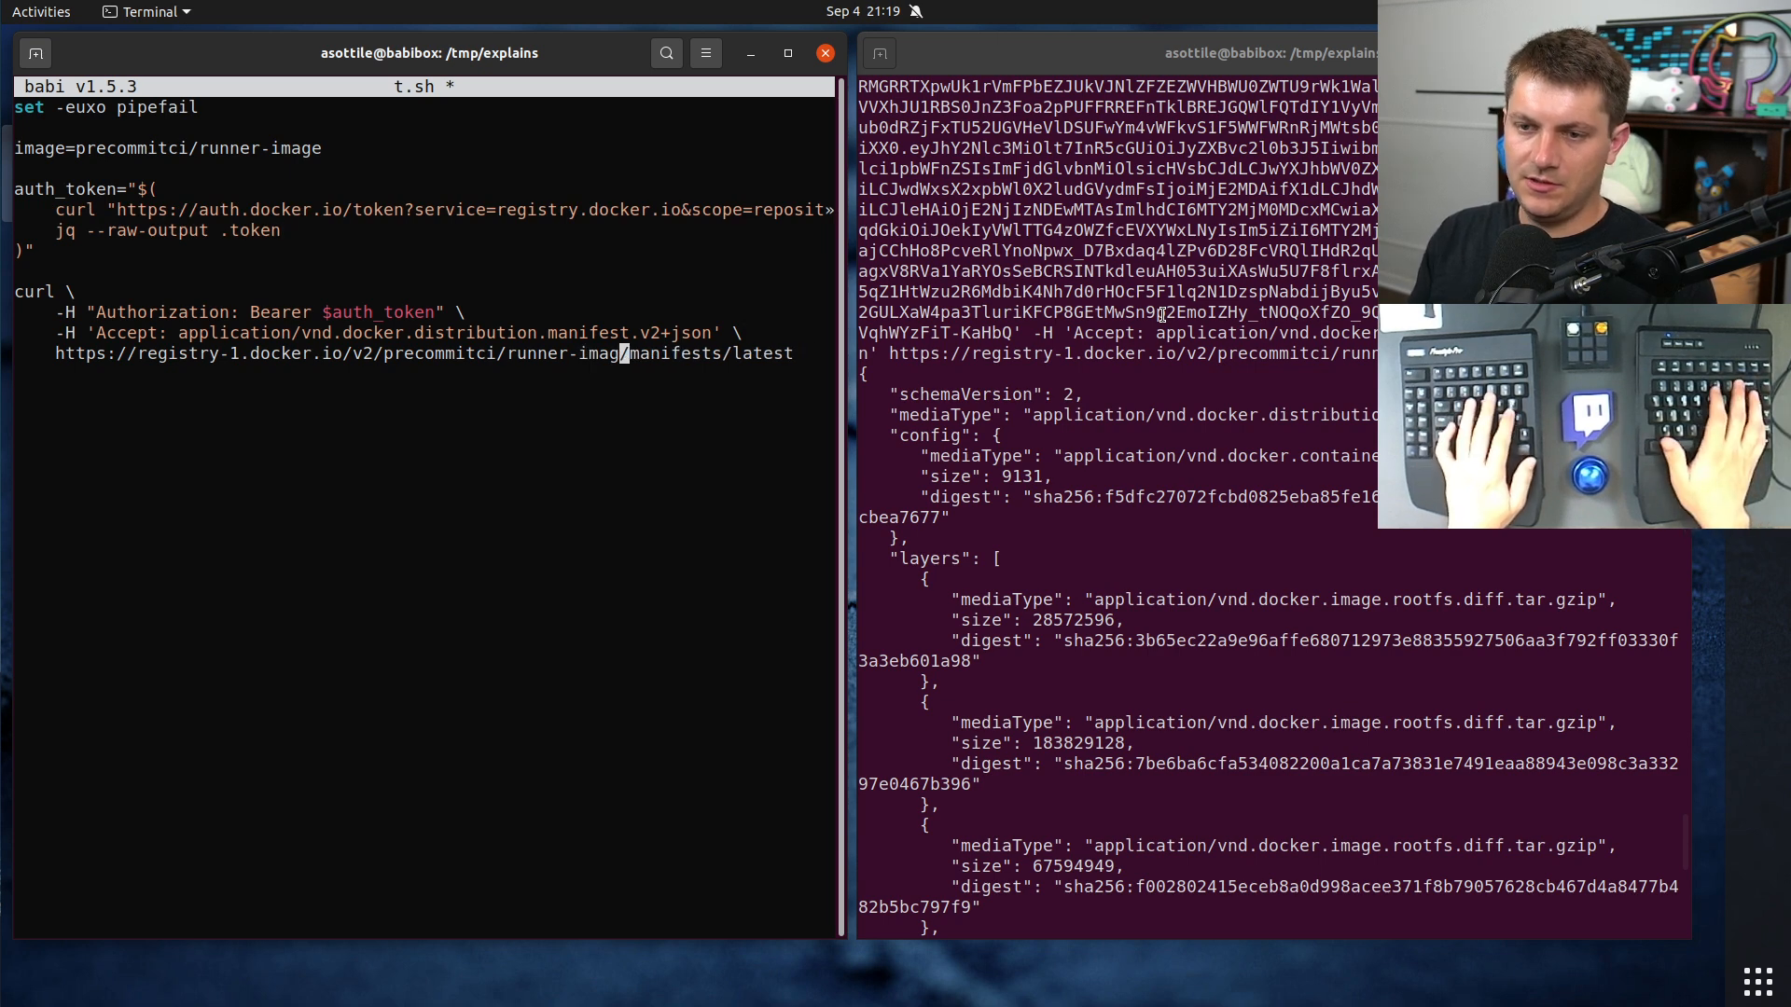
text($image)
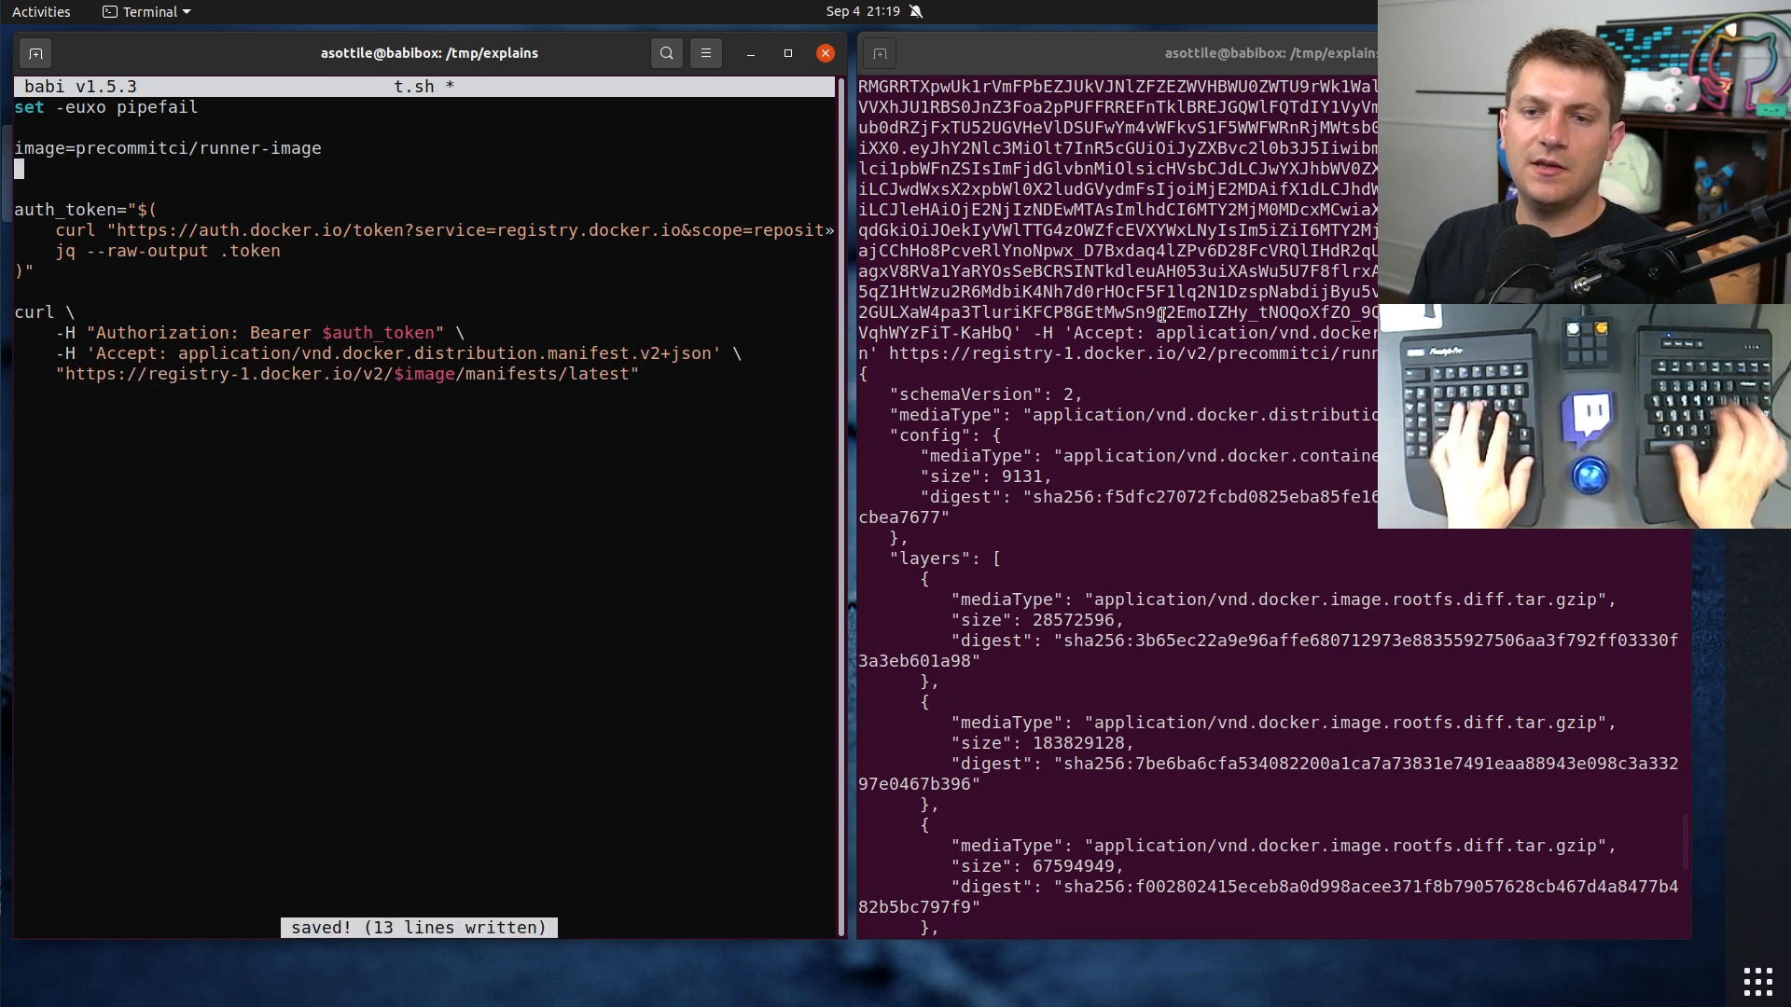
text(image=library)
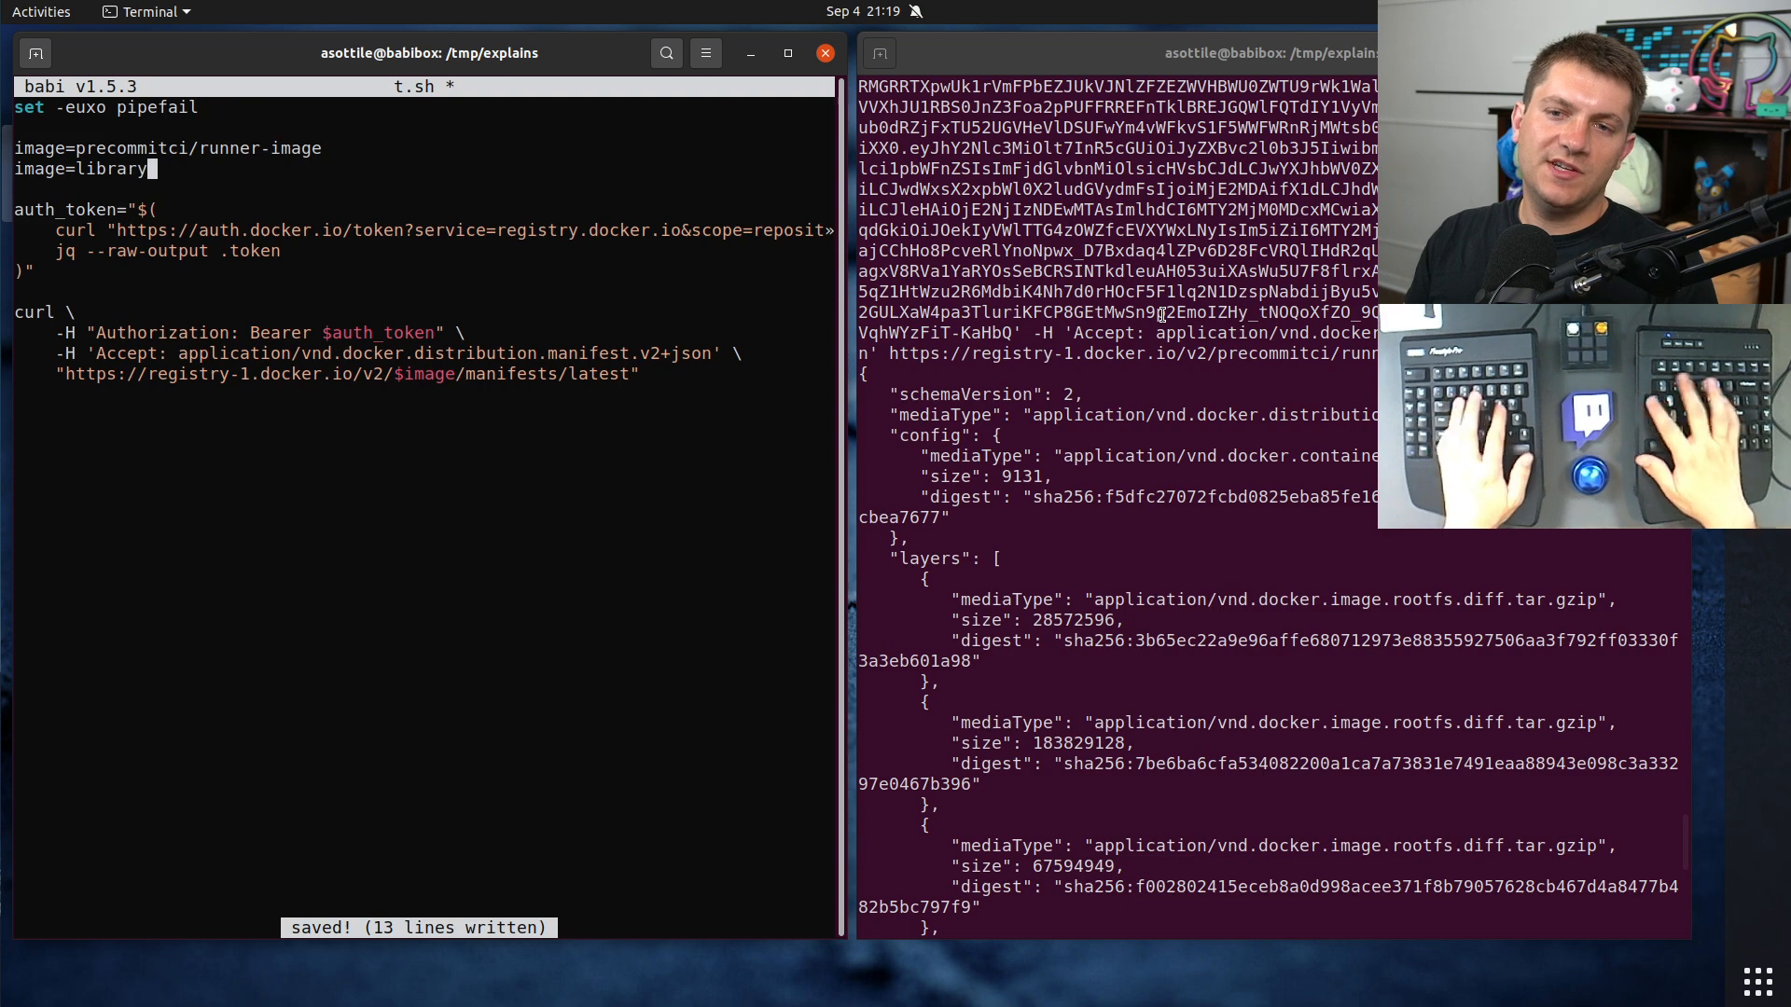
text(/ubuntu)
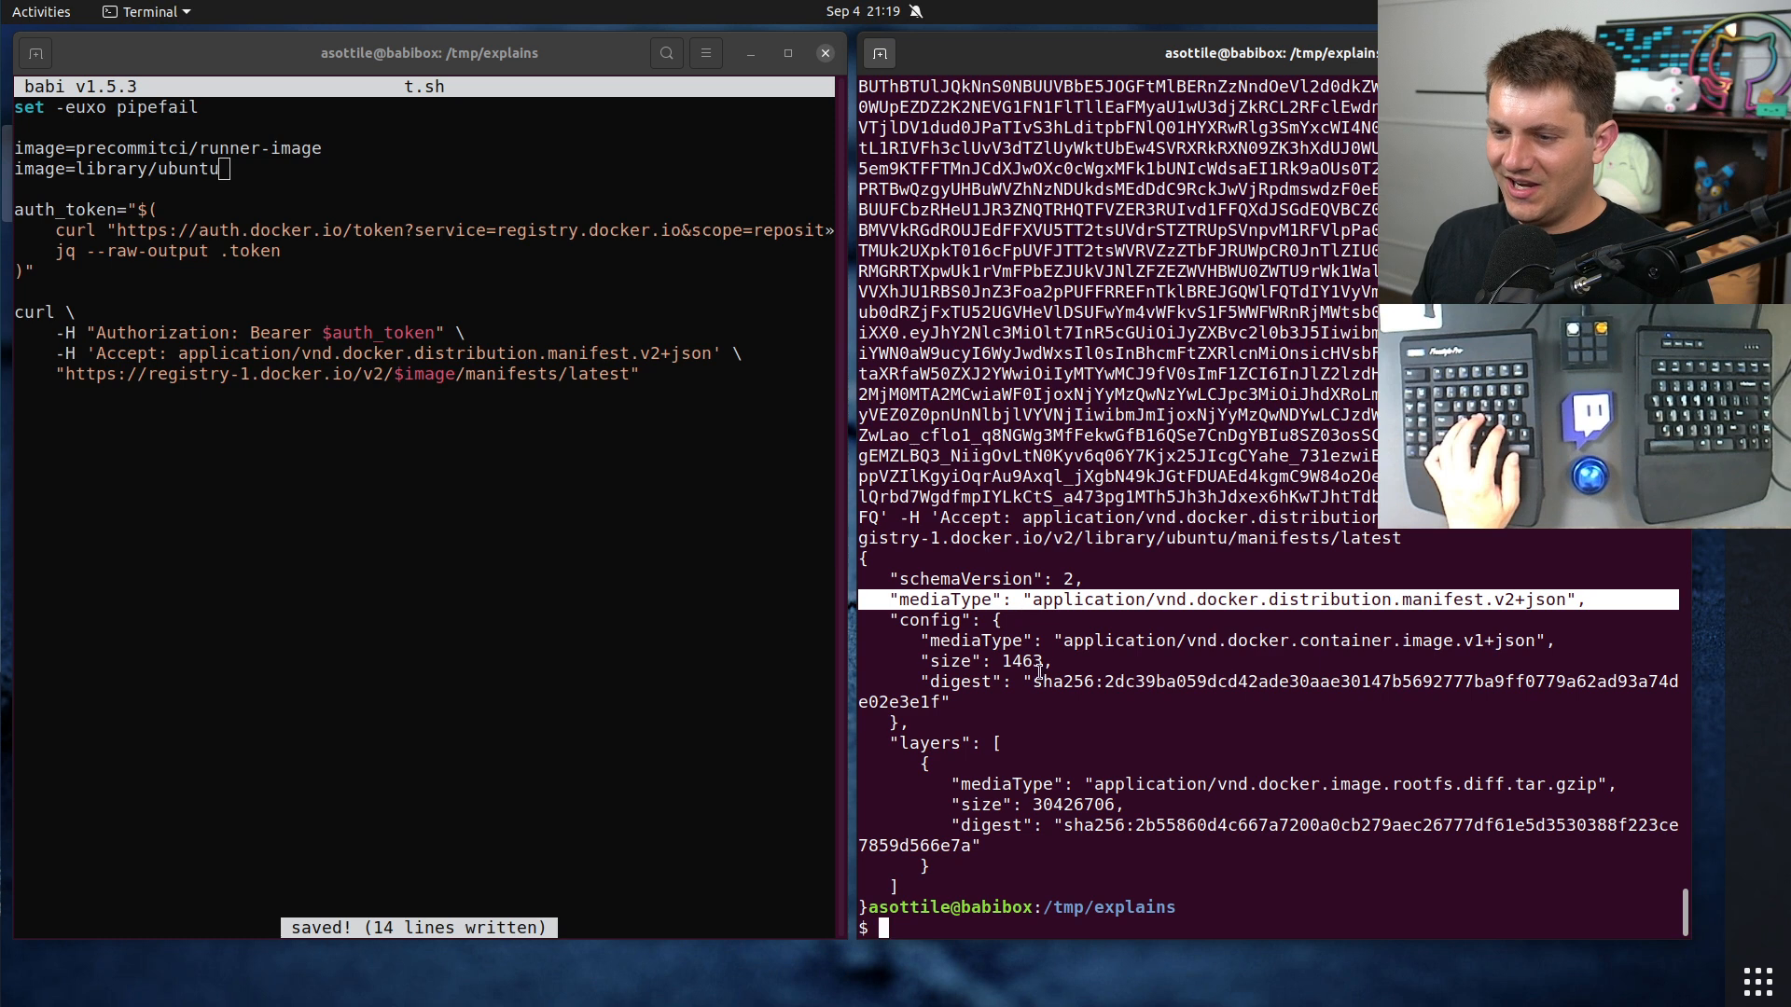
mouse_move(1121, 617)
text(list.)
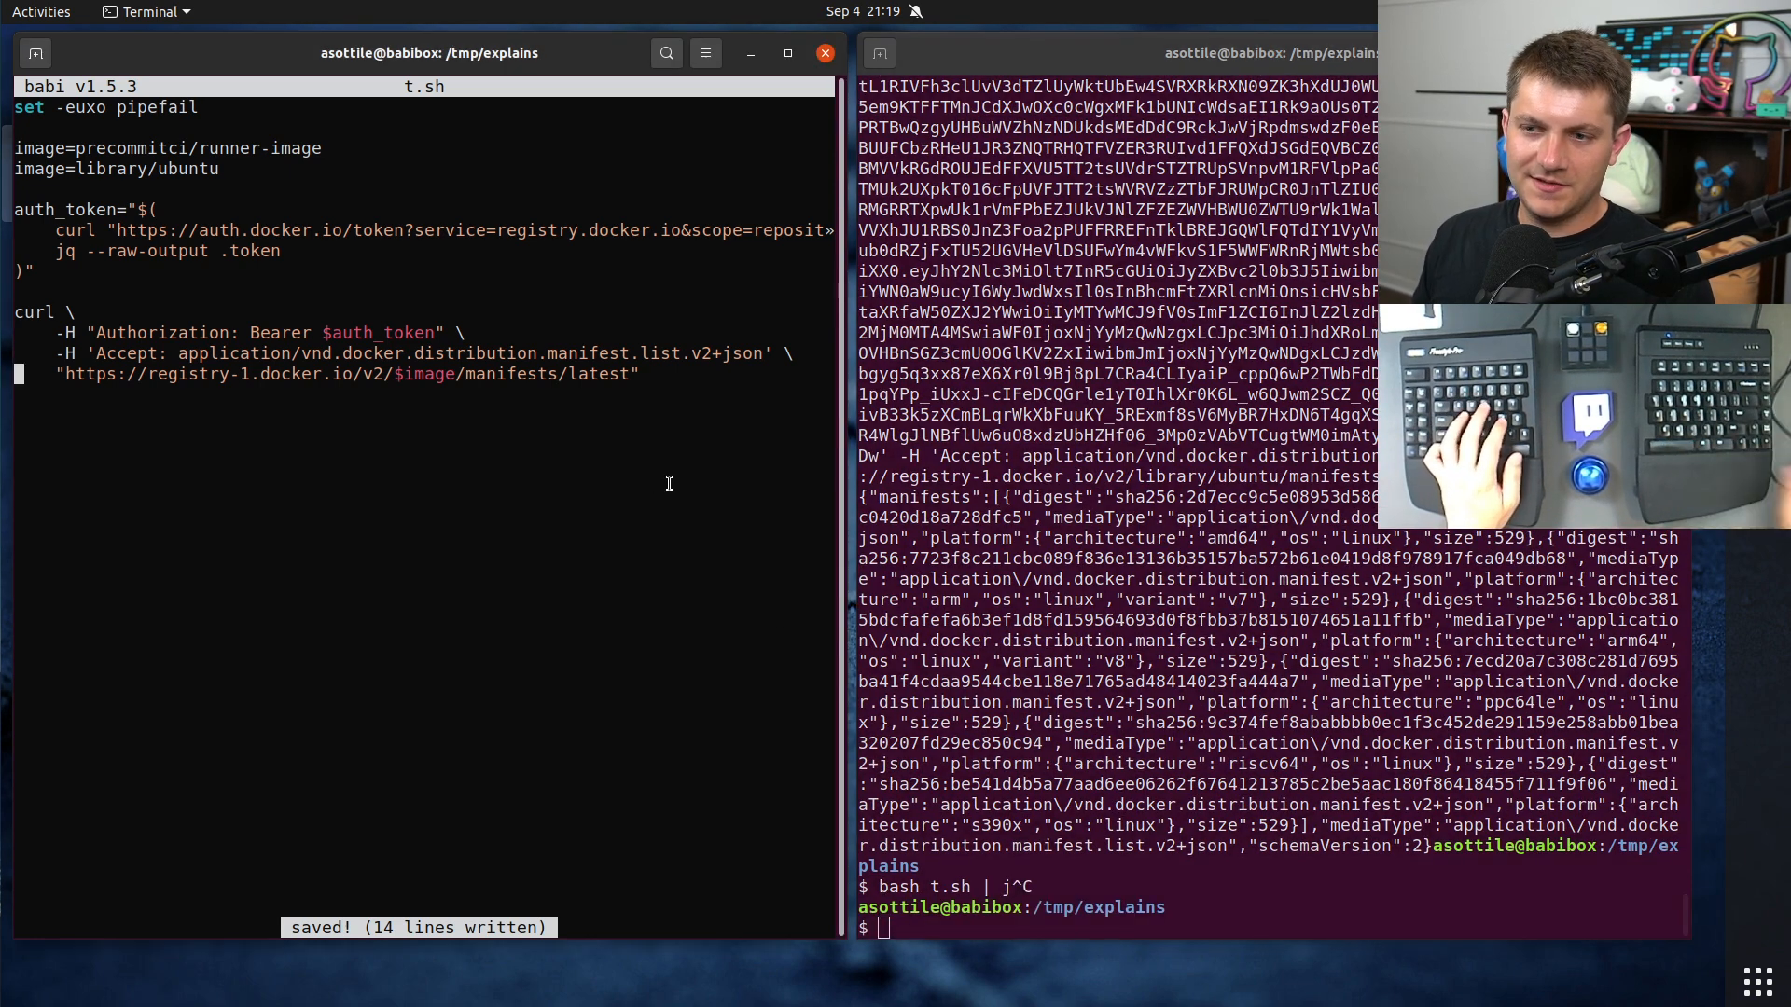
Step: Request manifest.list.v2+json and pipe the curl through `jq .` to pretty-print ubuntu's per-platform manifests
text(| jq .)
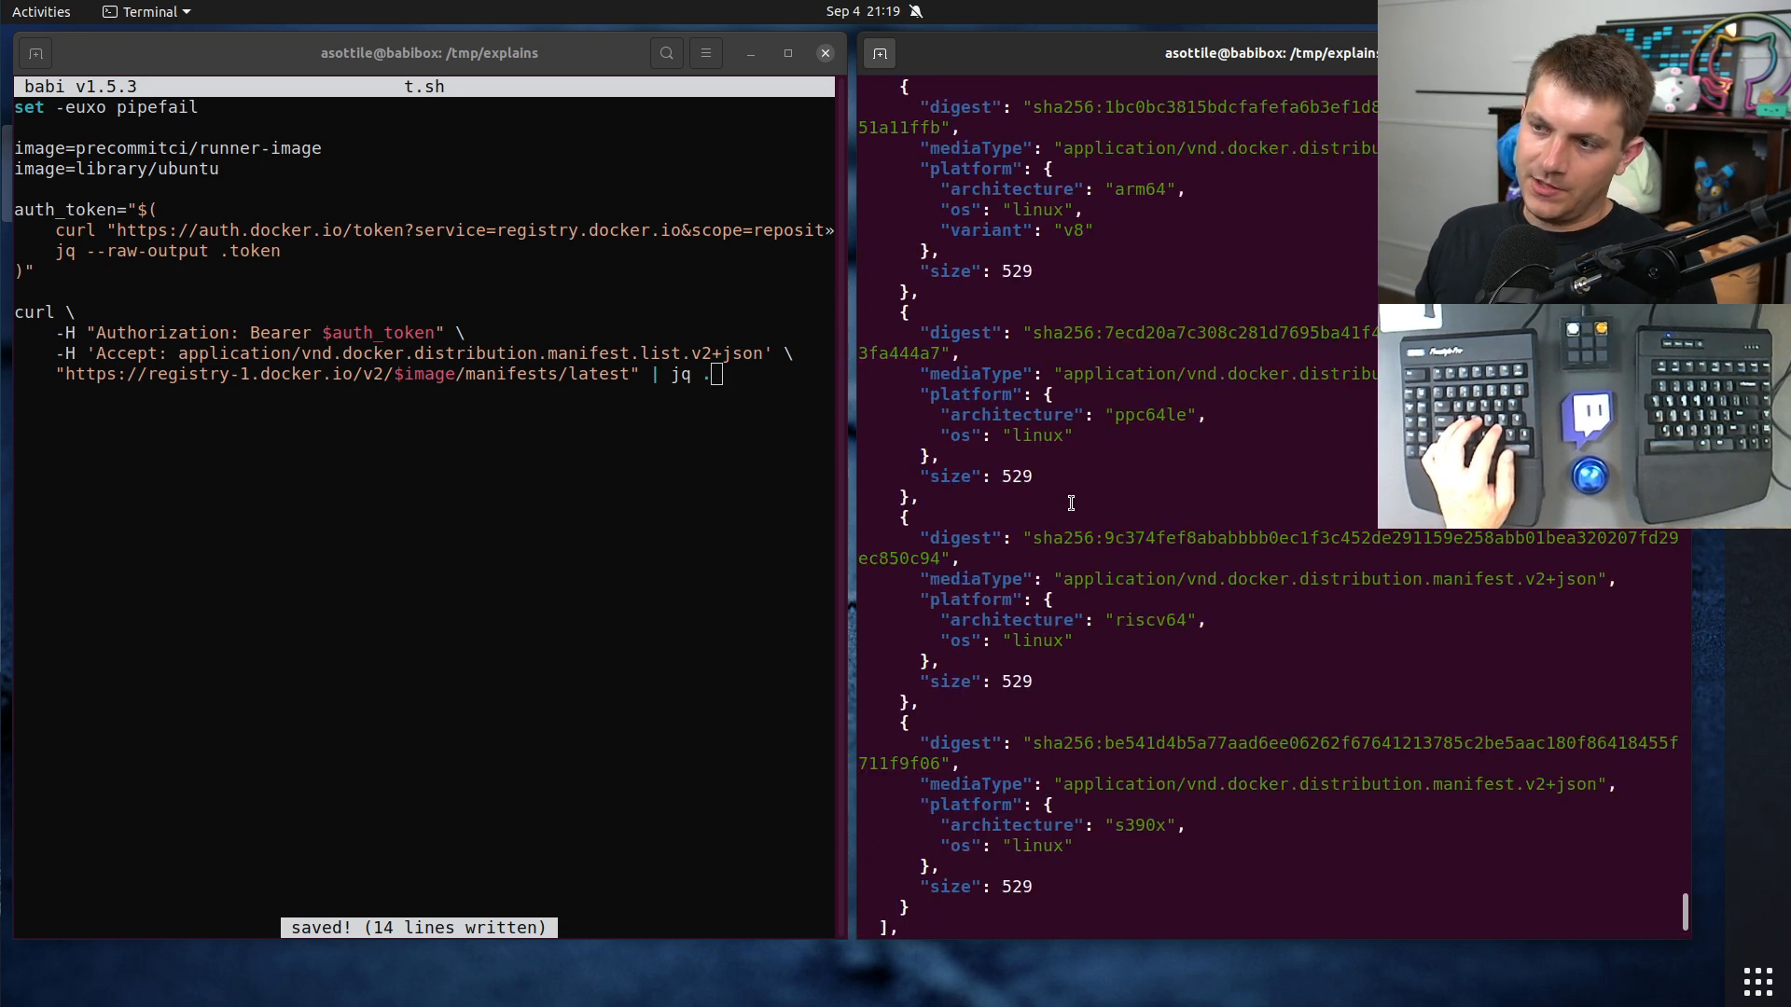
mouse_move(1052, 511)
text(bash t.sh)
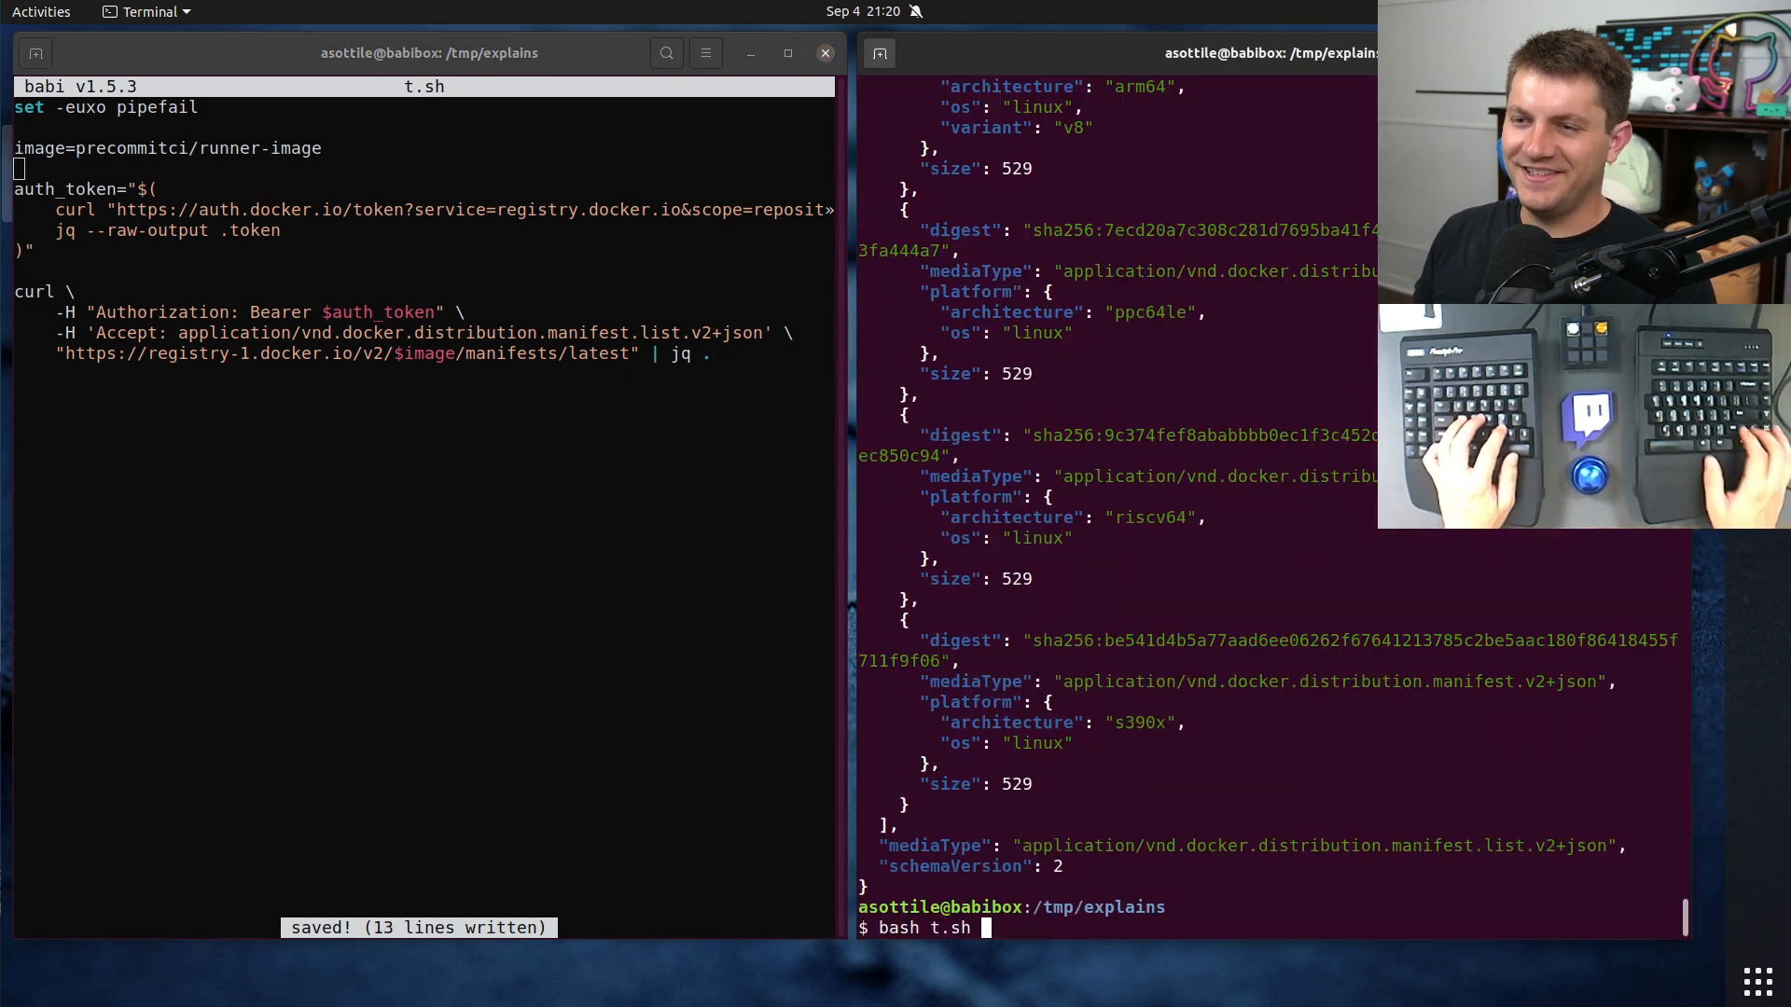
Step: Rerun the runner-image script, then append ';q=.9' to the v2 manifest type on the Accept line
key(Return)
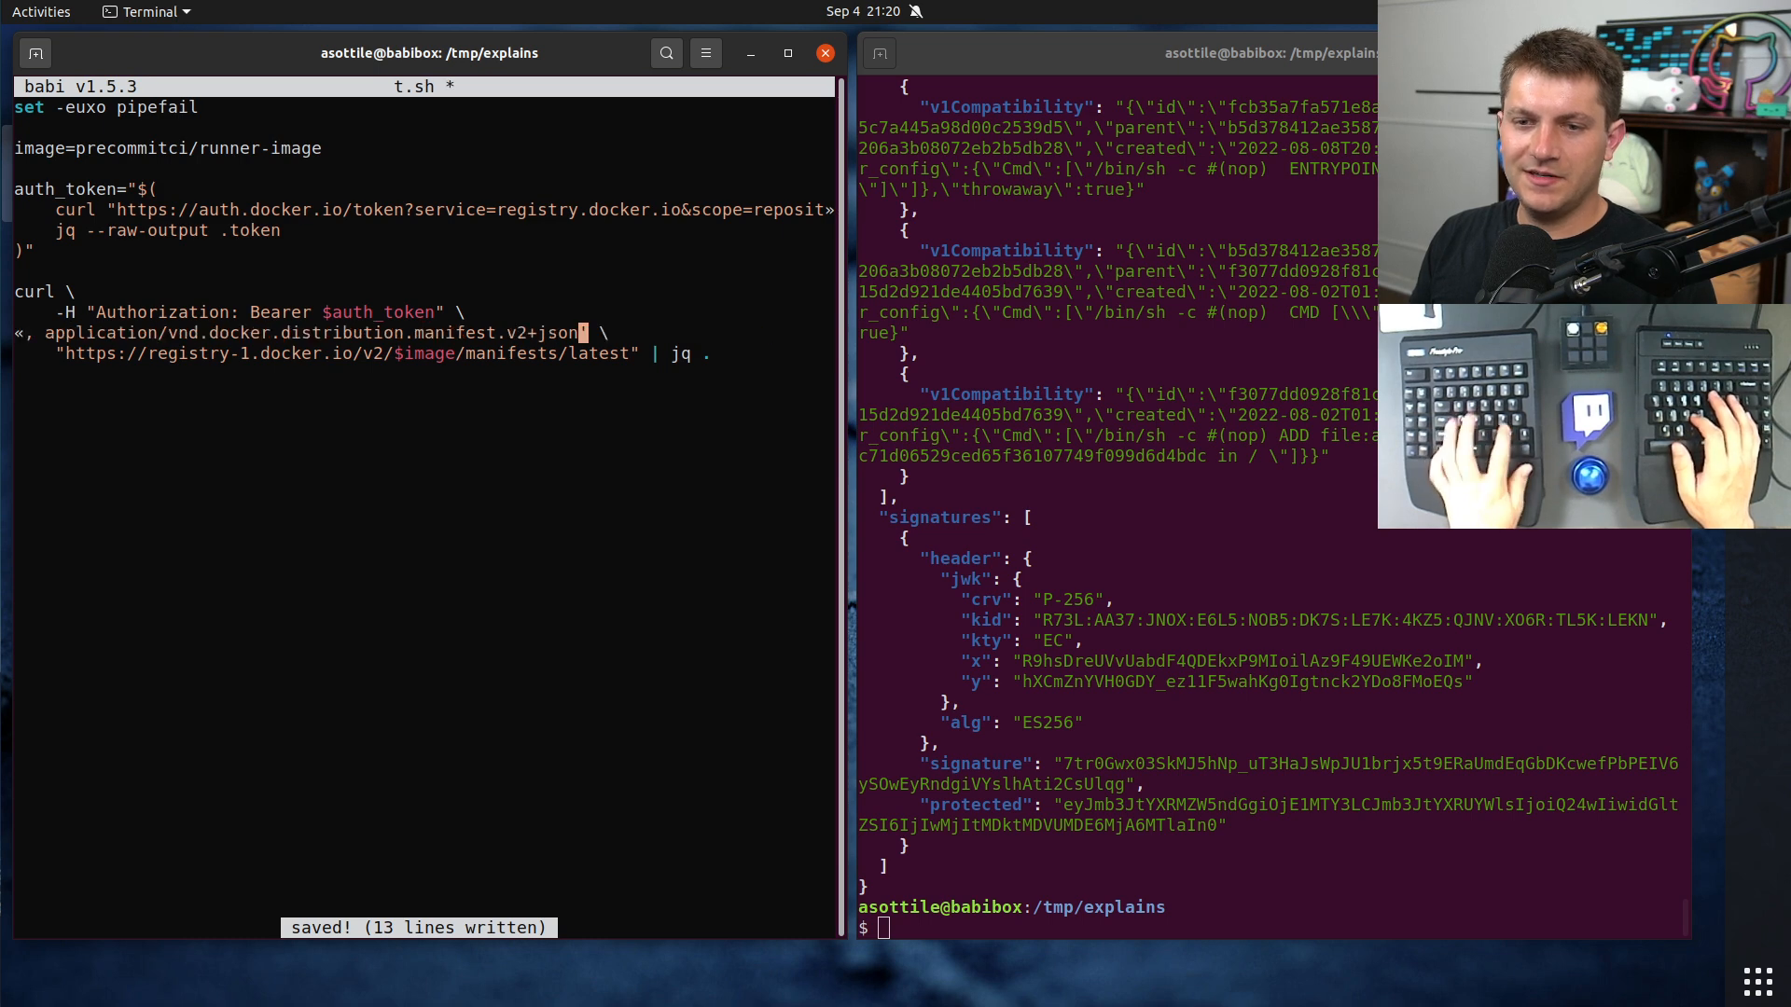
text(;q=.)
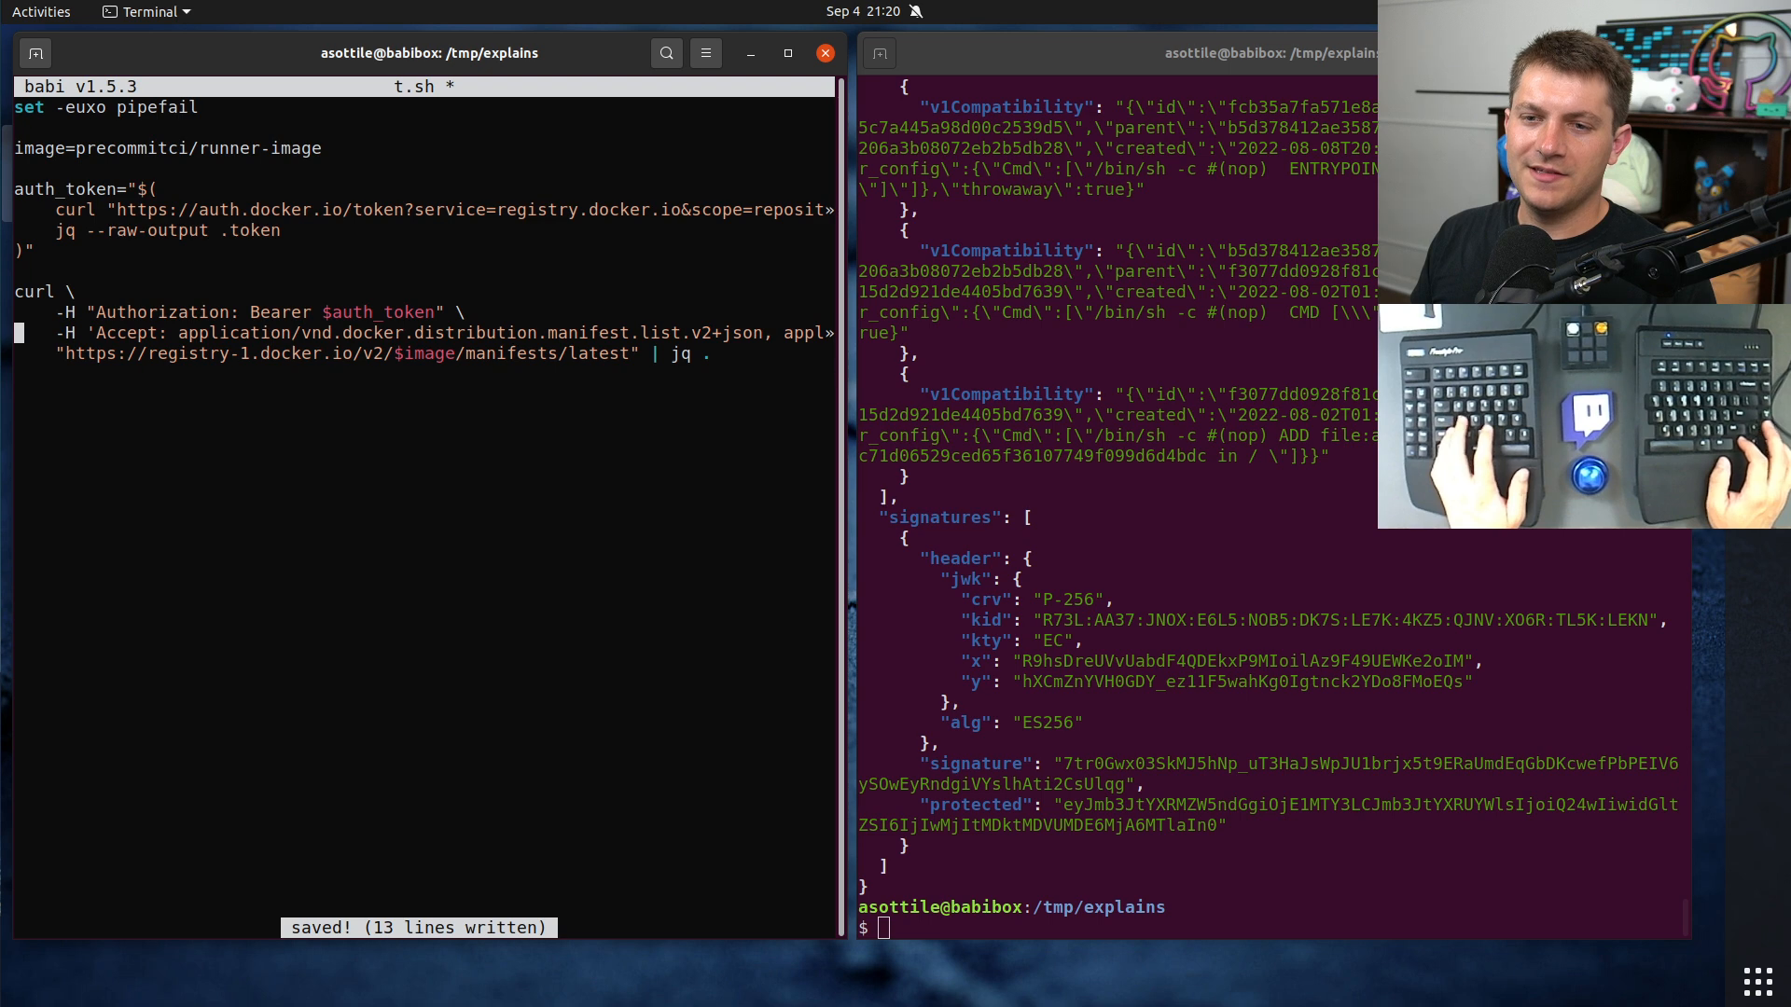
drag(177, 332, 640, 332)
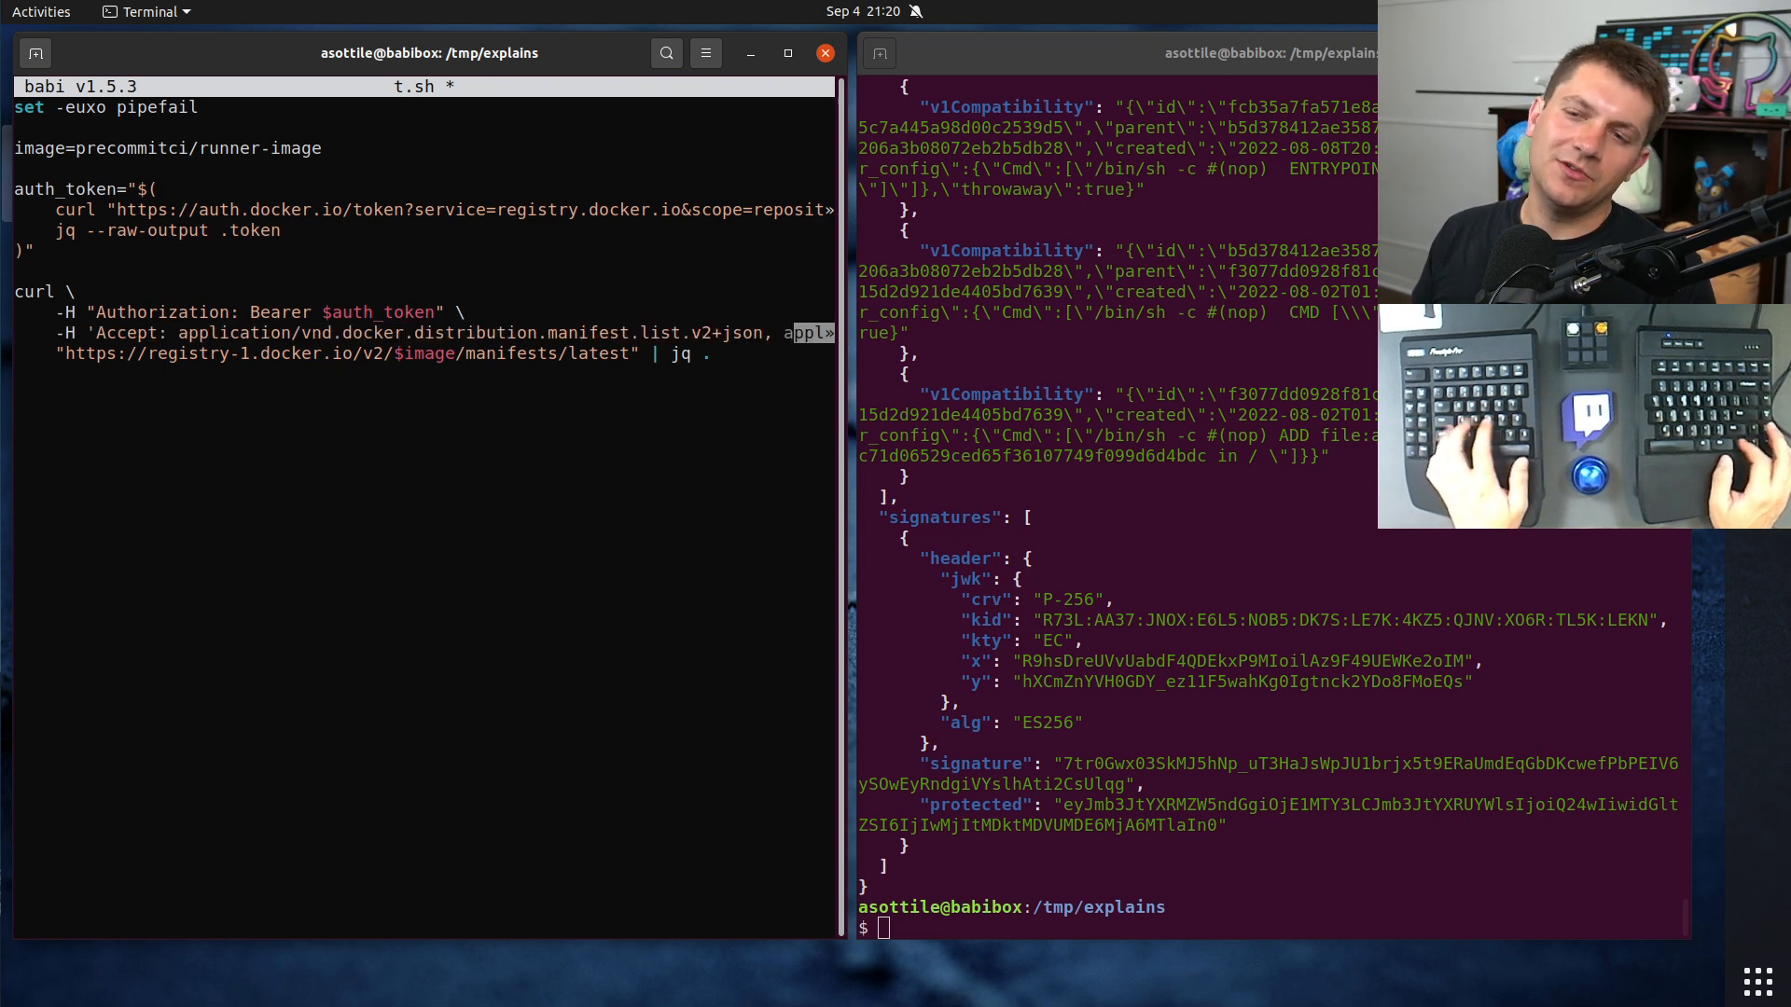
text(;q=.9')
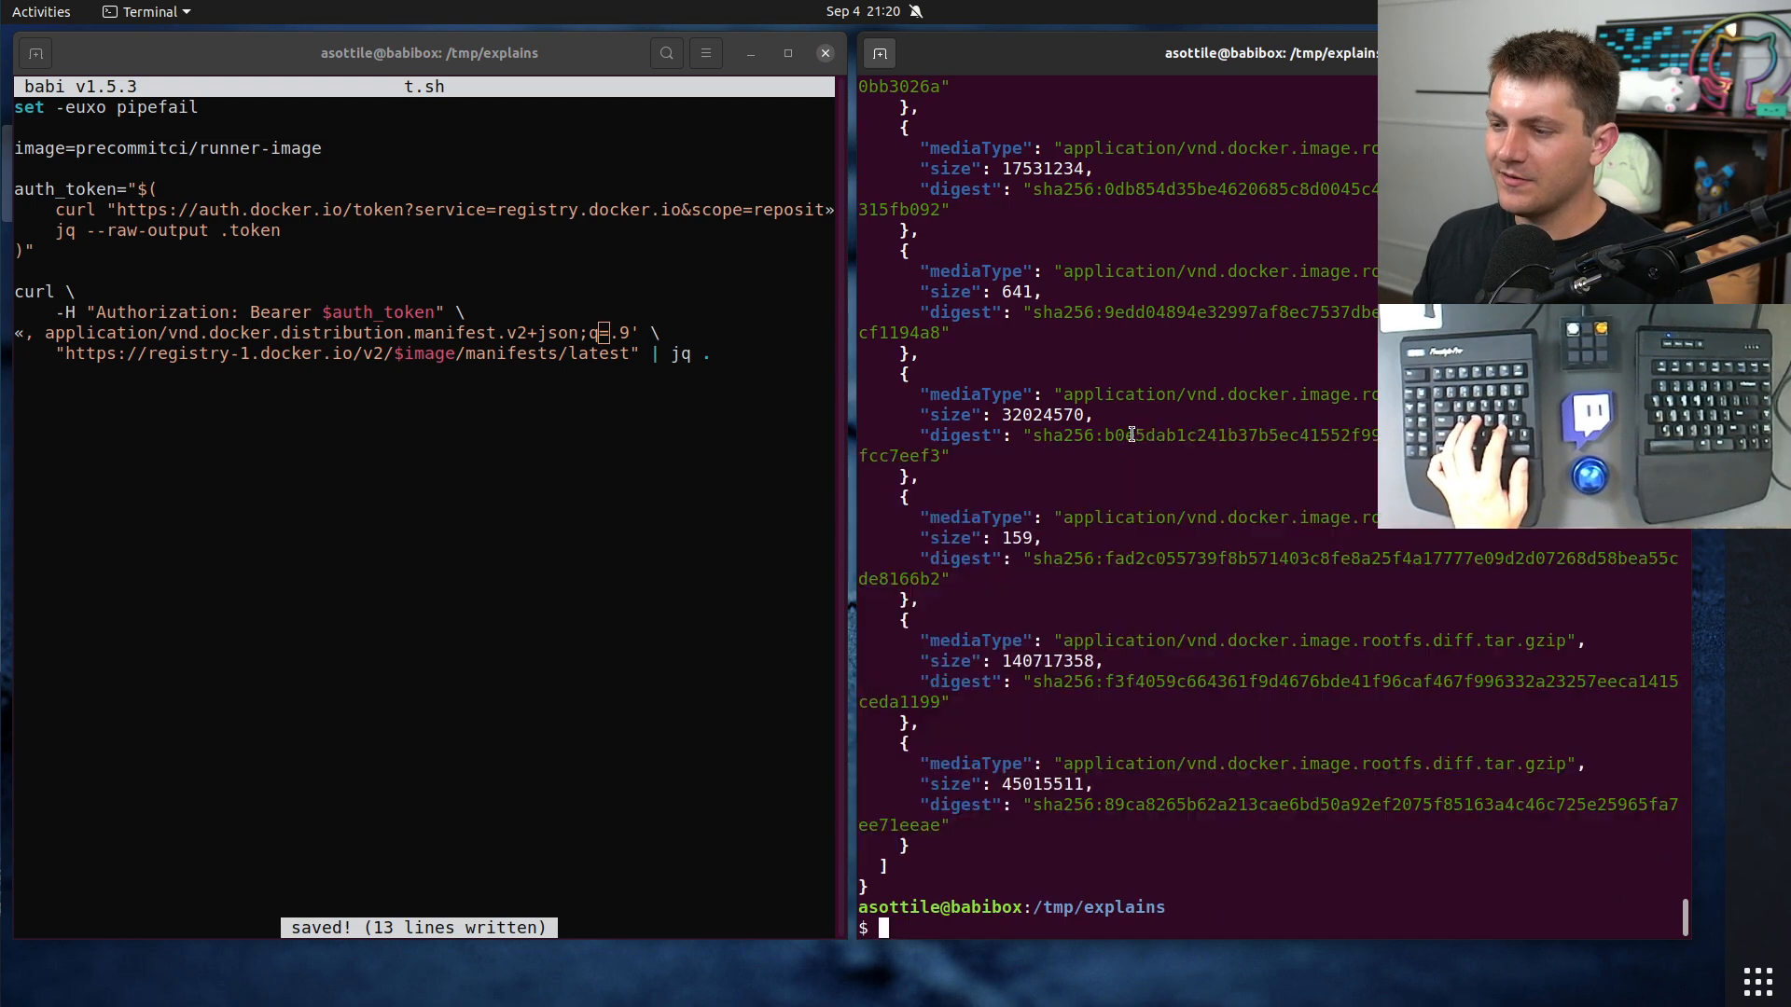
key(Return)
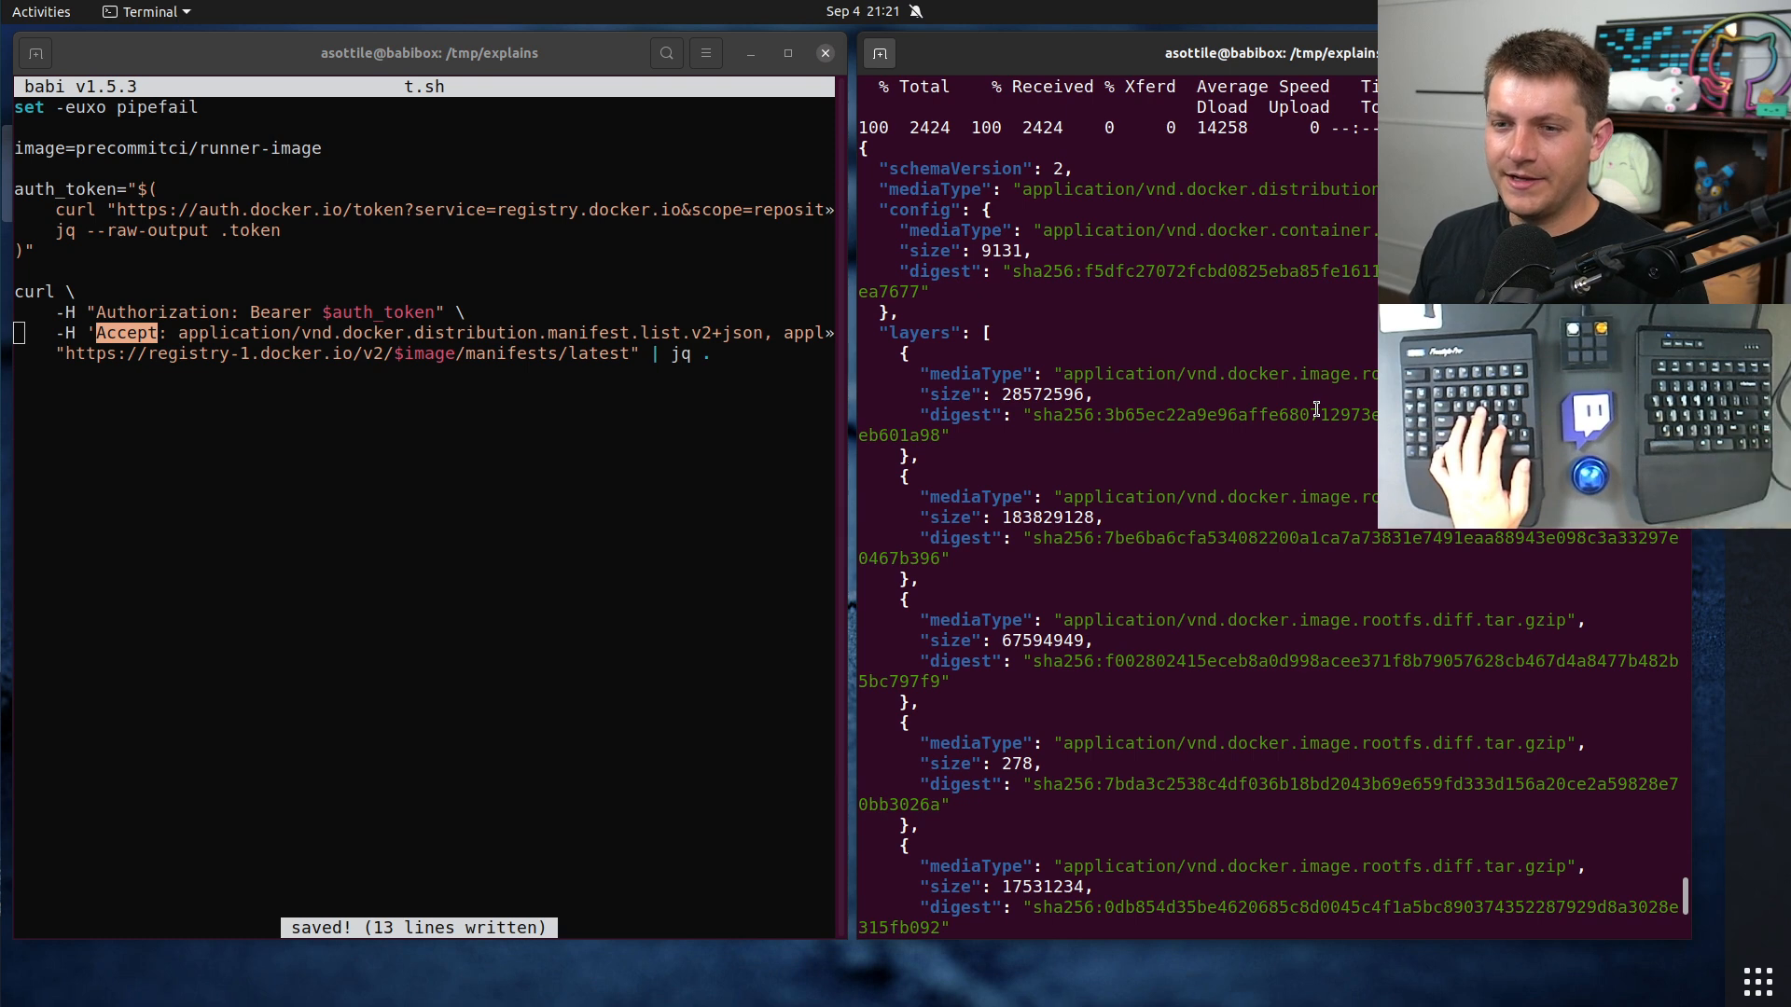
mouse_move(1050, 373)
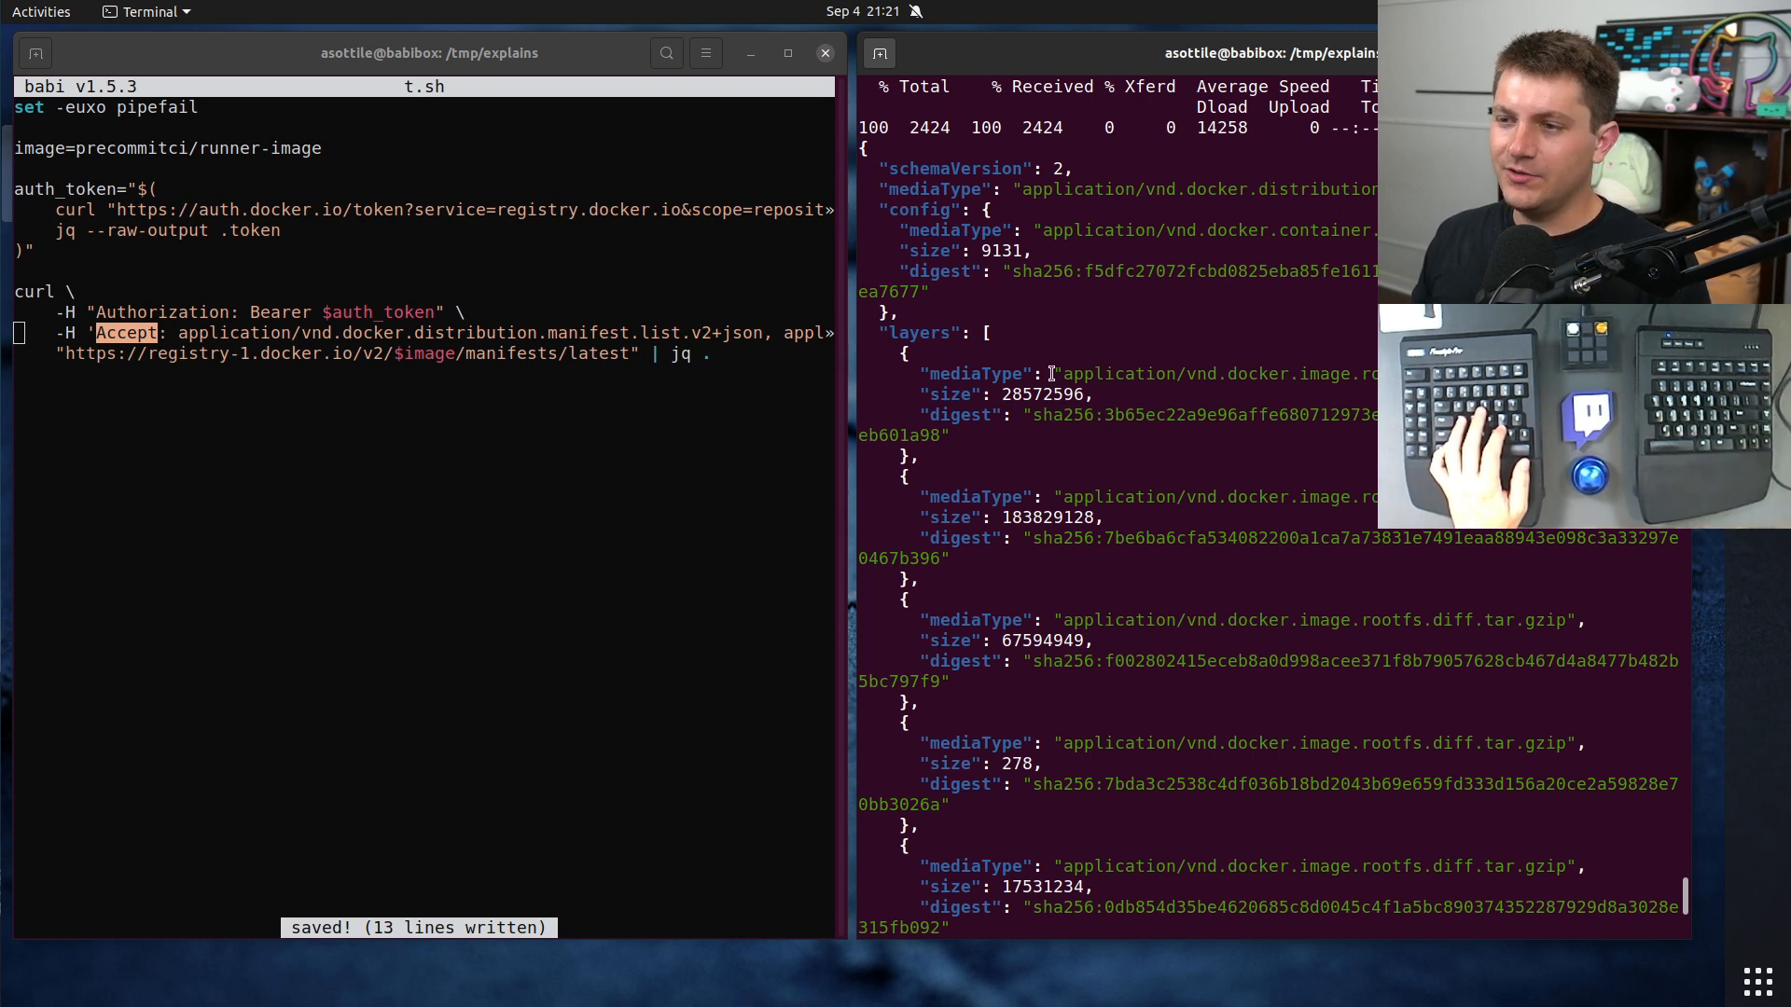
mouse_move(1227, 403)
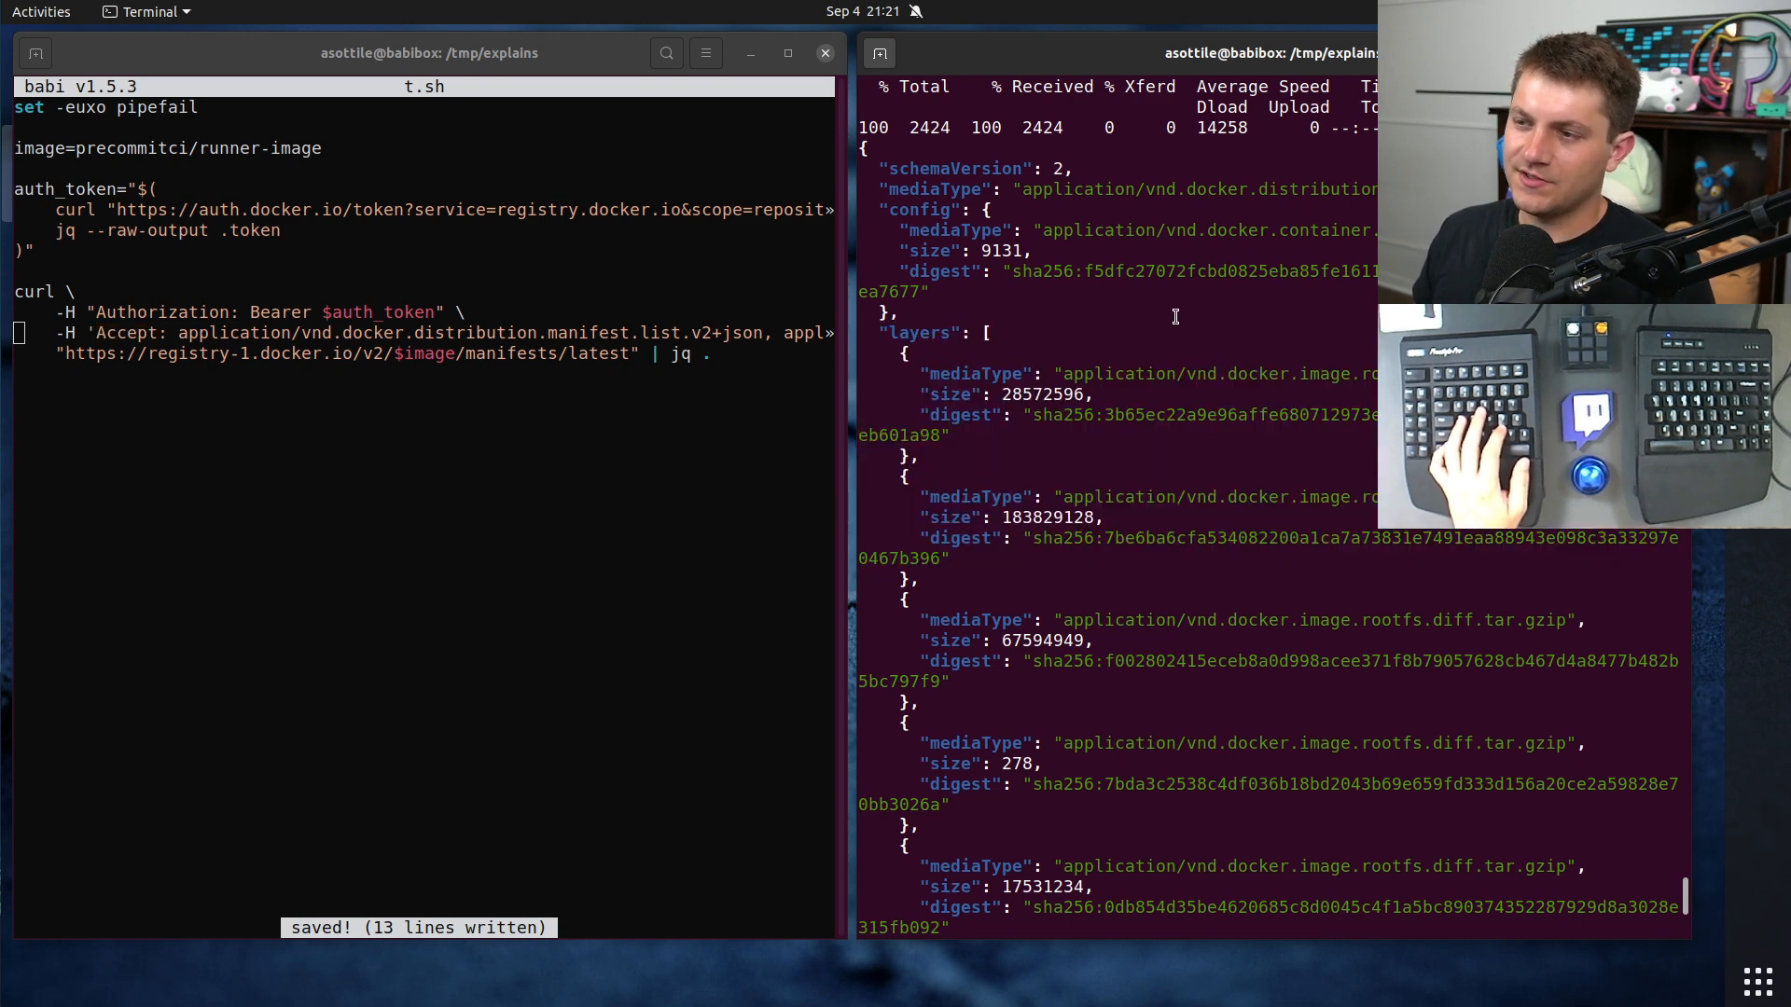
mouse_move(921, 517)
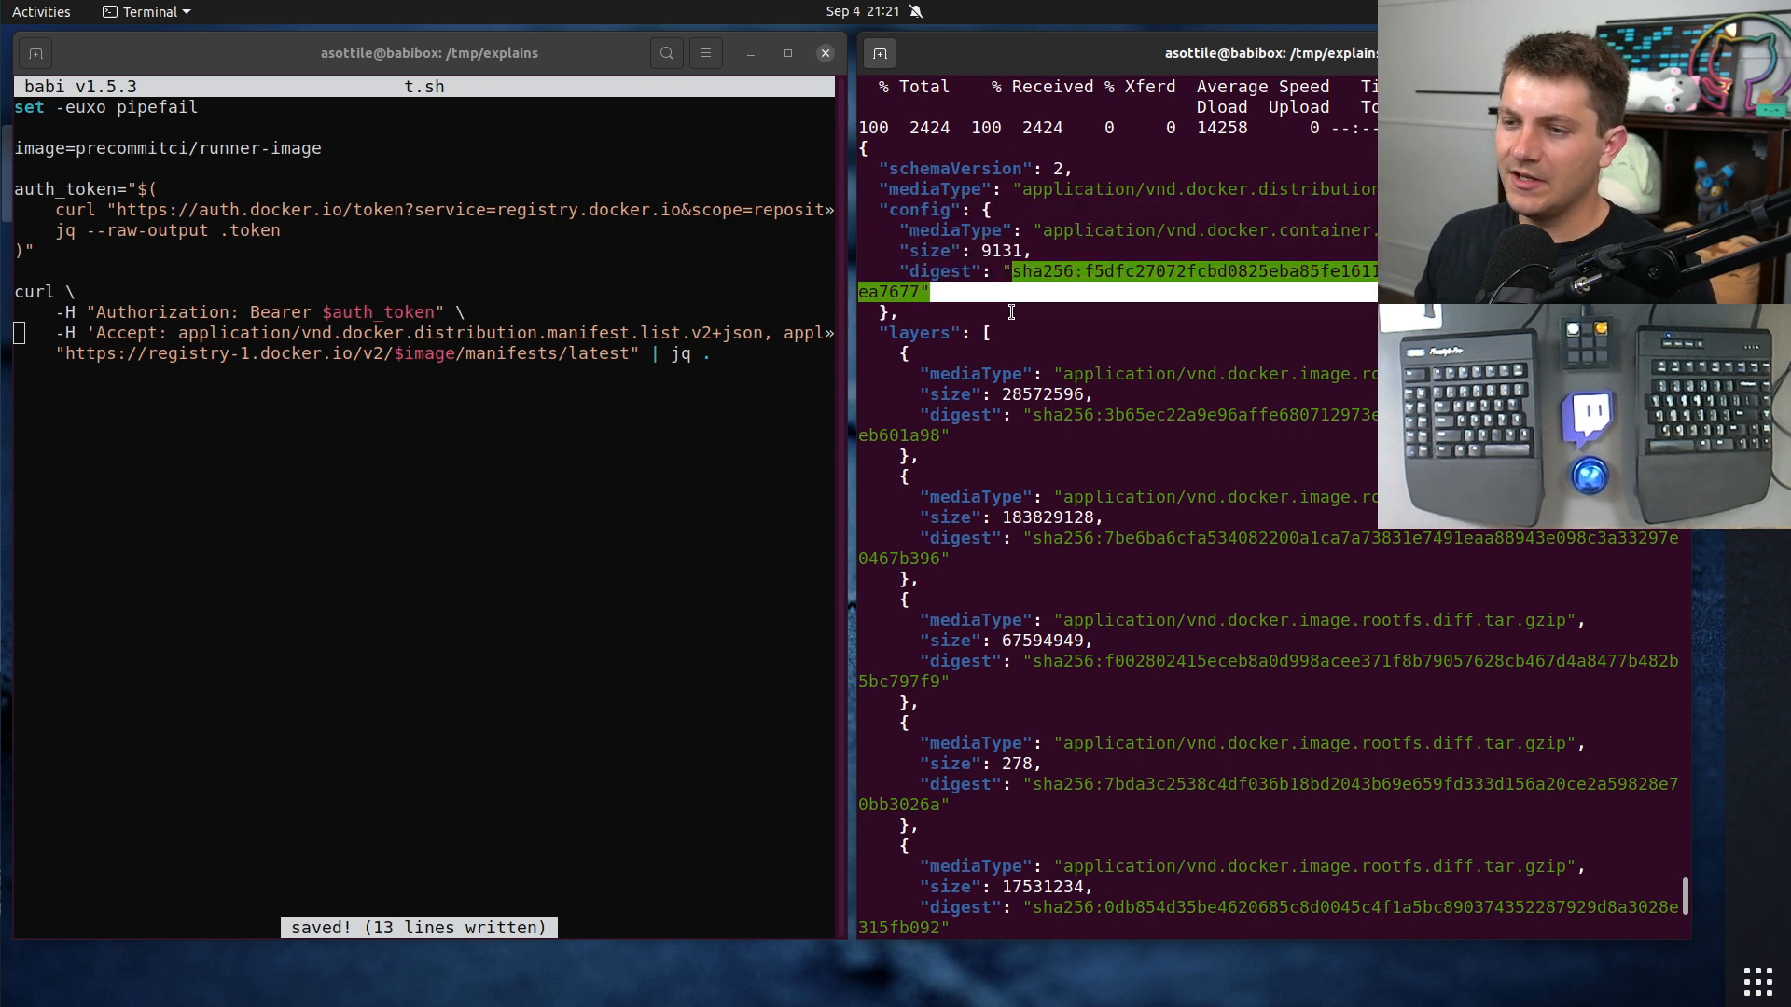
Step: Copy the config digest via the context menu and start a resp= assignment in t.sh
right_click(1013, 309)
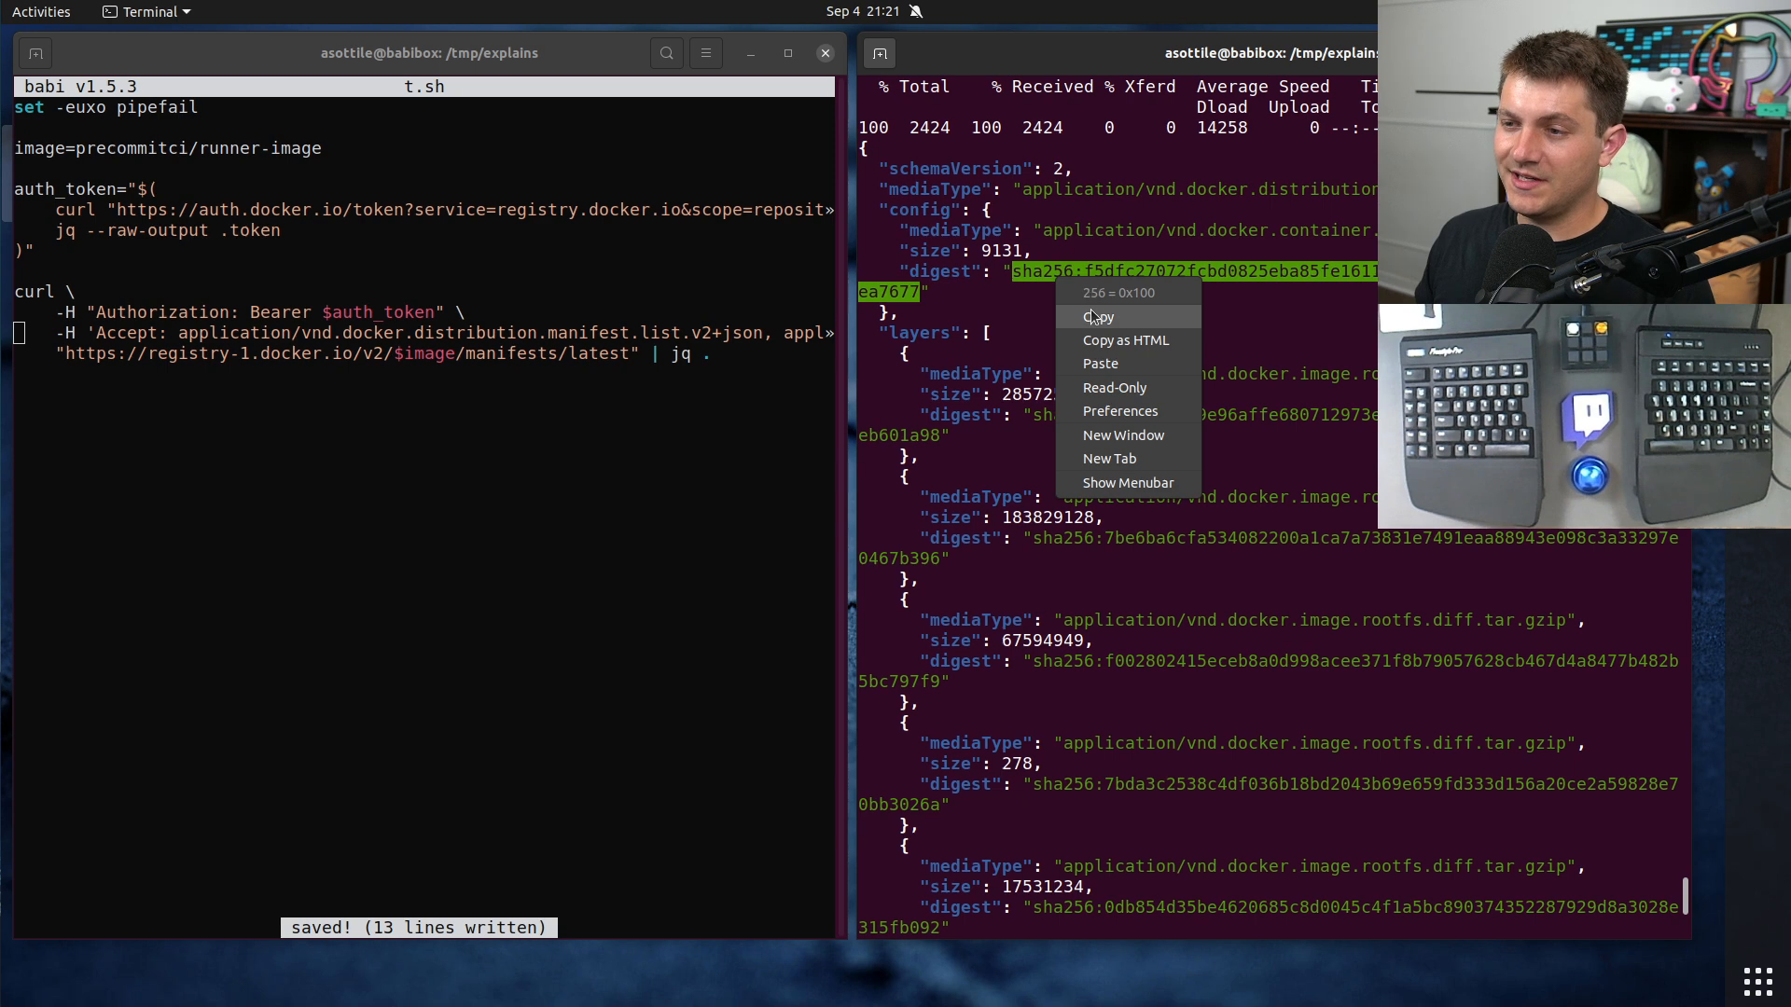
click(1096, 315)
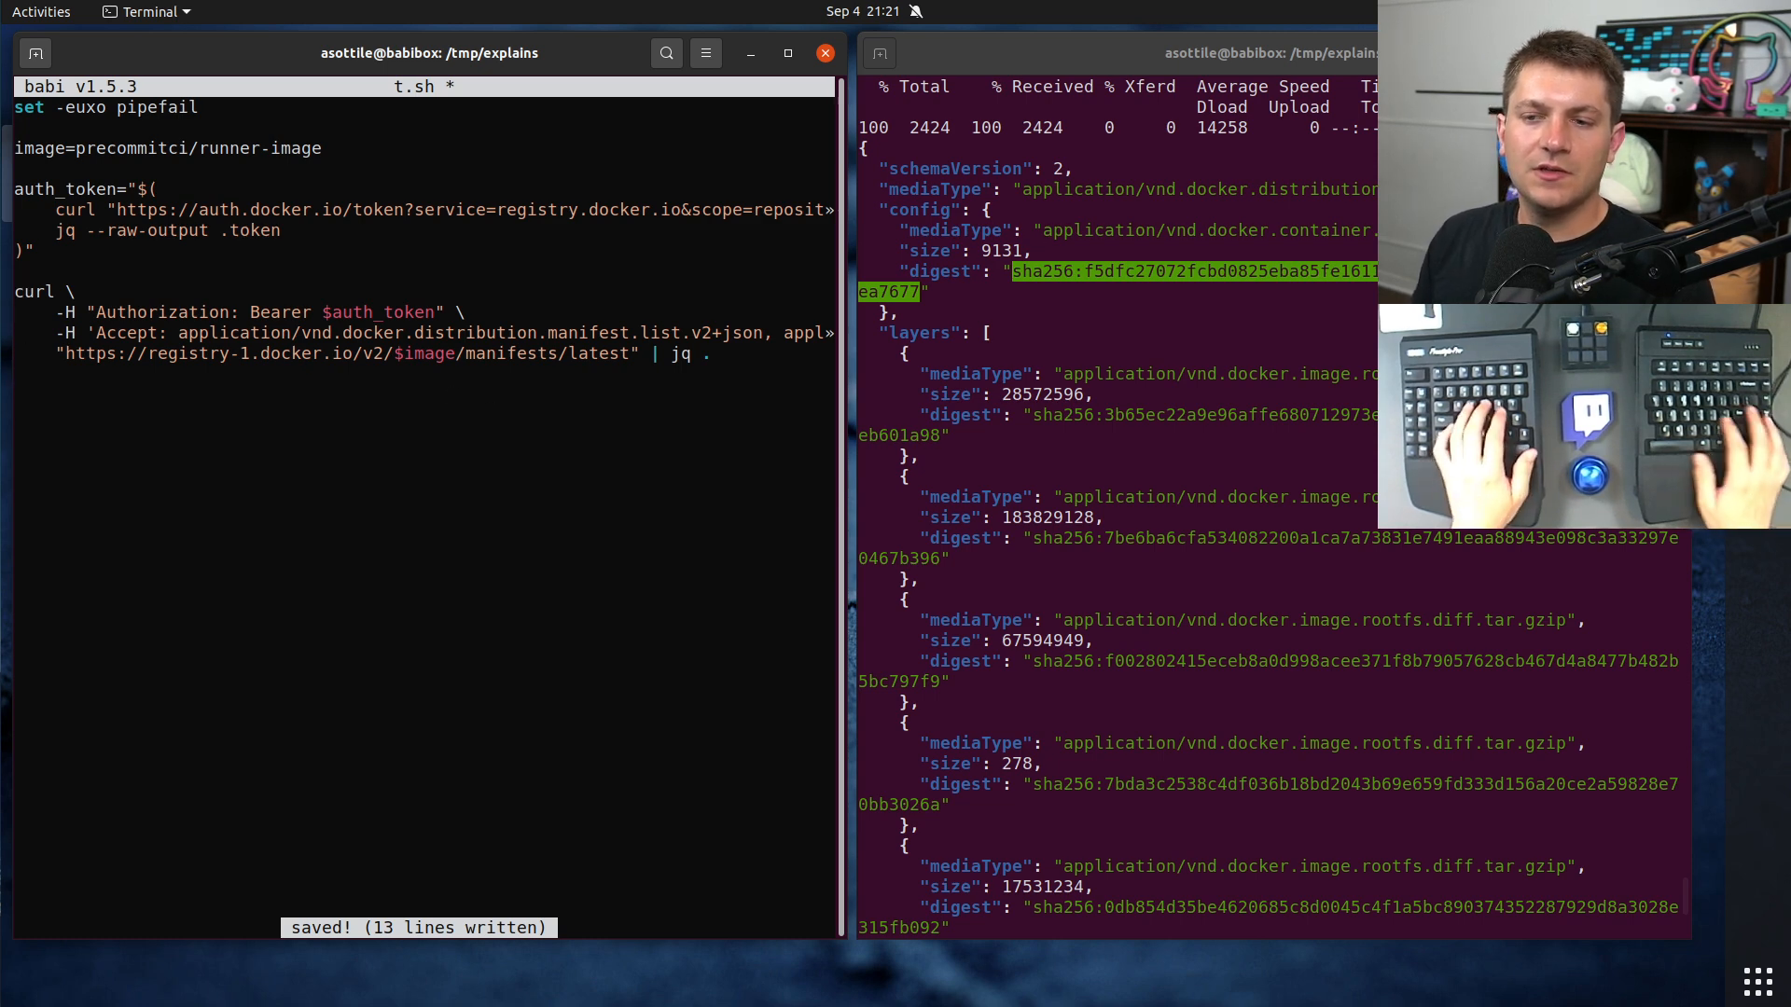
text(resp="$()
text()")
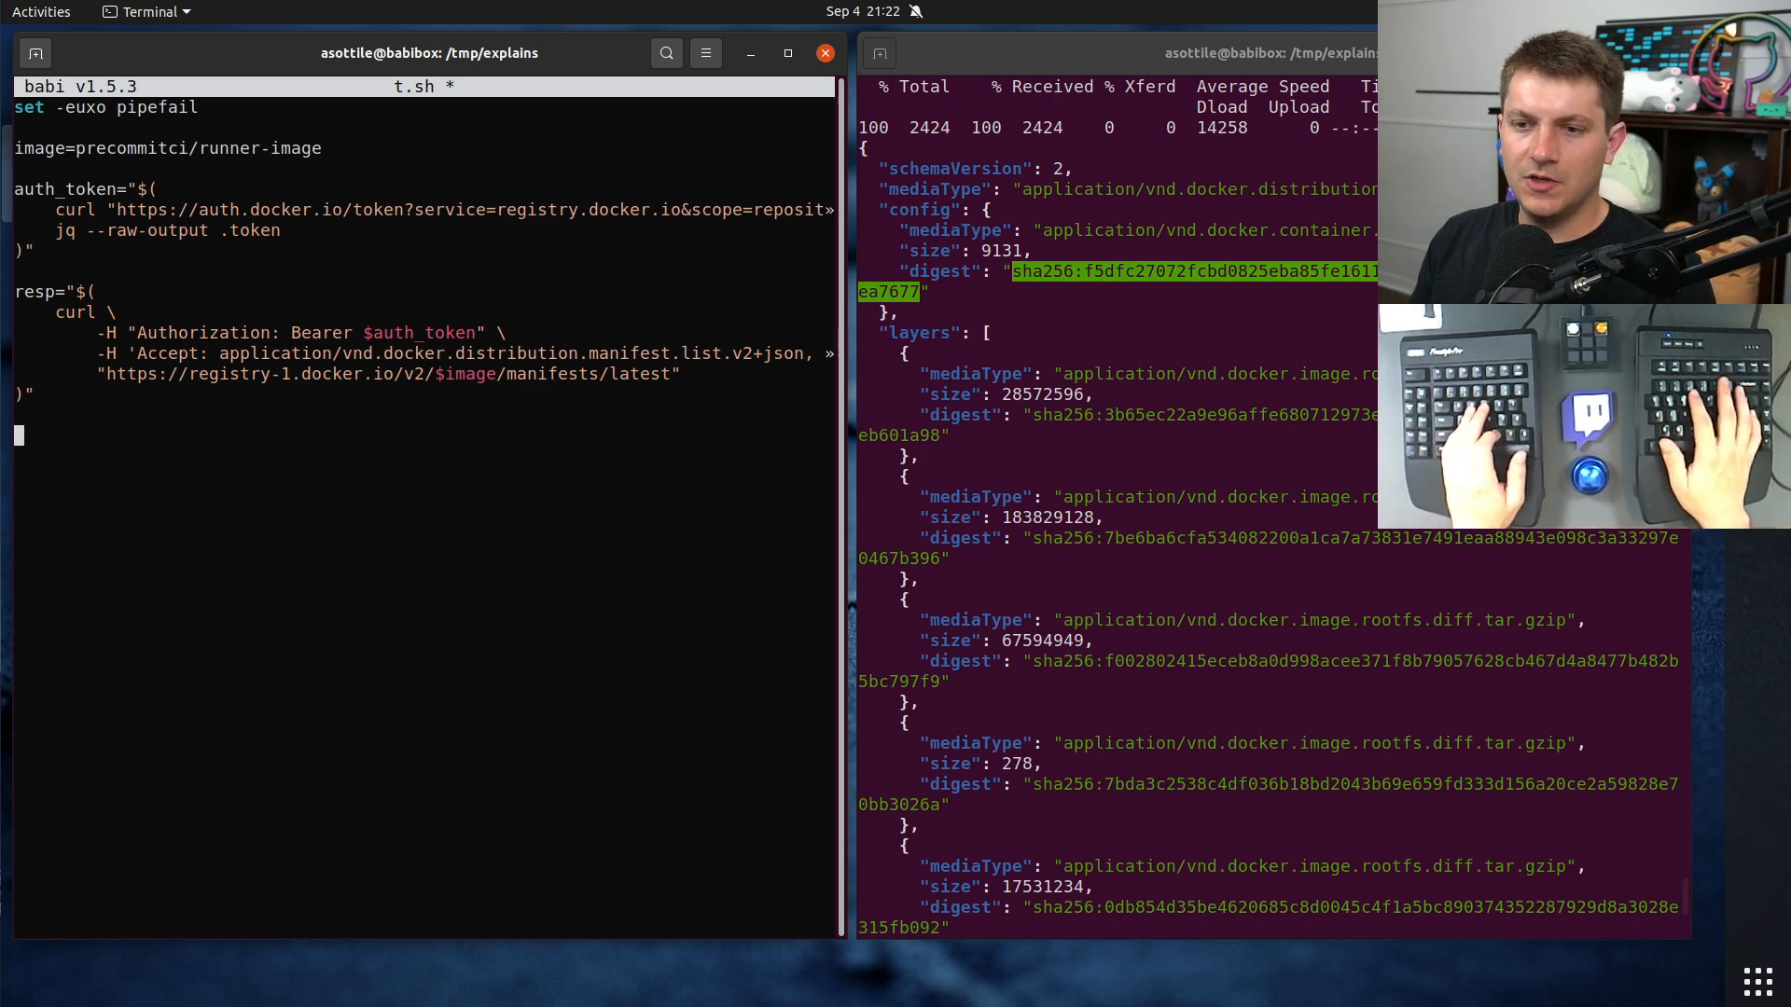
text(curl -)
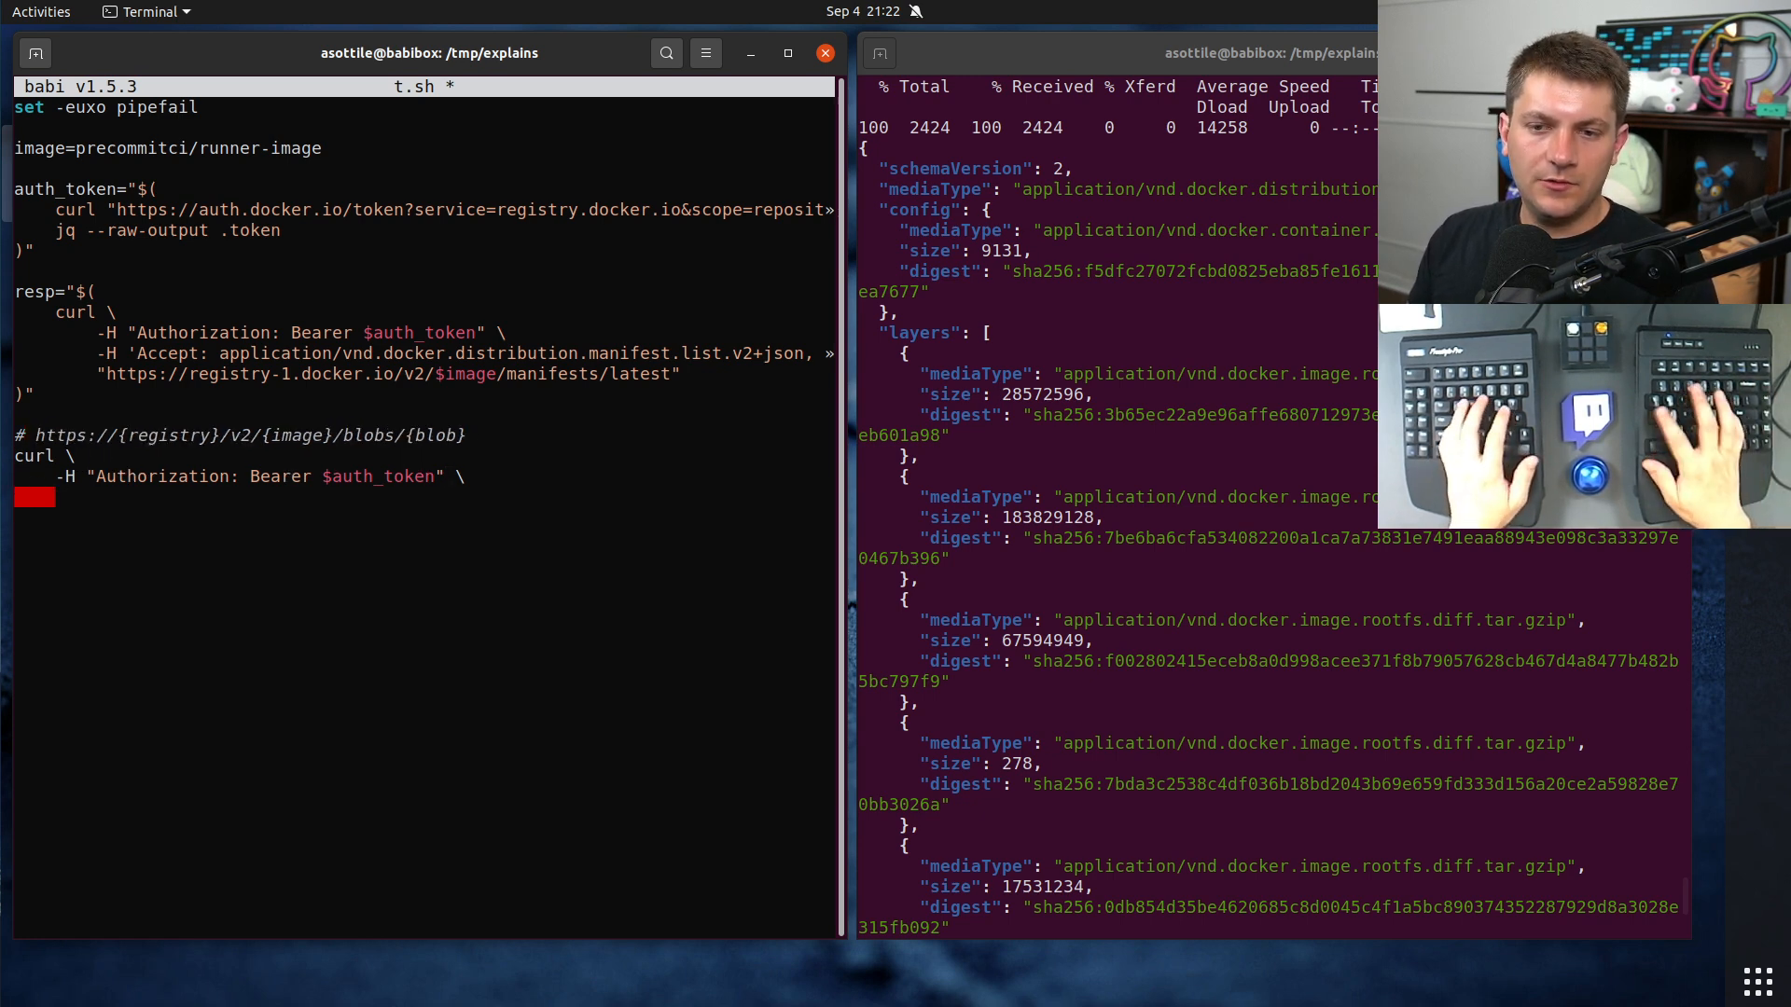
text("https:)
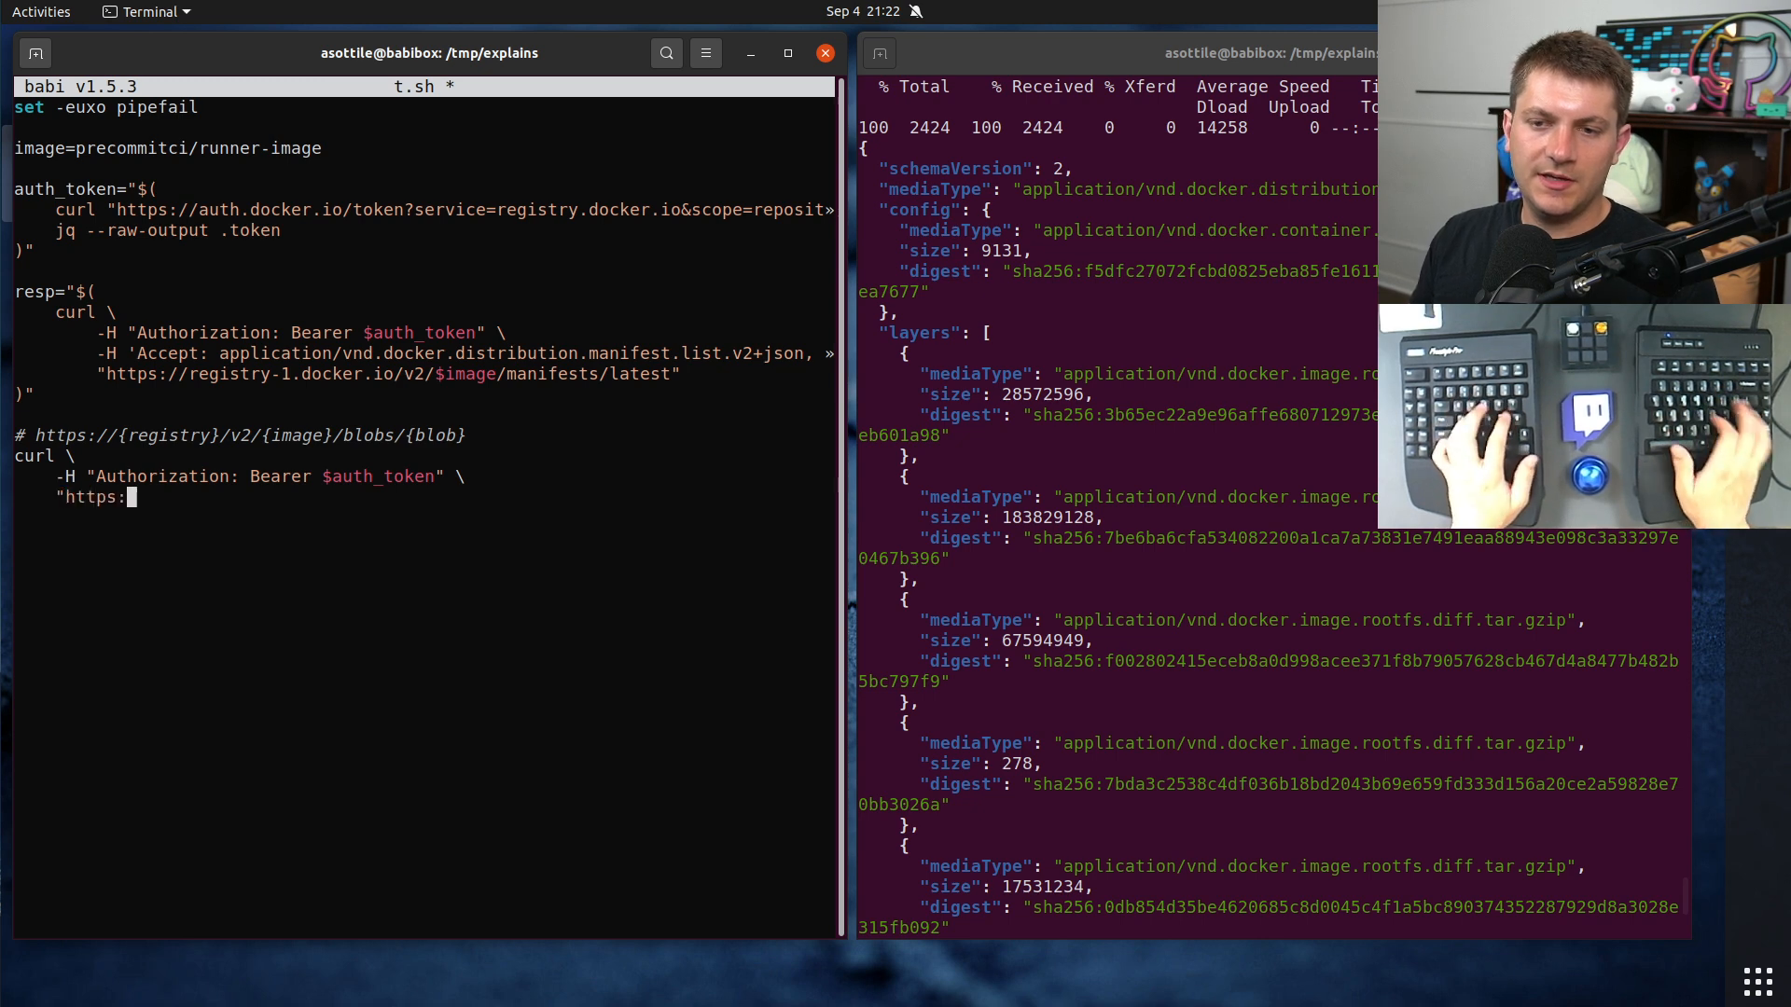
text(registry-1.docker.io/v2/)
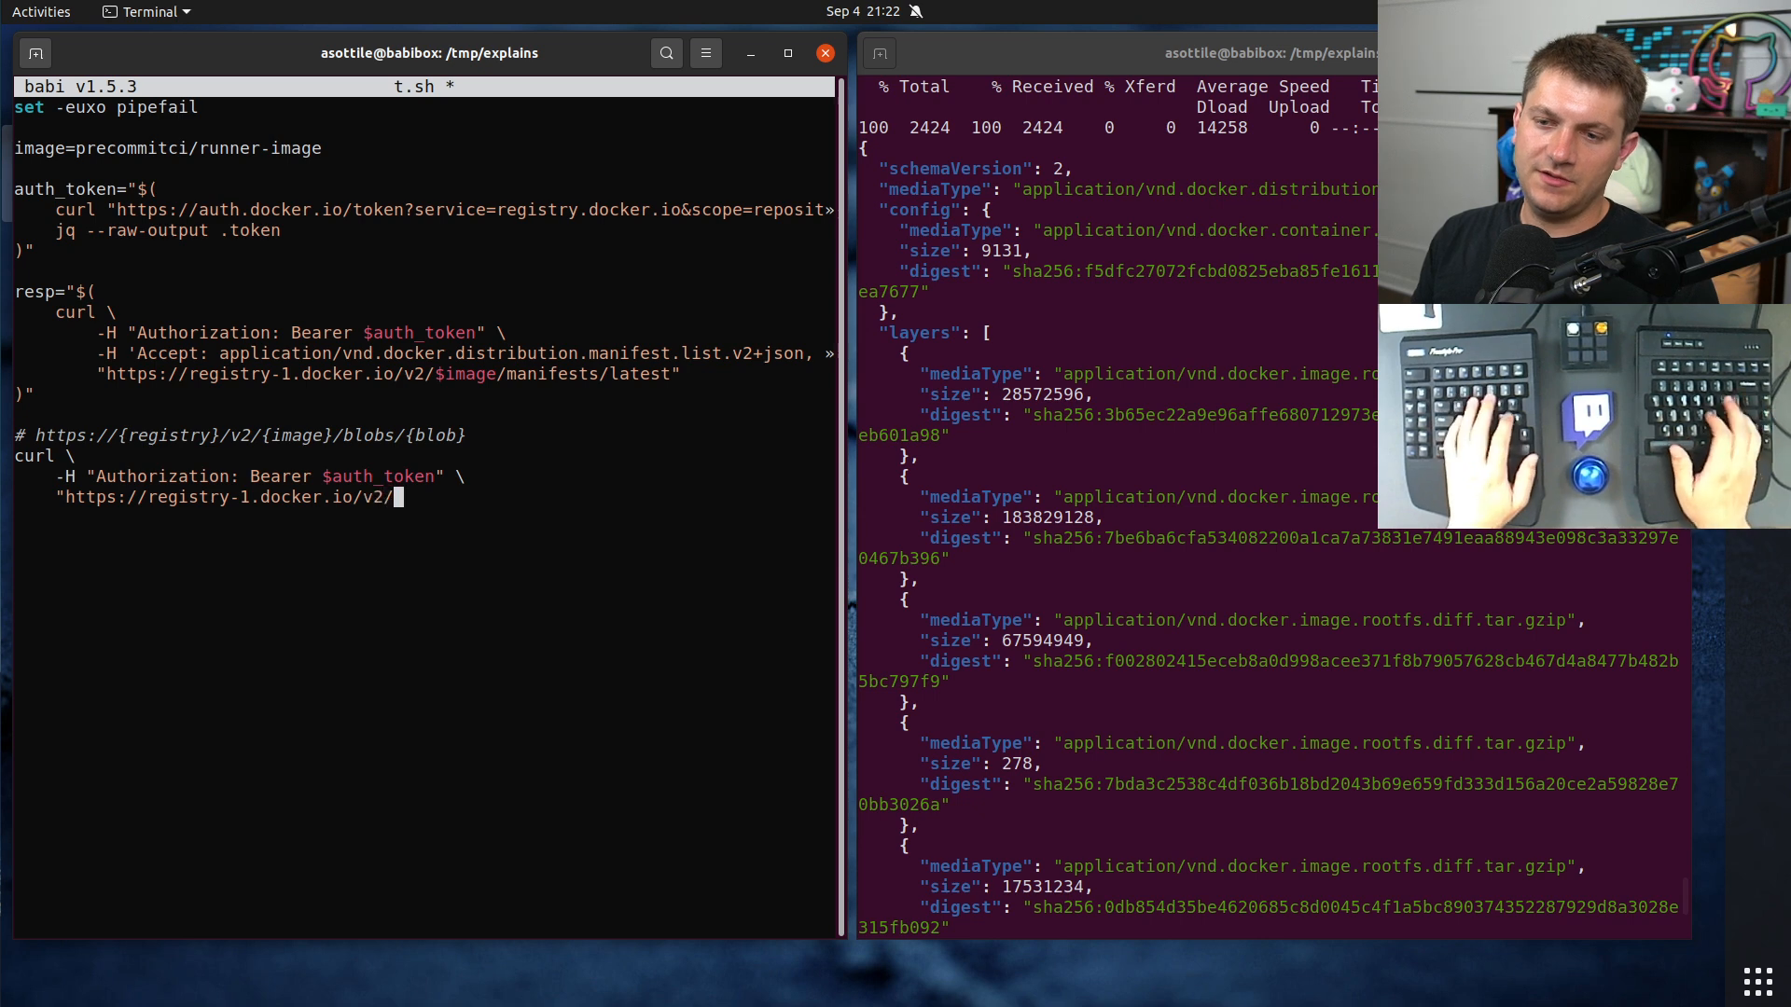
text($image/)
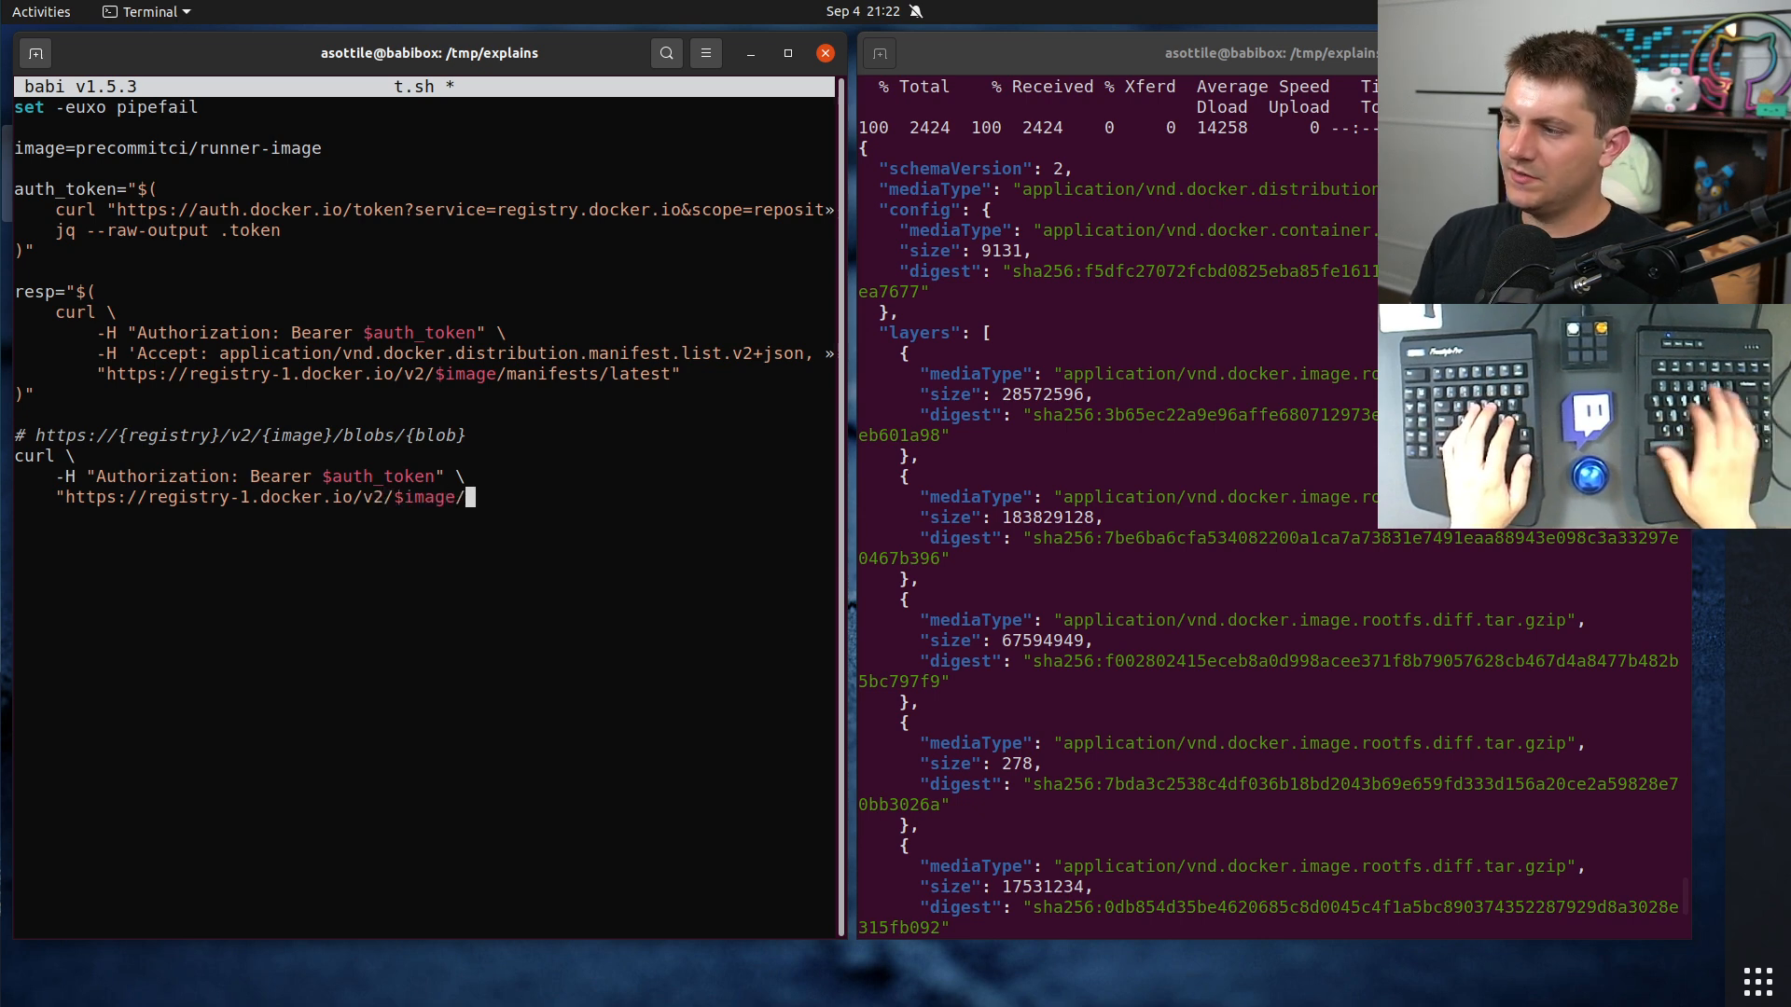
text(blobs/)
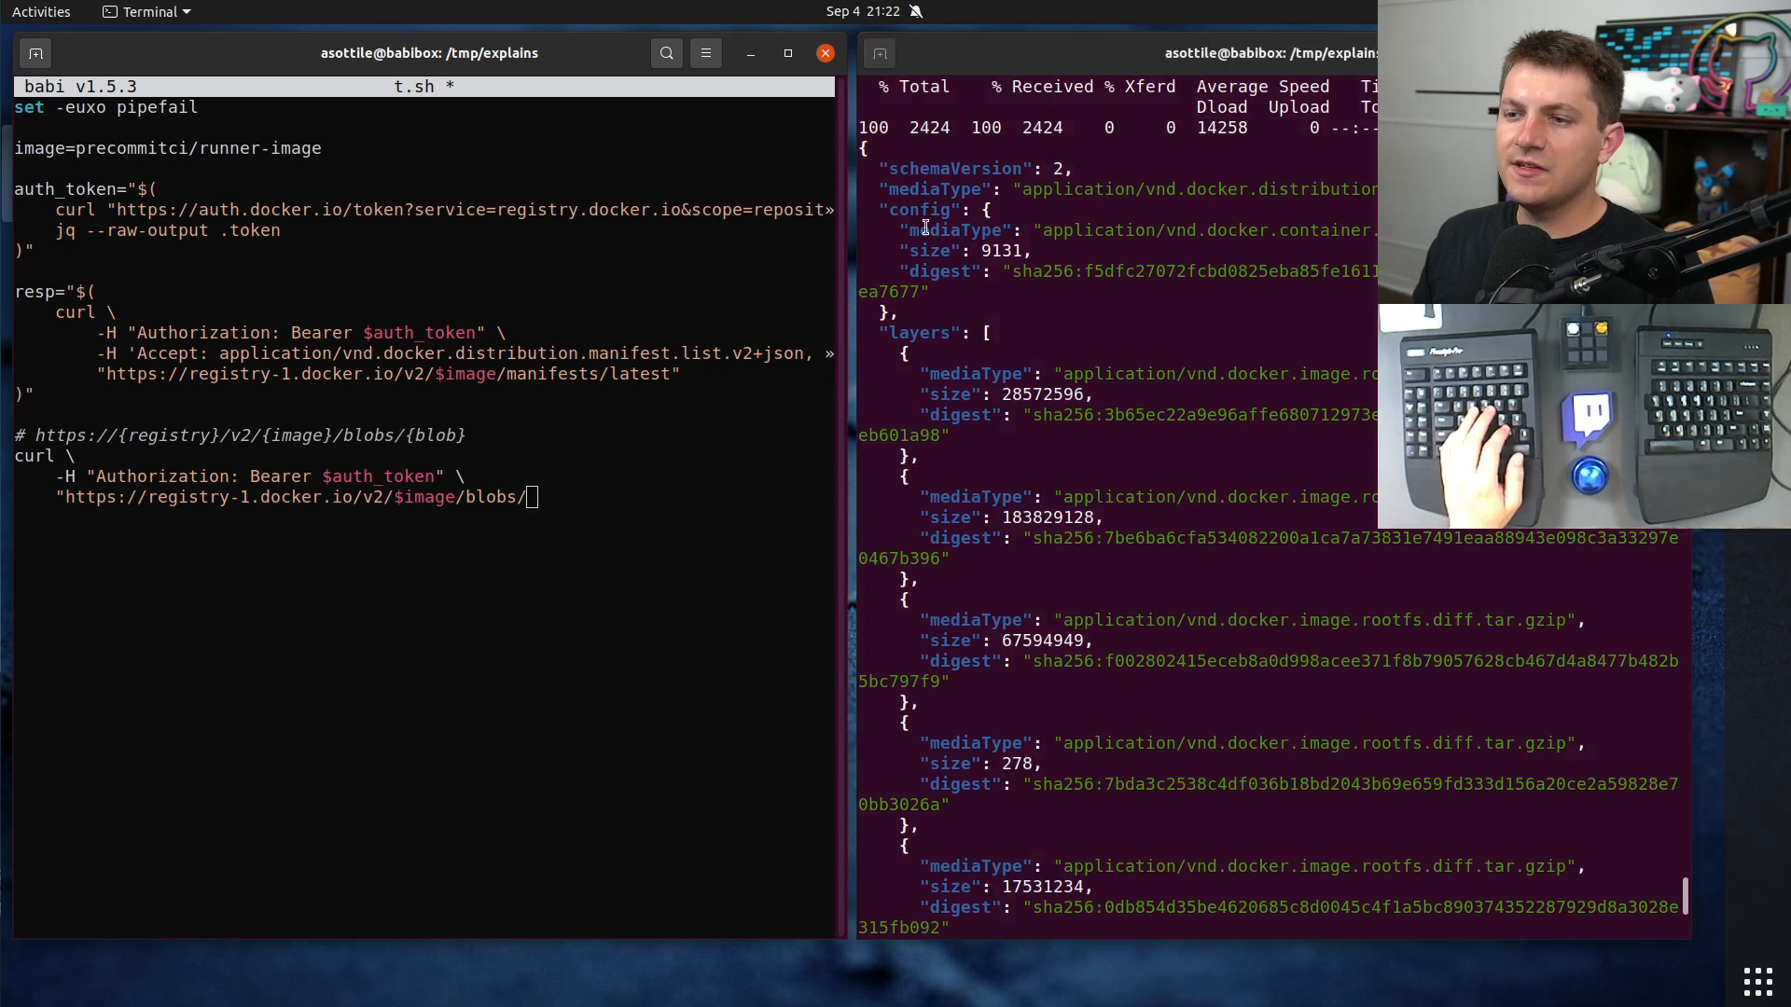
text($(jq --raw-output .config.dig»)
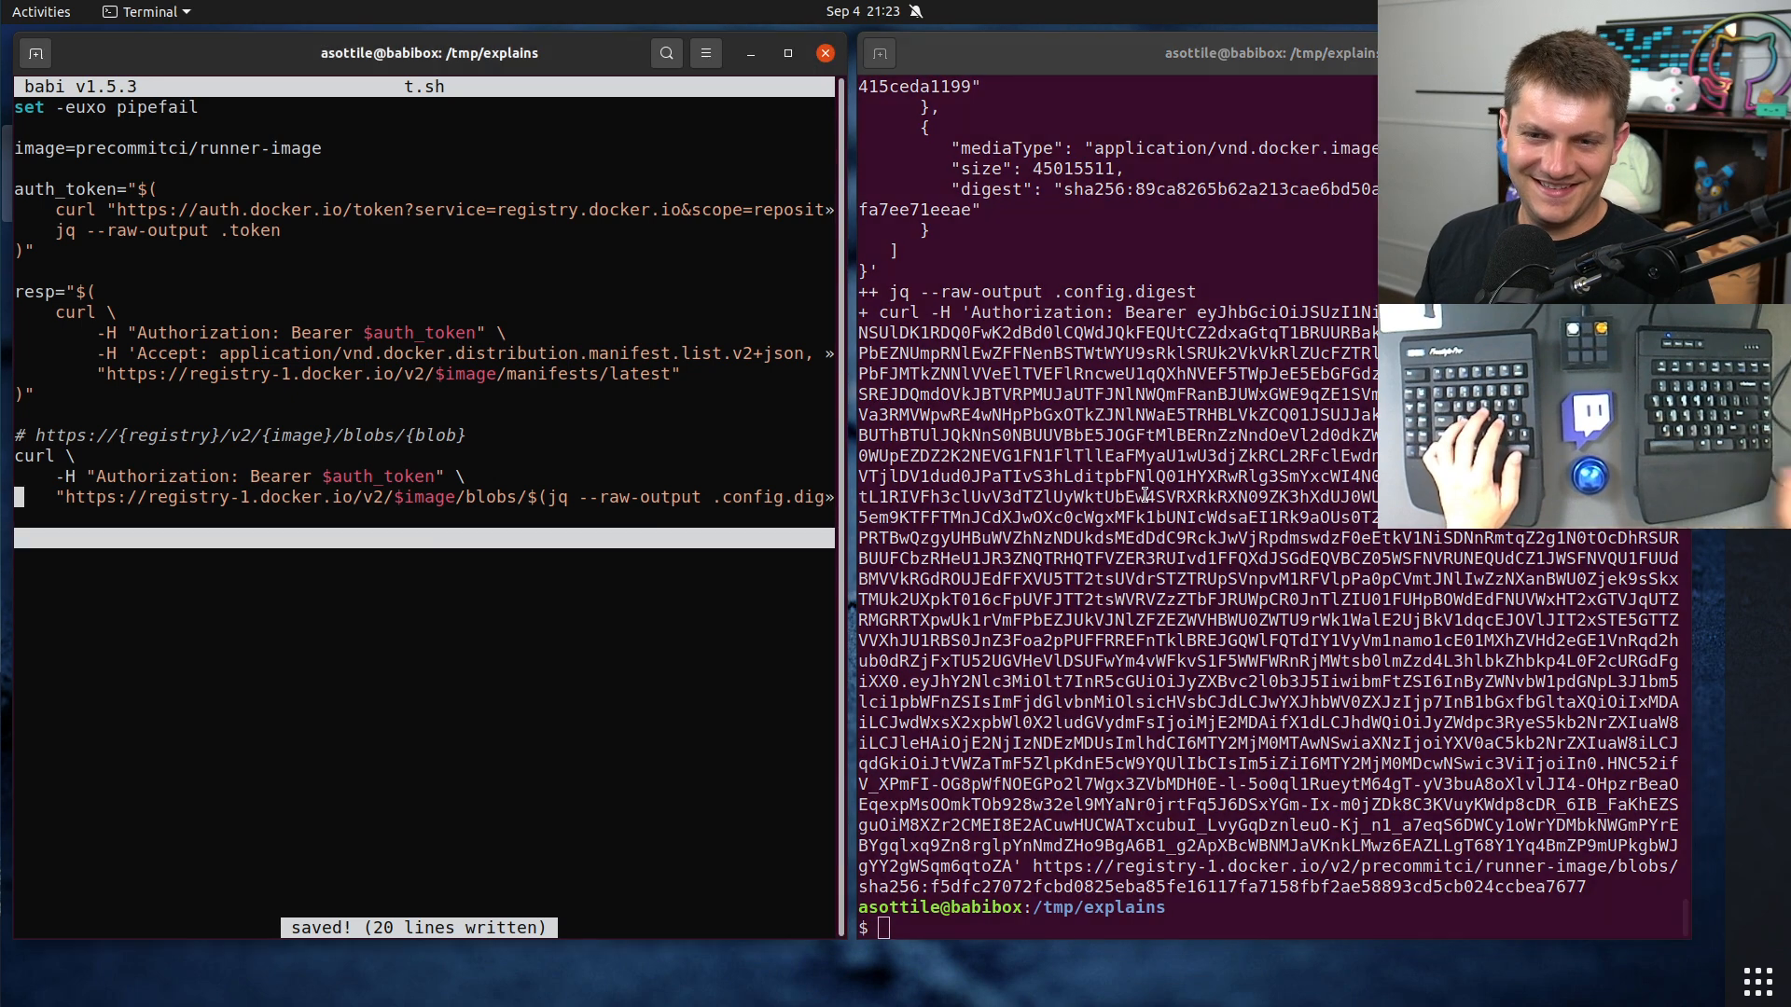
Step: Add a '-v \' verbose flag to the blob curl and select the resulting output
text(-v \)
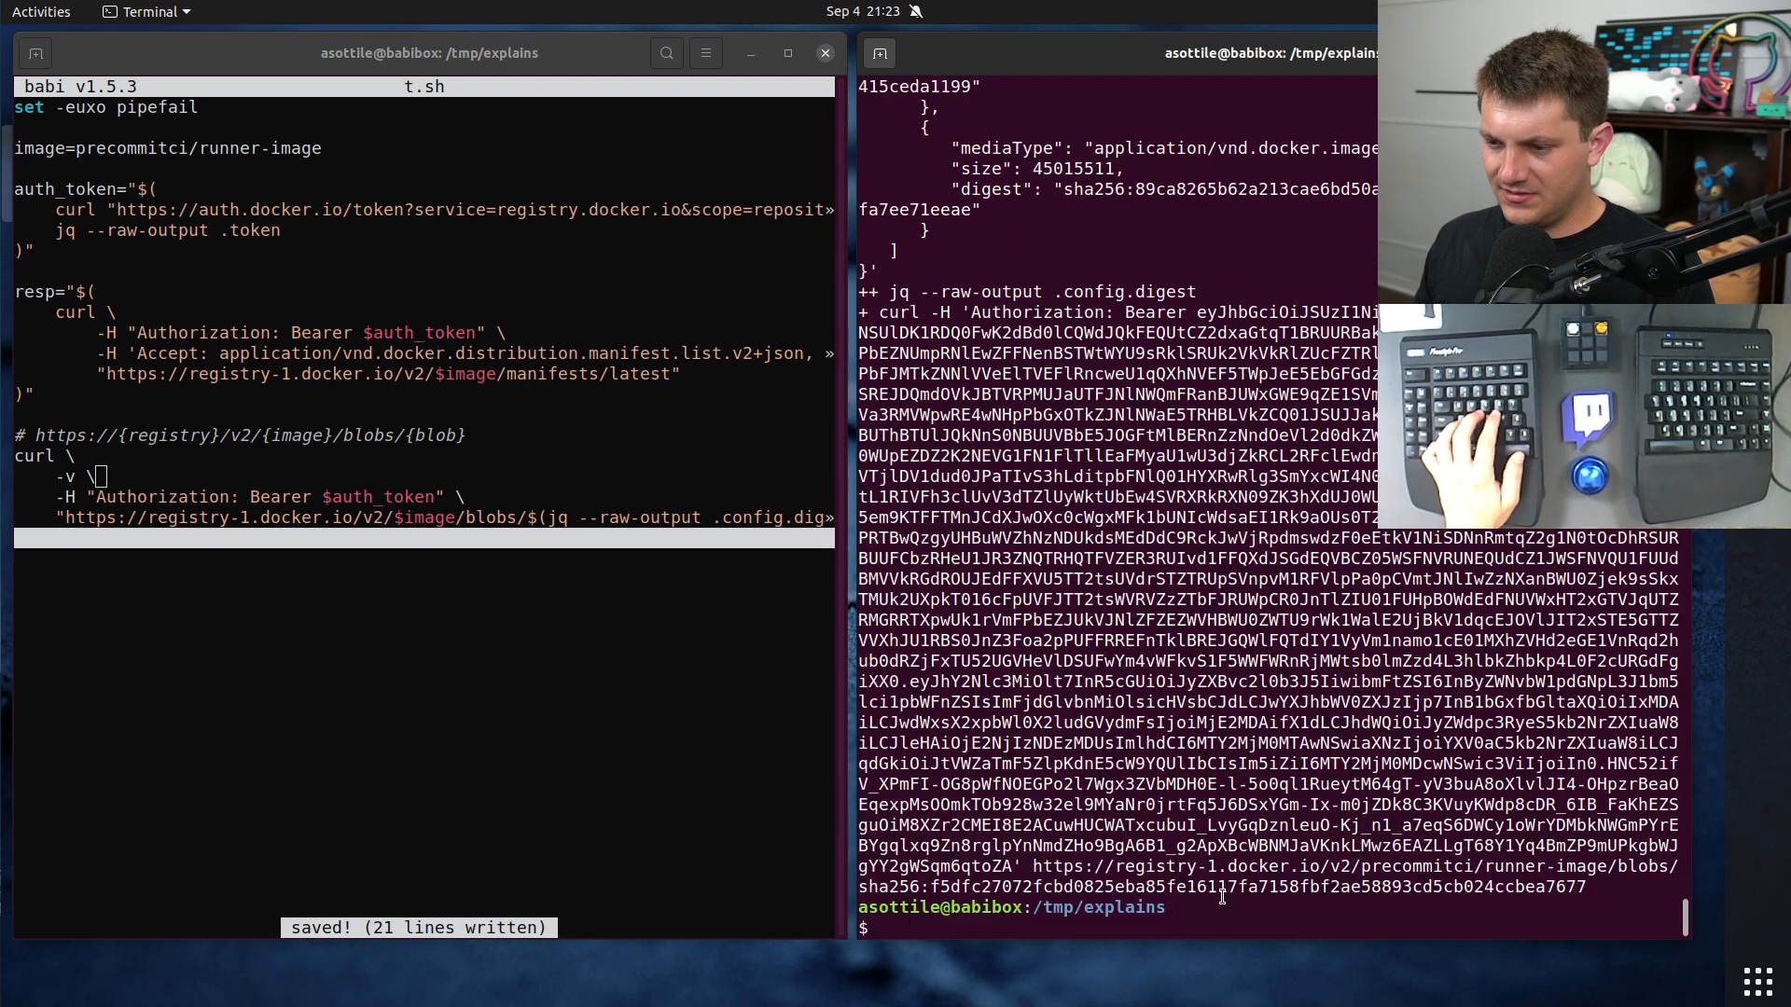
drag(1033, 866, 1582, 888)
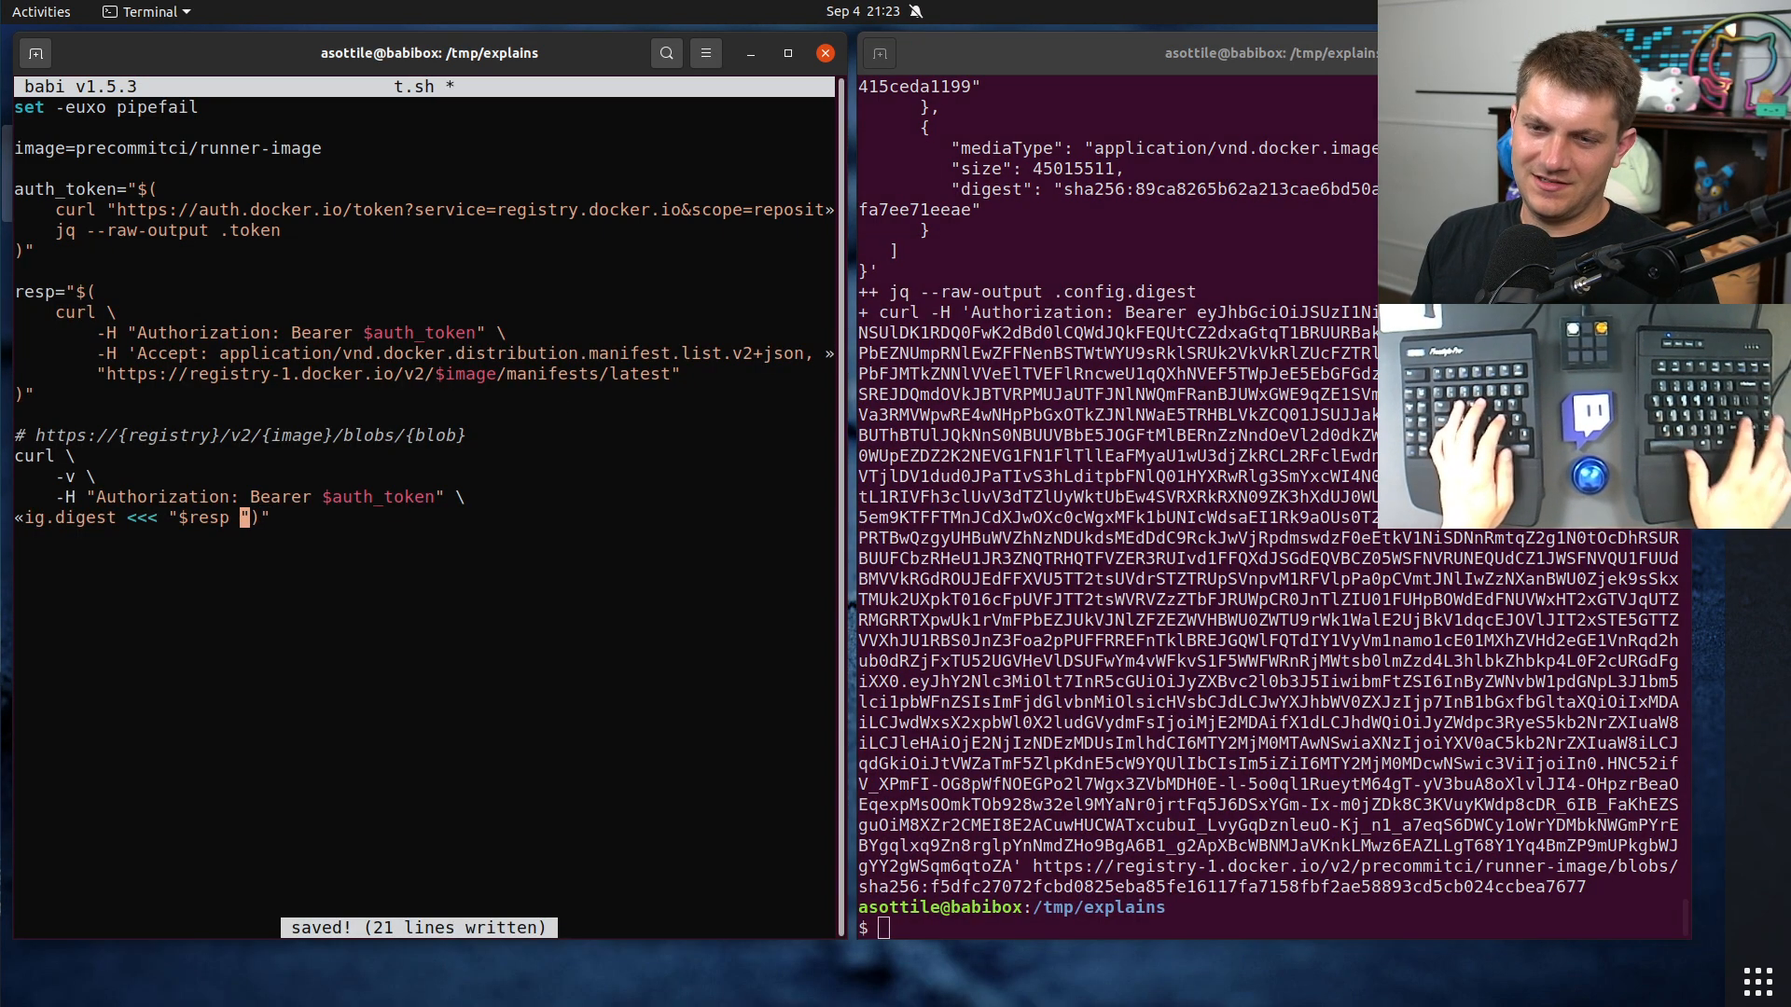
Step: Pipe the digest through sed 's/:/%3A/' and rerun the script, getting a 307 redirect
text(| sed ')
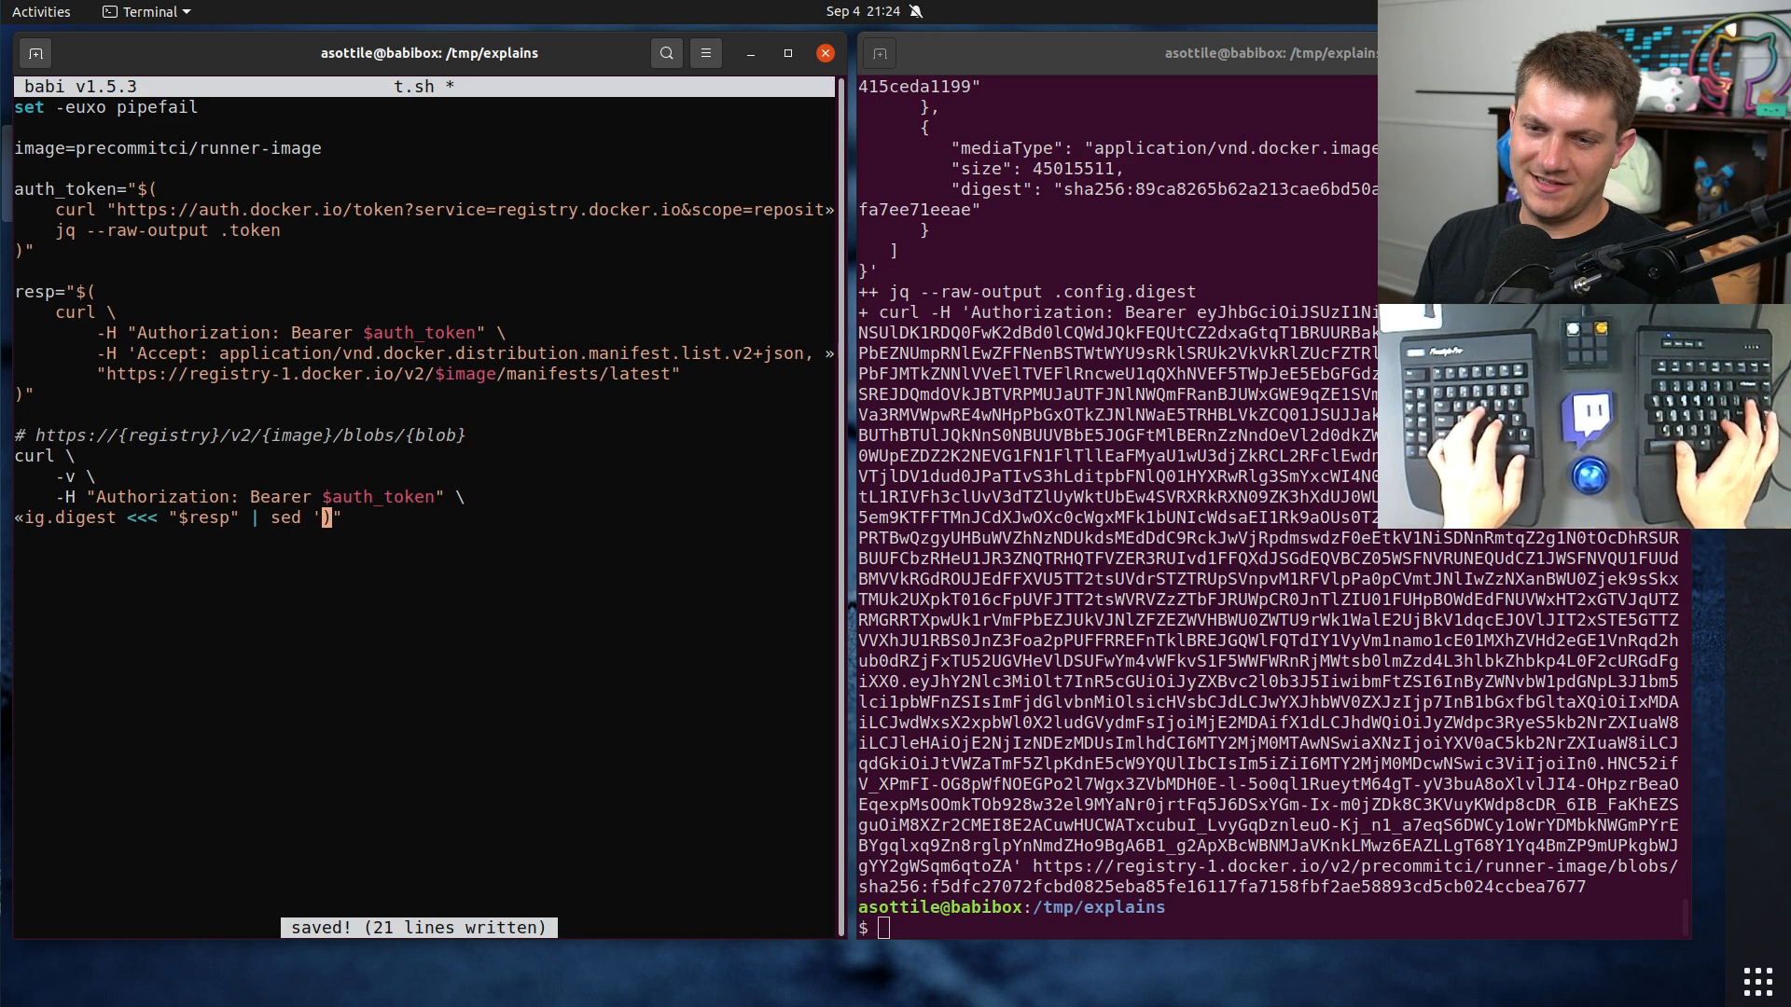
text(s/:/%3A/g)
click(1270, 925)
text(bash t.sh)
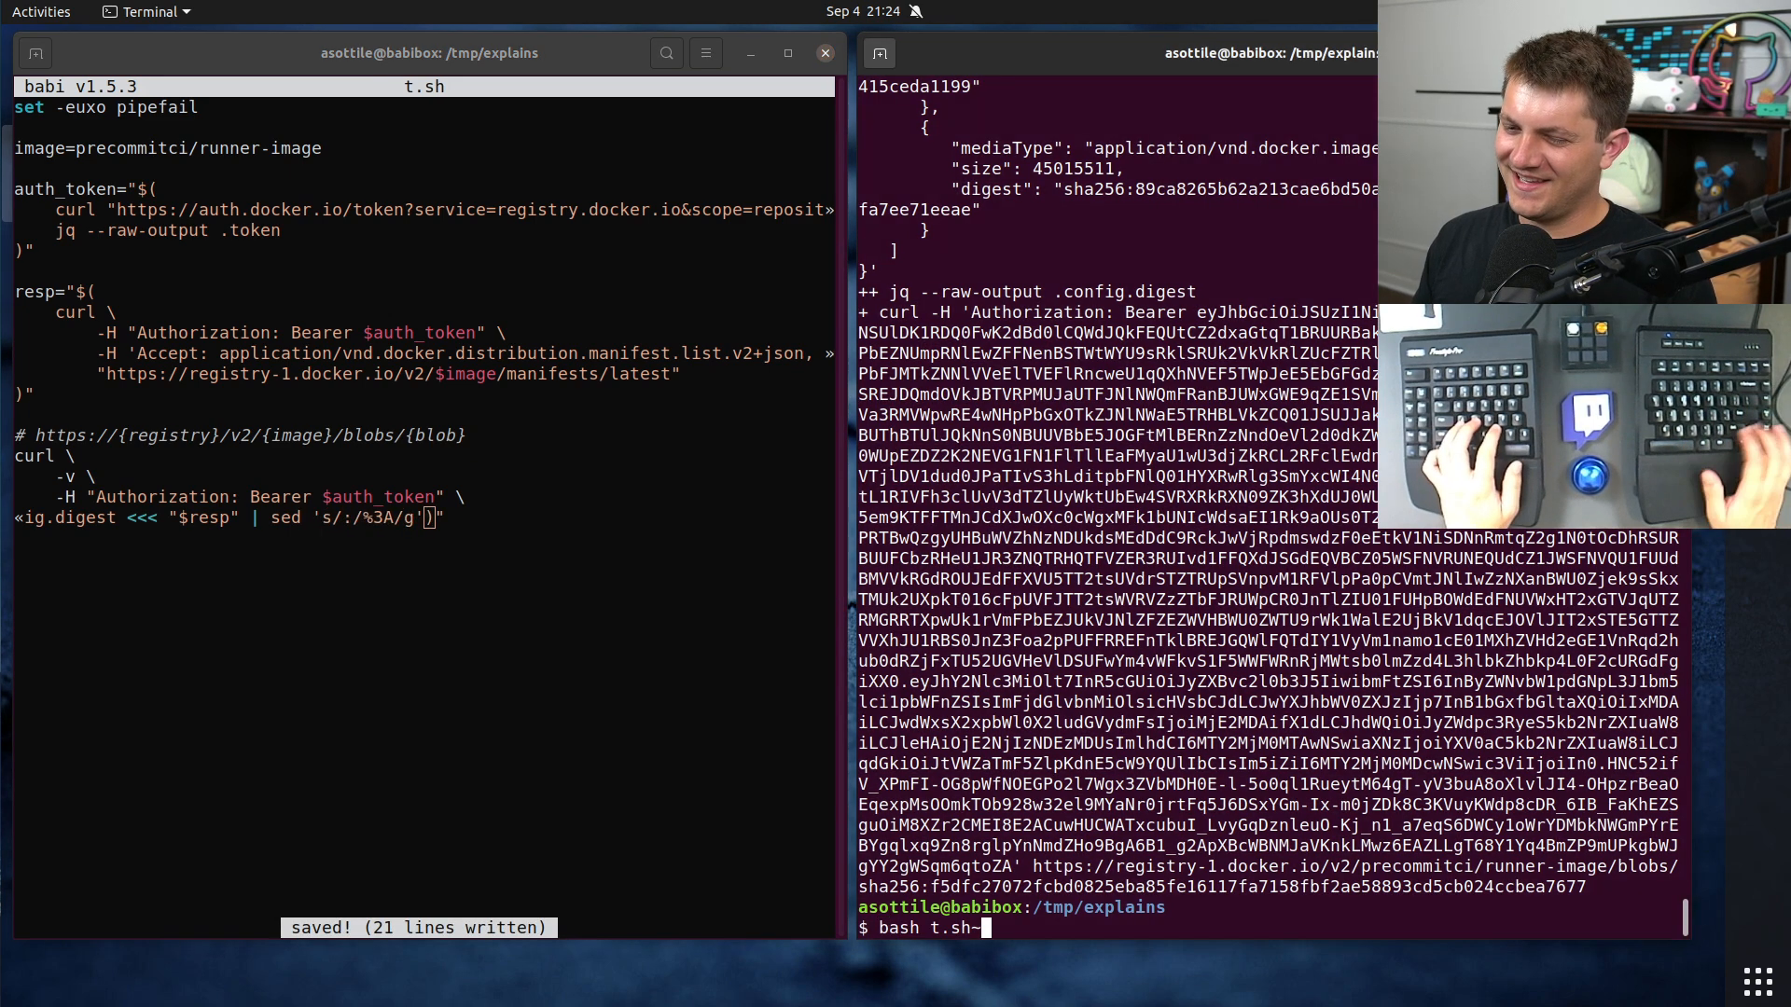
key(Return)
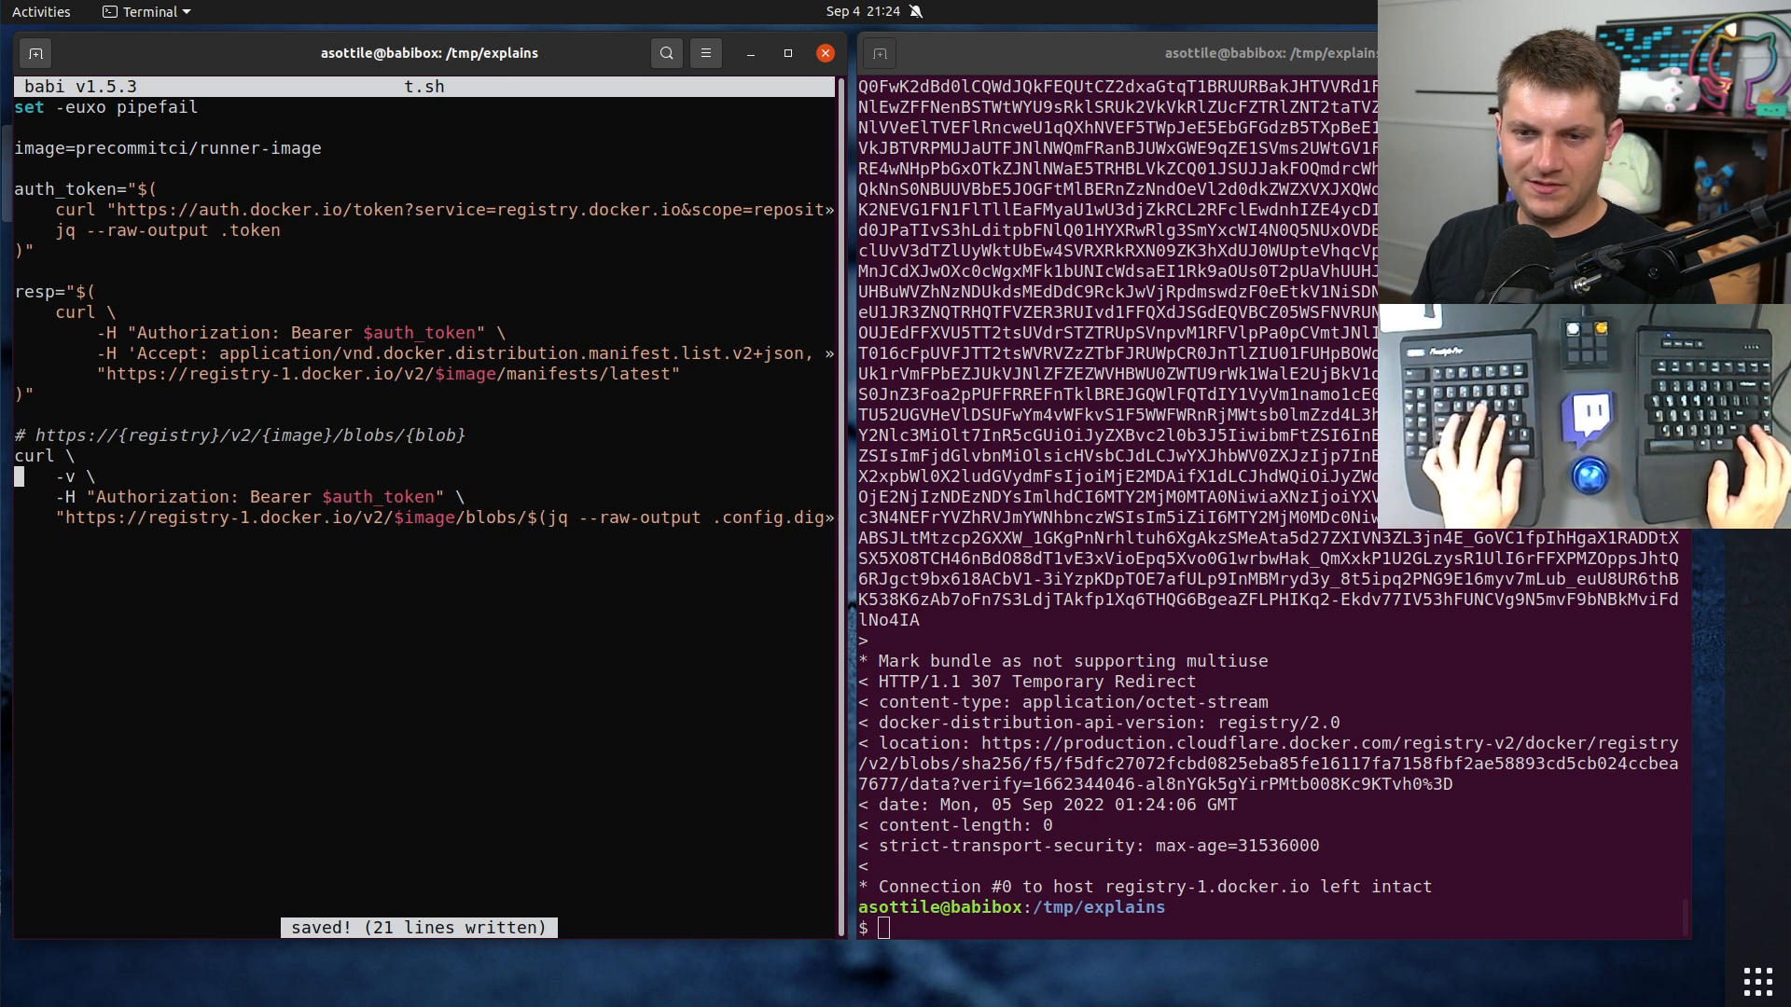
Step: Add --location to the blob curl, run bash t.sh and scroll through the image config JSON
text(--location)
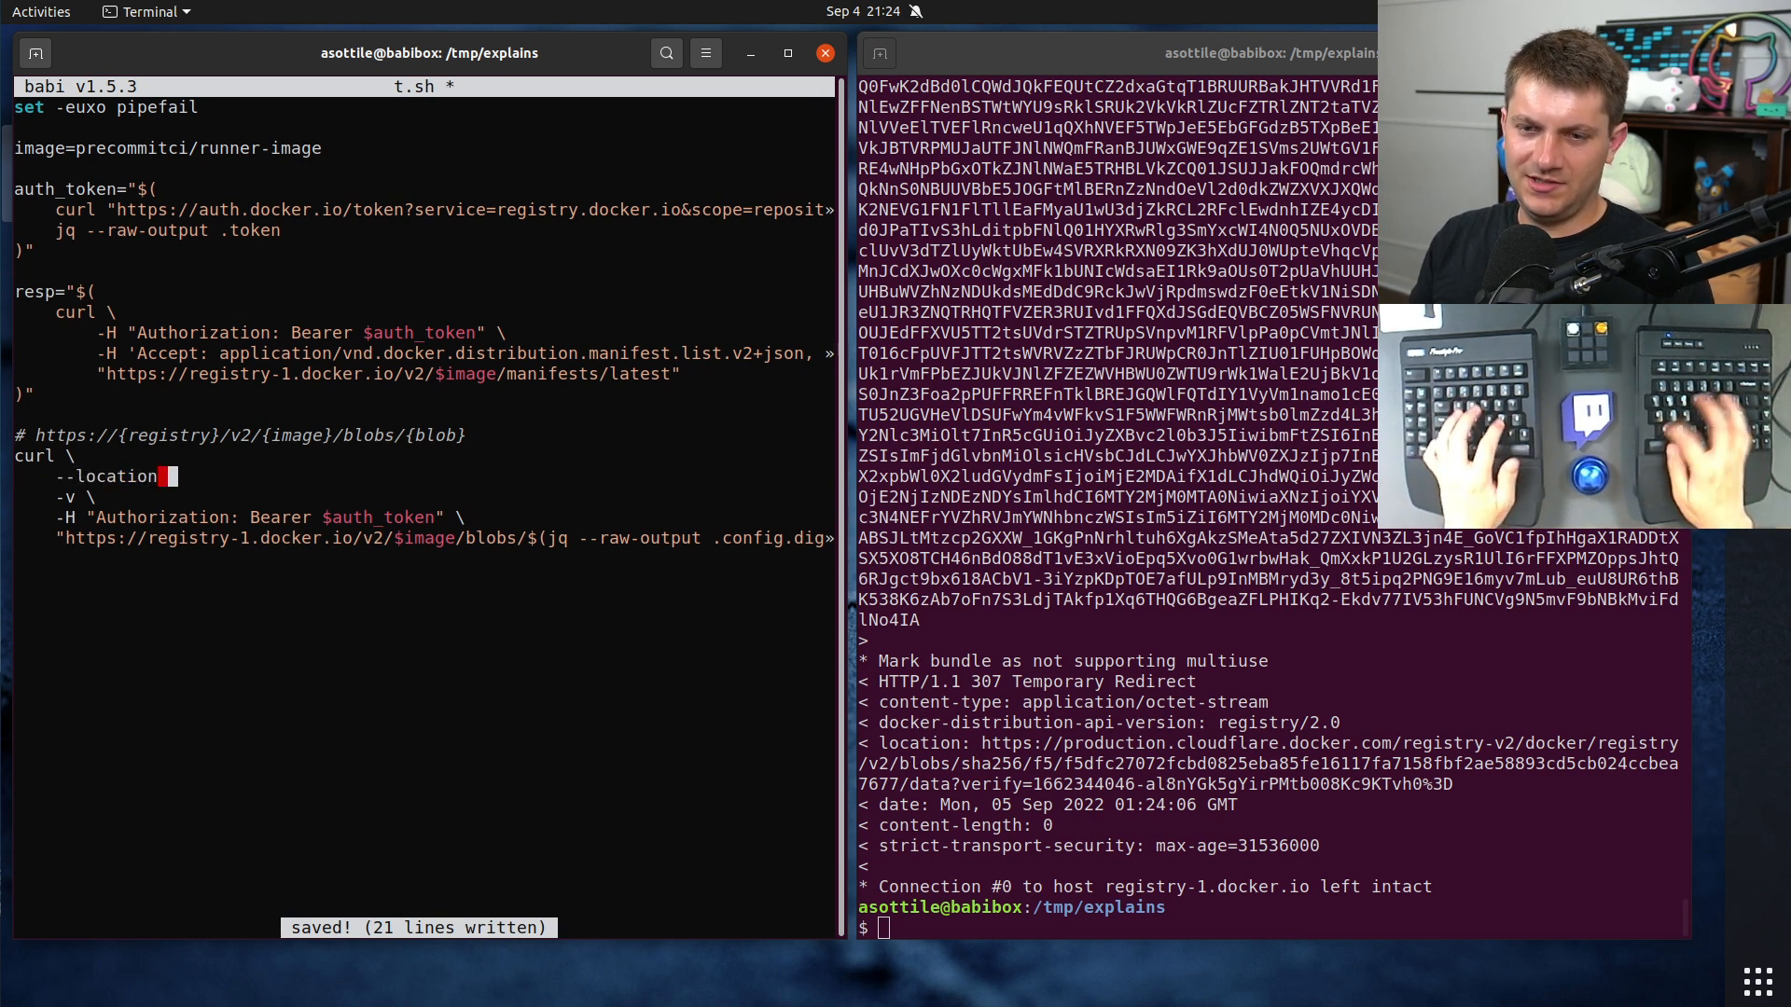
text(bash t.sh)
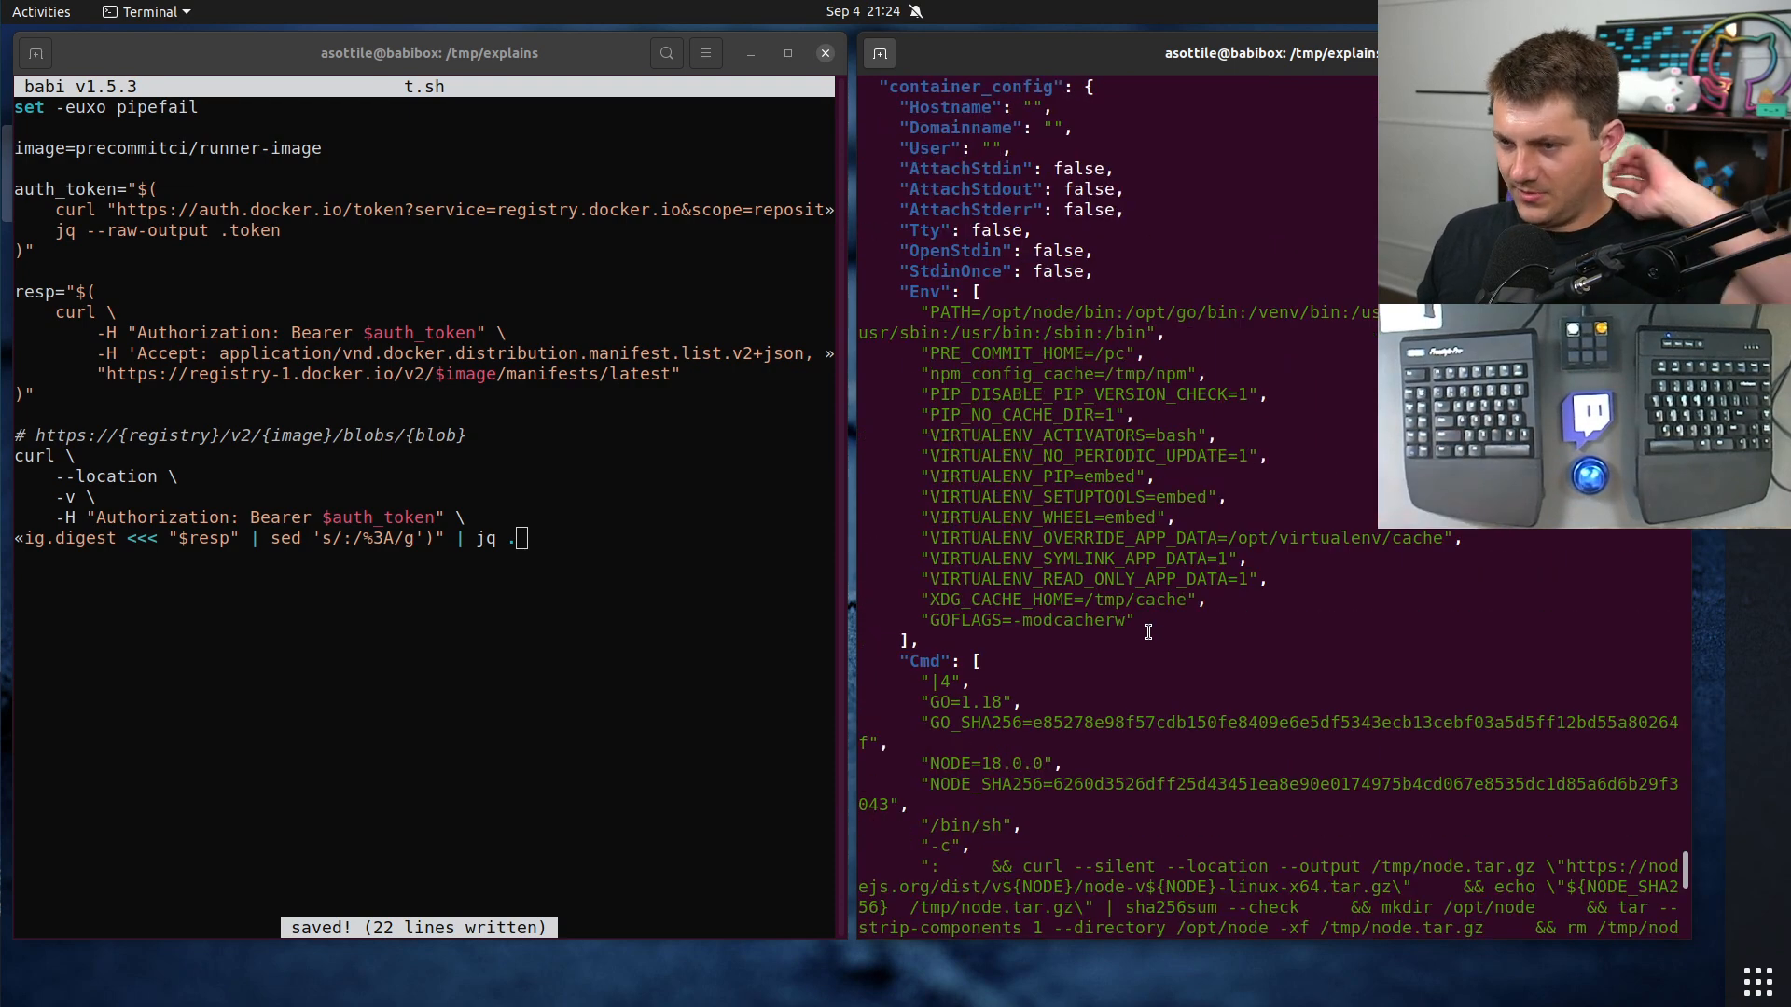
mouse_move(1162, 667)
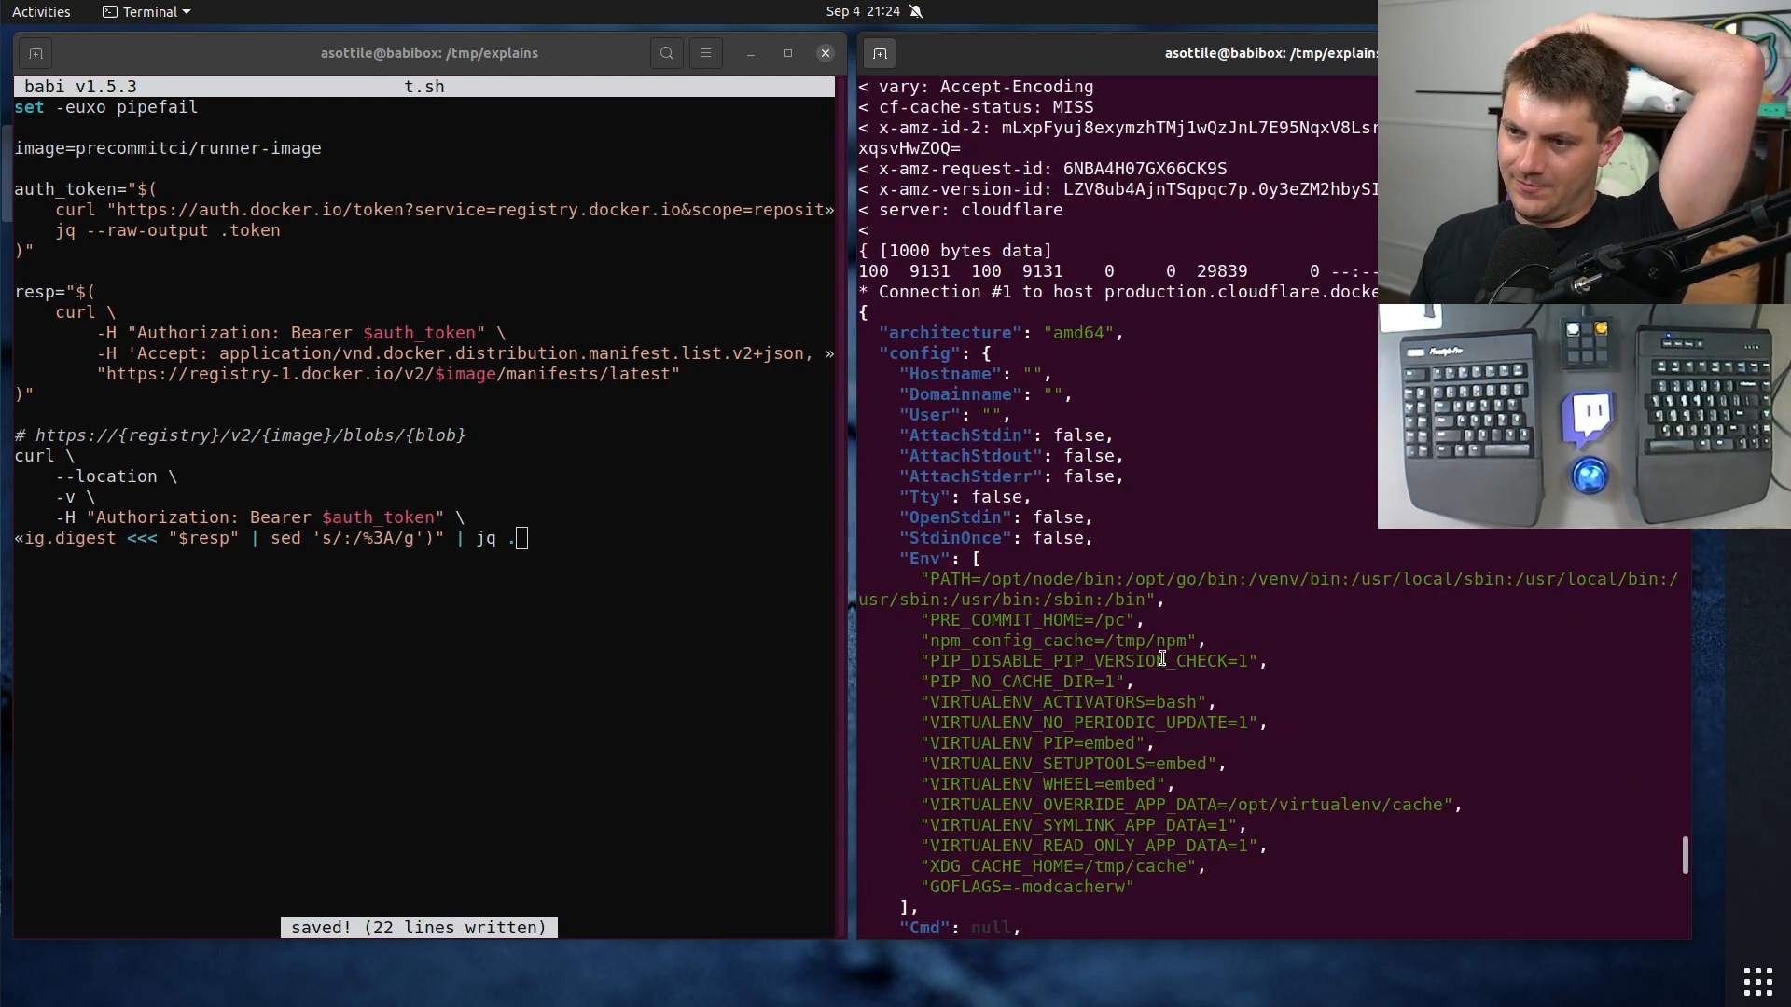
scroll(down, 3)
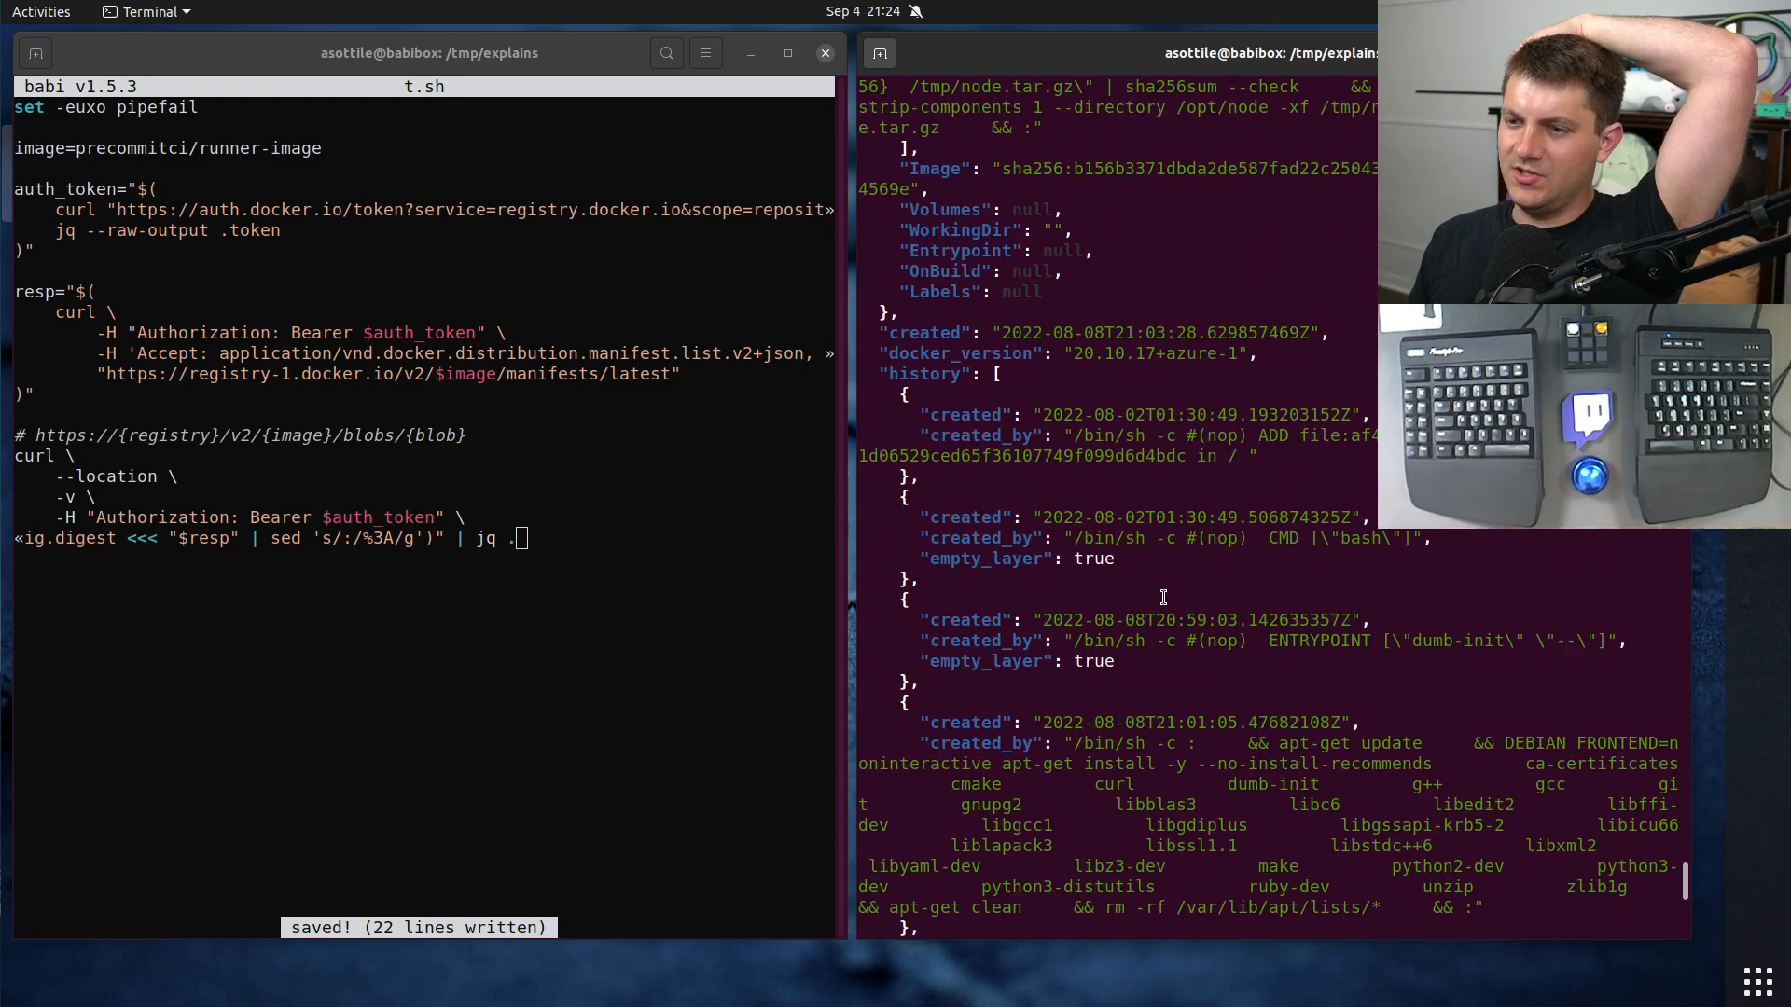
scroll(down, 3)
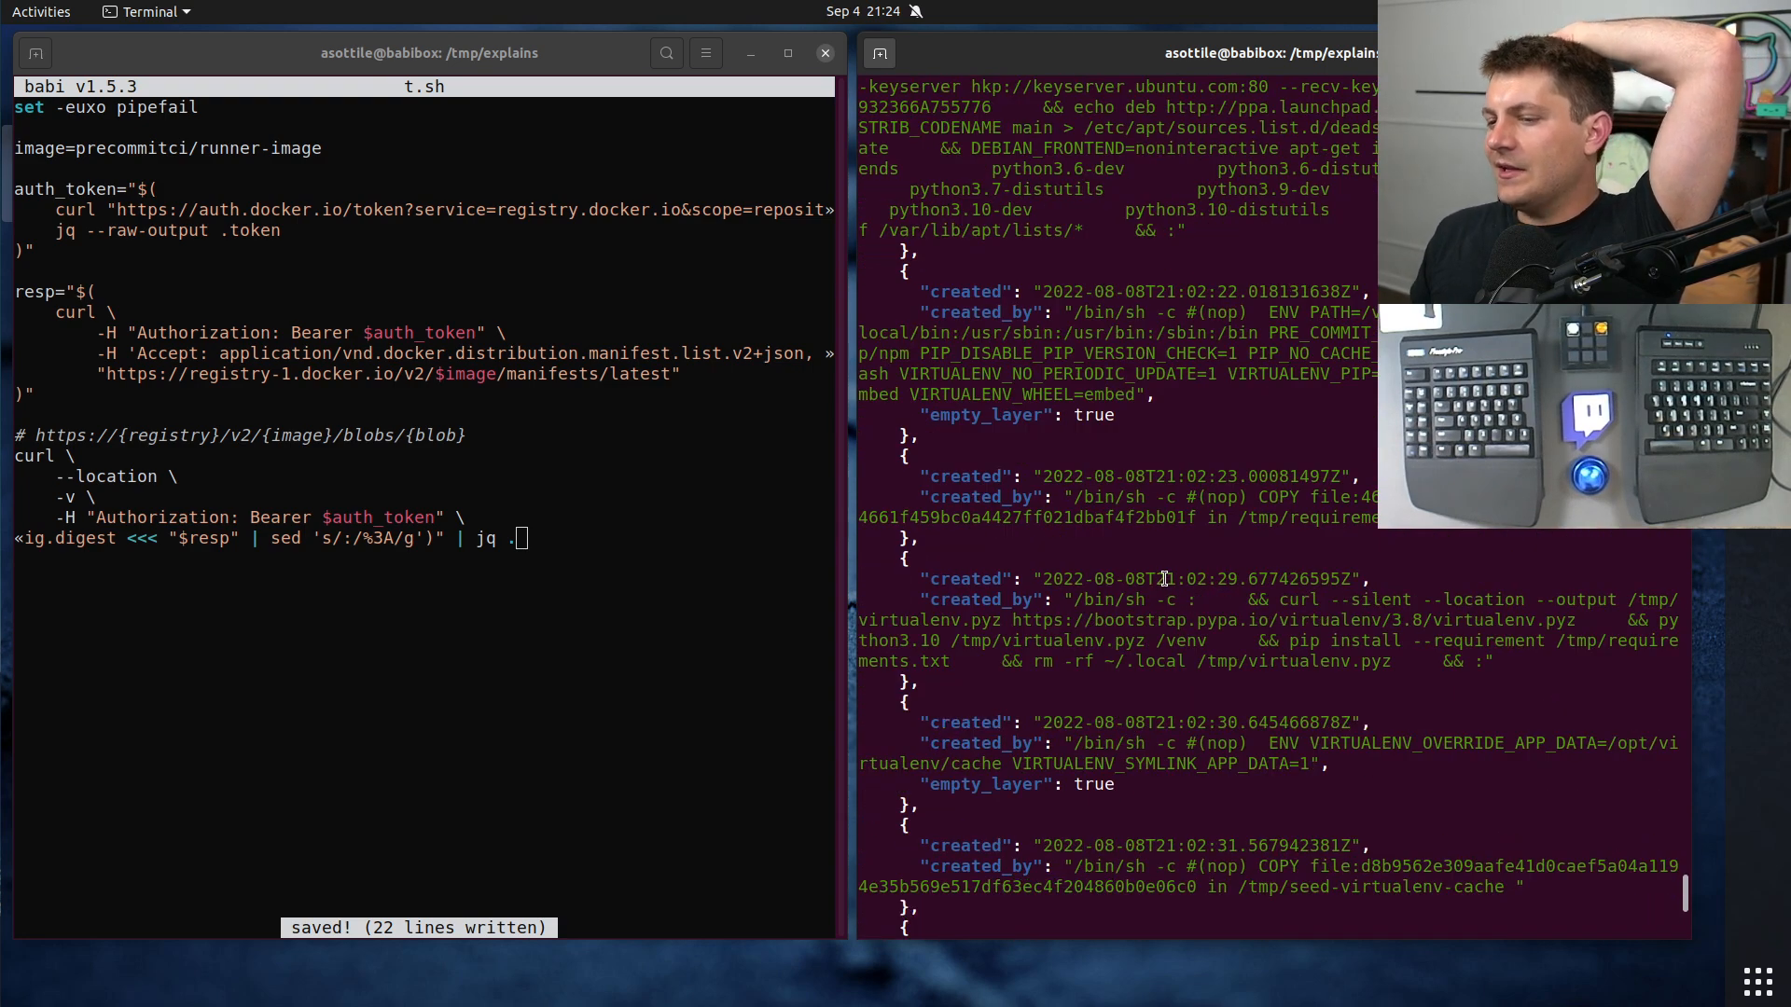
scroll(down, 3)
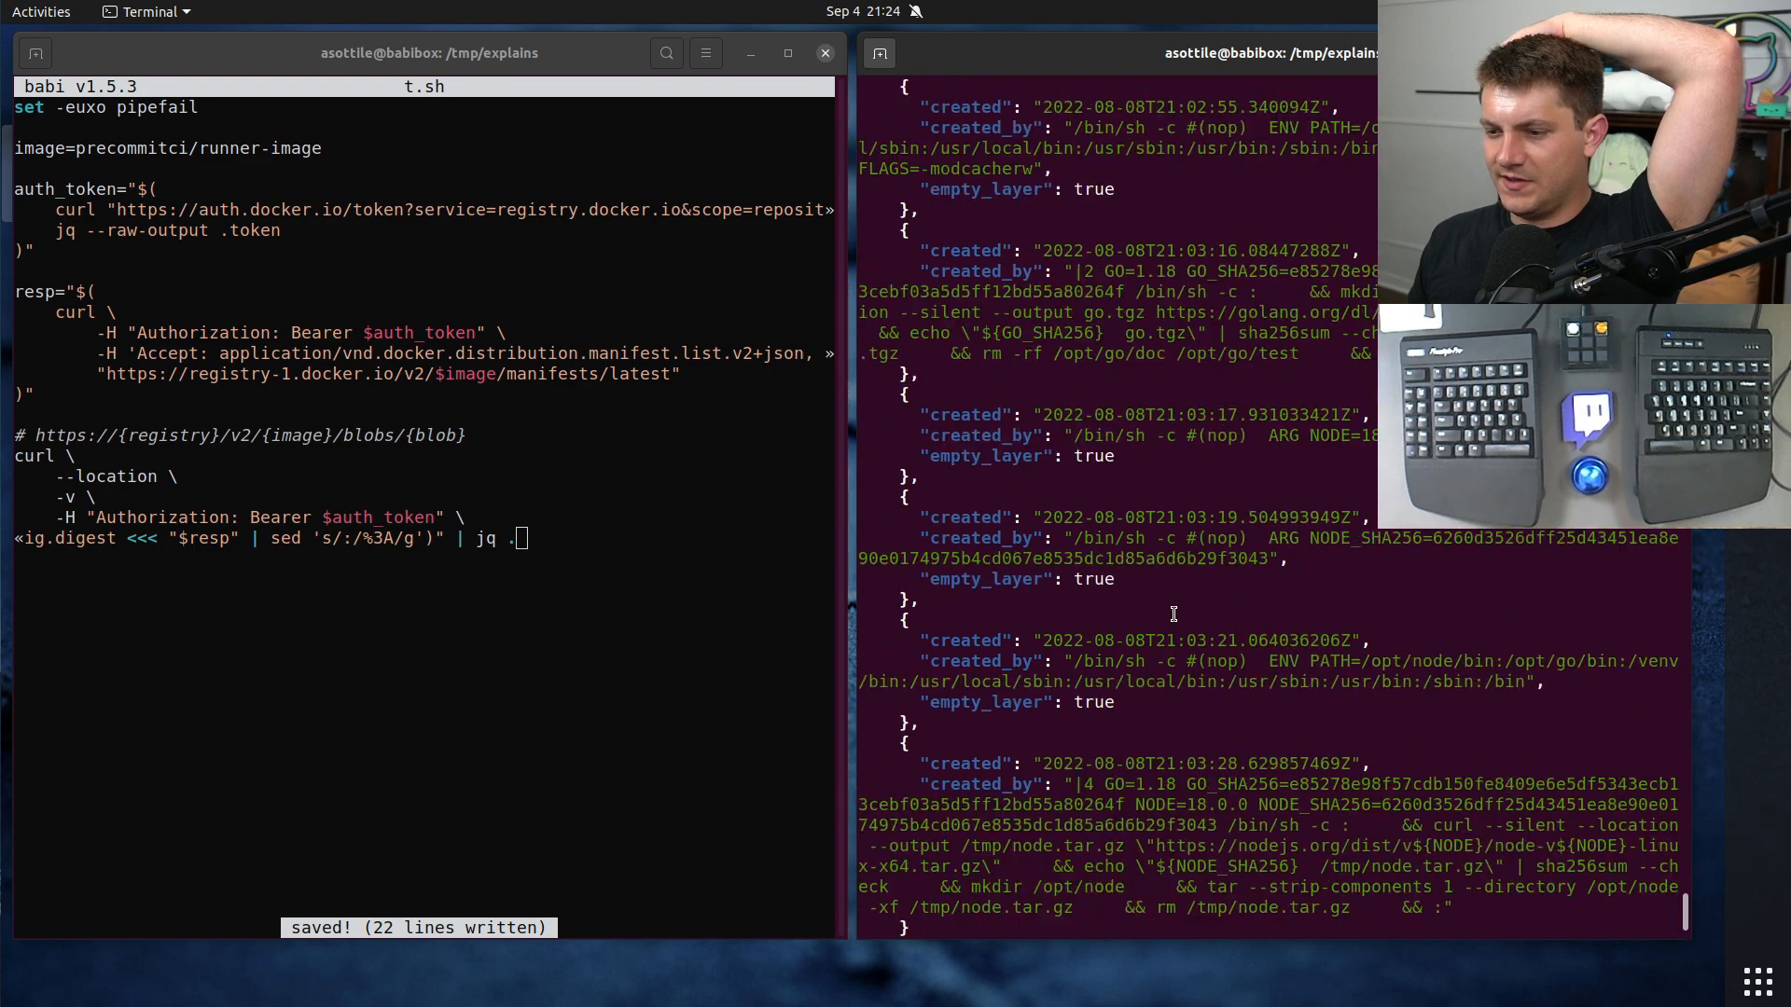
scroll(down, 3)
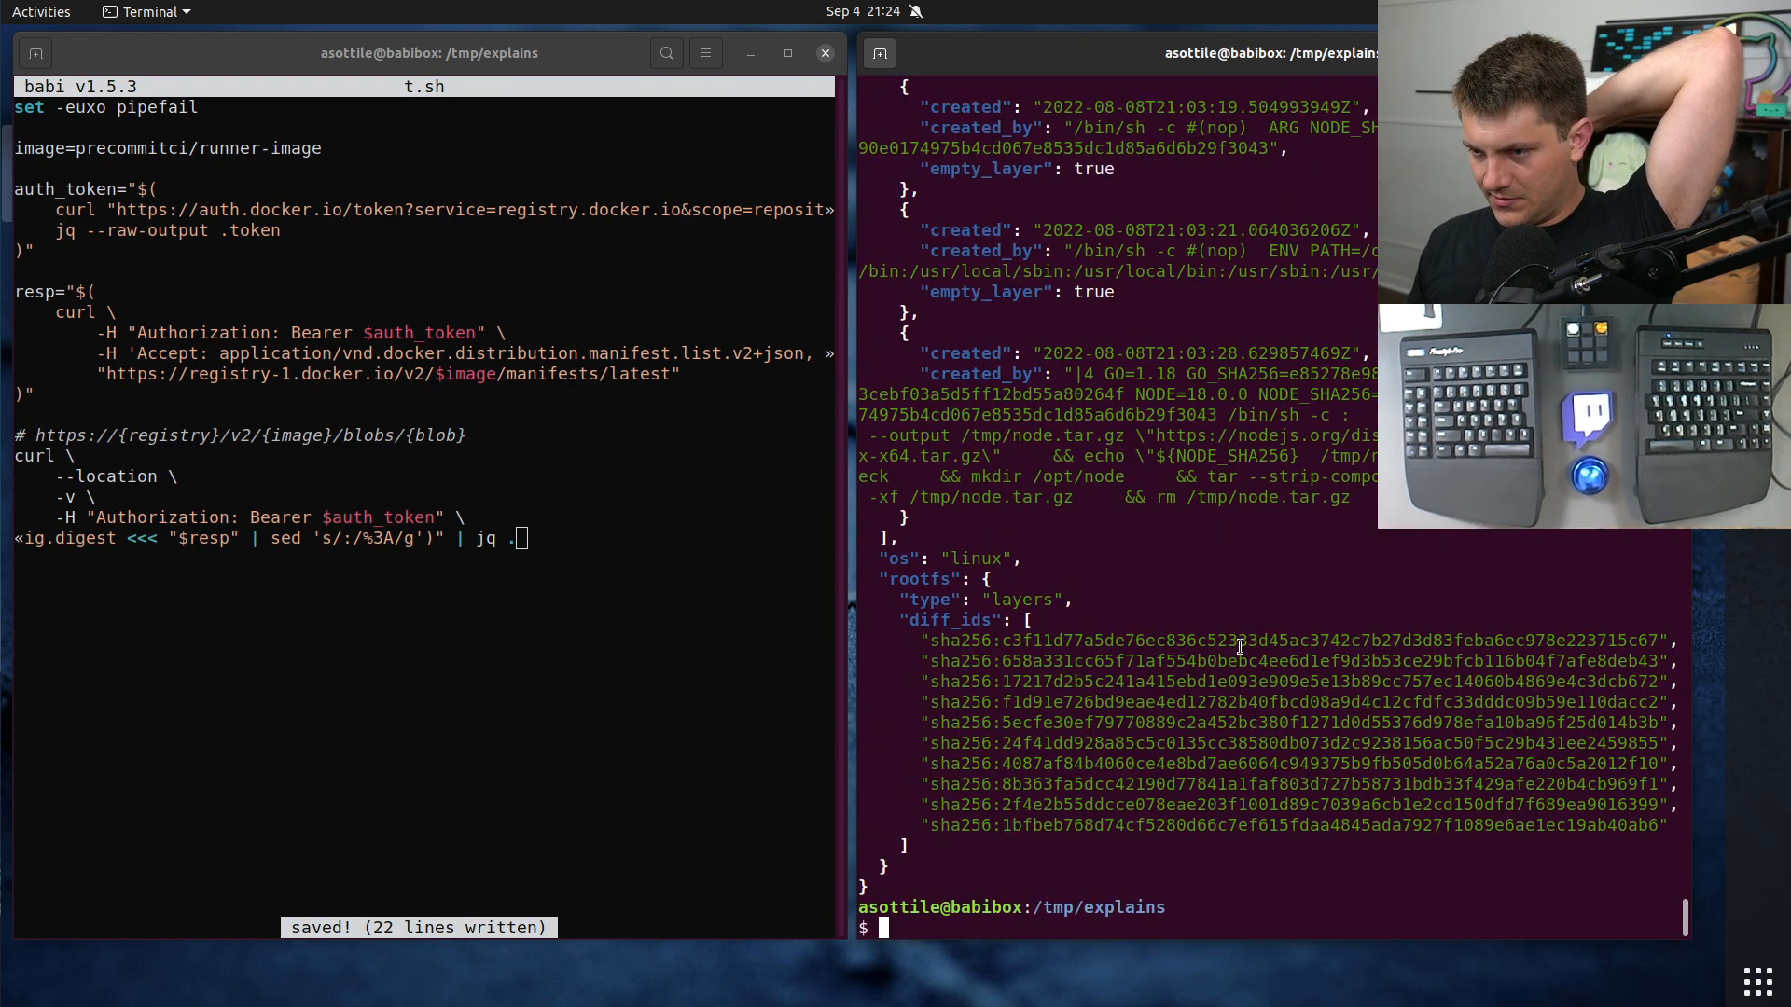
text(bash t.sh)
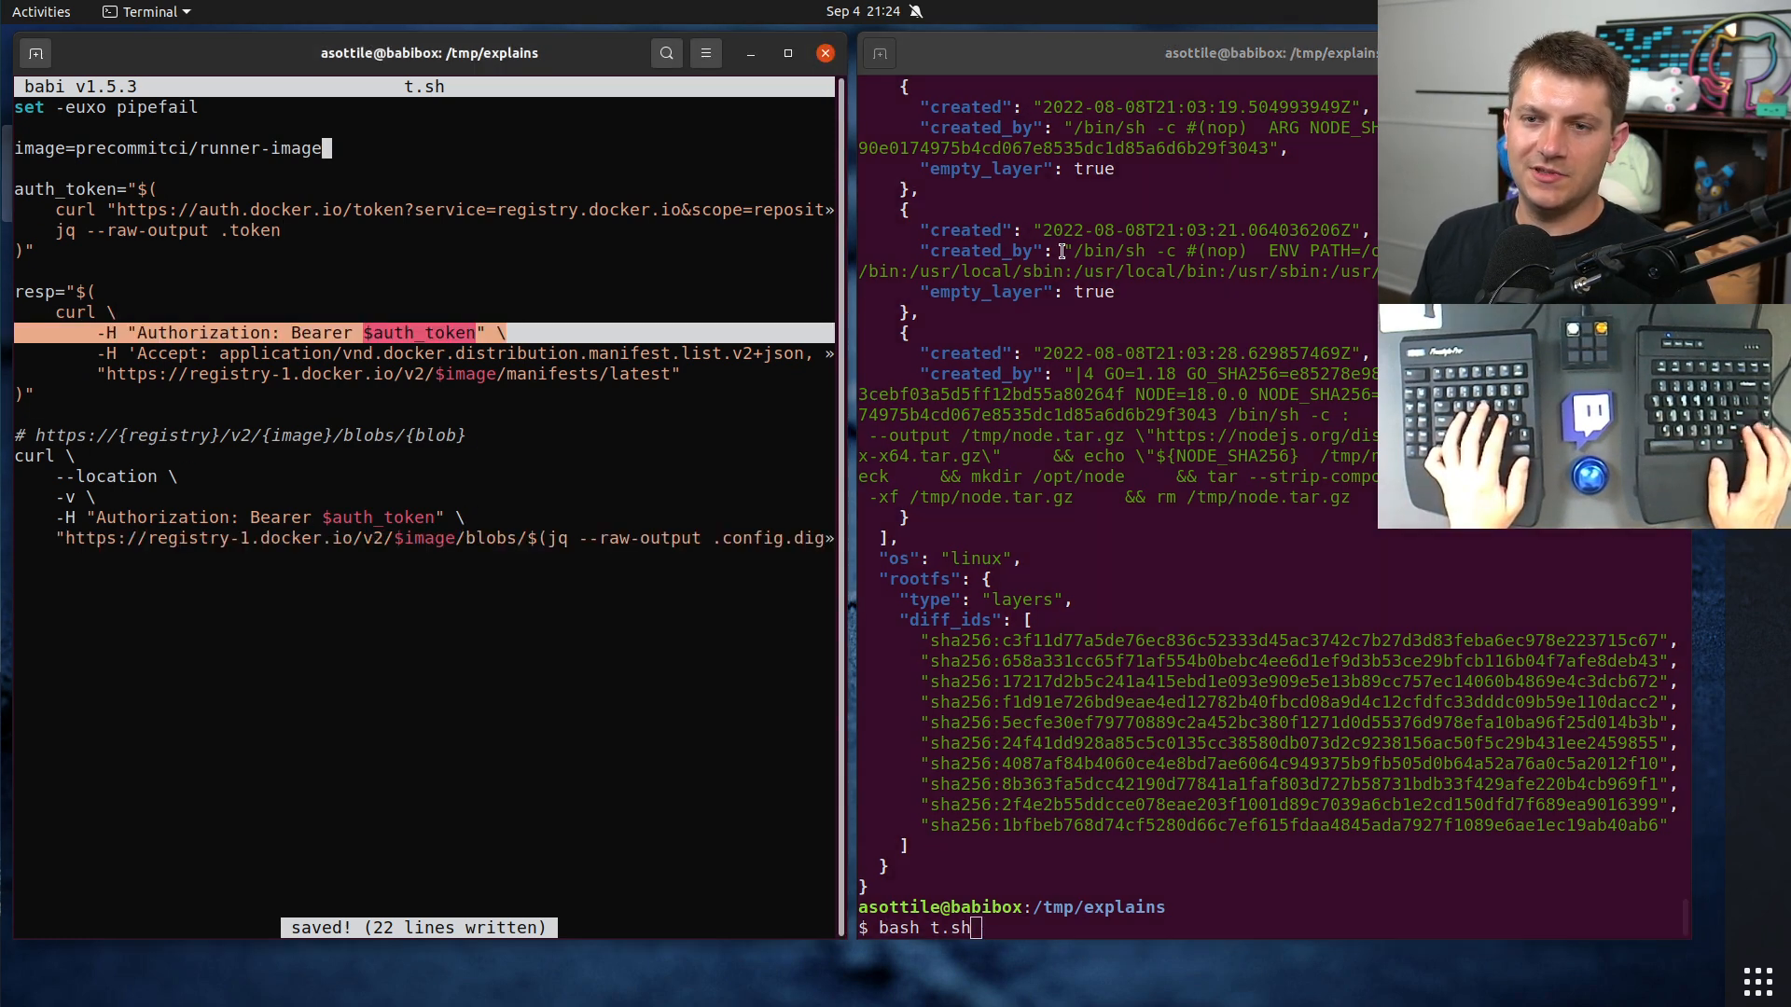
text(tag=latest-full)
click(425, 373)
text($tag)
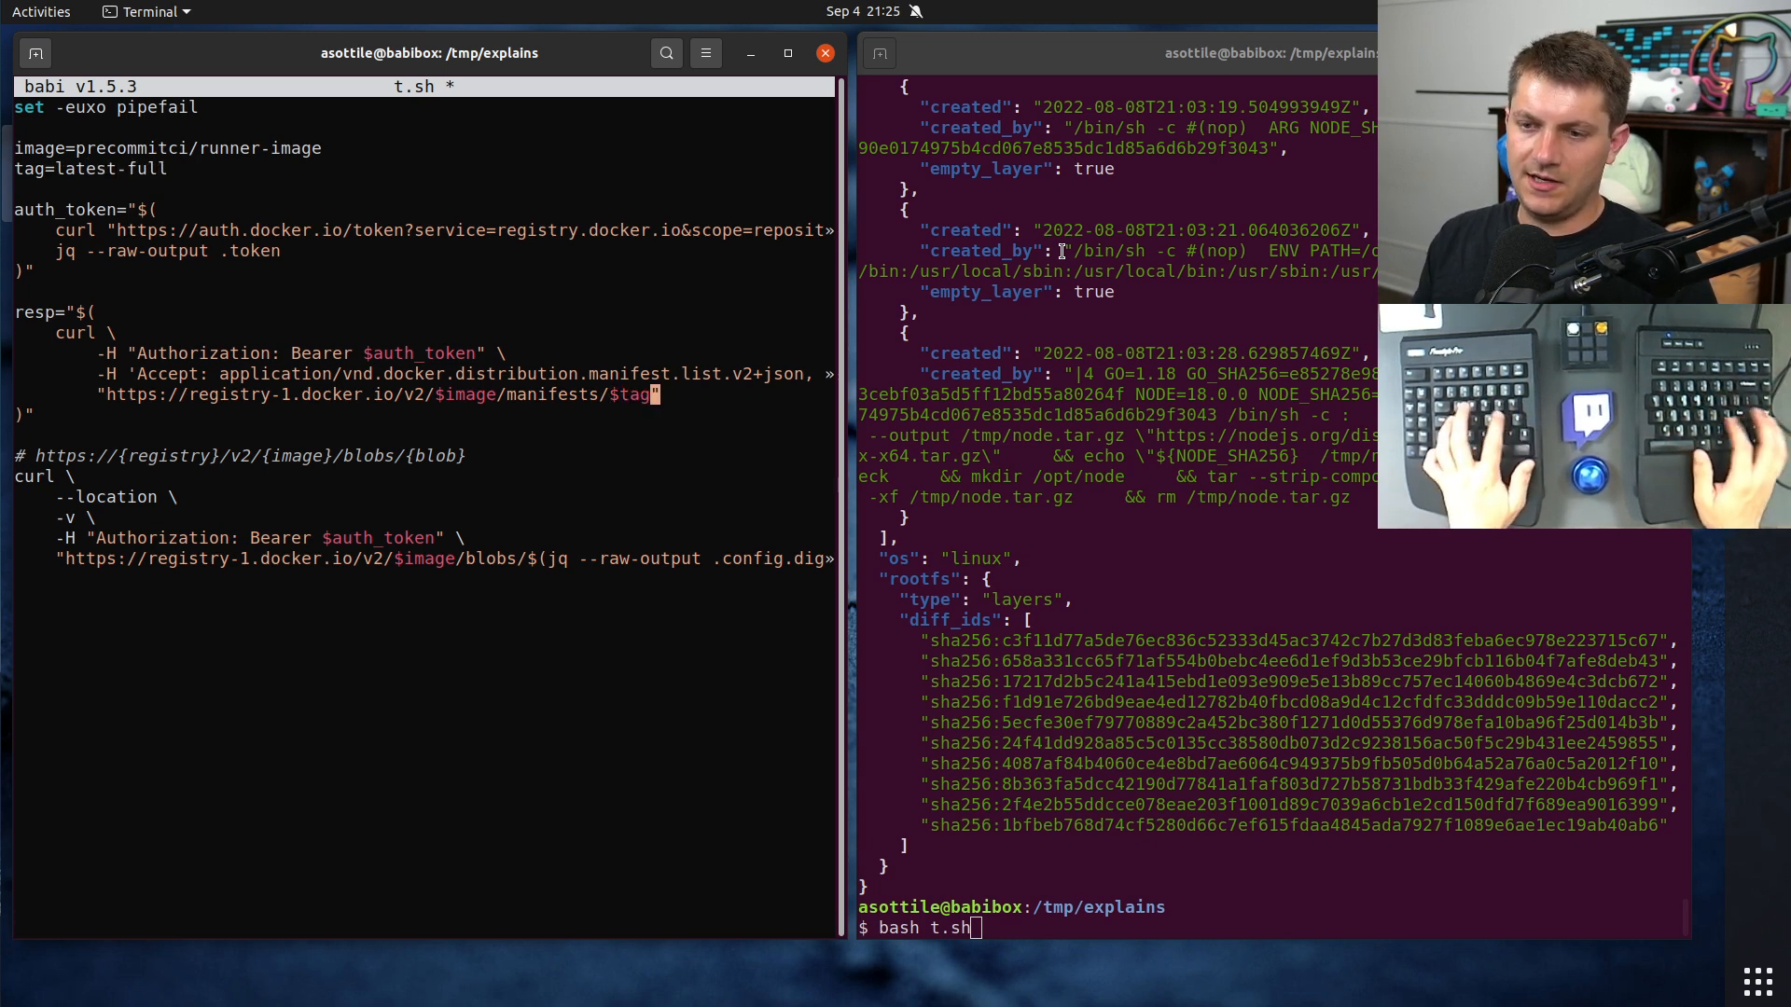
key(ctrl+s)
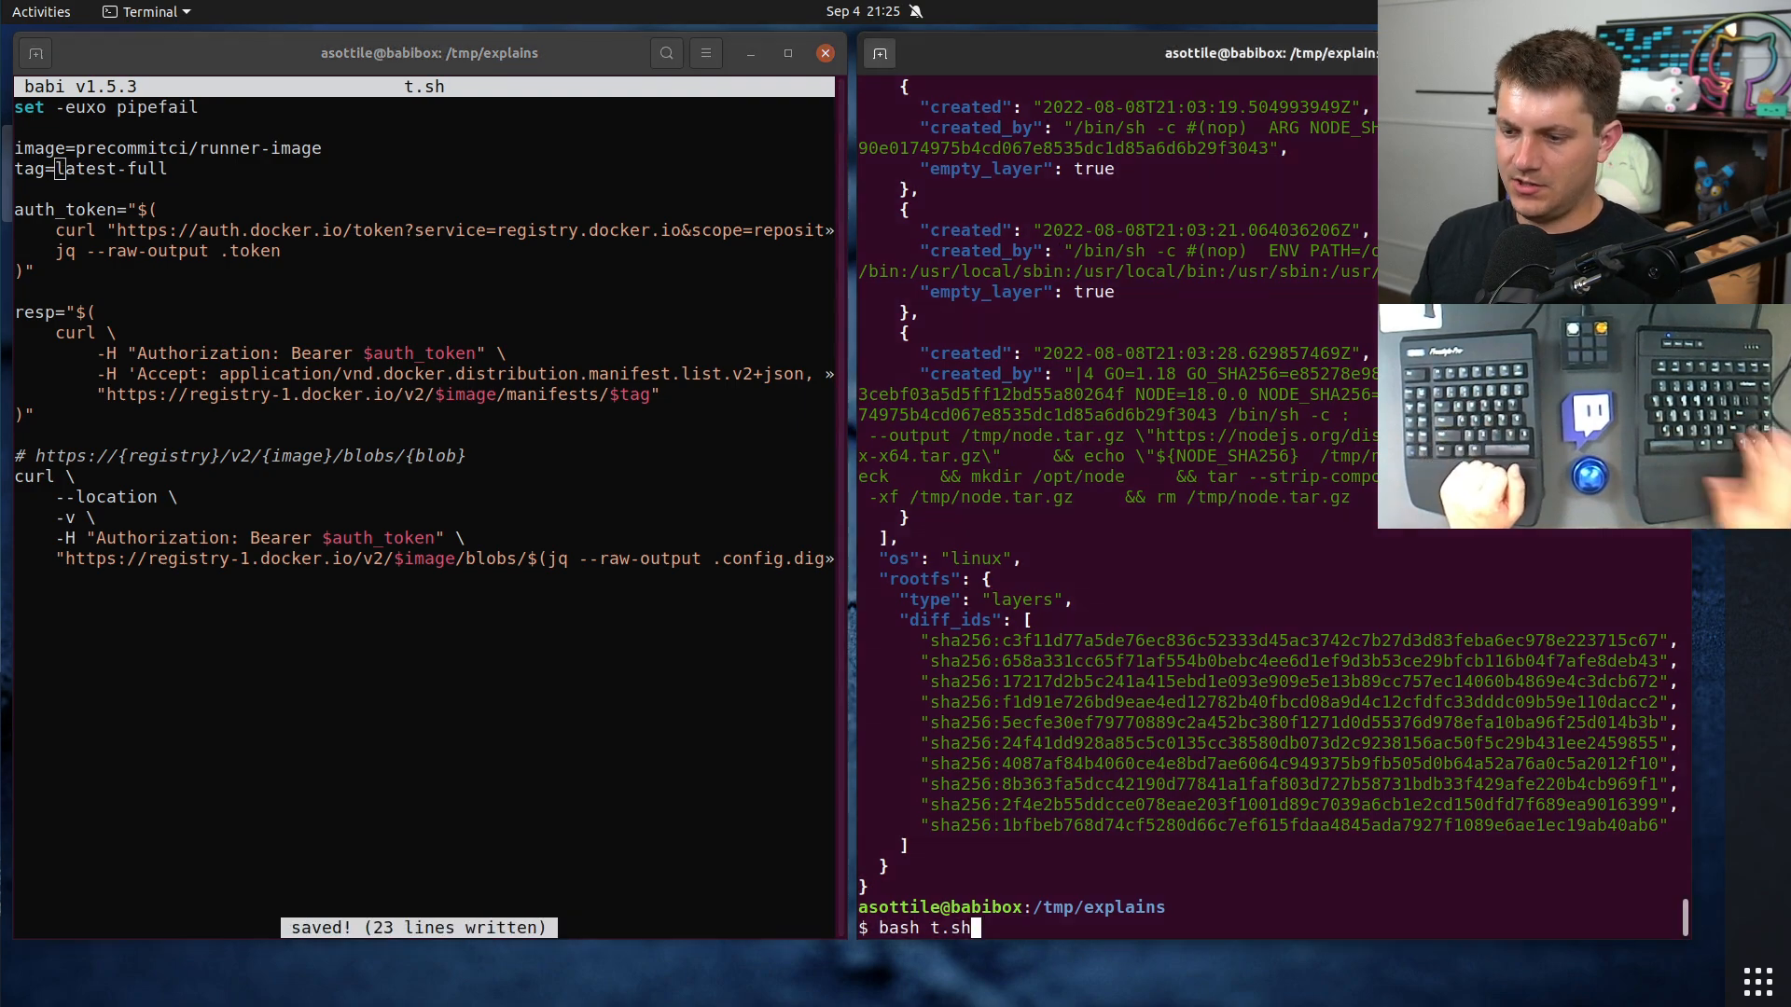
key(Return)
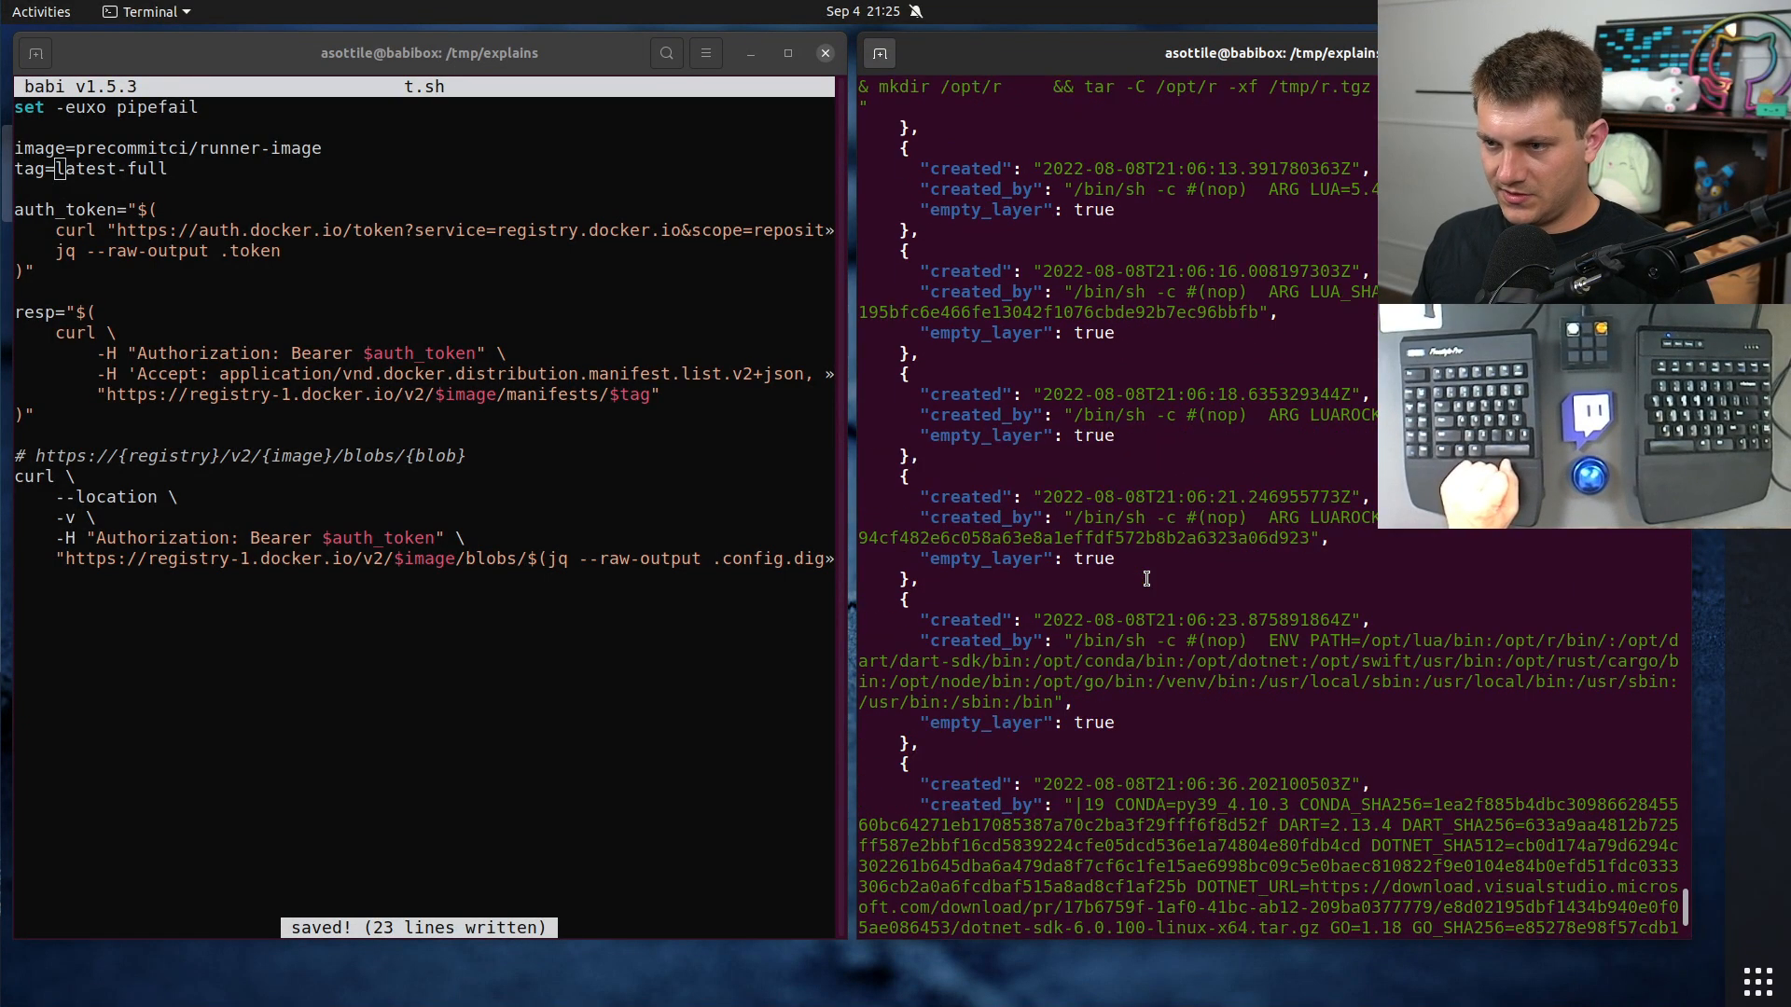
scroll(down, 3)
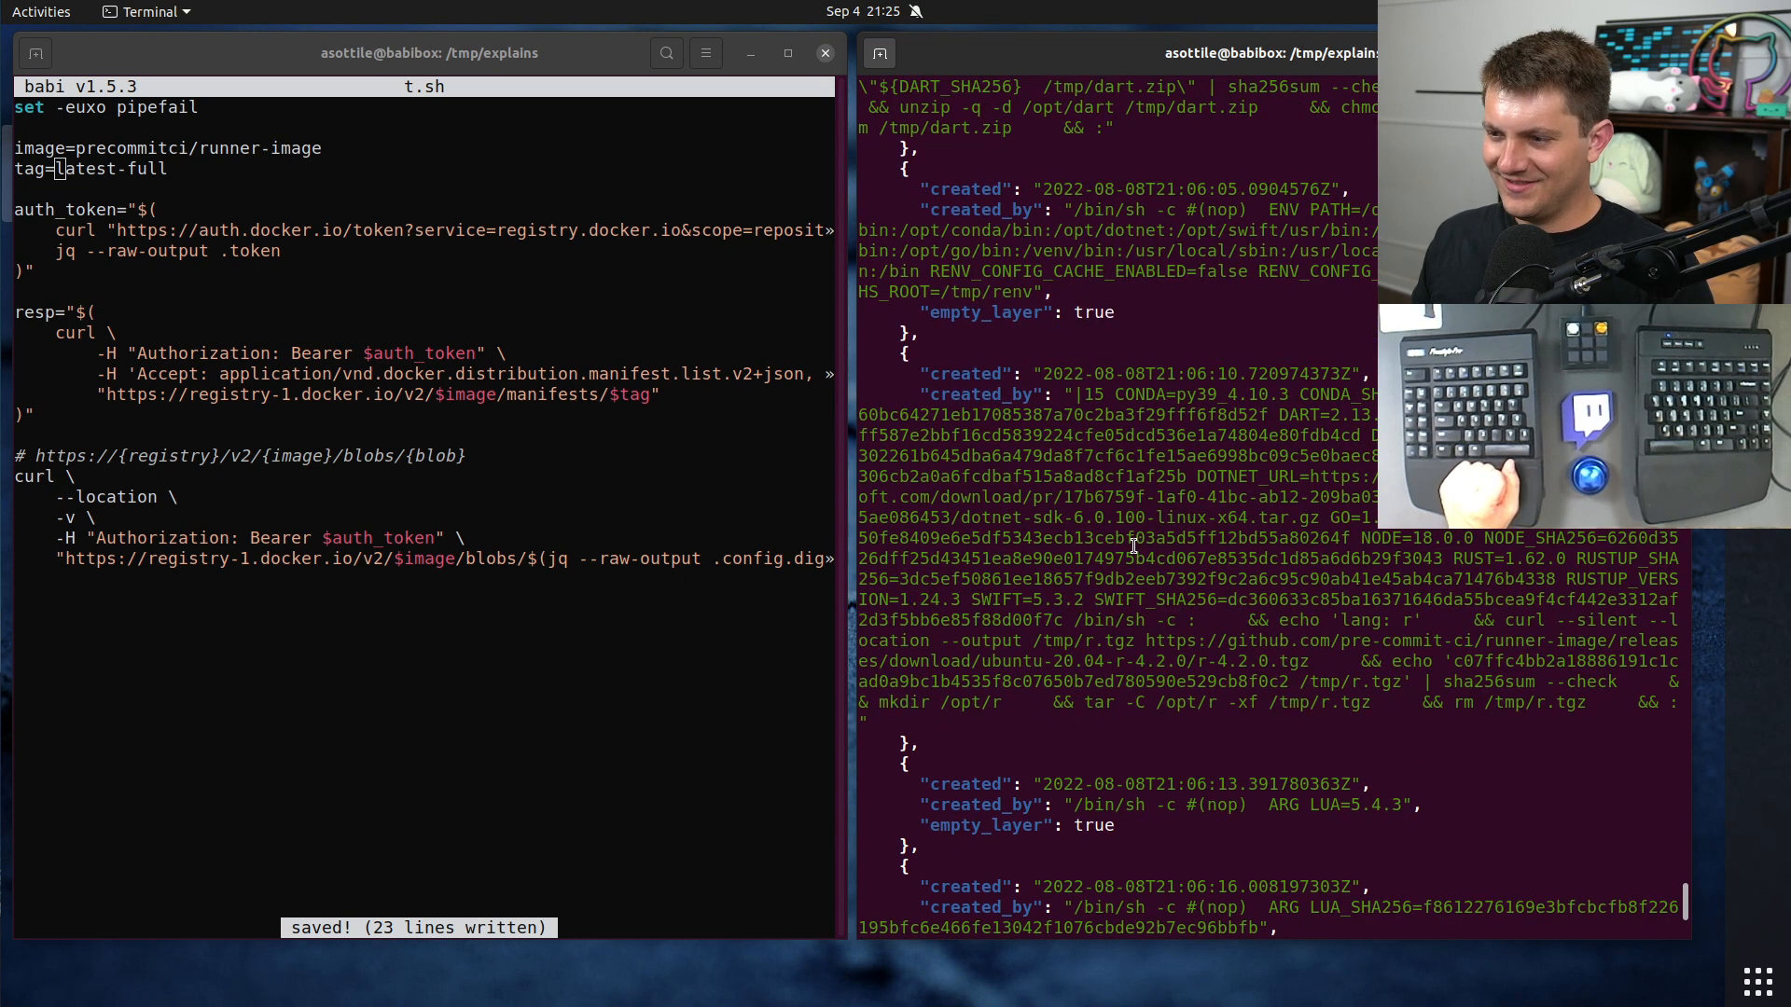
double_click(1356, 621)
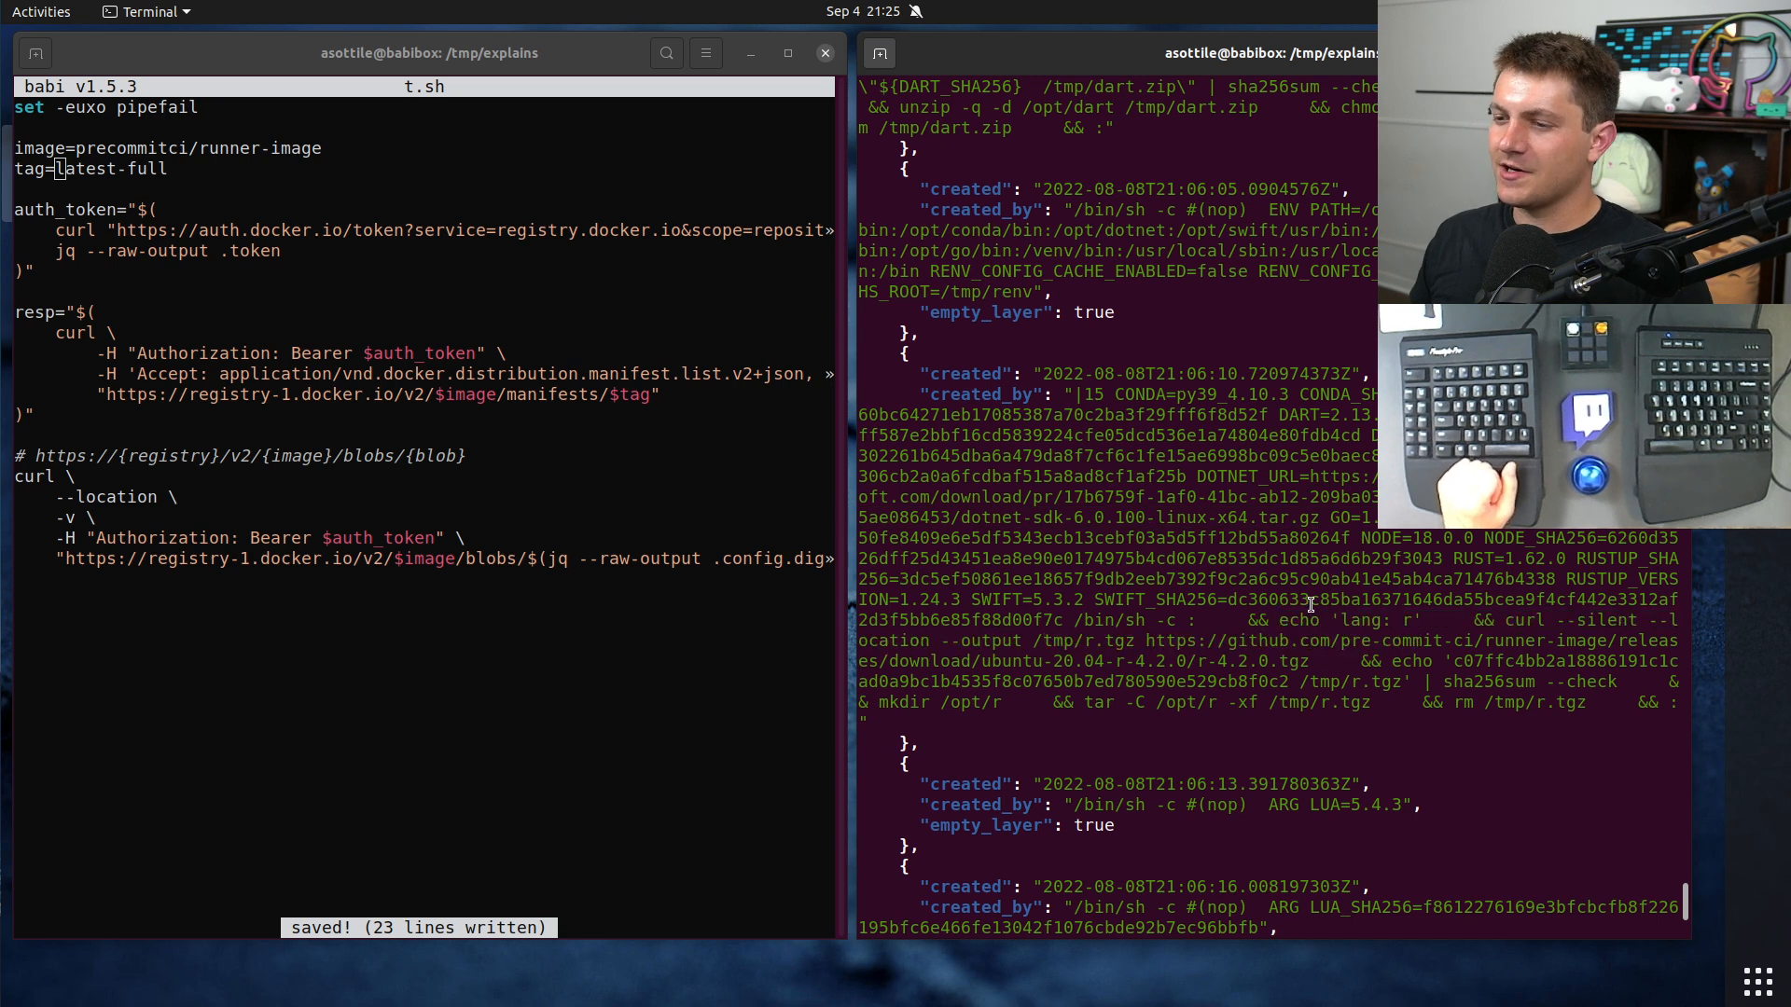
double_click(1347, 621)
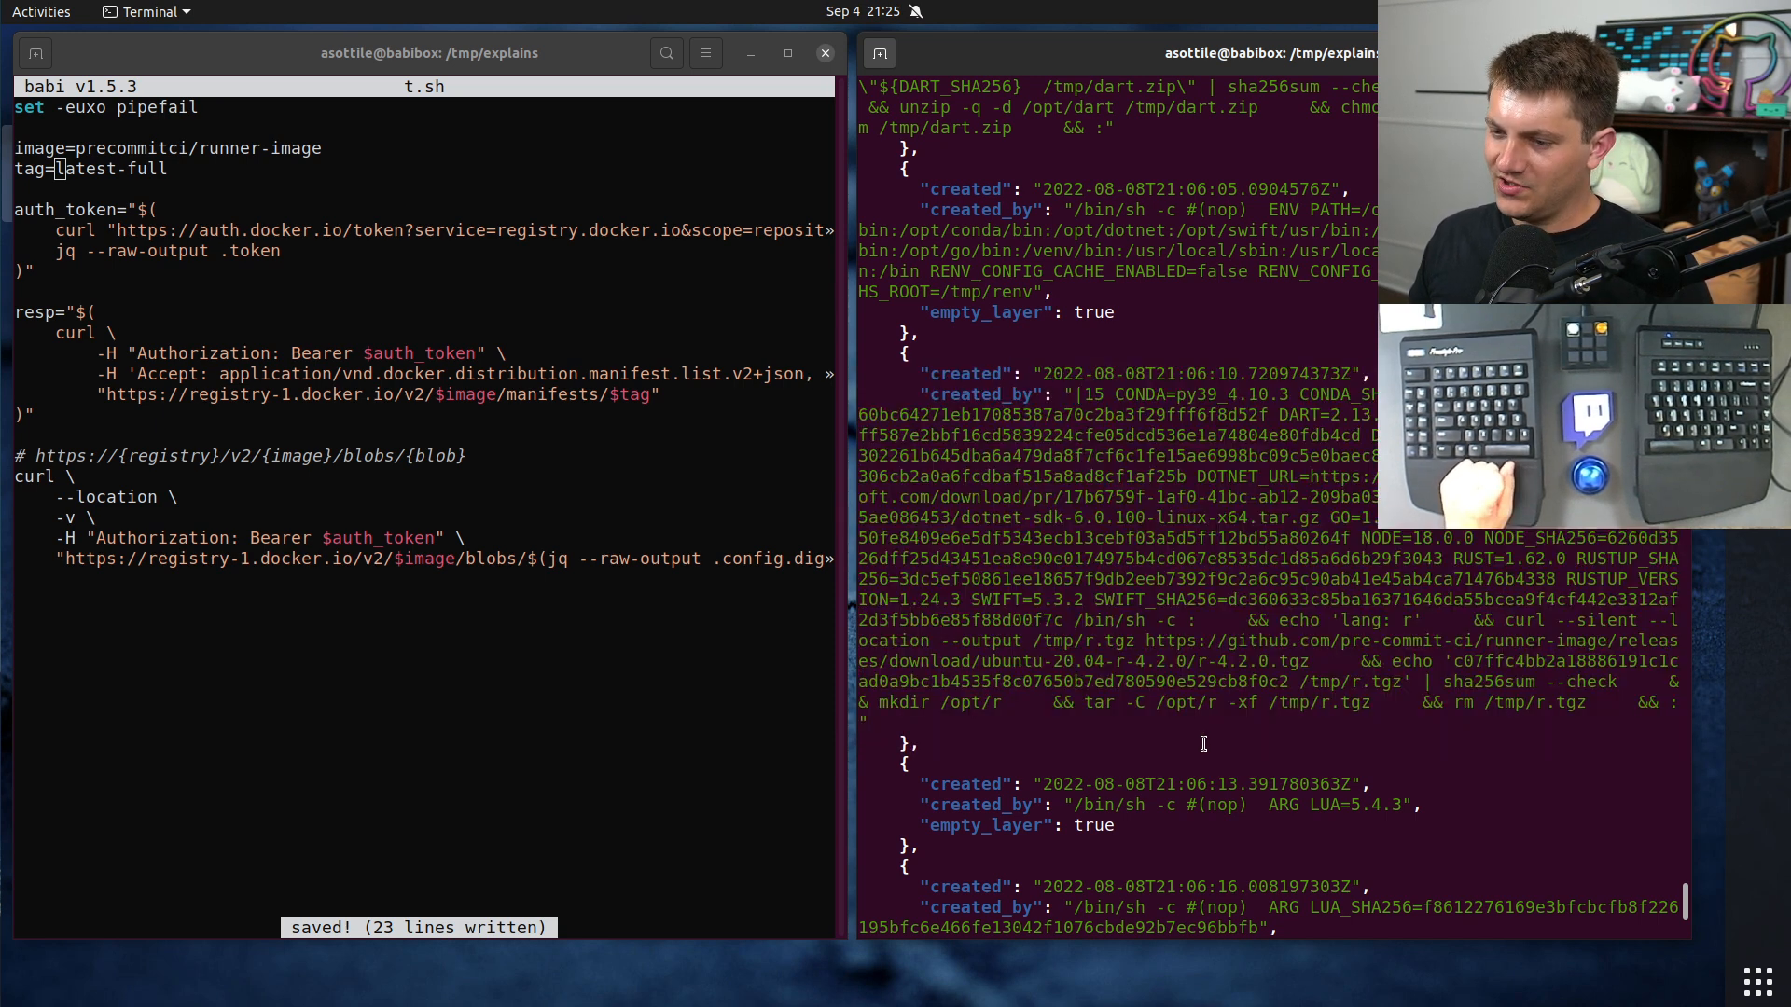
scroll(down, 3)
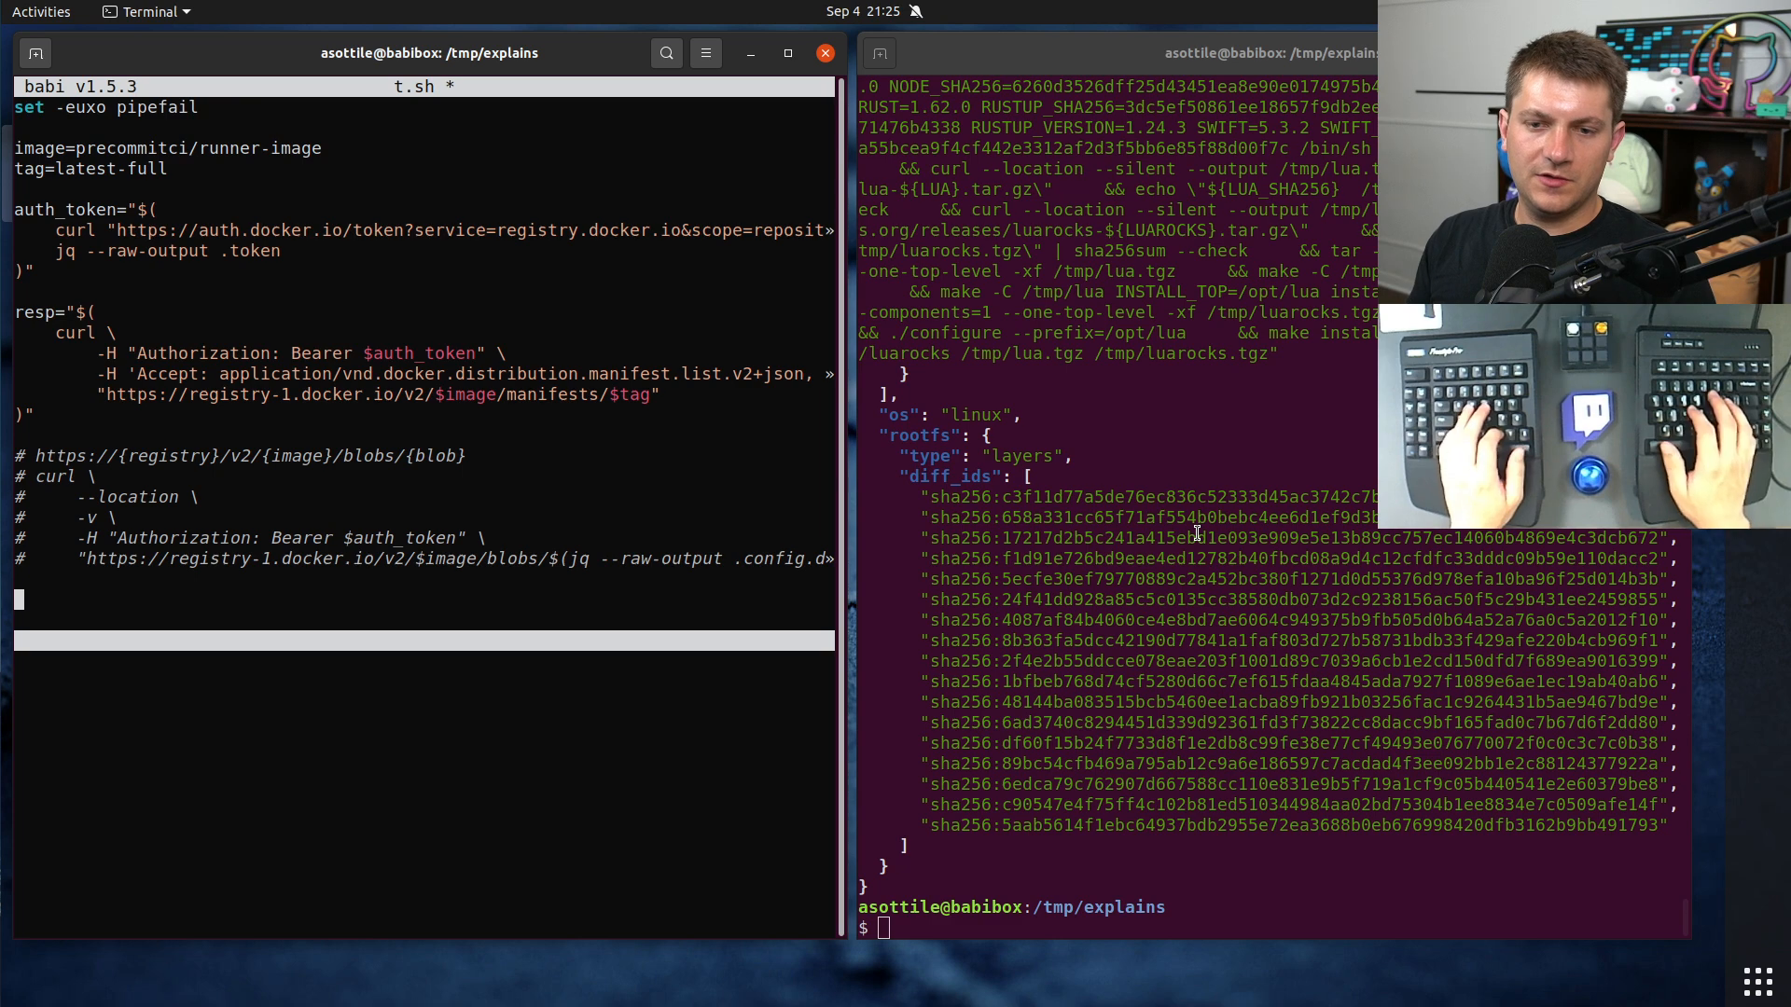
Step: Add jq '.layers[-1].digest' <<< "$resp" to extract the last layer's digest
text(jq . <<< "$resp)
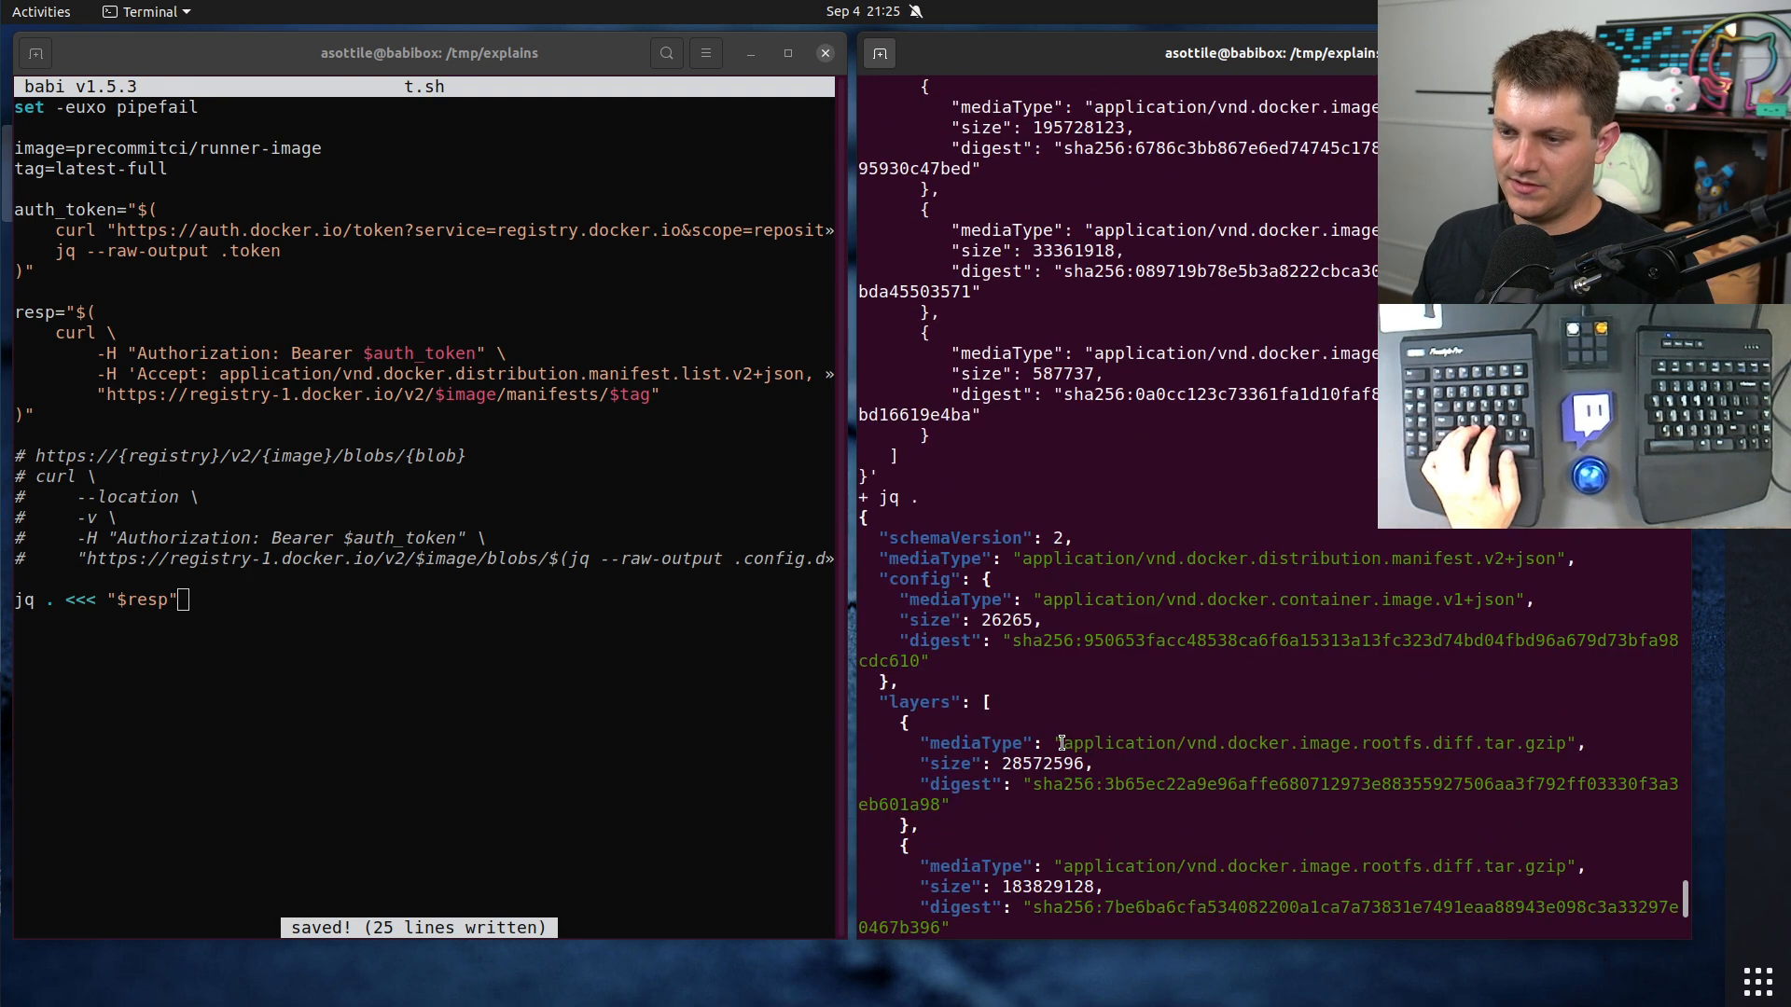
scroll(down, 3)
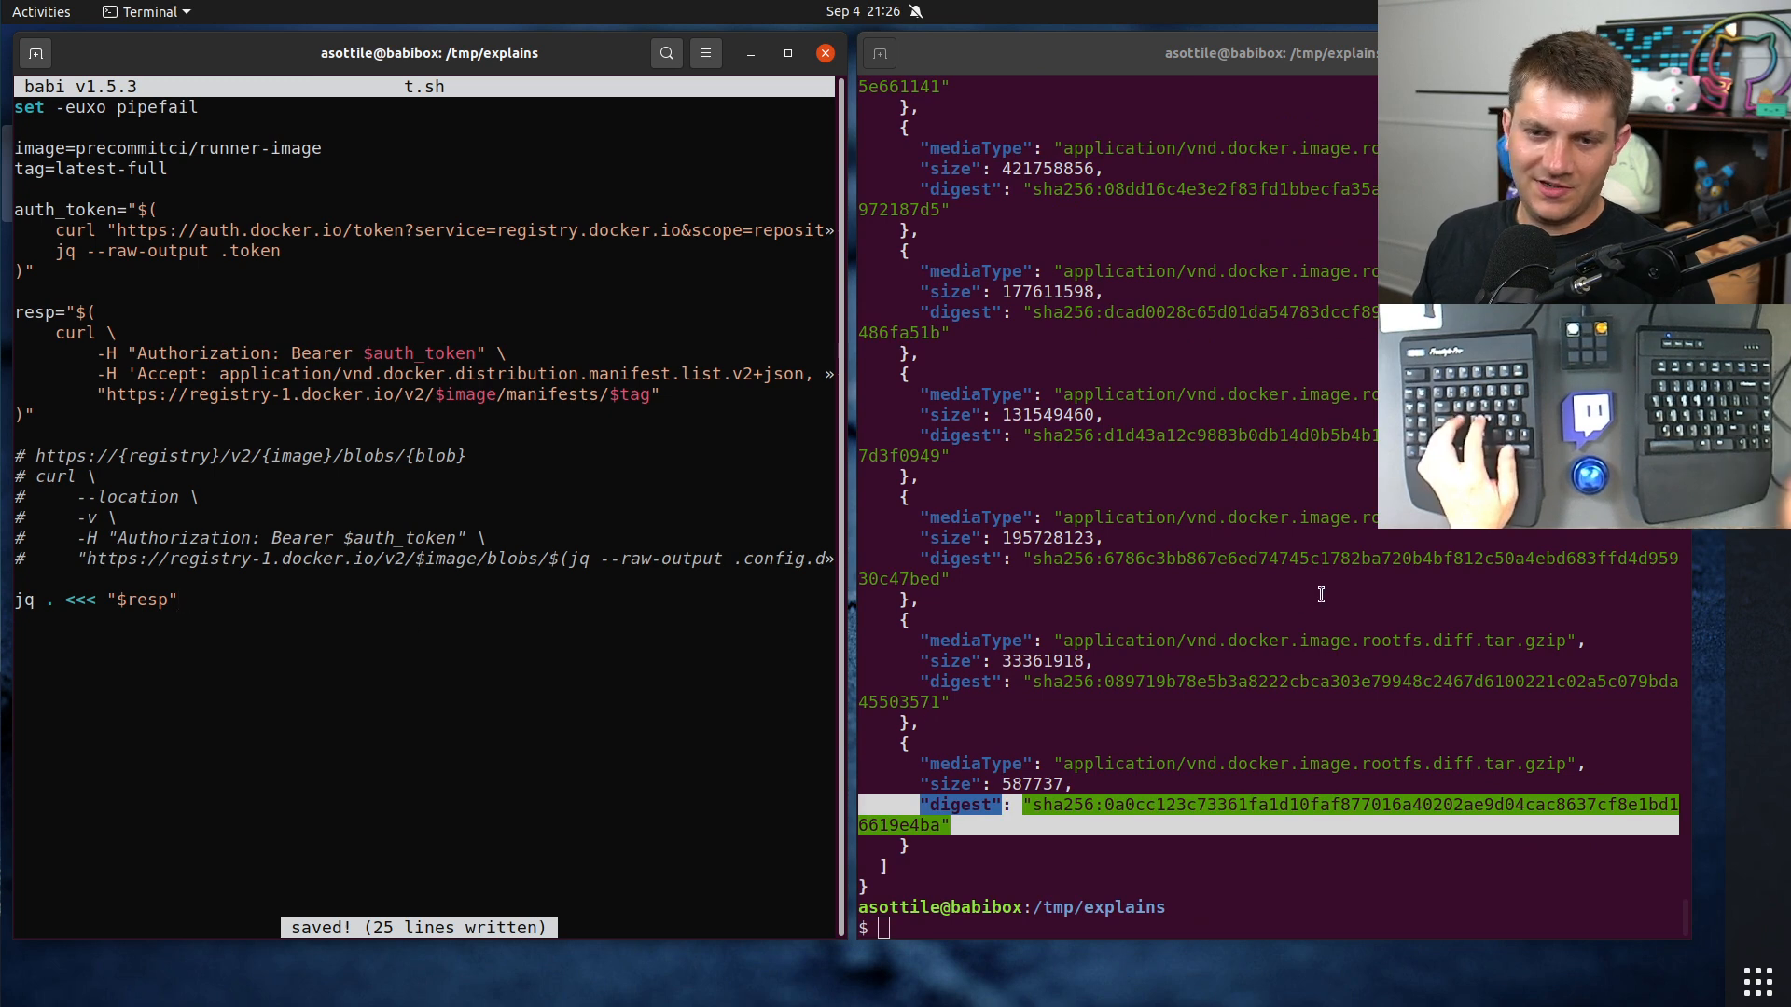
text(.l;a)
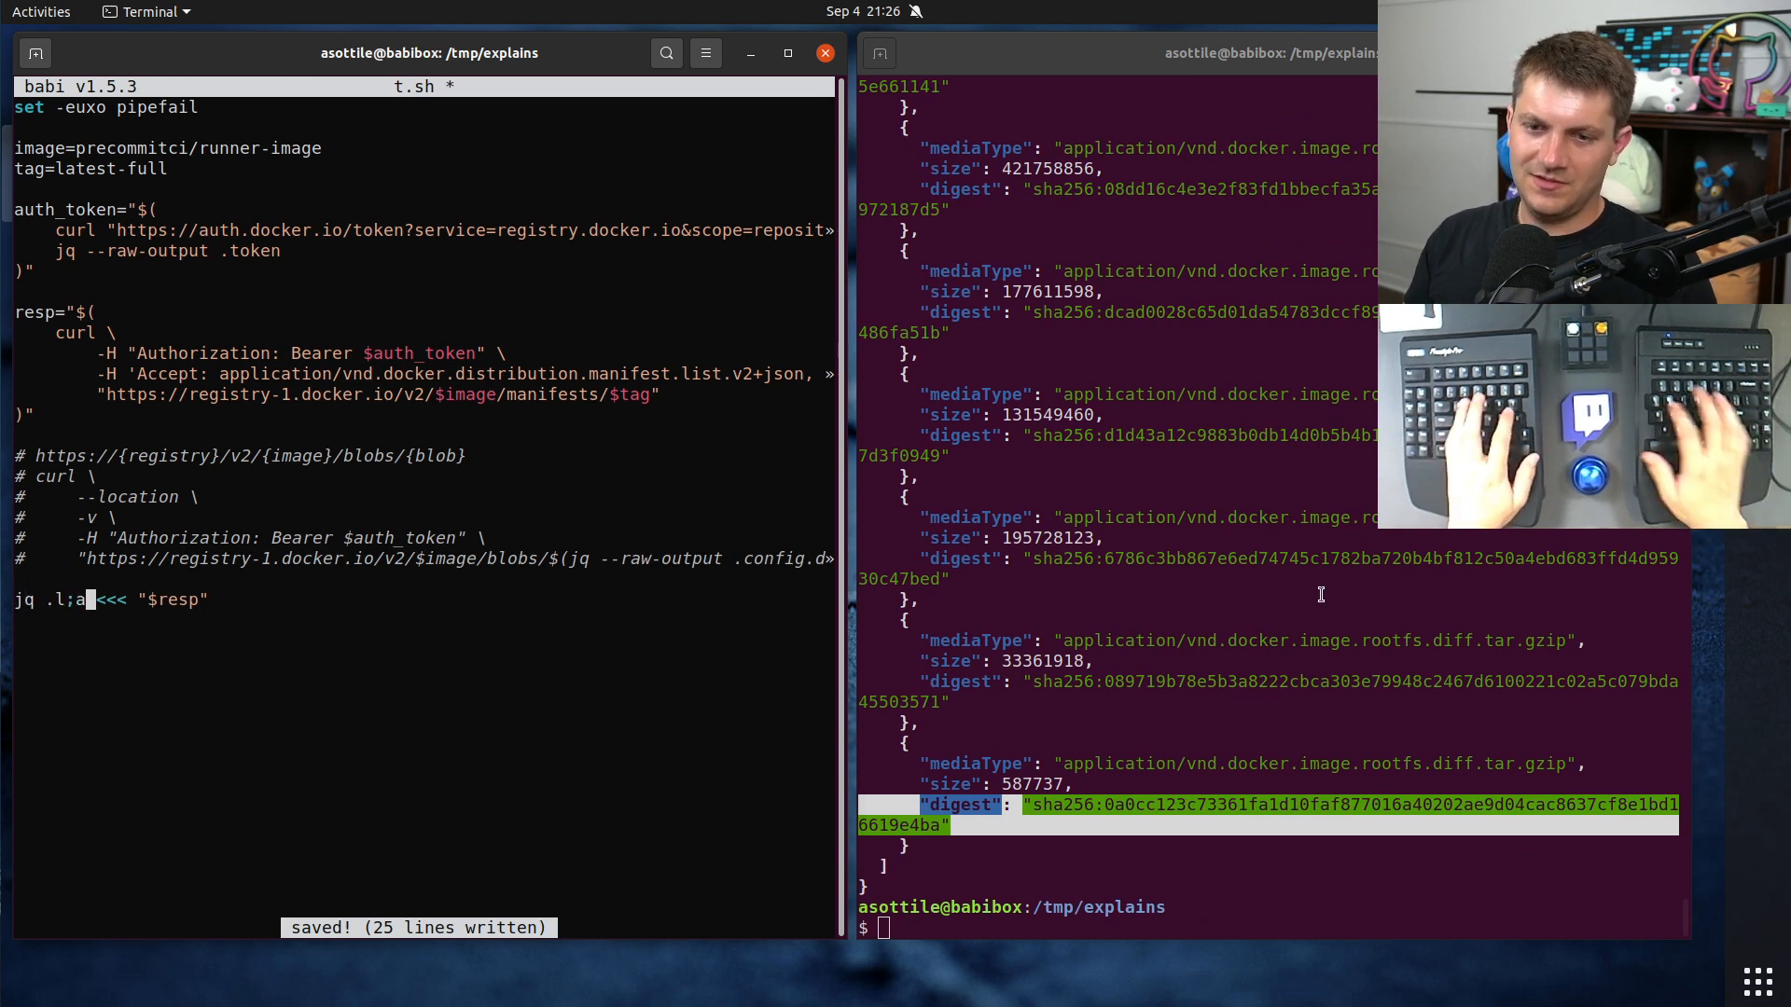
text(layers[-1]')
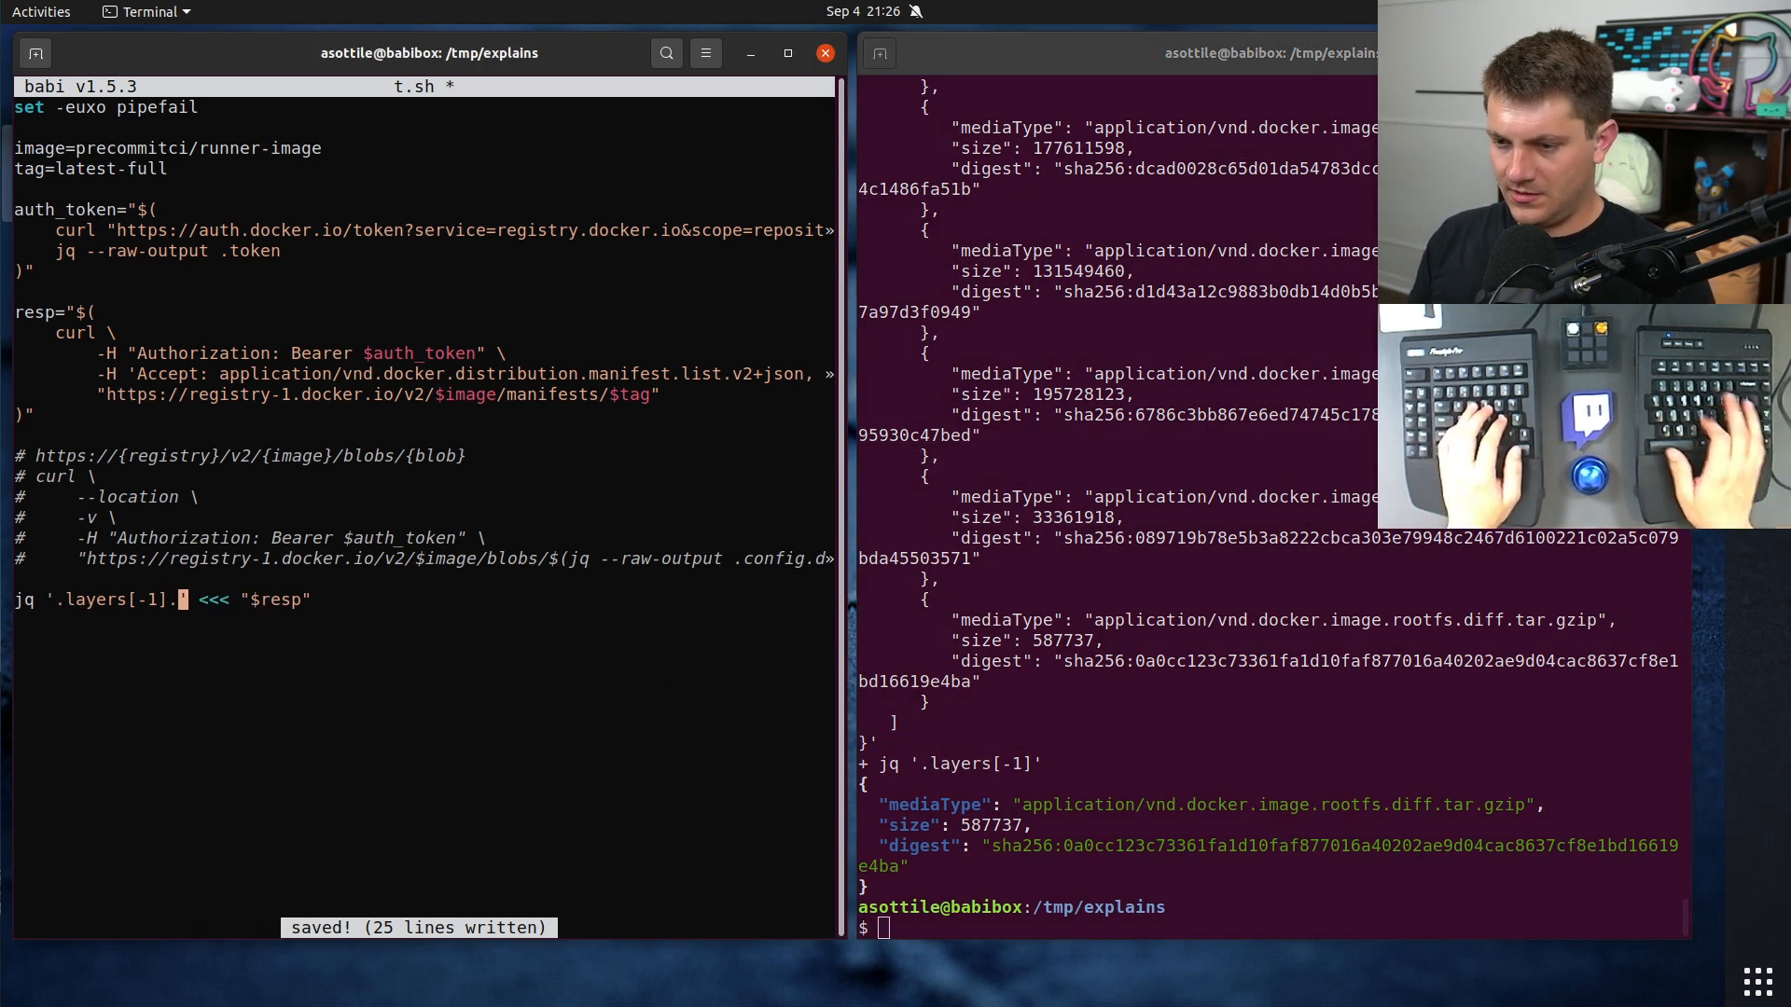
text(.digest)
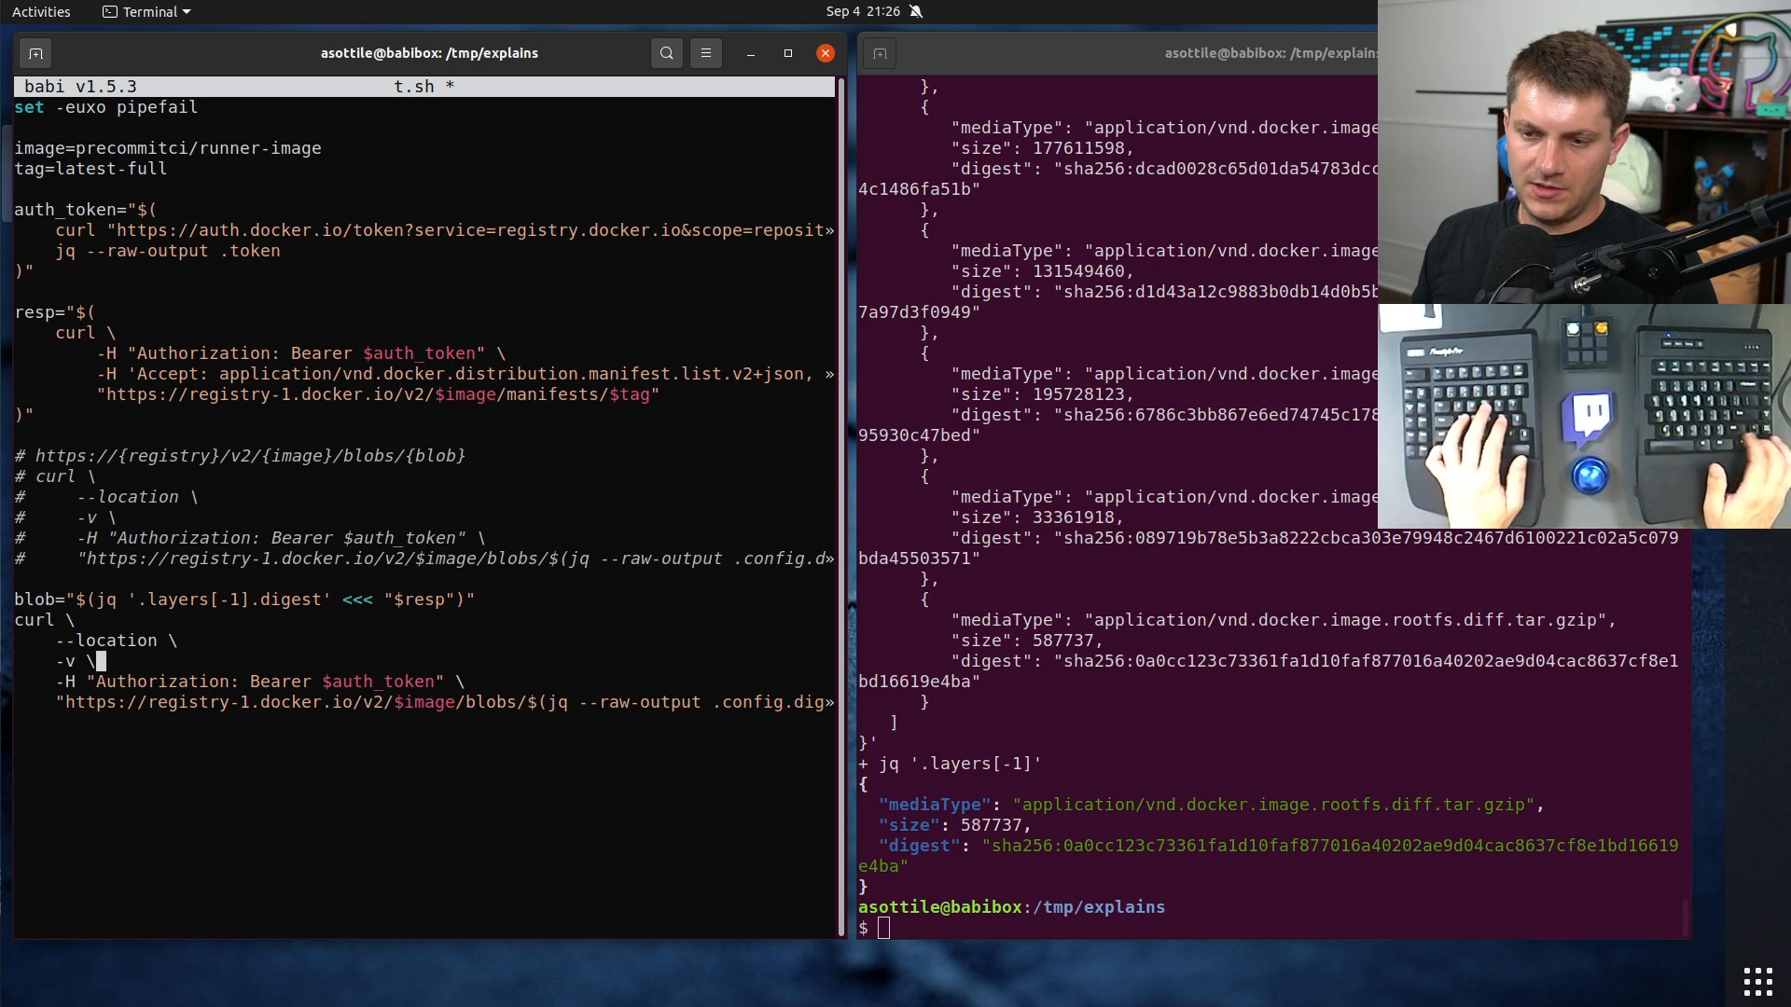
Step: Close the blob assignment with sed 's/:/%3A/' colon encoding and a | jq . pipe
text())
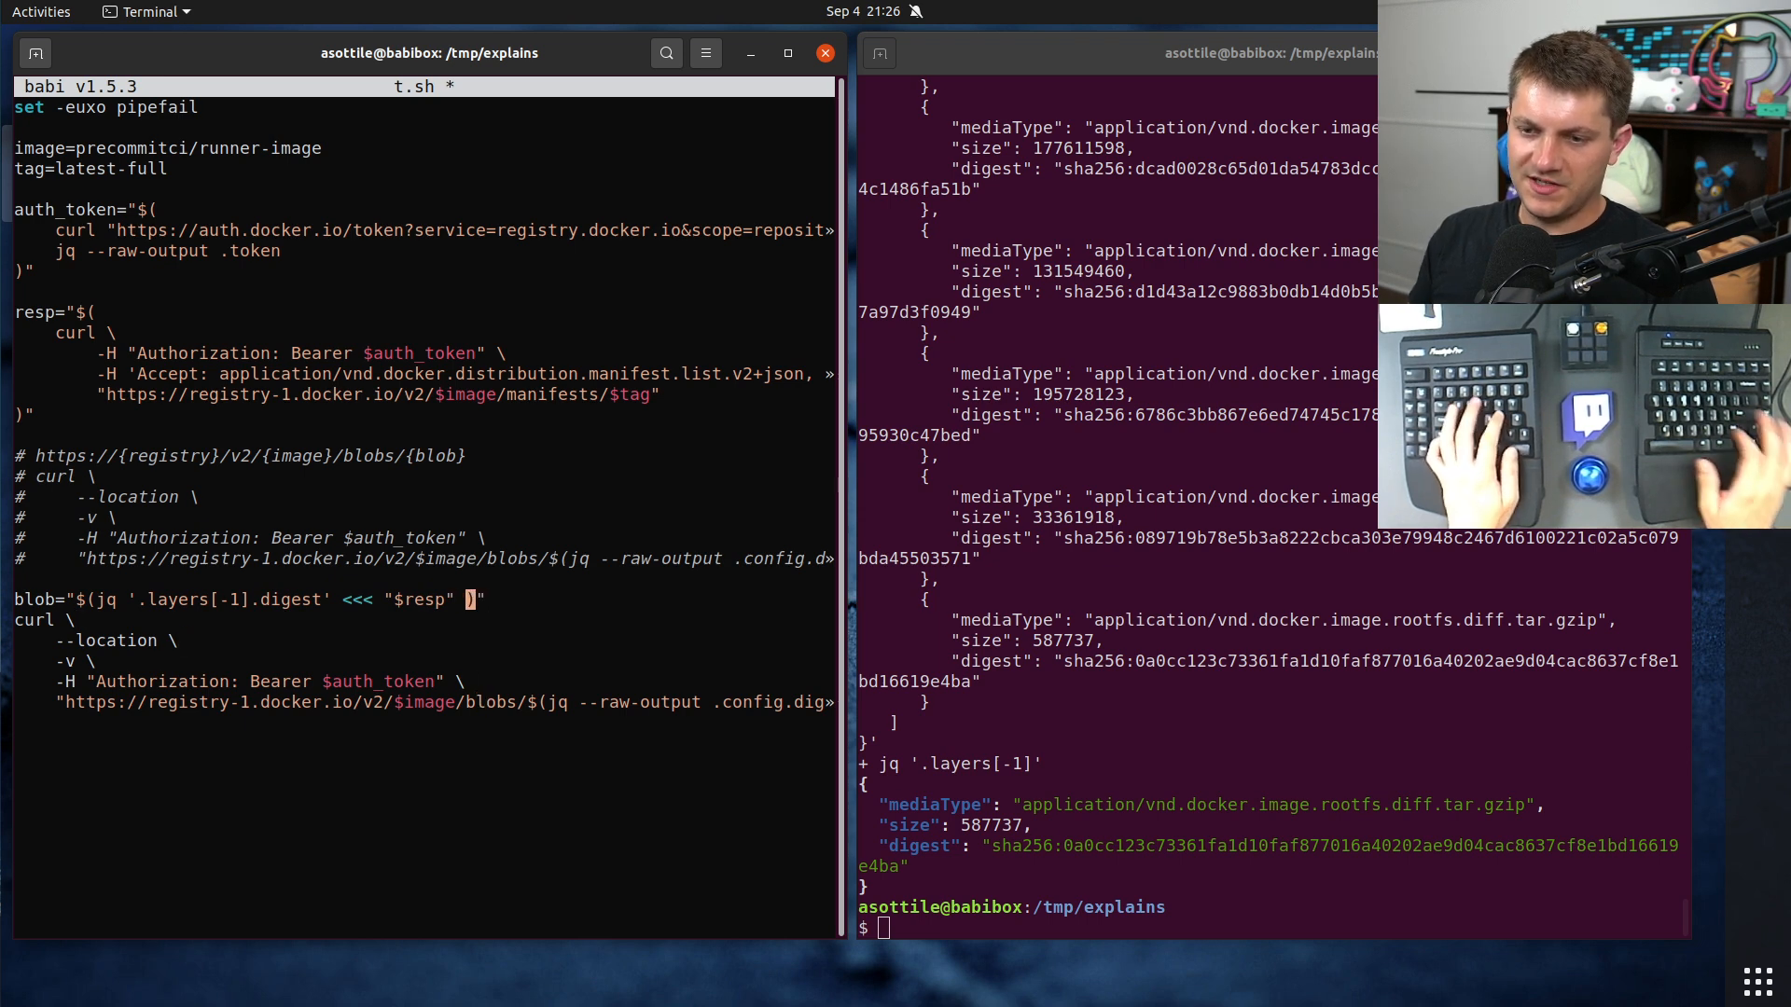
text(| sed 's/:/)
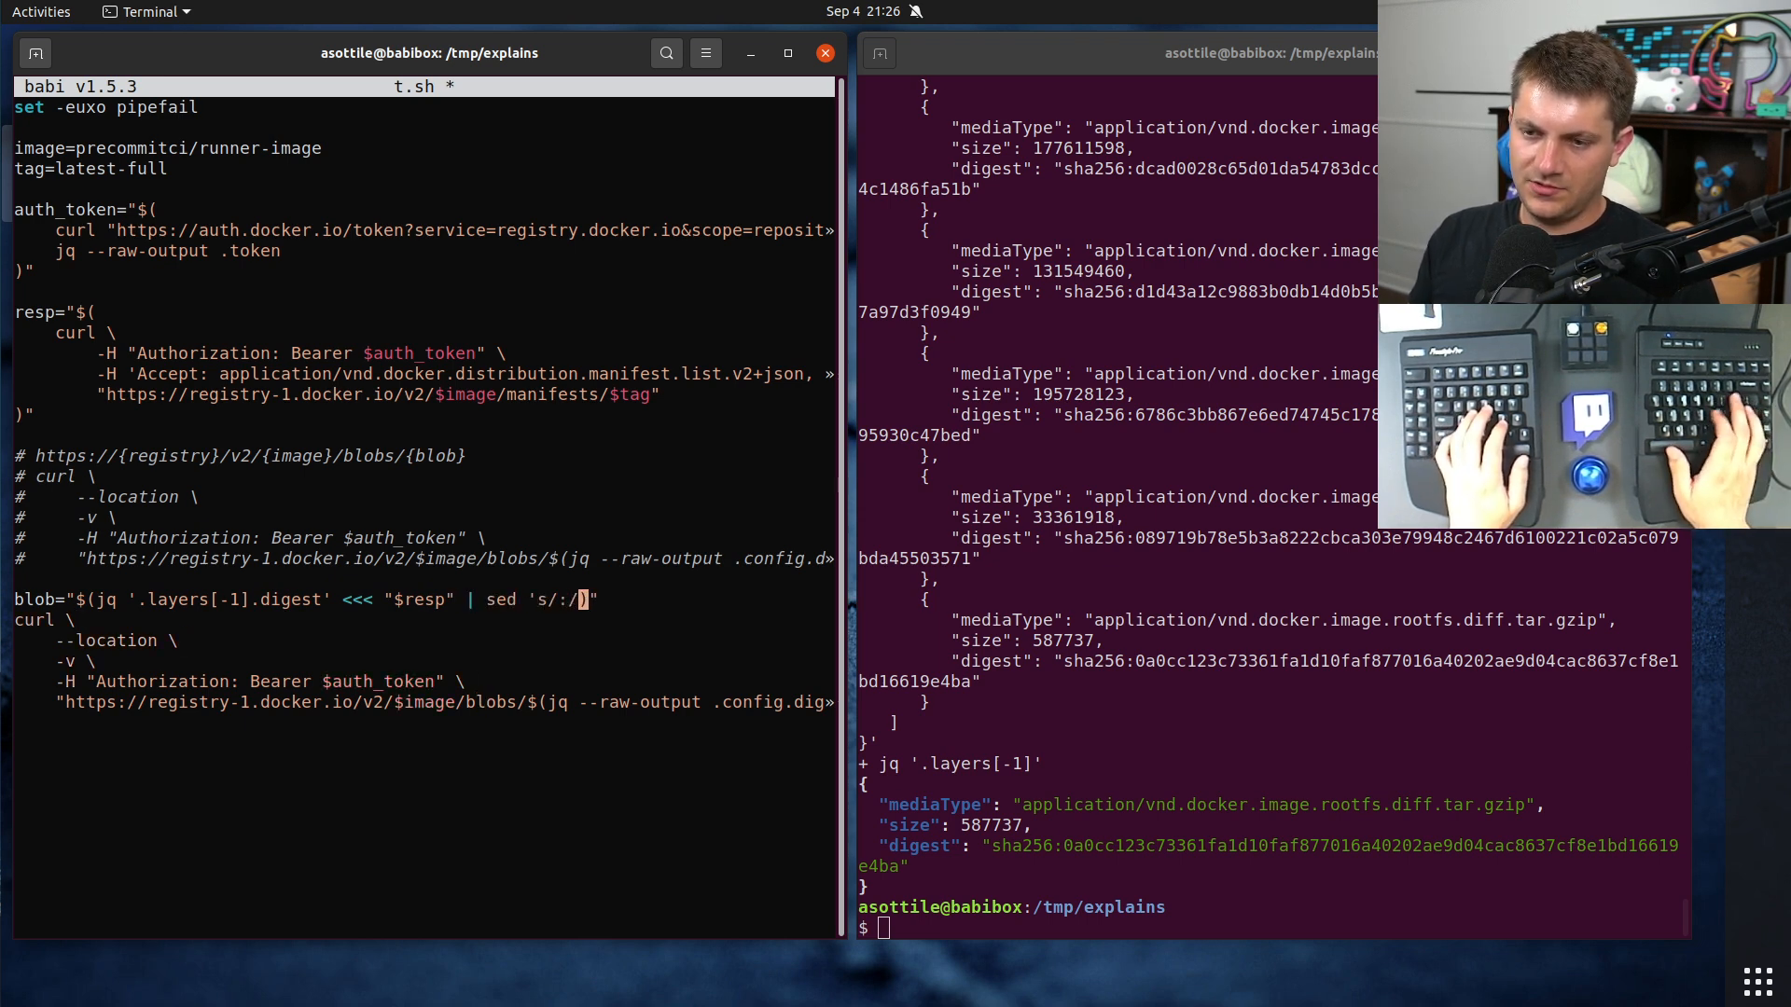
text(/$)
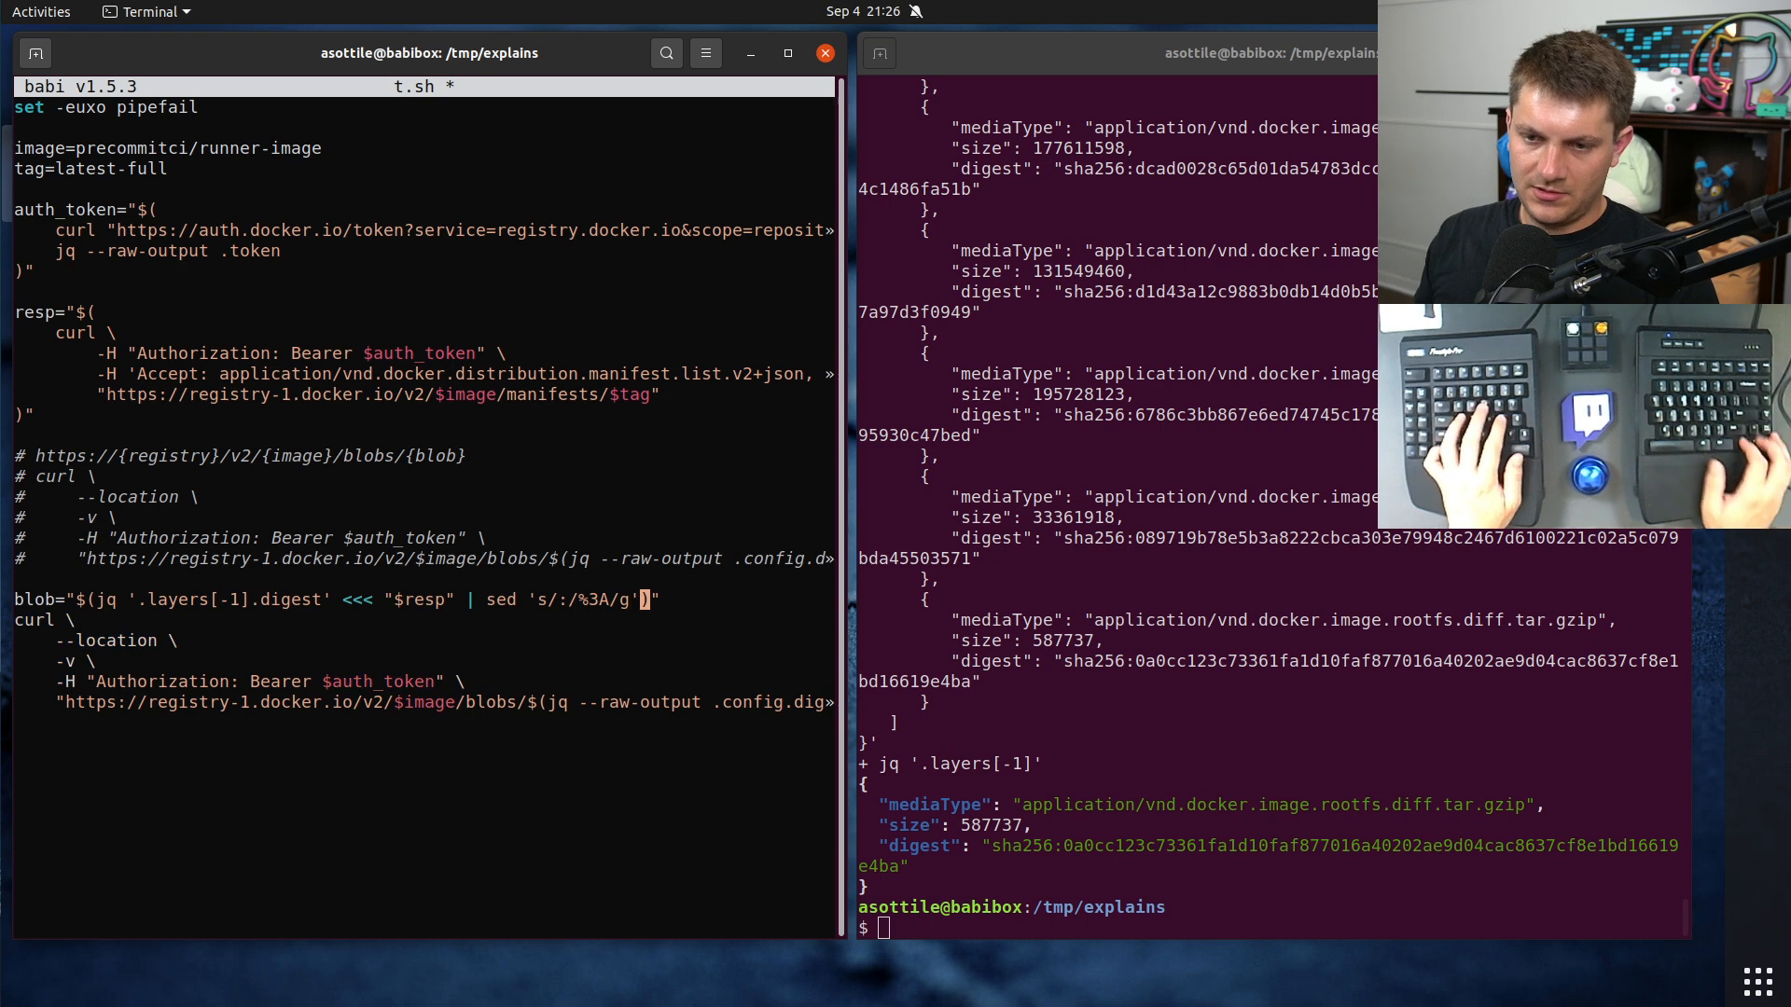
text(| jq .)
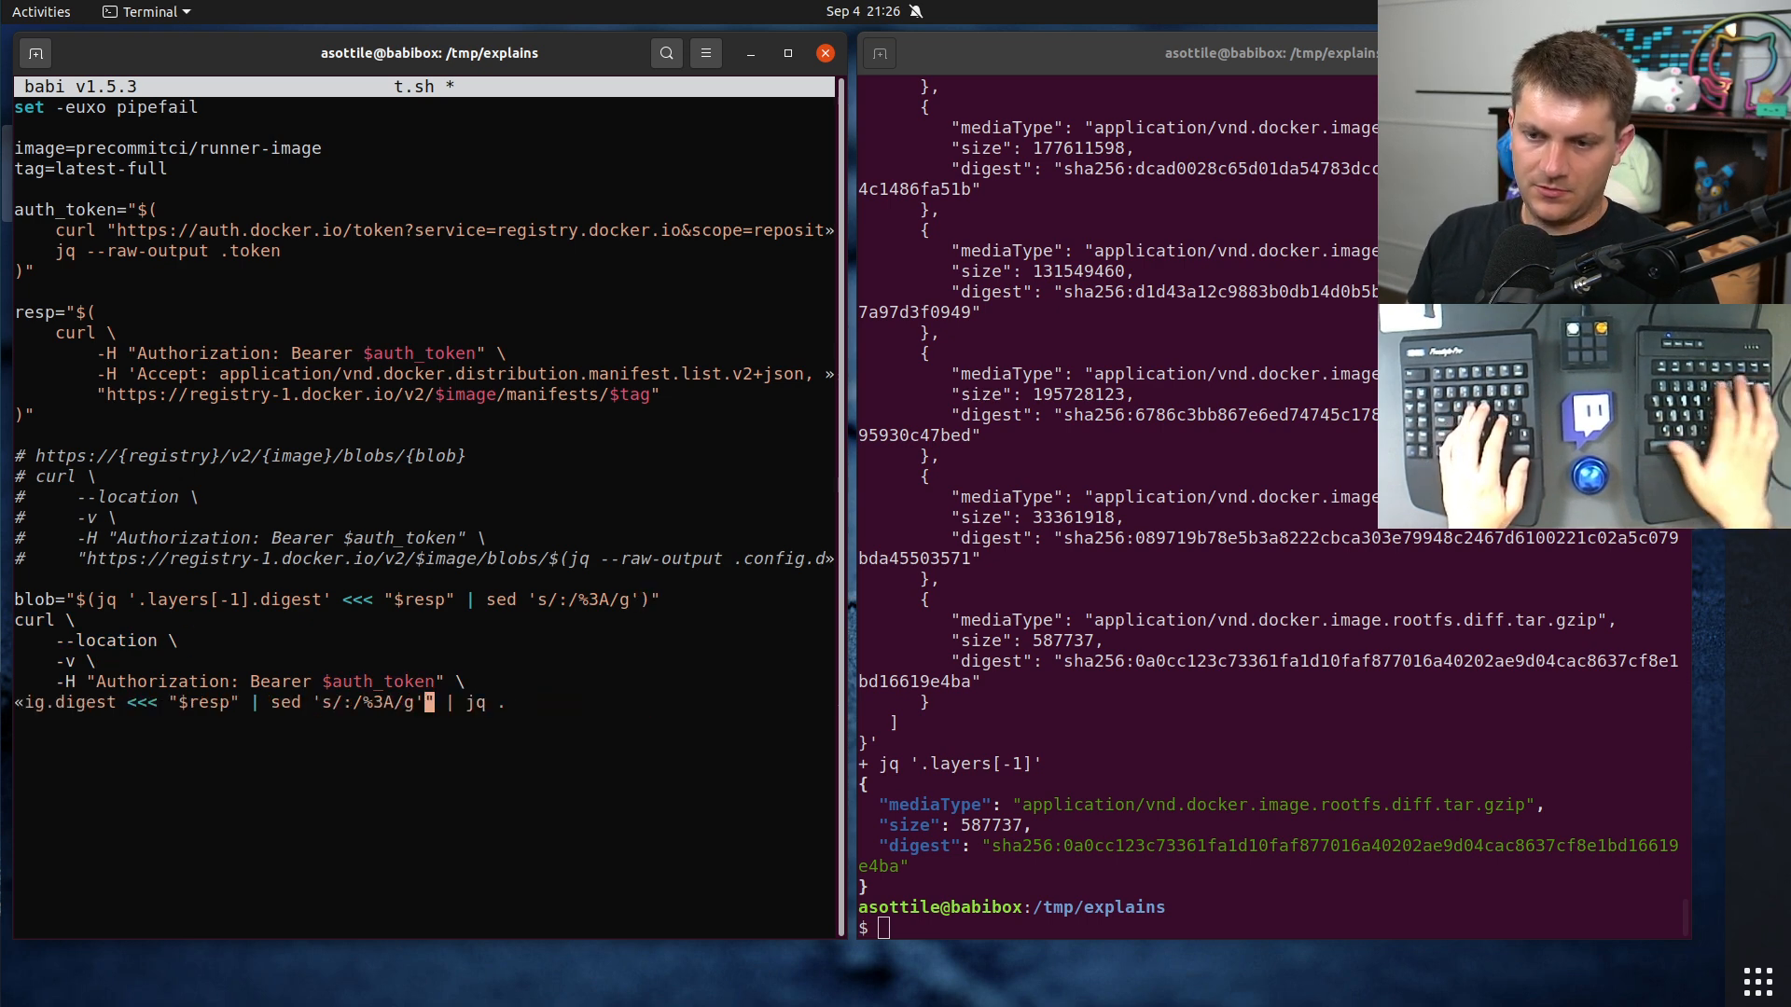
Step: Point the curl at registry-1.docker.io/v2/$image/blobs and add --output out.tgz
text("https://registry-1.docker.io/v2/$image/blobs/$(jq --raw")
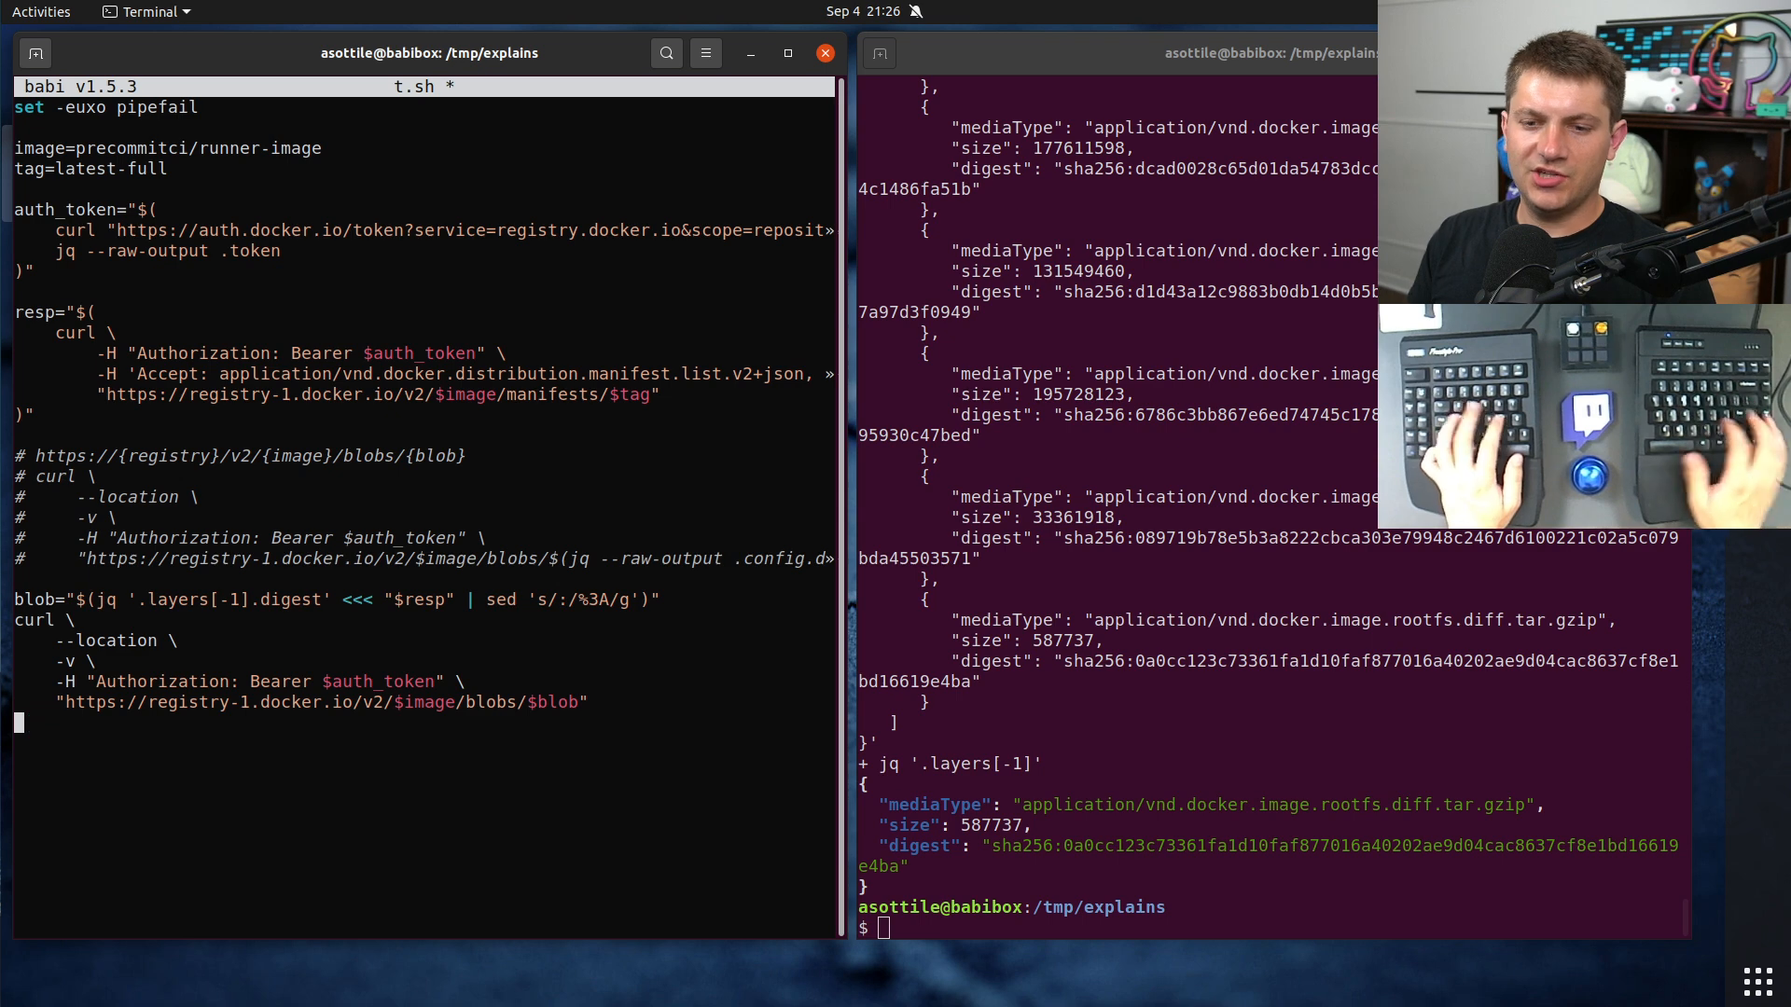
text(--output ta)
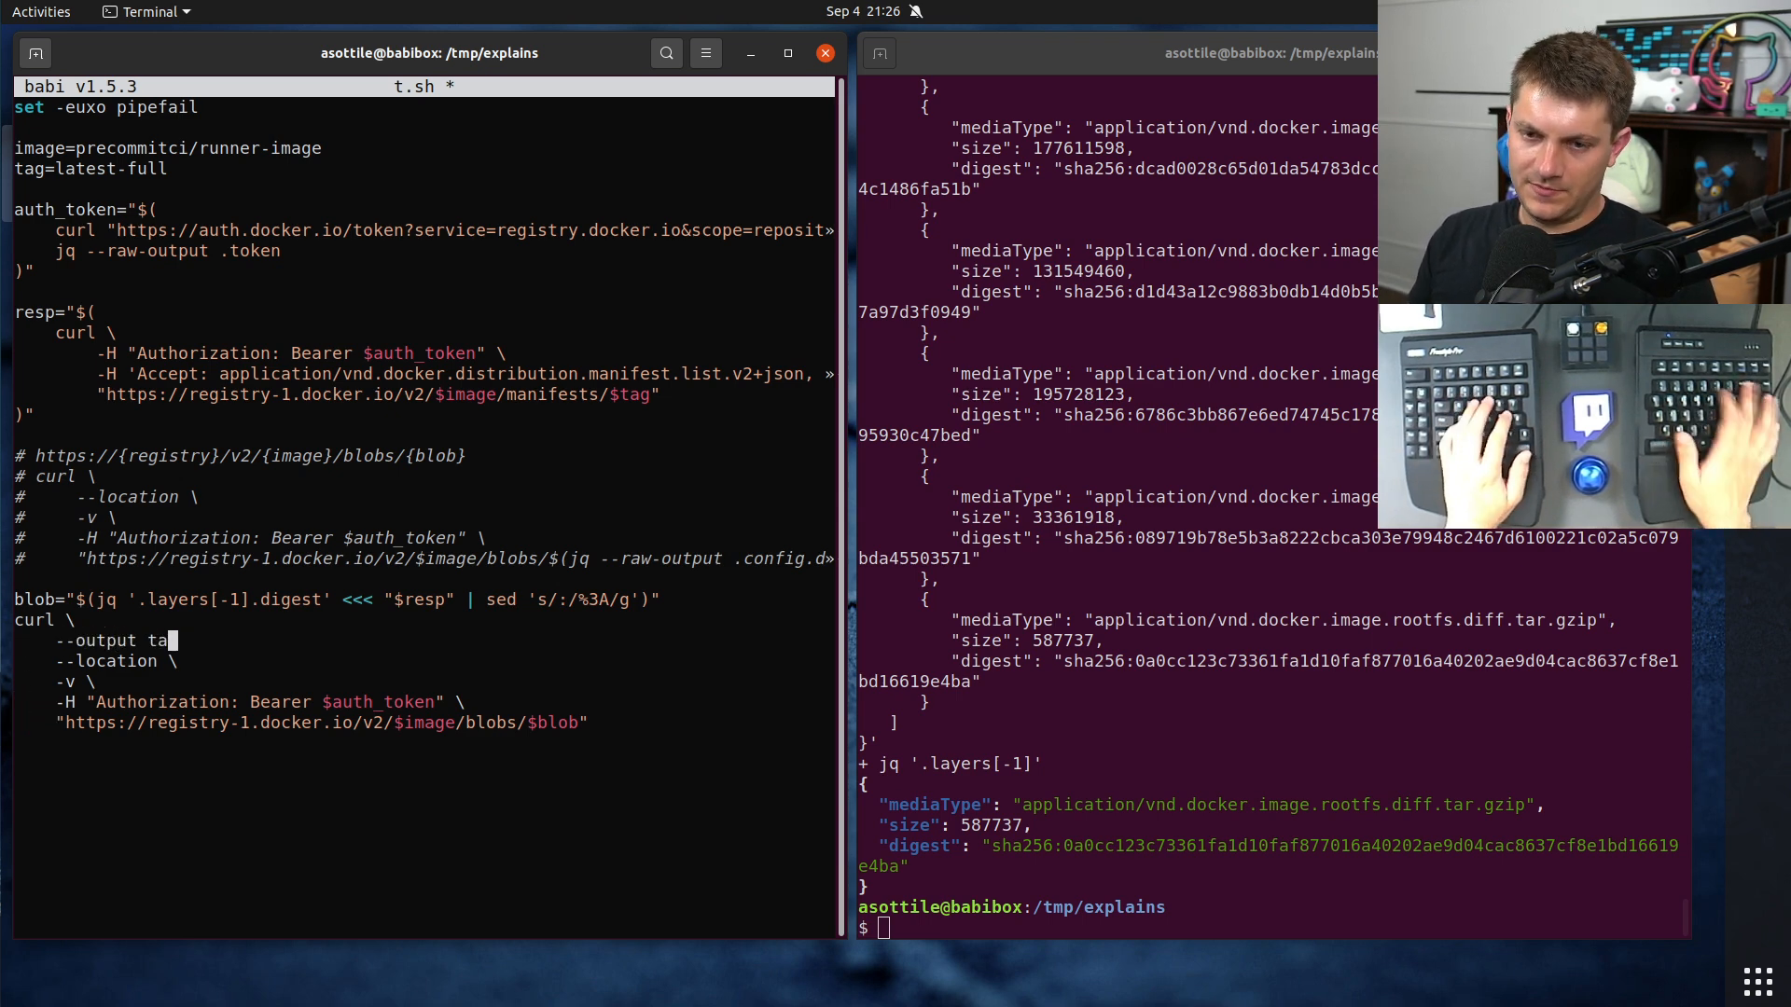
text(out.tgz \)
click(1272, 927)
text(bash t.)
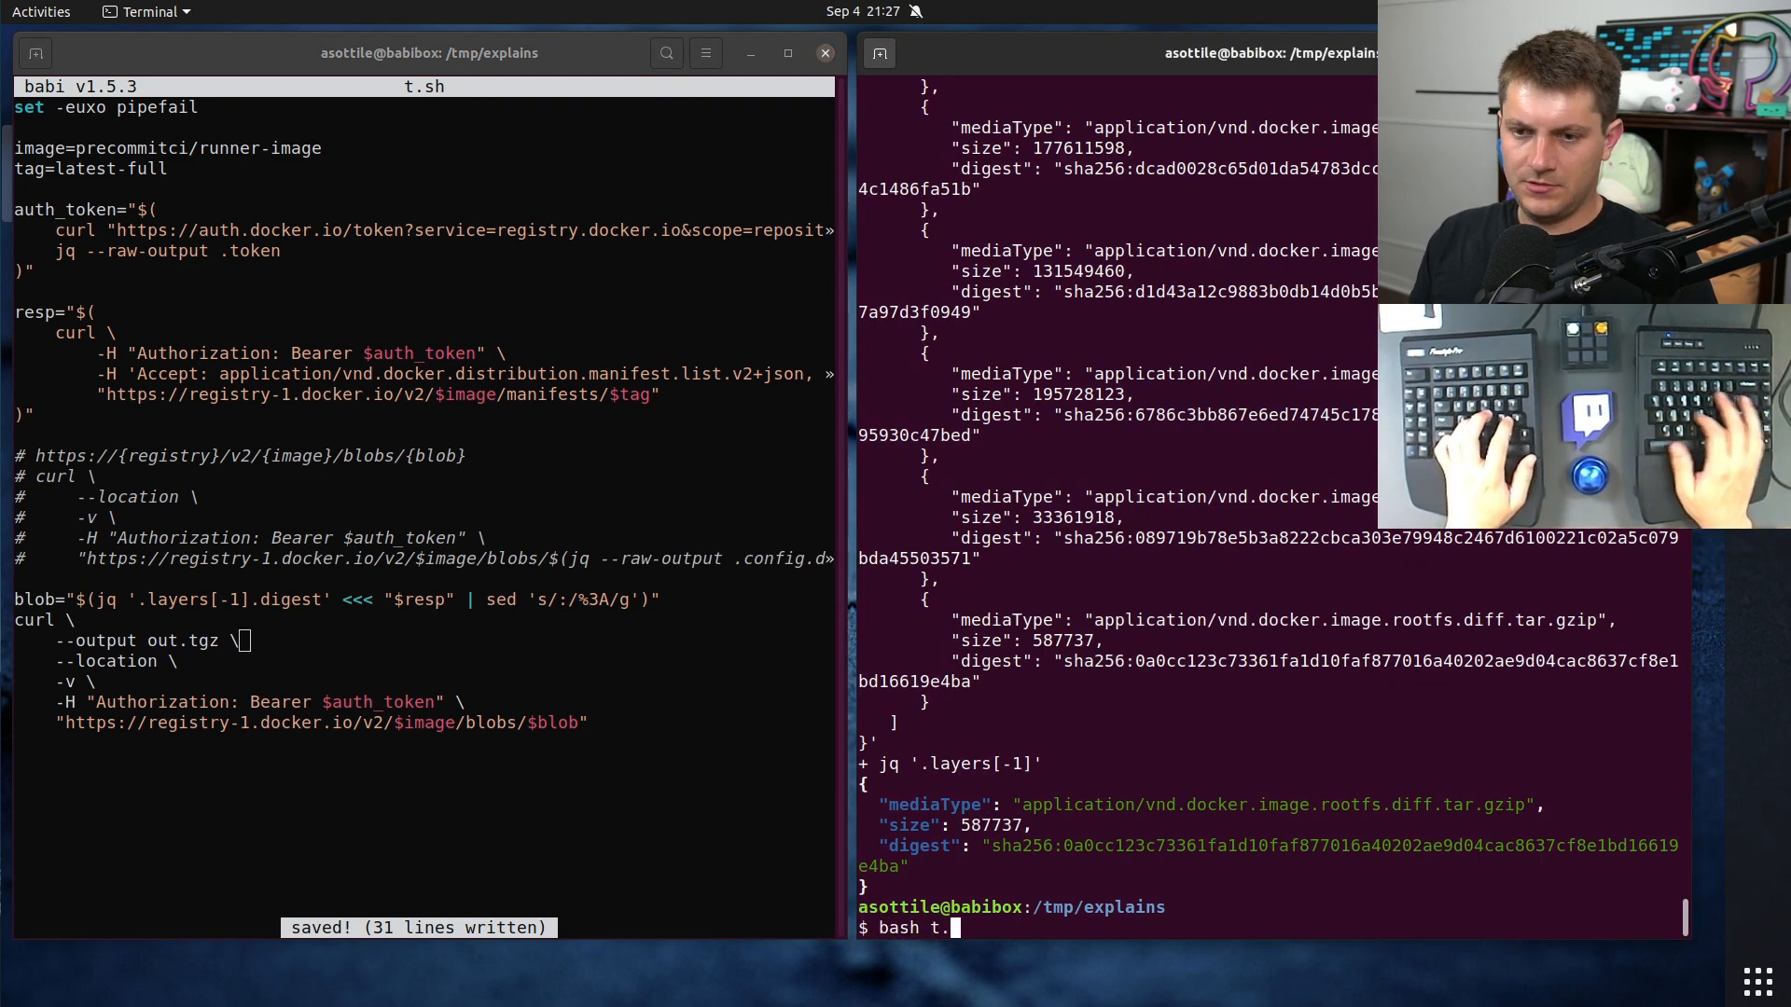
Step: Run the script, hit the 404, and add --raw-output to the jq digest call
key(Return)
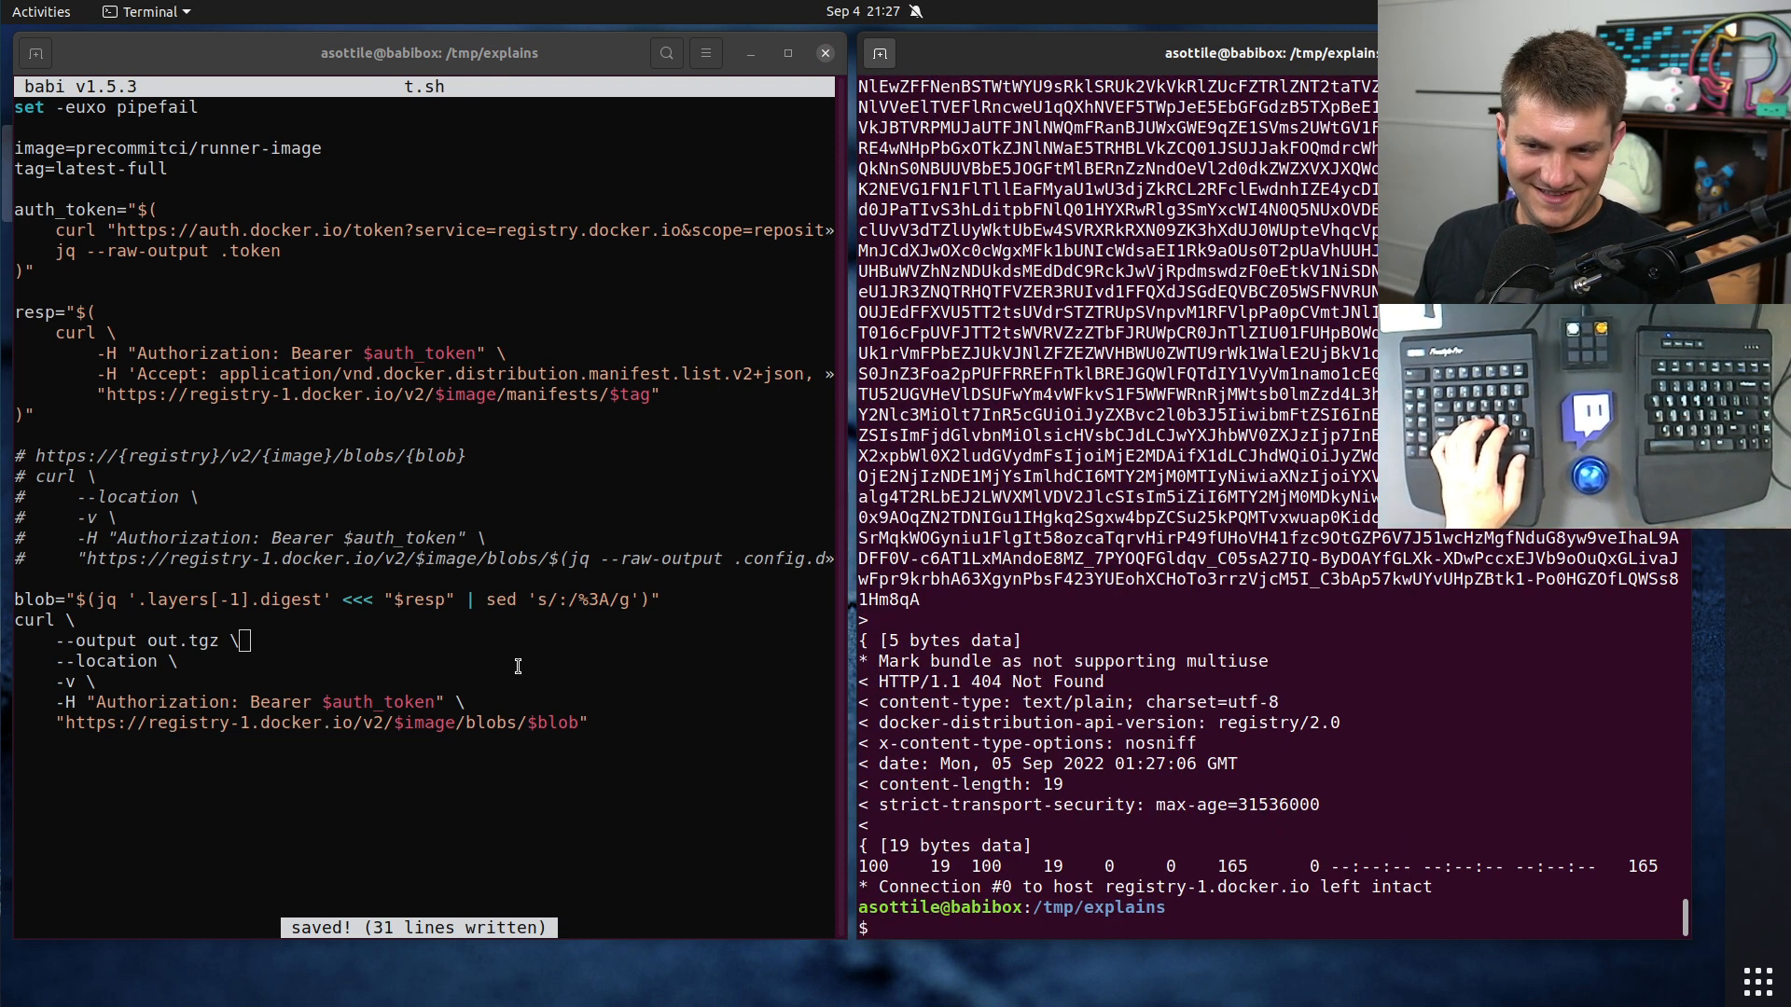
mouse_move(457, 649)
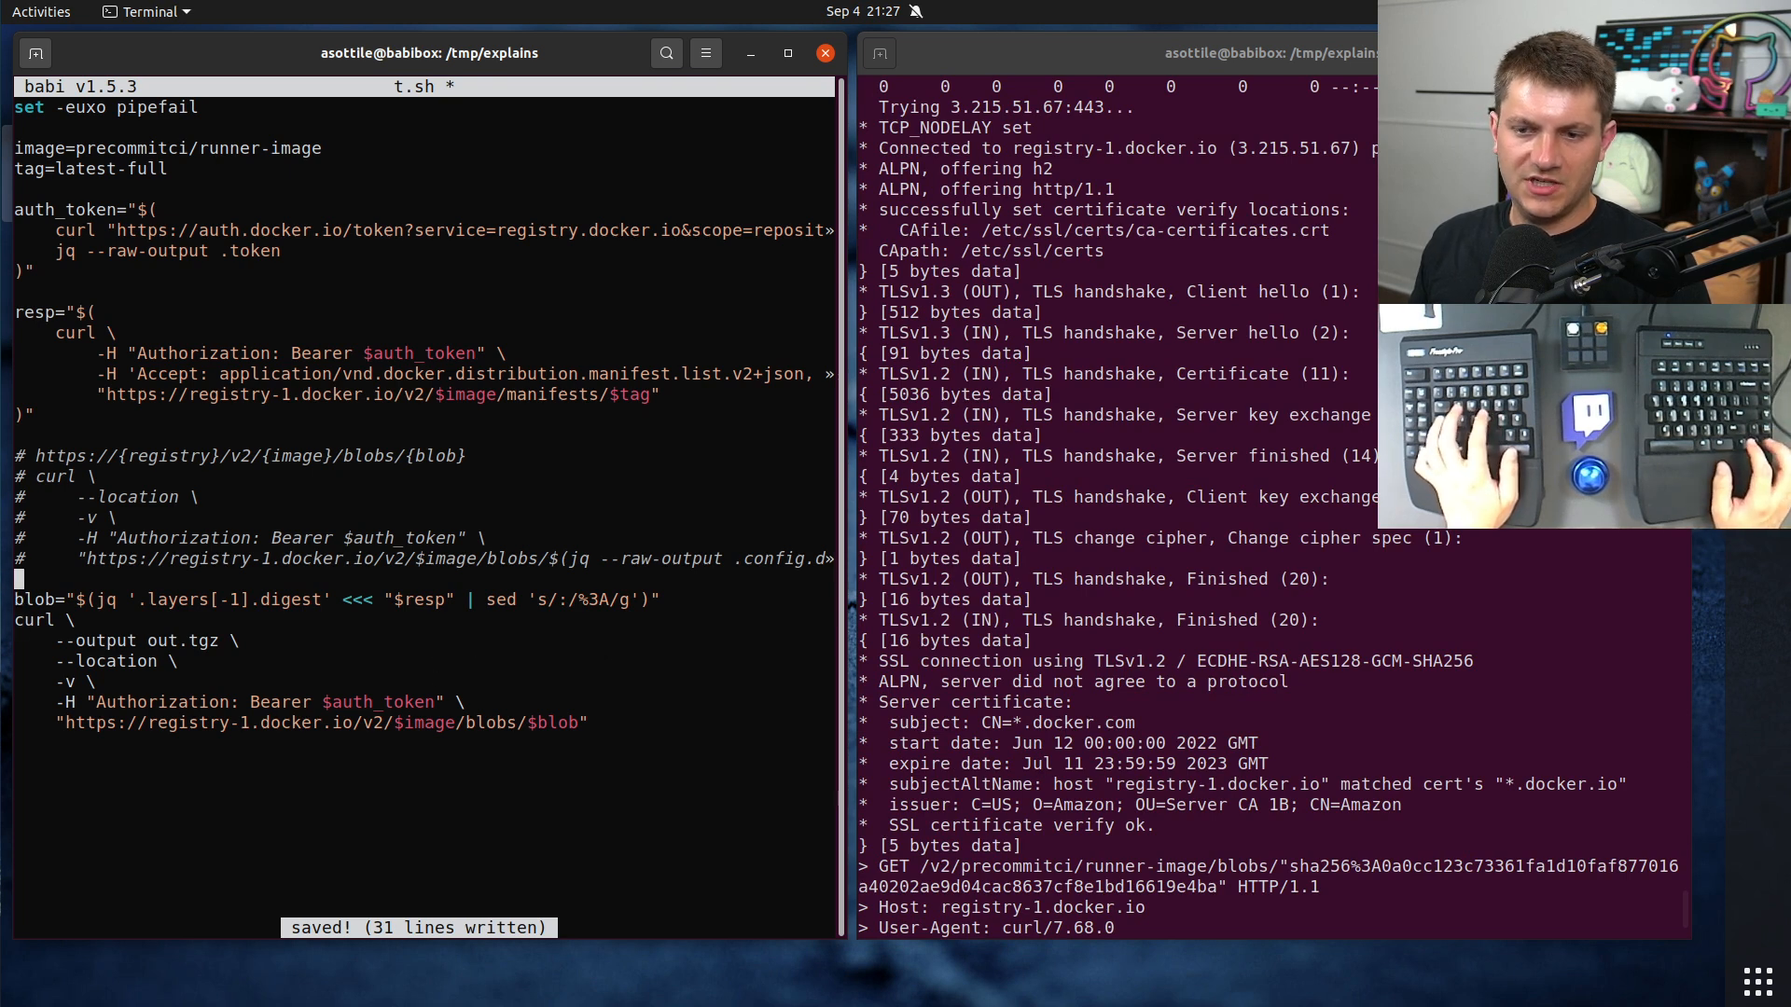
text(--raw-output)
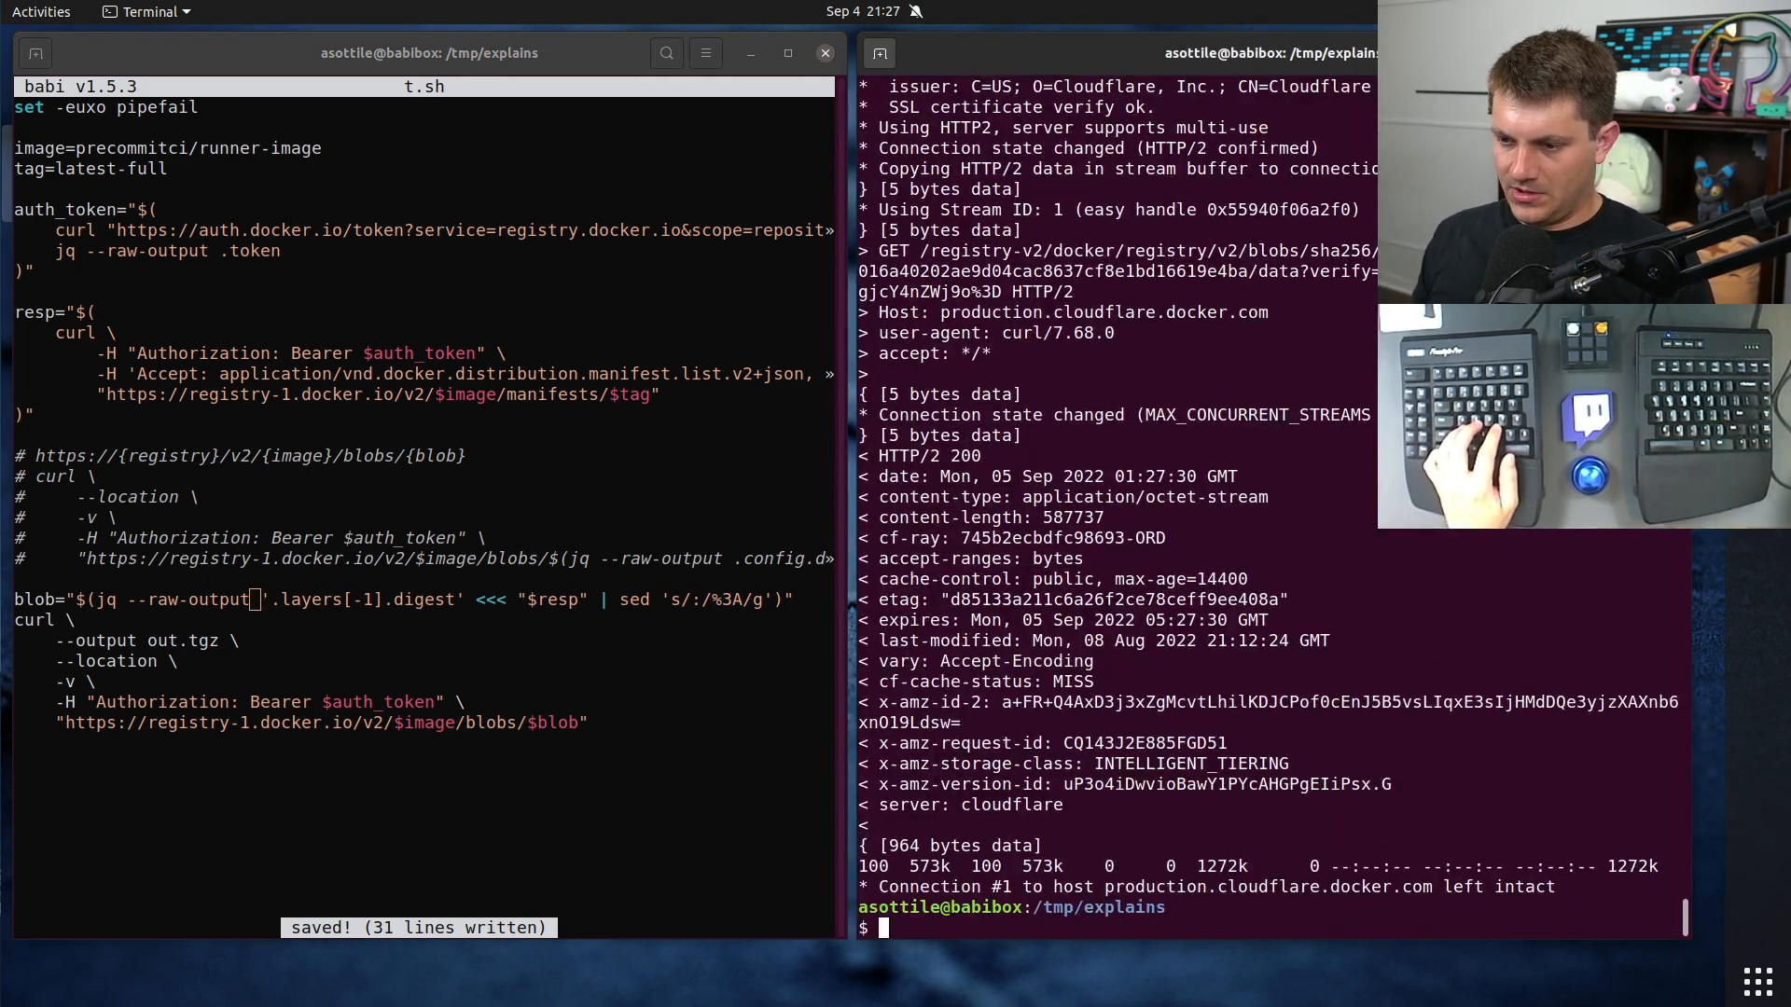
mouse_move(1317, 901)
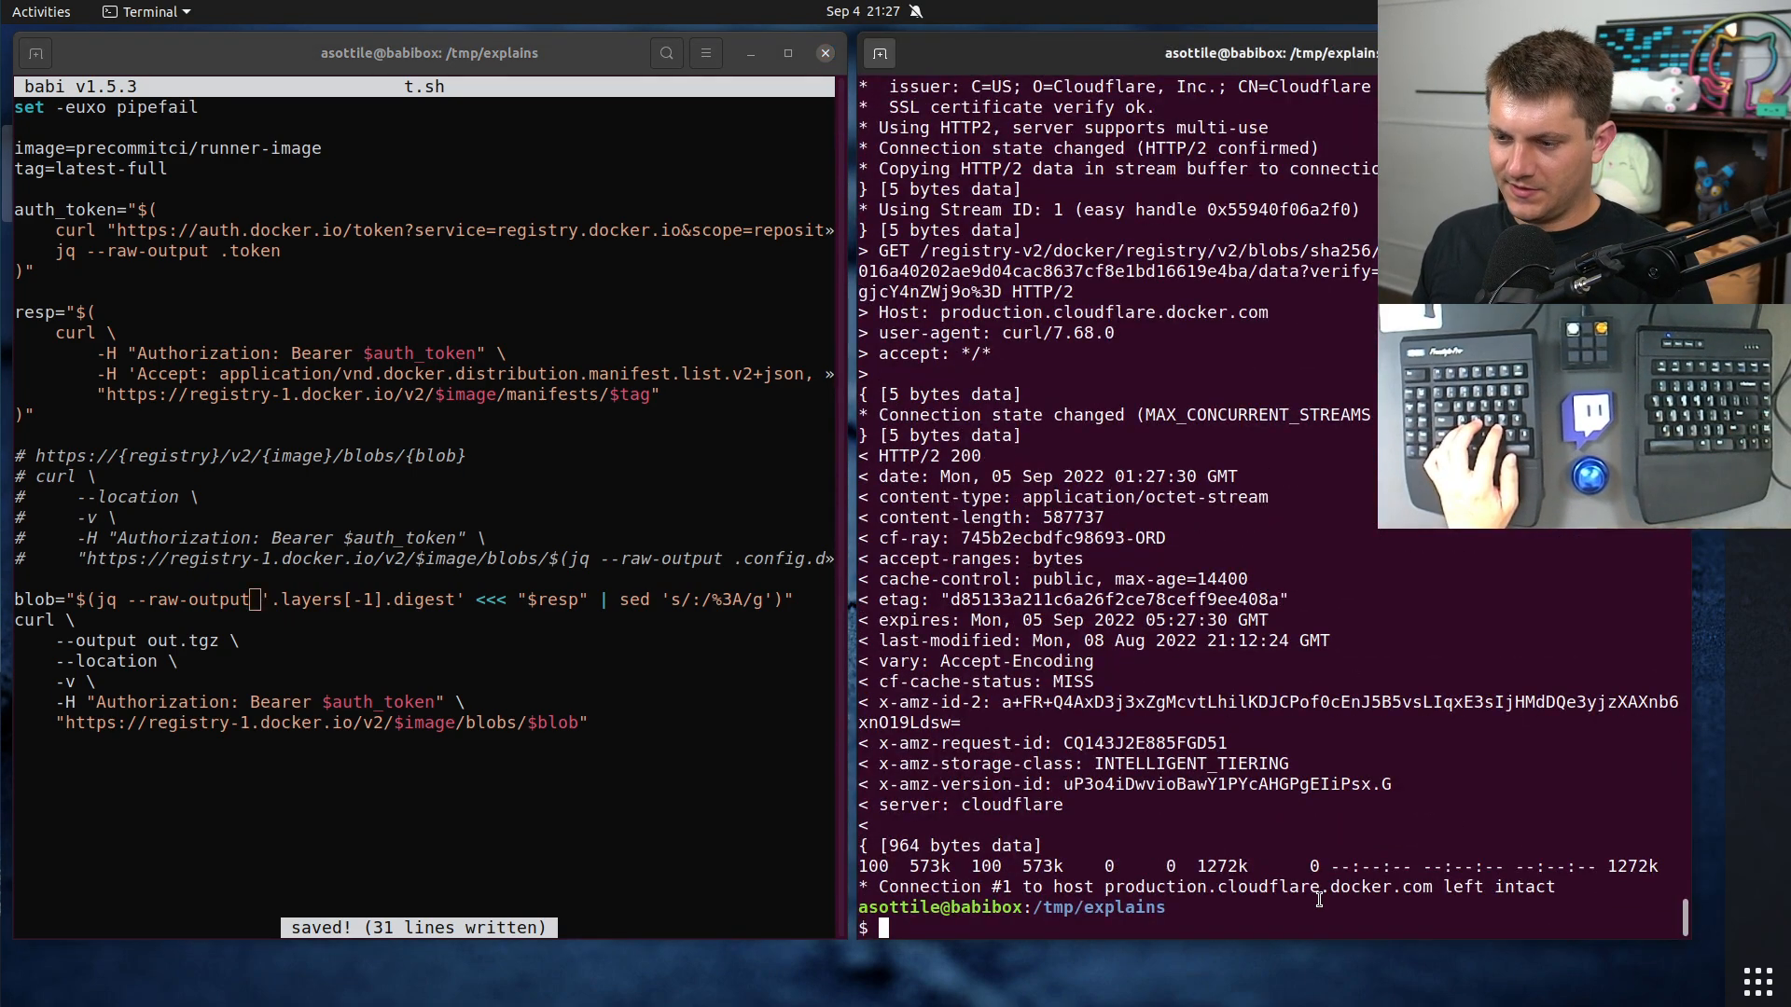
Step: Run ls, then tar --list on out.tgz and scroll through the opt/lua listing
text(ls)
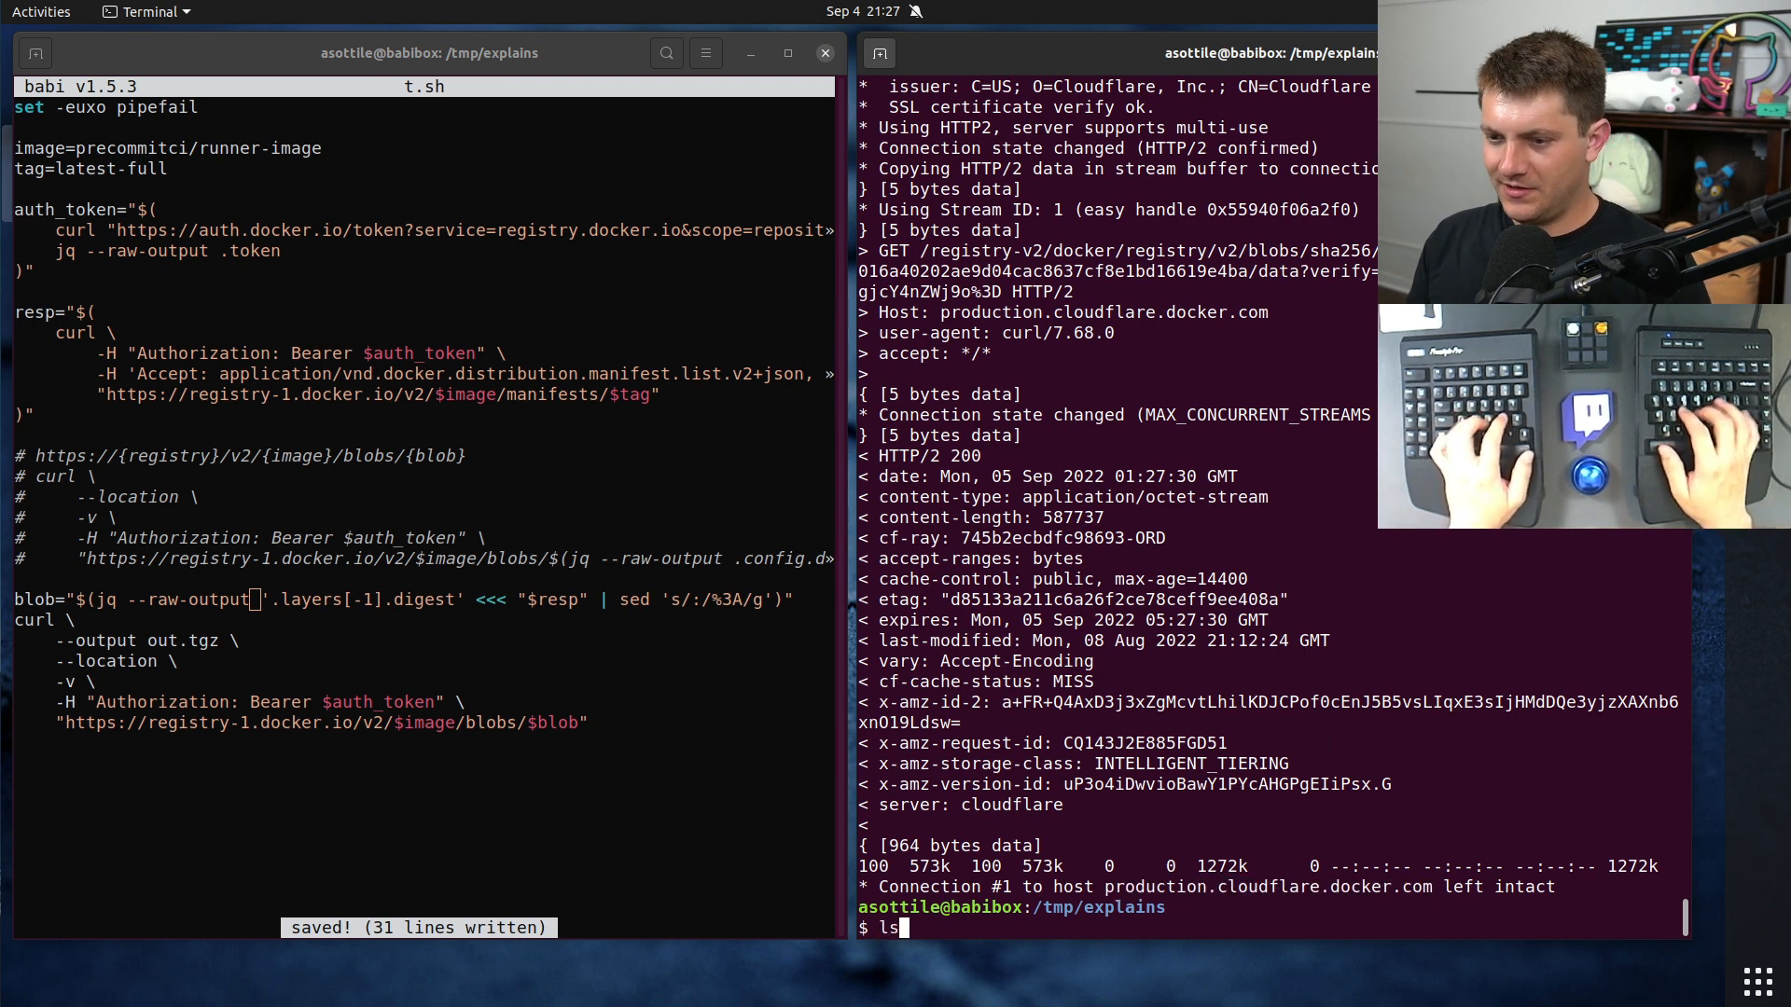
key(Return)
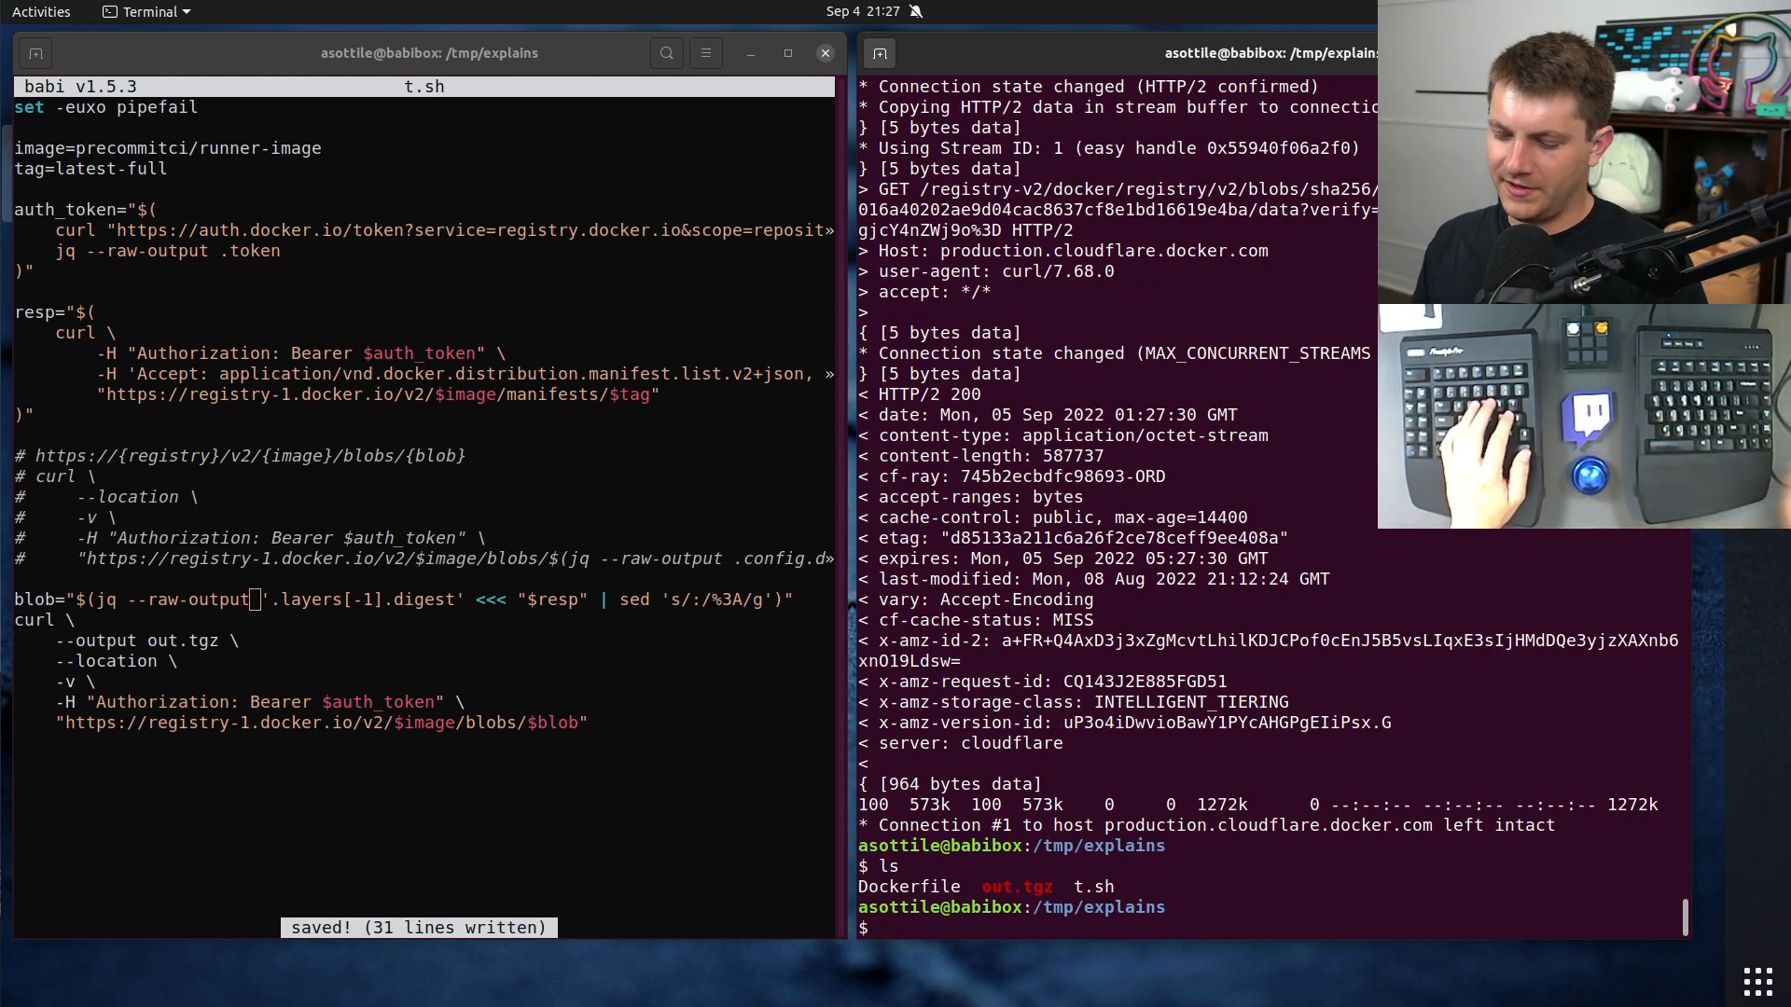
text(tar --list out.tgz)
text(tar --list -f out.tgz)
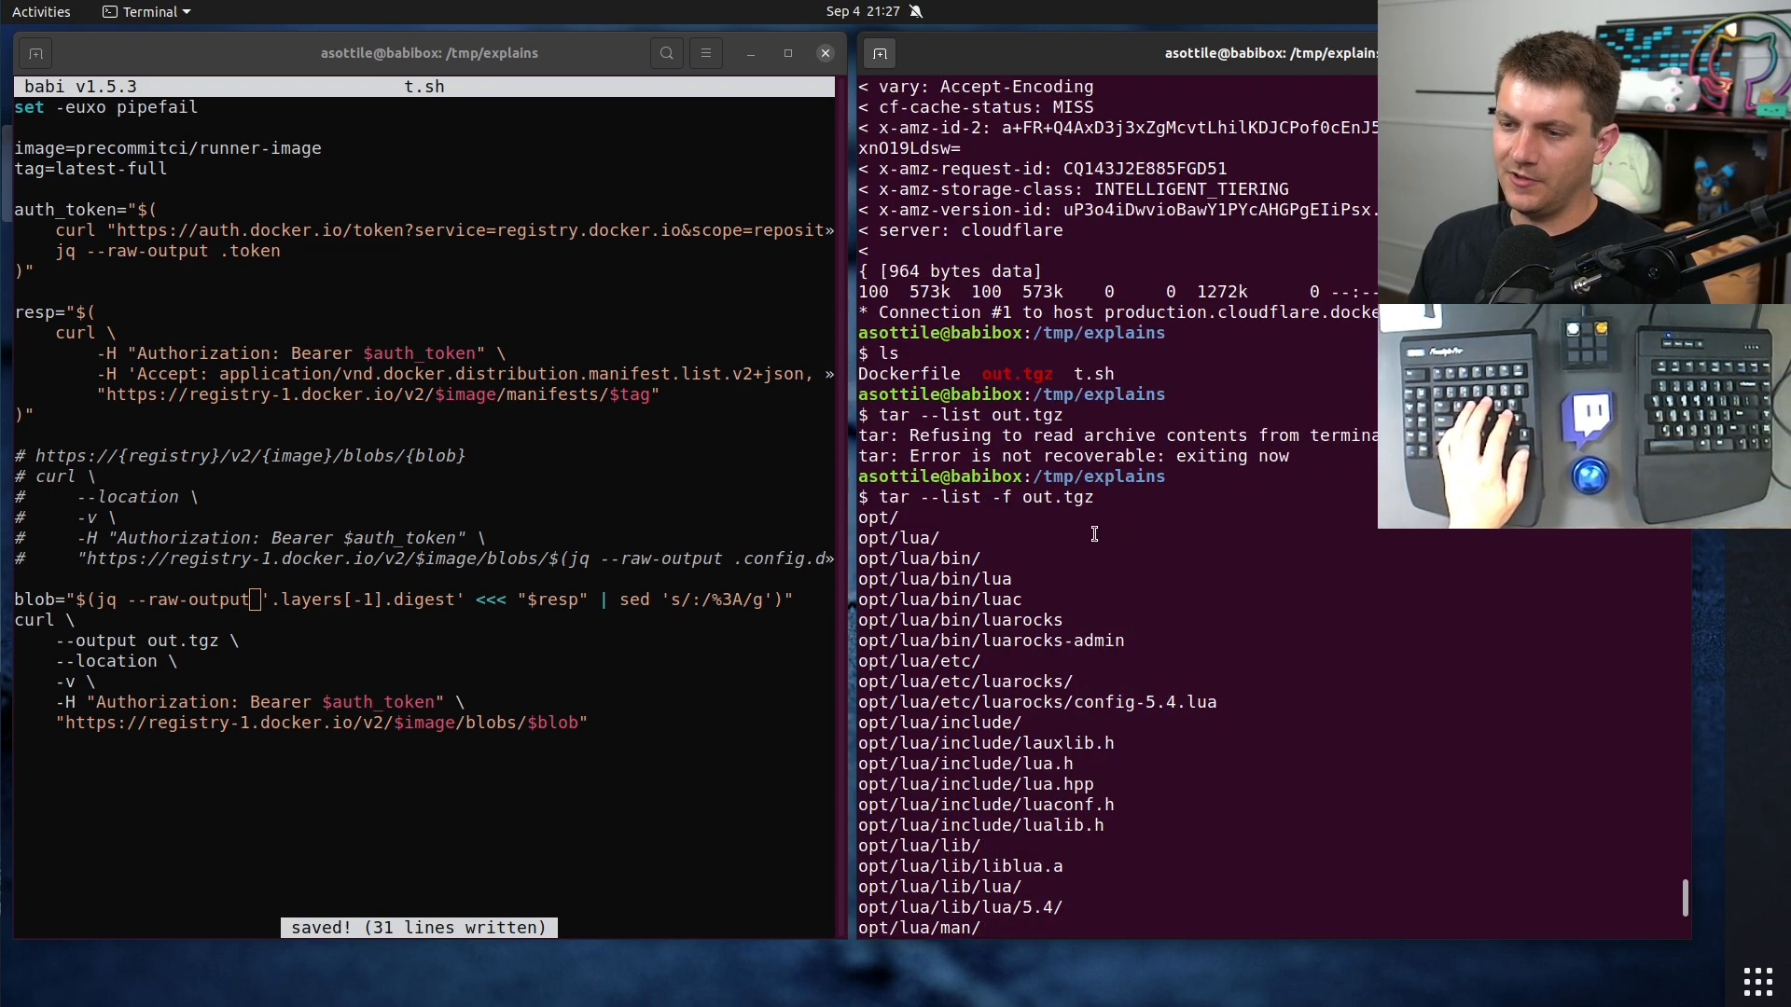
scroll(down, 3)
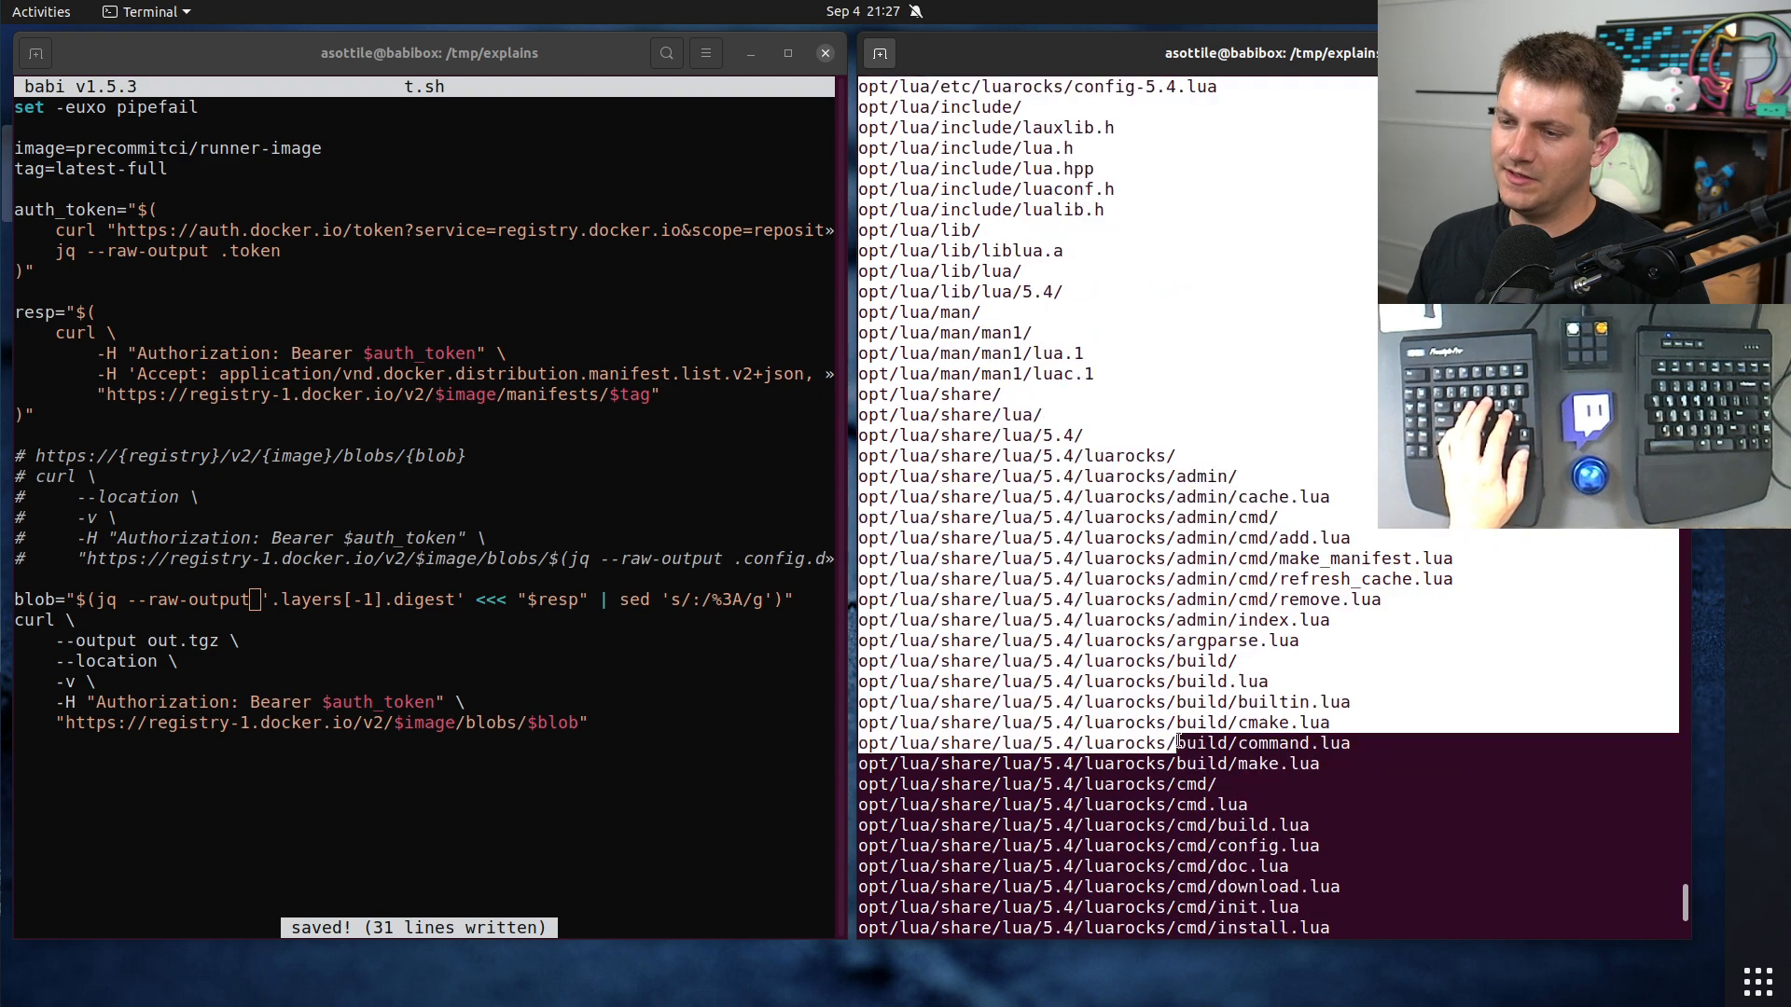
scroll(down, 3)
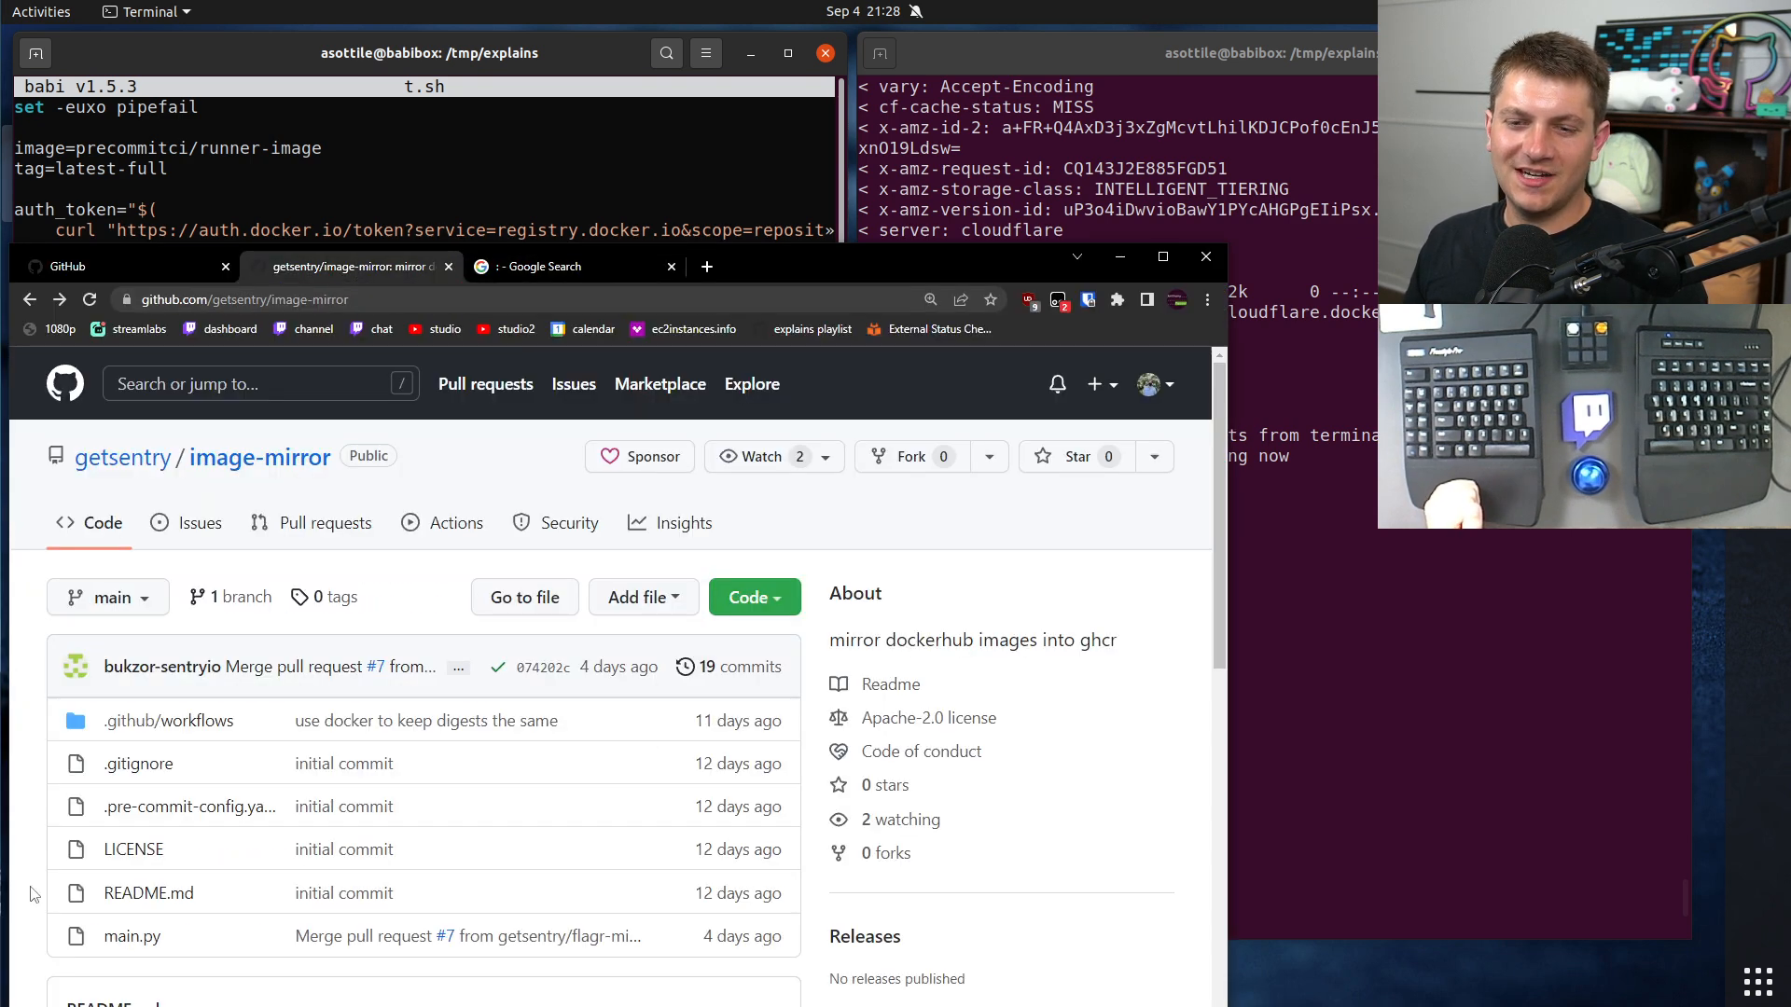
Step: View main.py in getsentry/image-mirror, scrolling to the _digests manifest-list and single-manifest handling
click(130, 937)
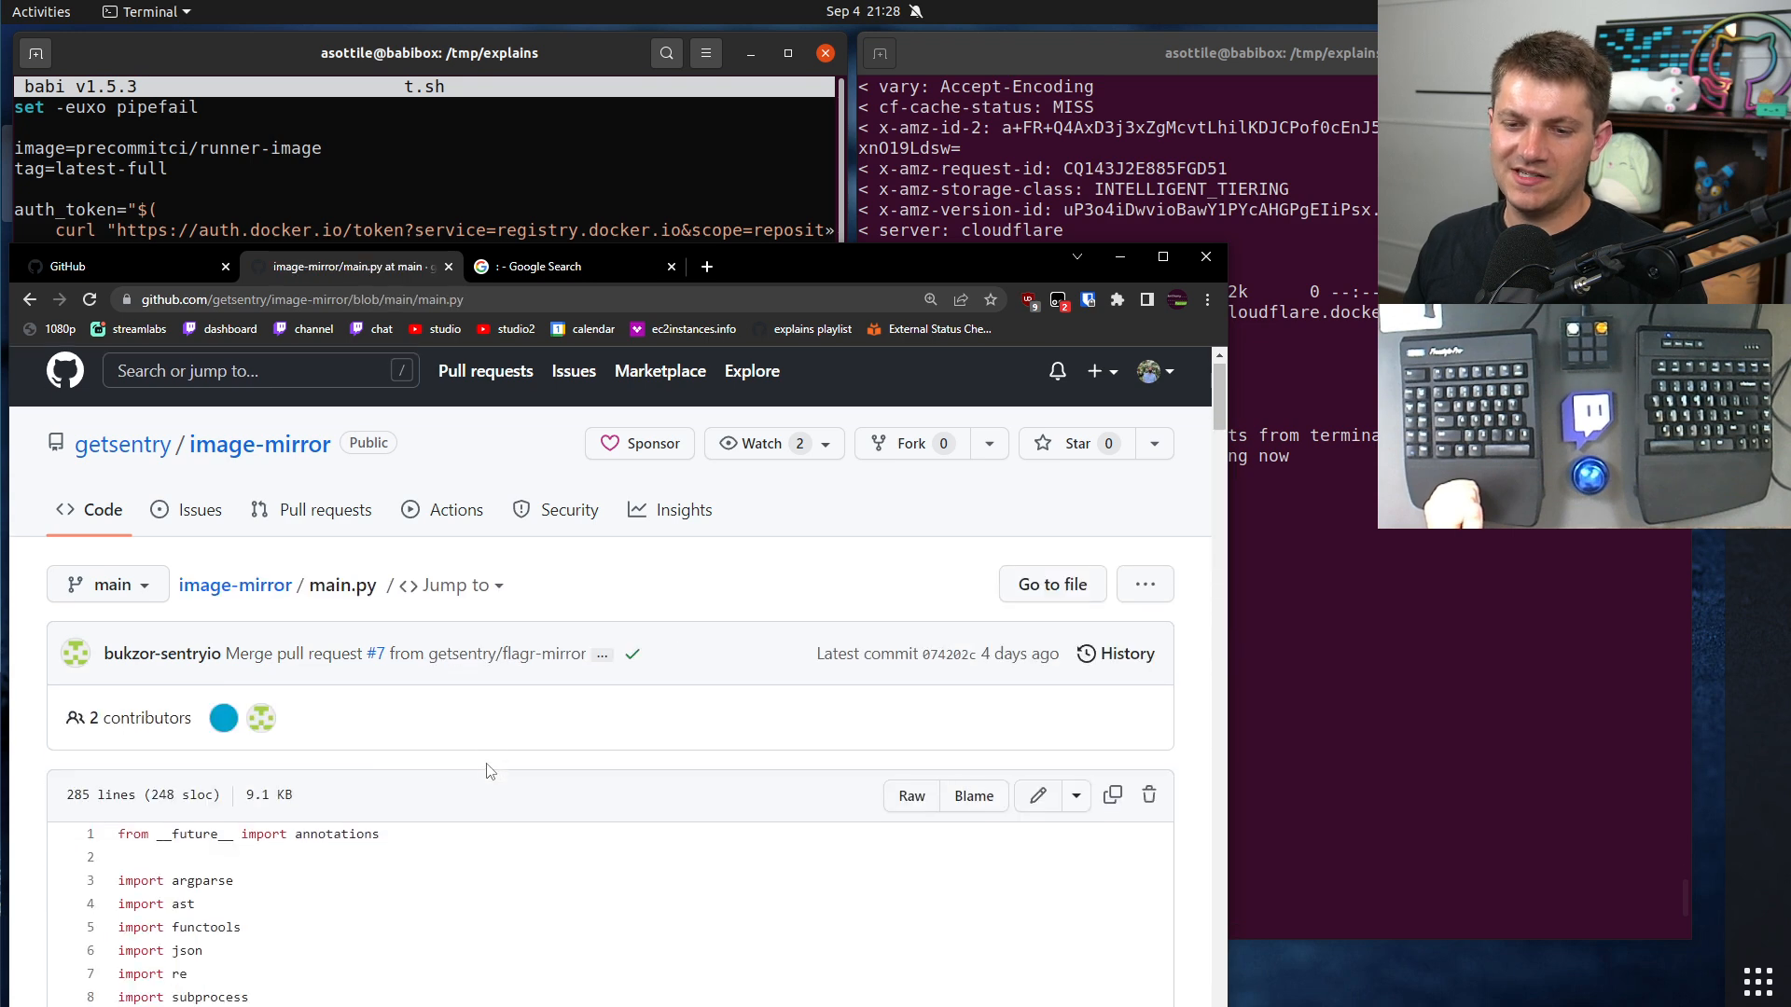
scroll(down, 3)
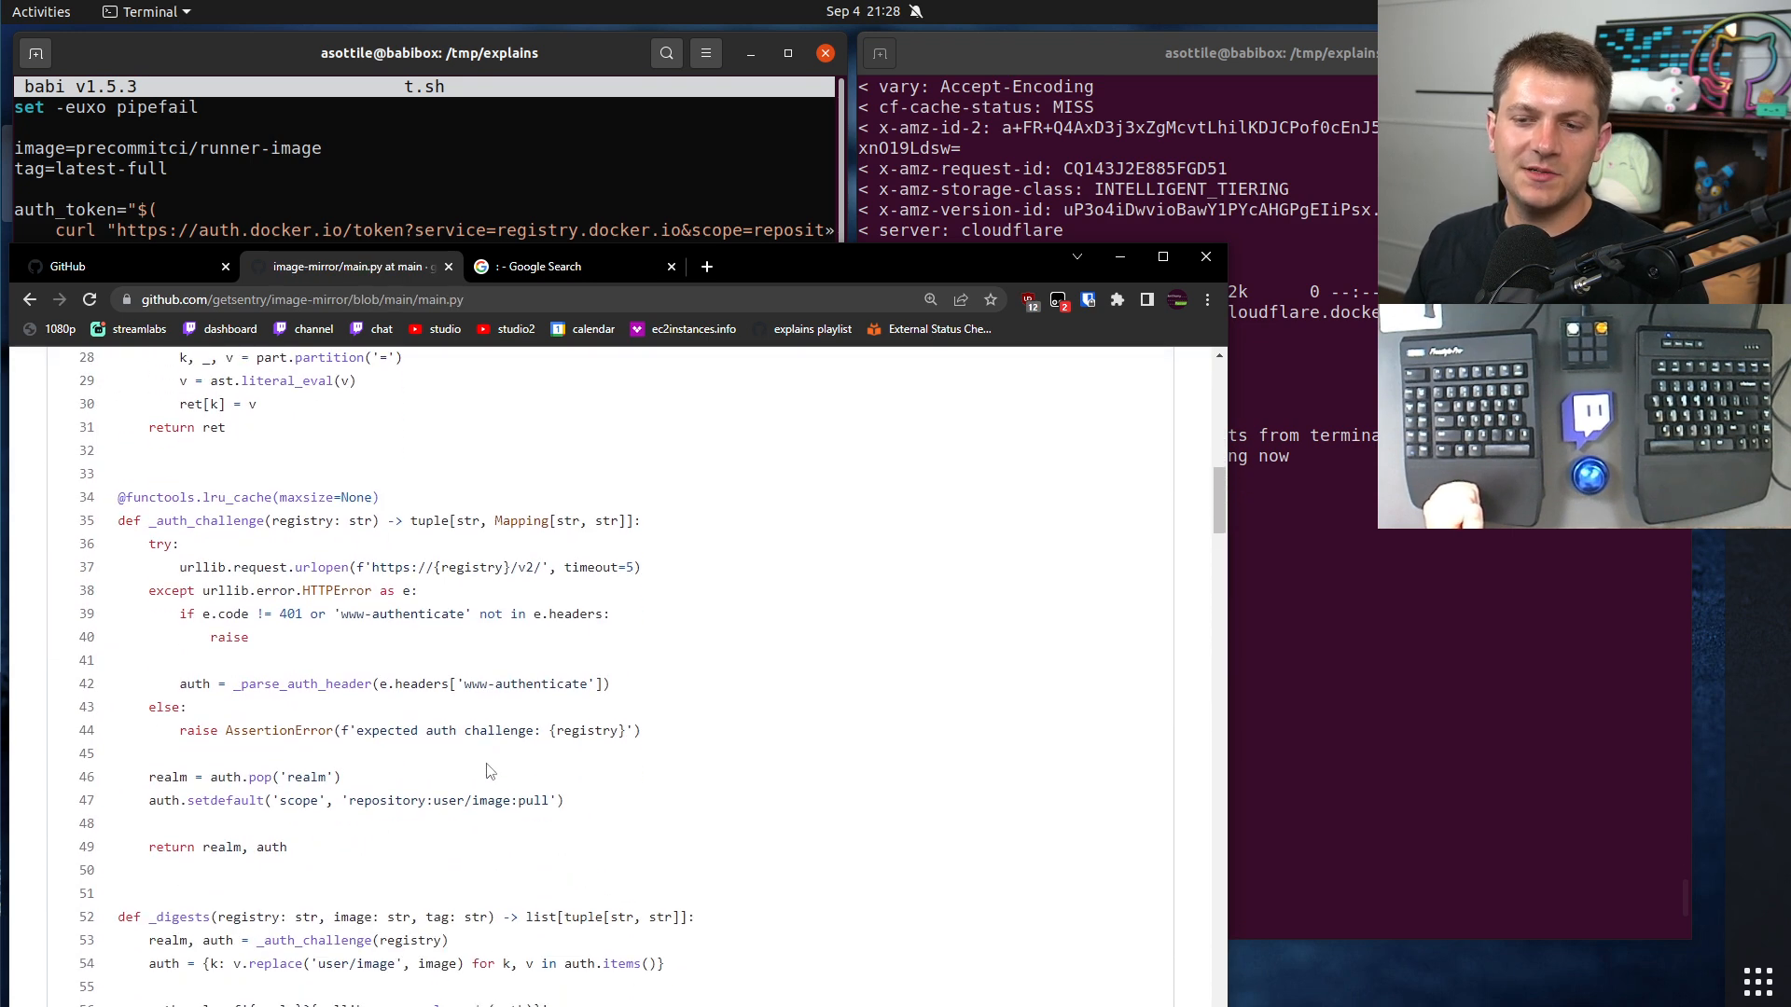
scroll(down, 3)
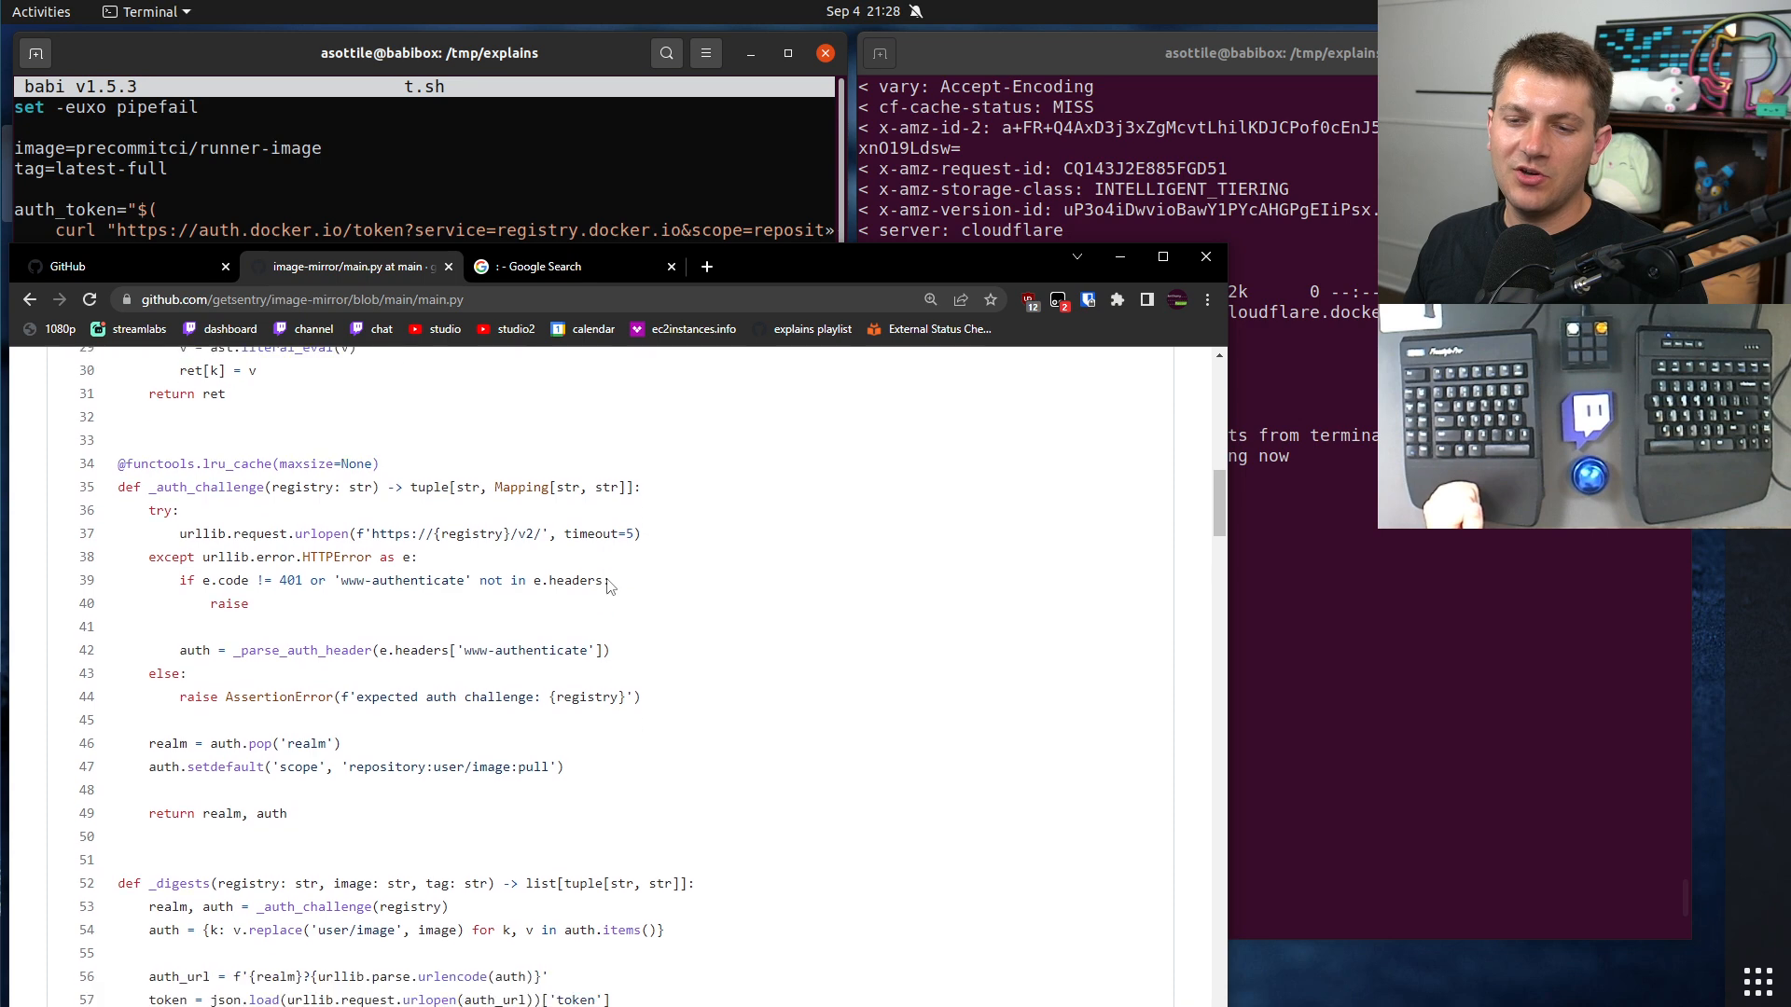
scroll(down, 3)
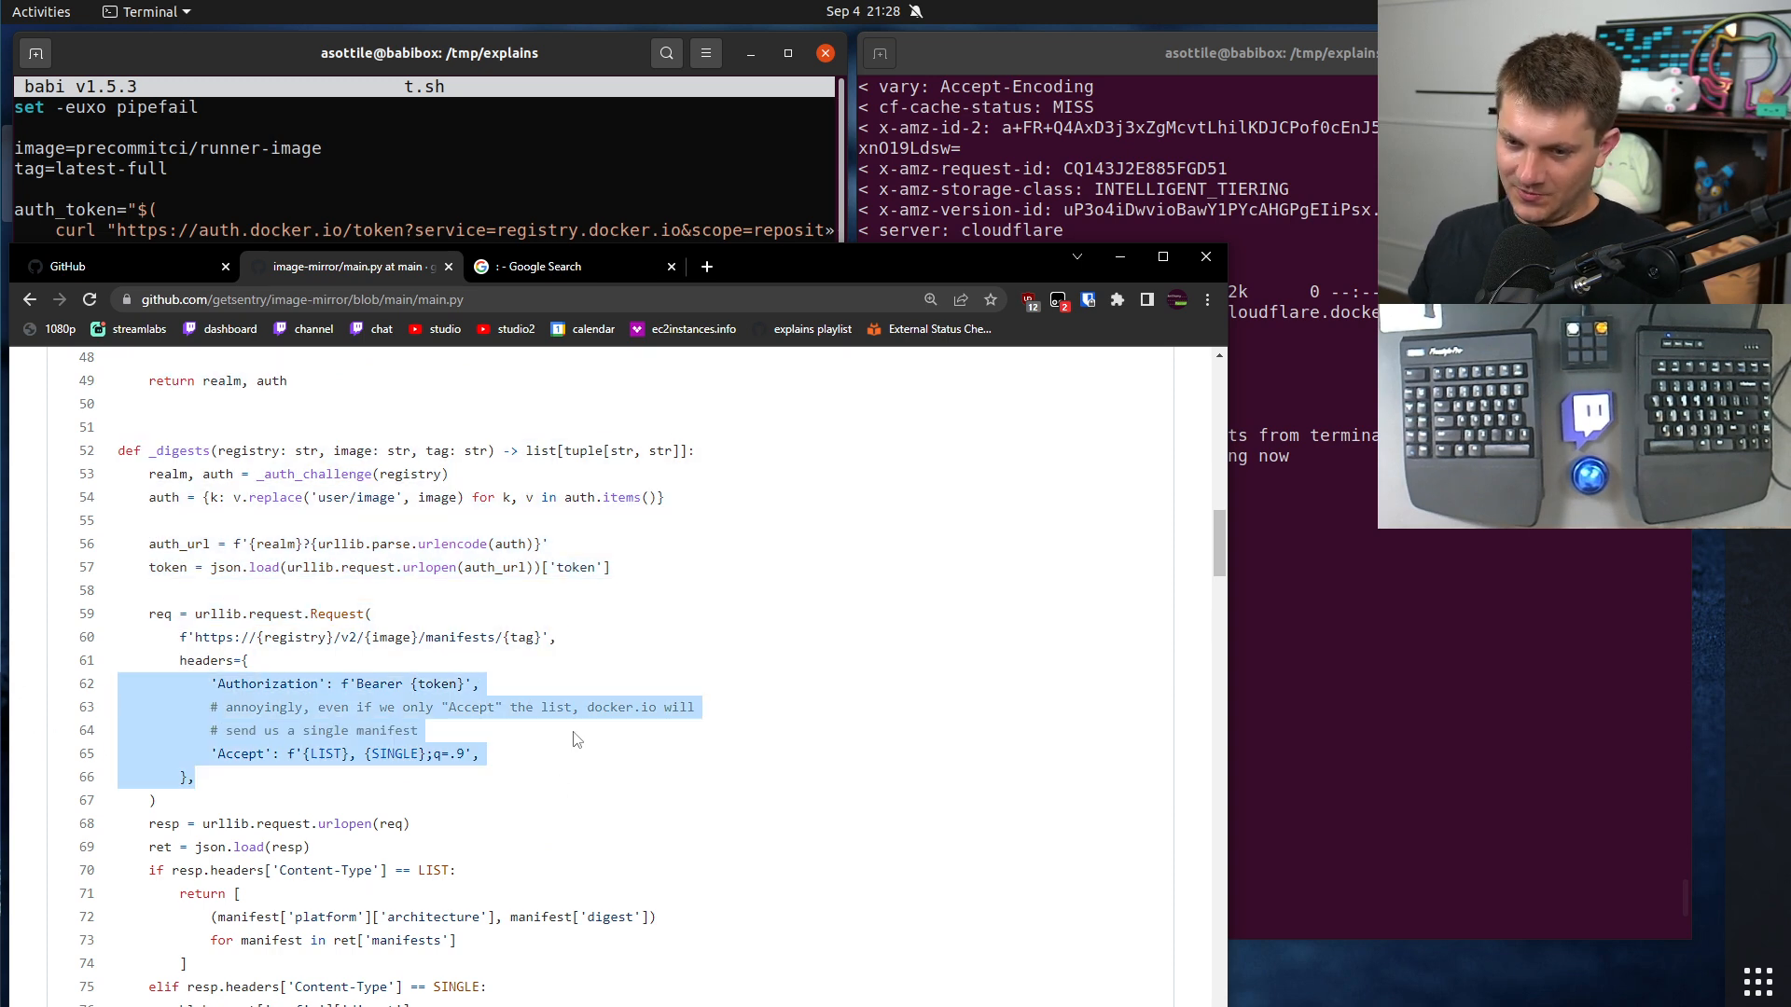
scroll(down, 3)
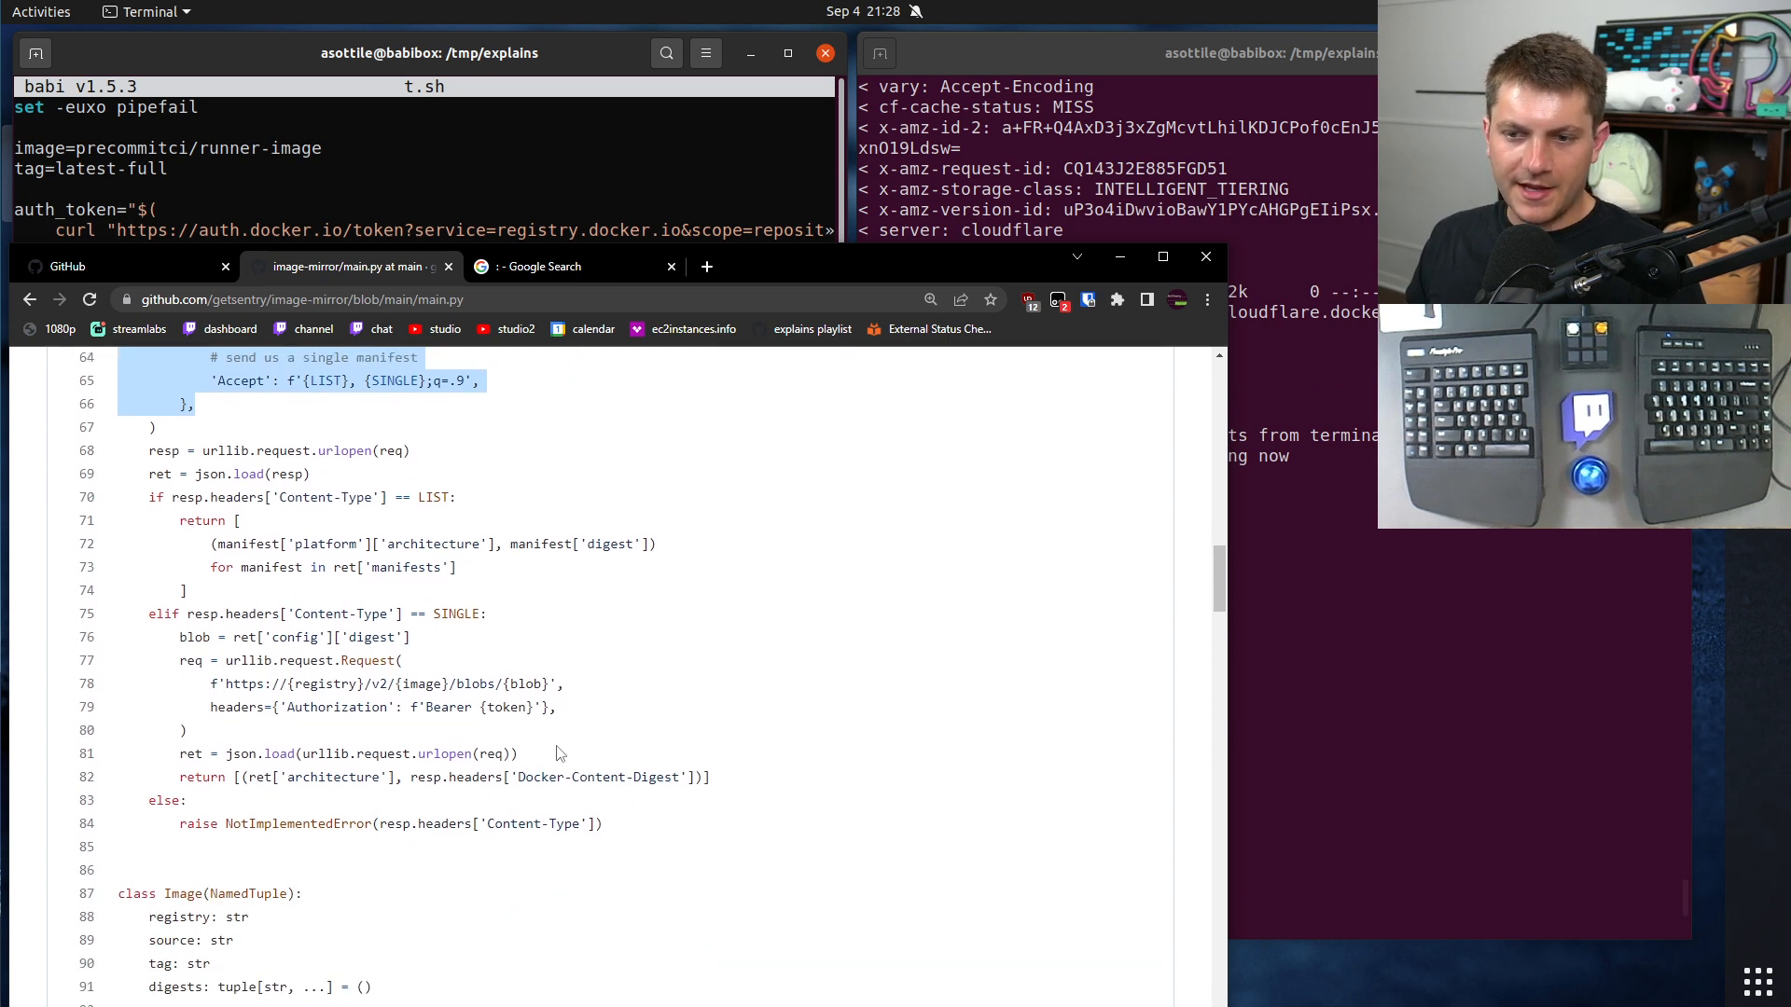